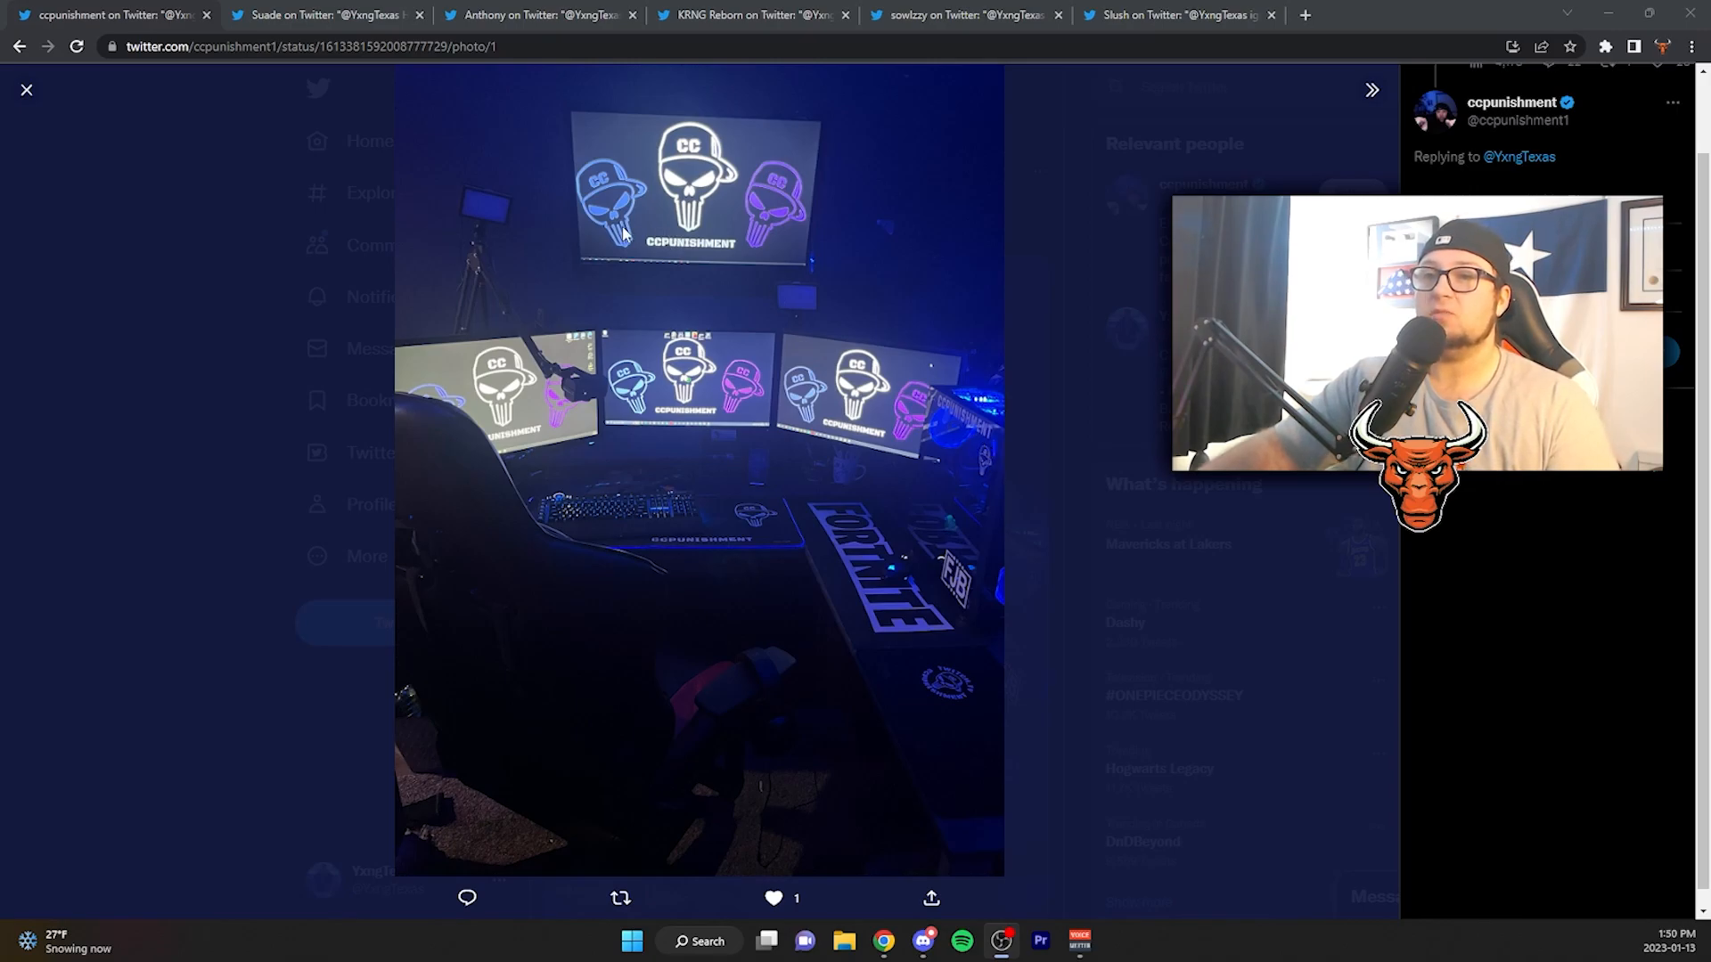
mouse_move(507, 208)
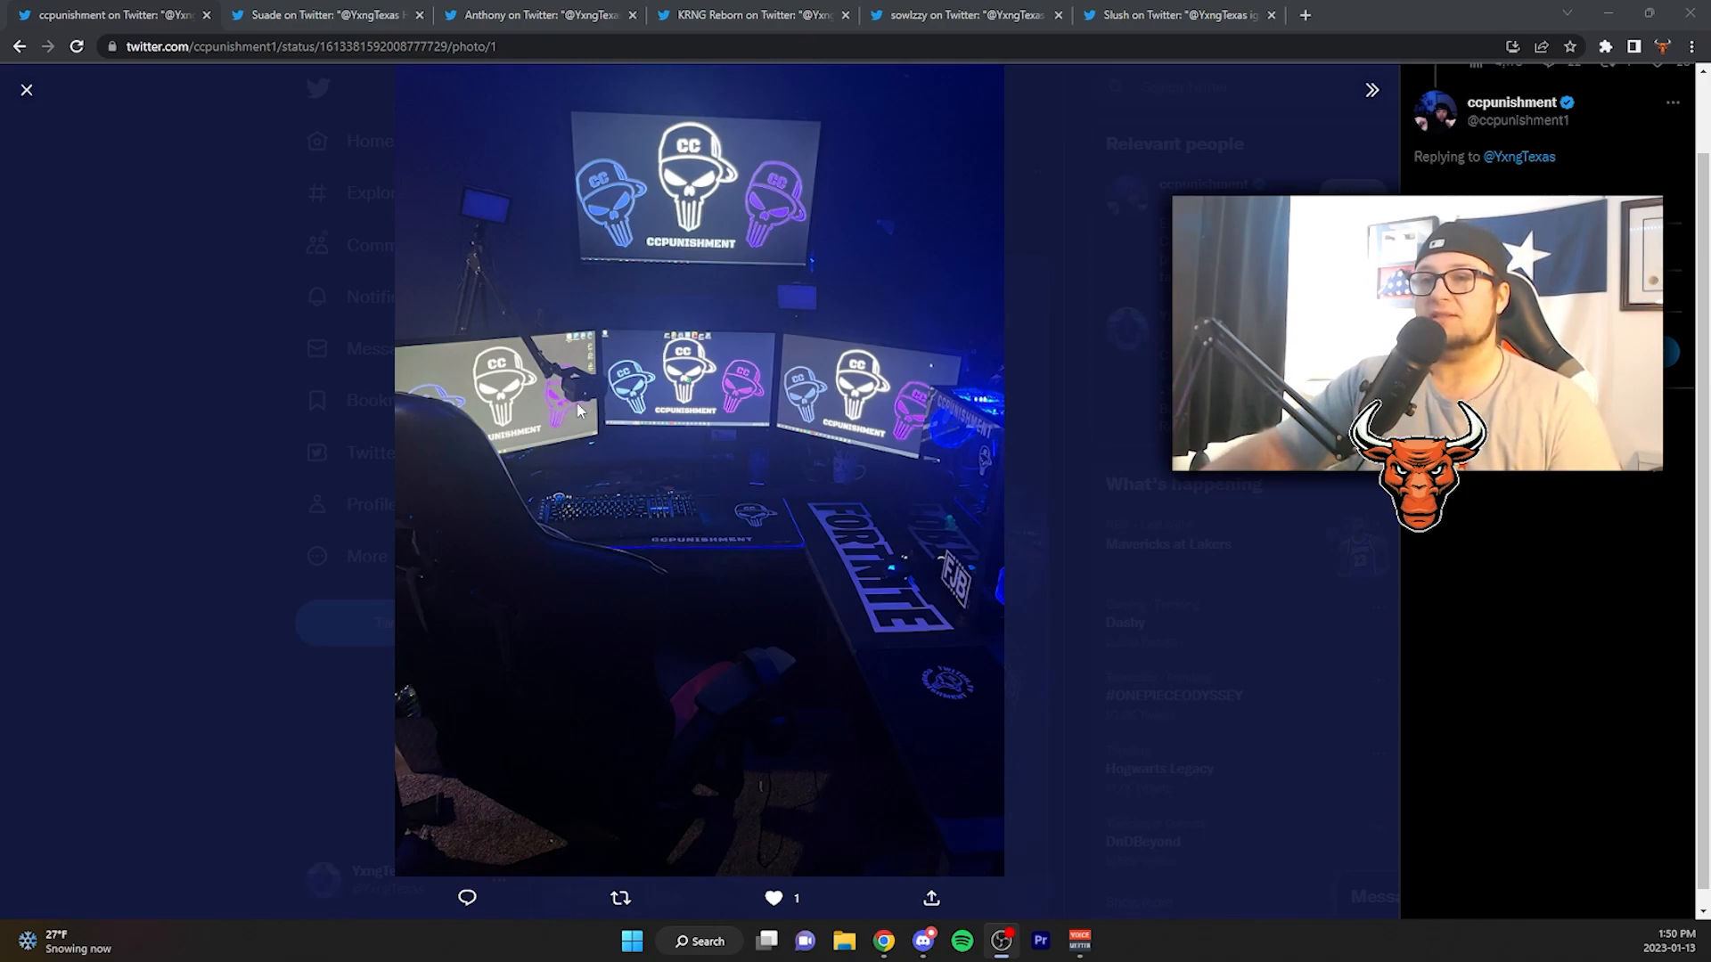
mouse_move(632, 437)
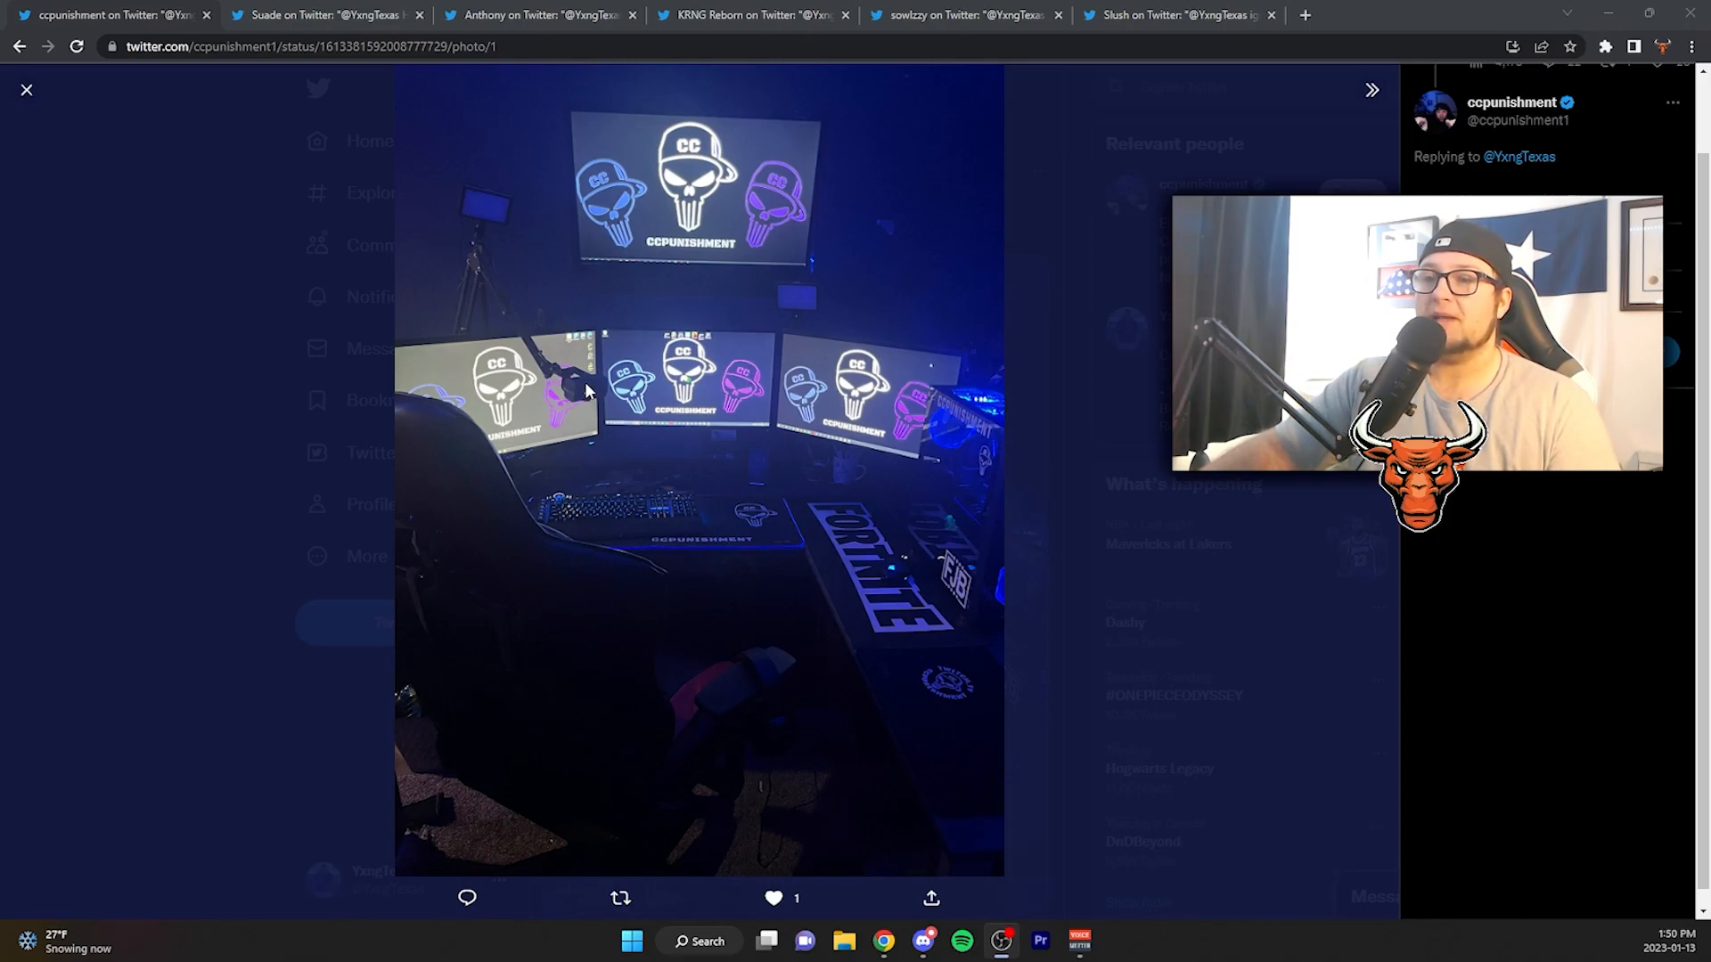
mouse_move(427, 565)
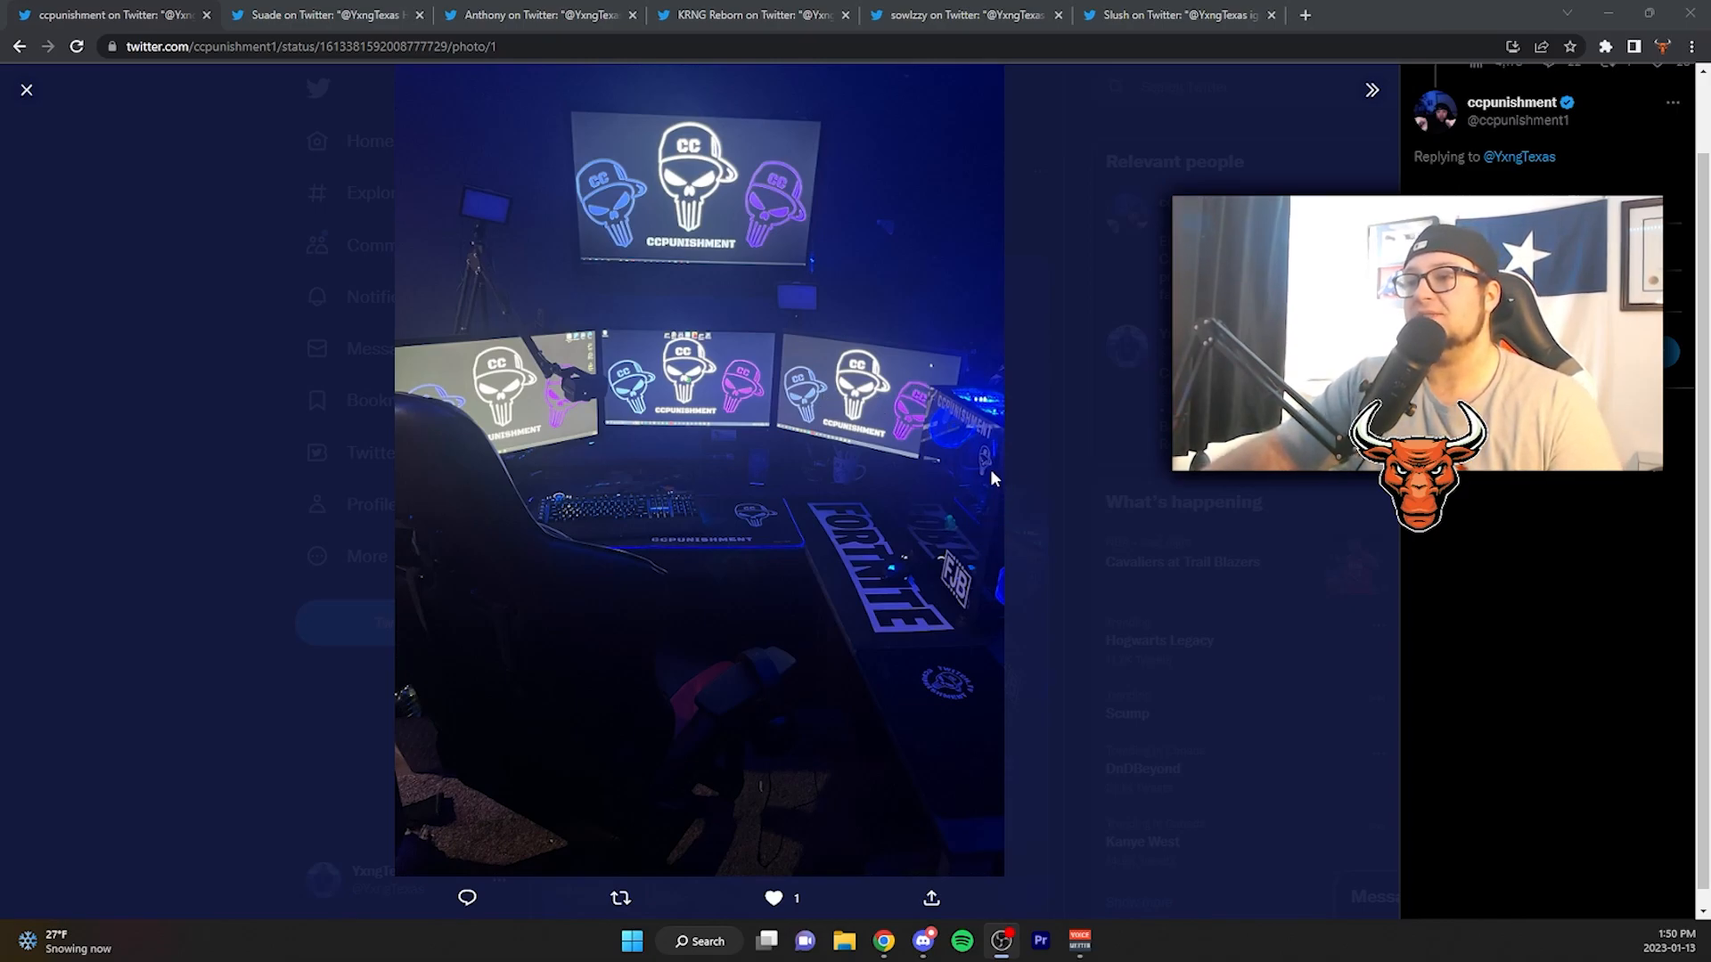
mouse_move(942, 442)
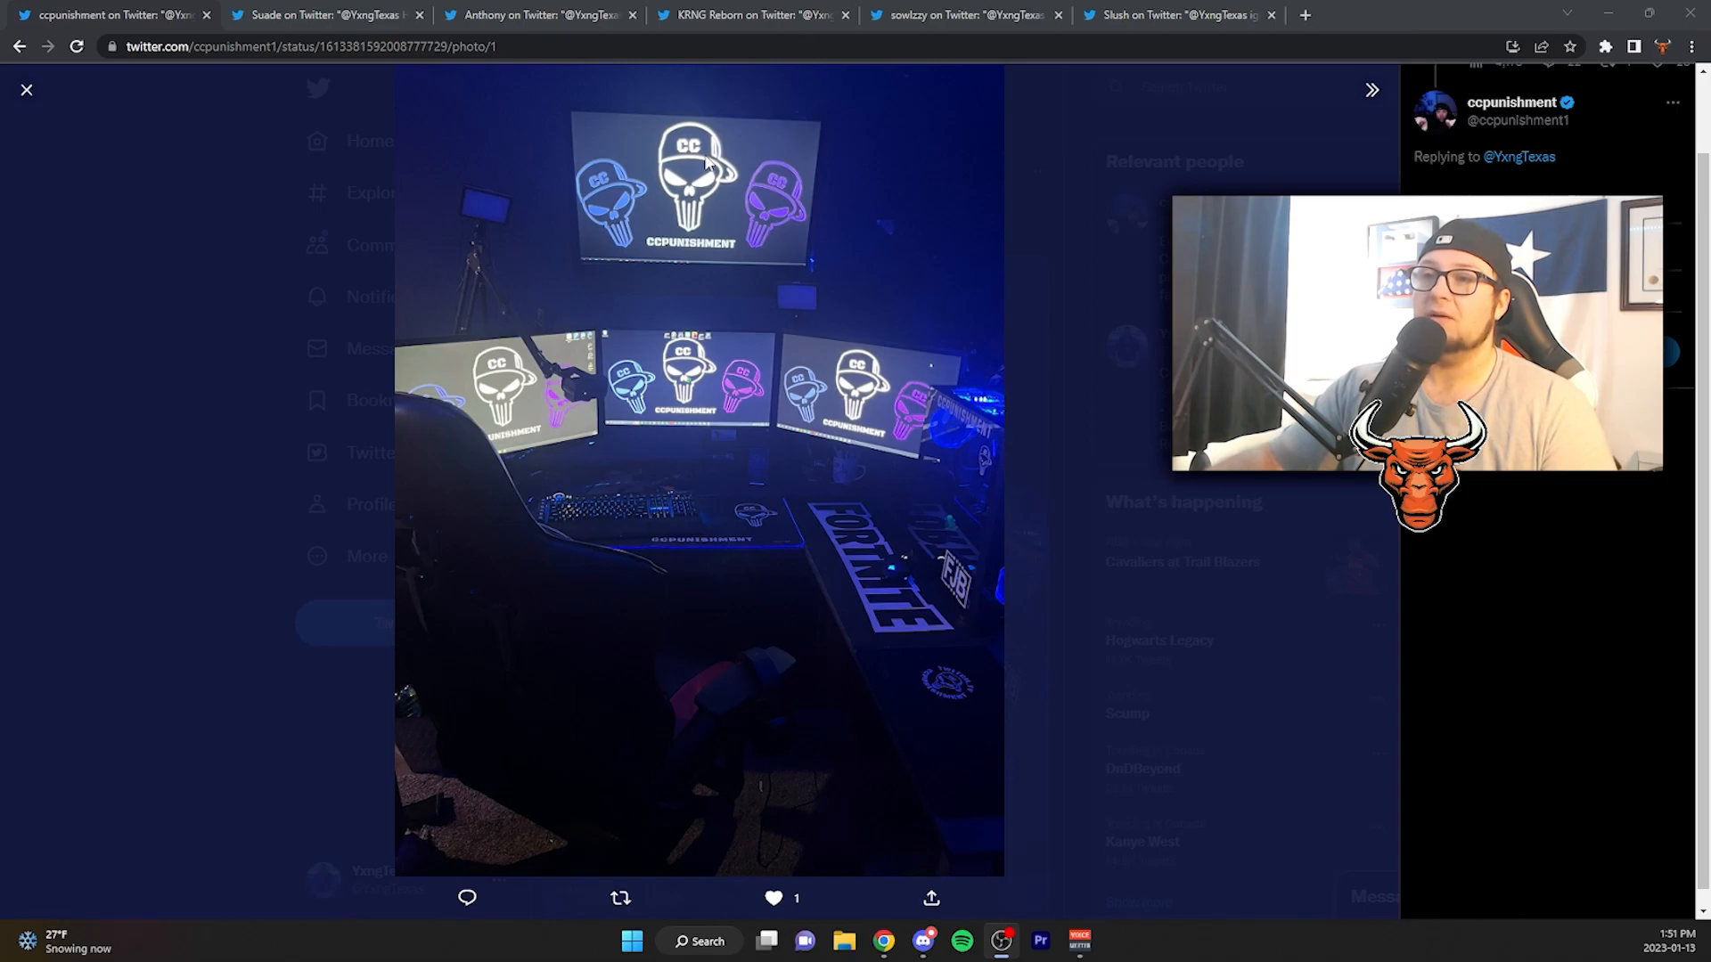
mouse_move(849, 174)
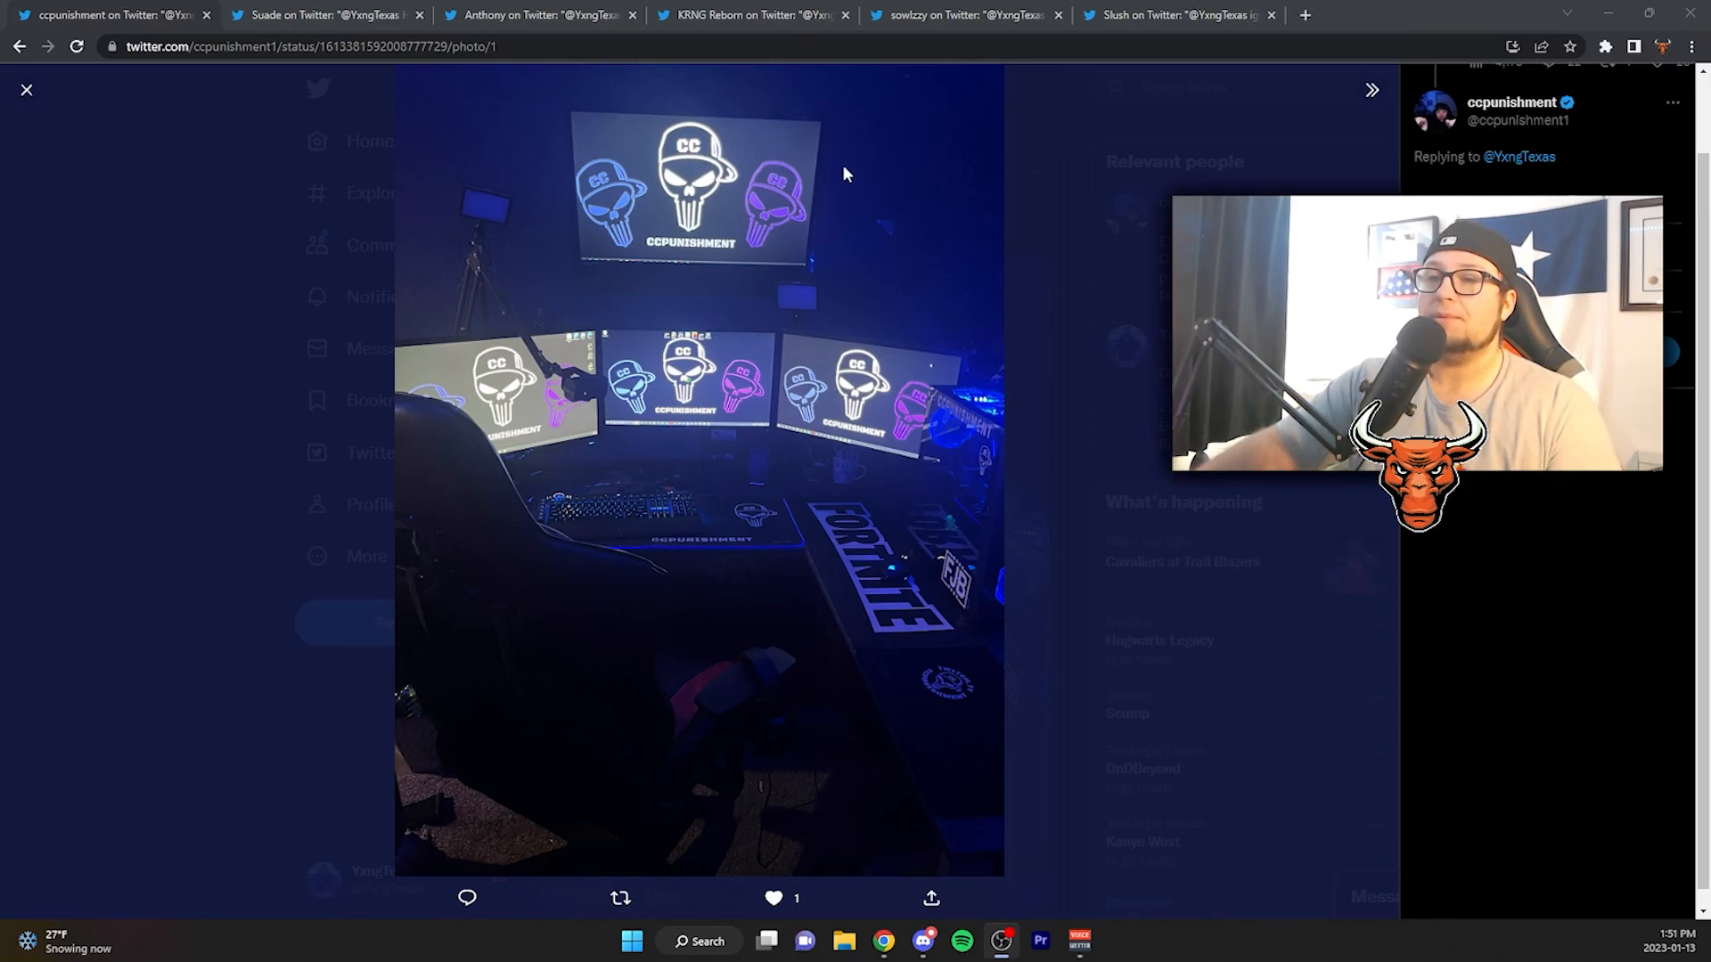
mouse_move(911, 351)
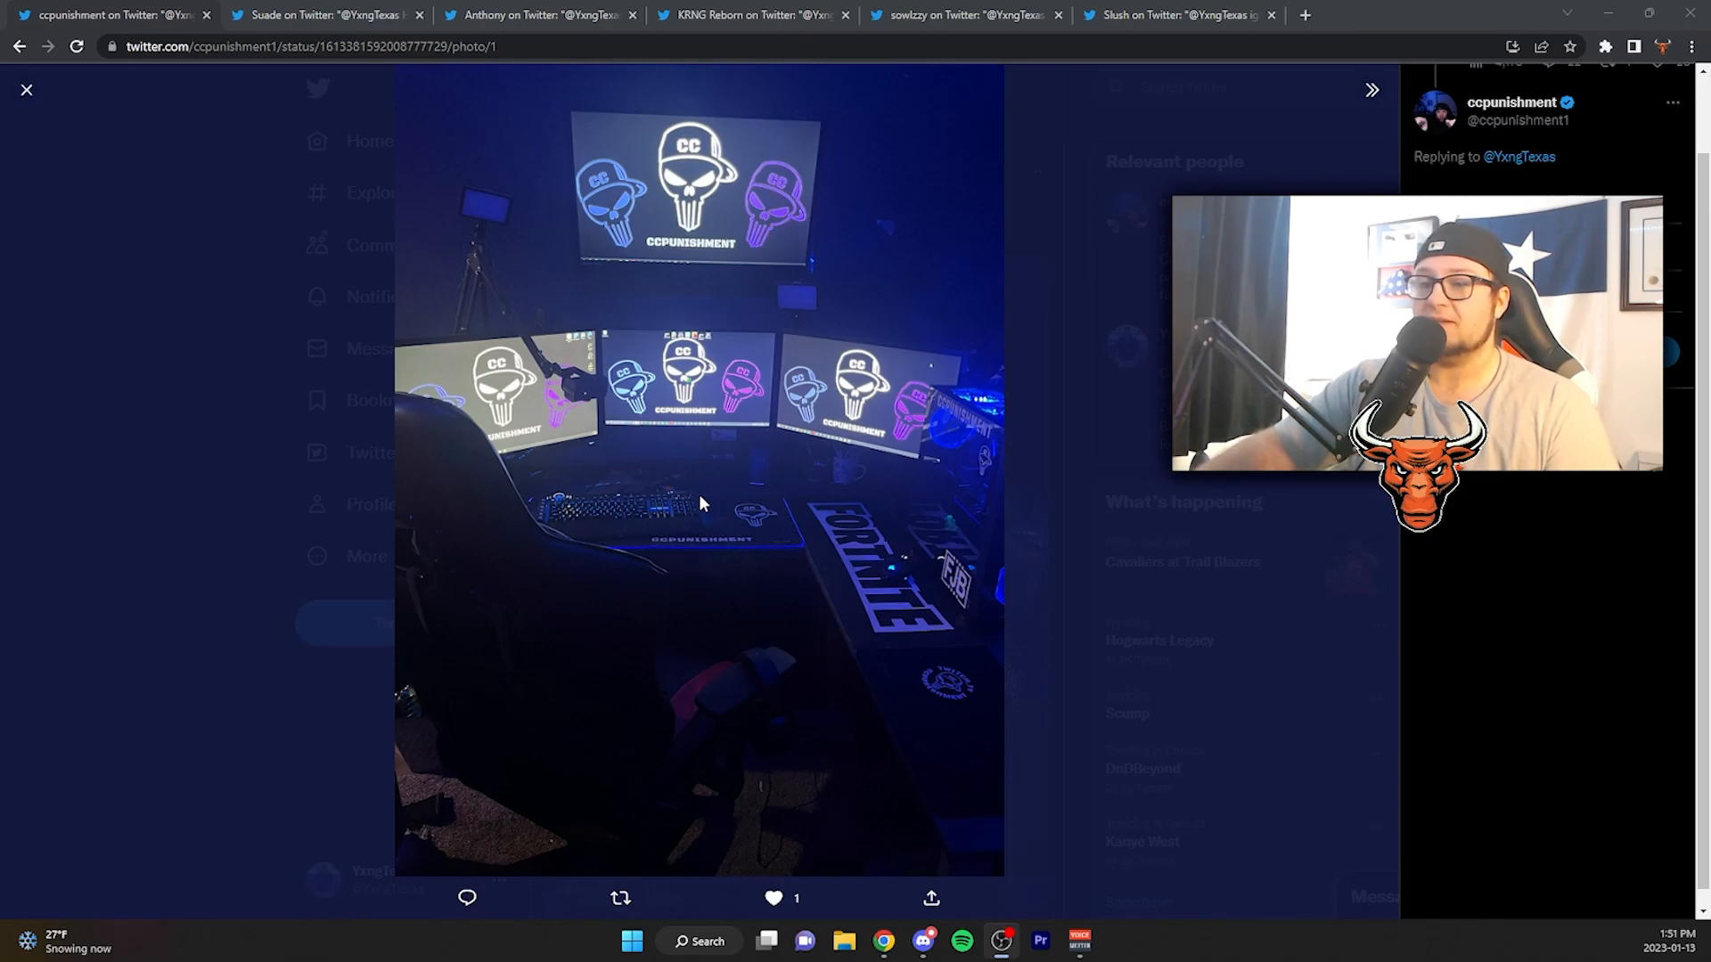
mouse_move(781, 593)
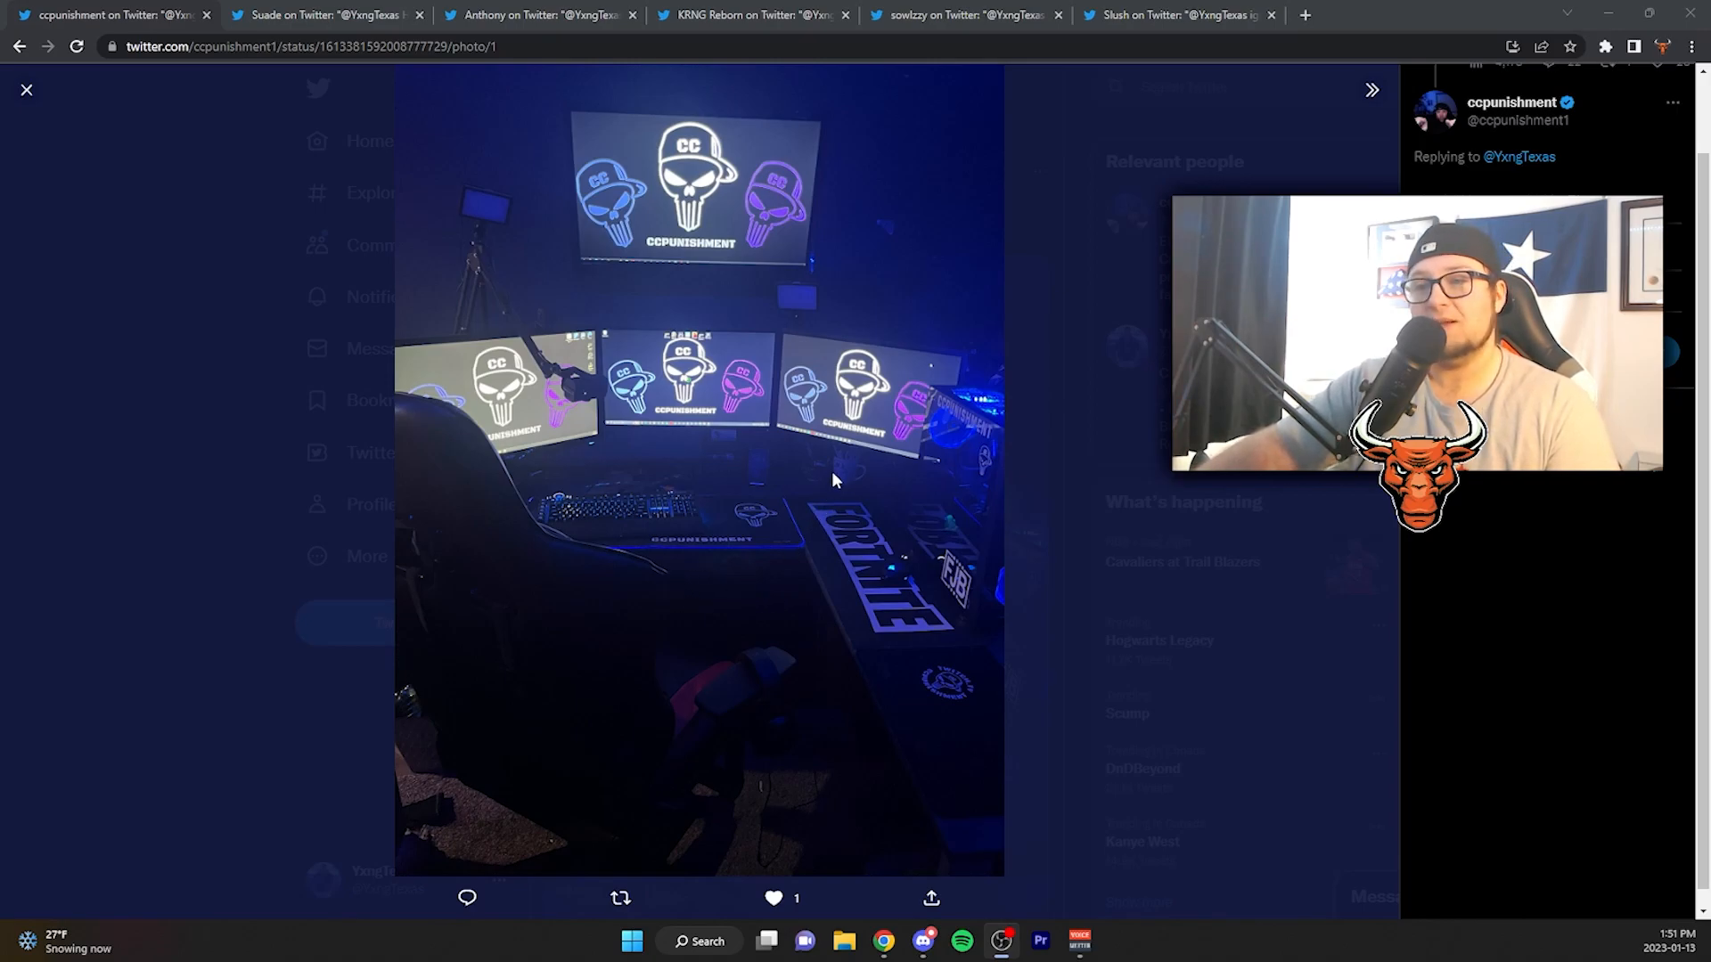
mouse_move(797, 500)
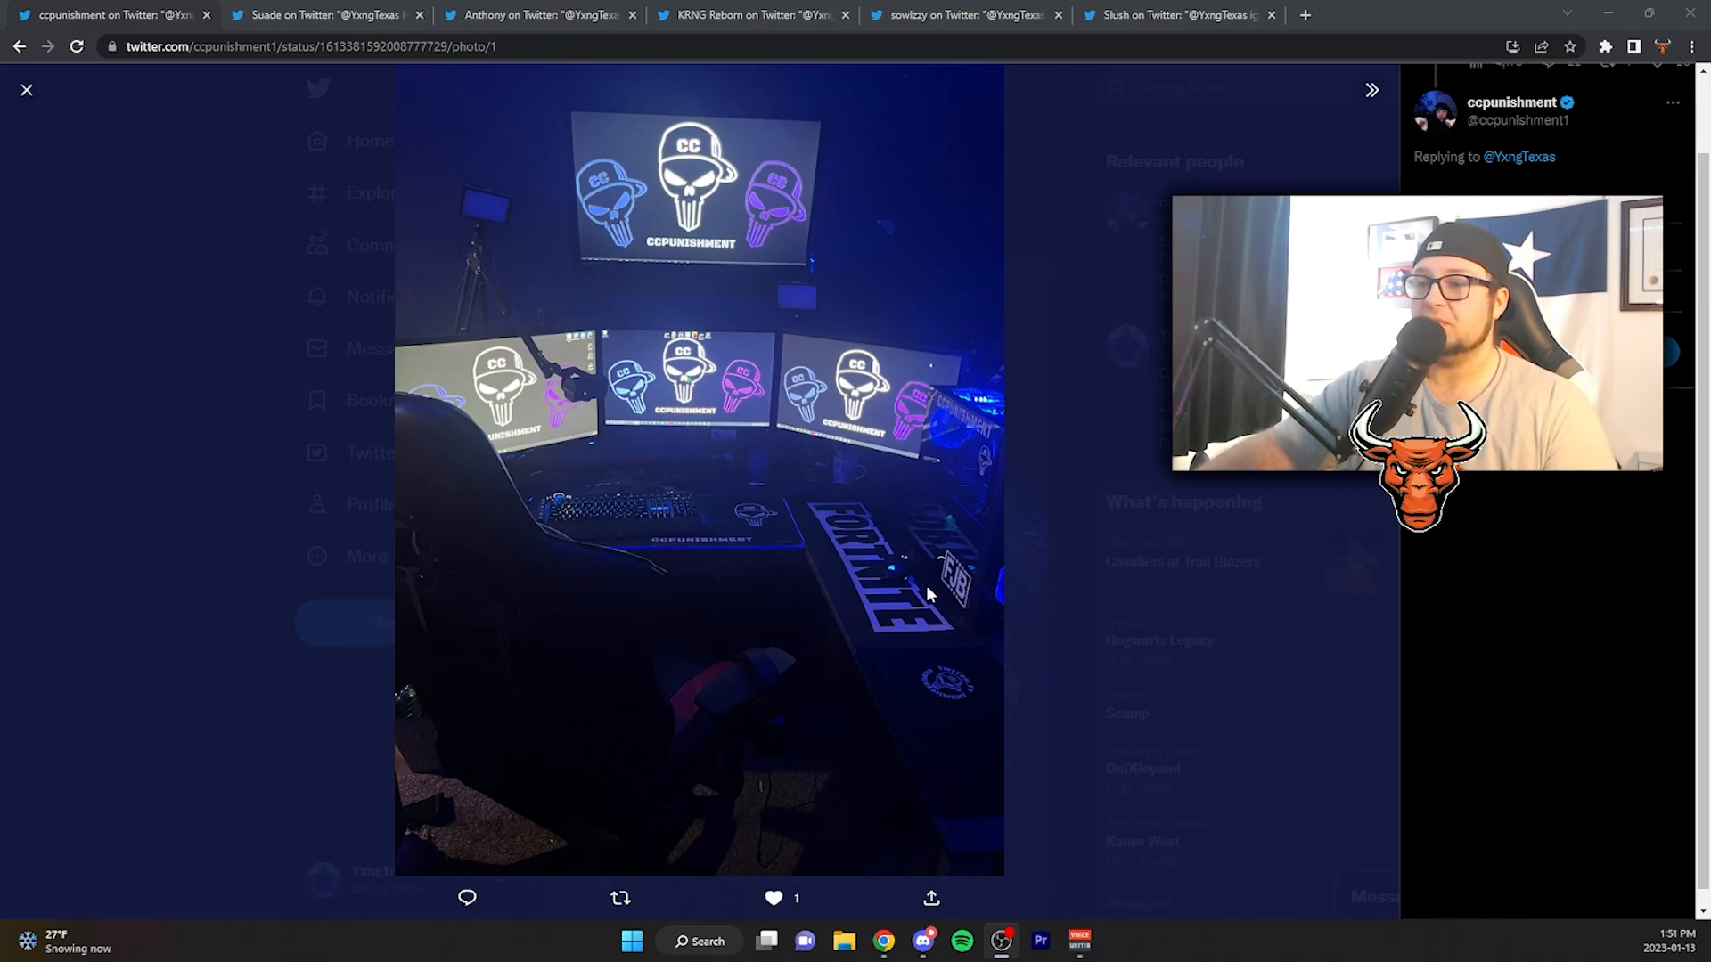
mouse_move(686, 469)
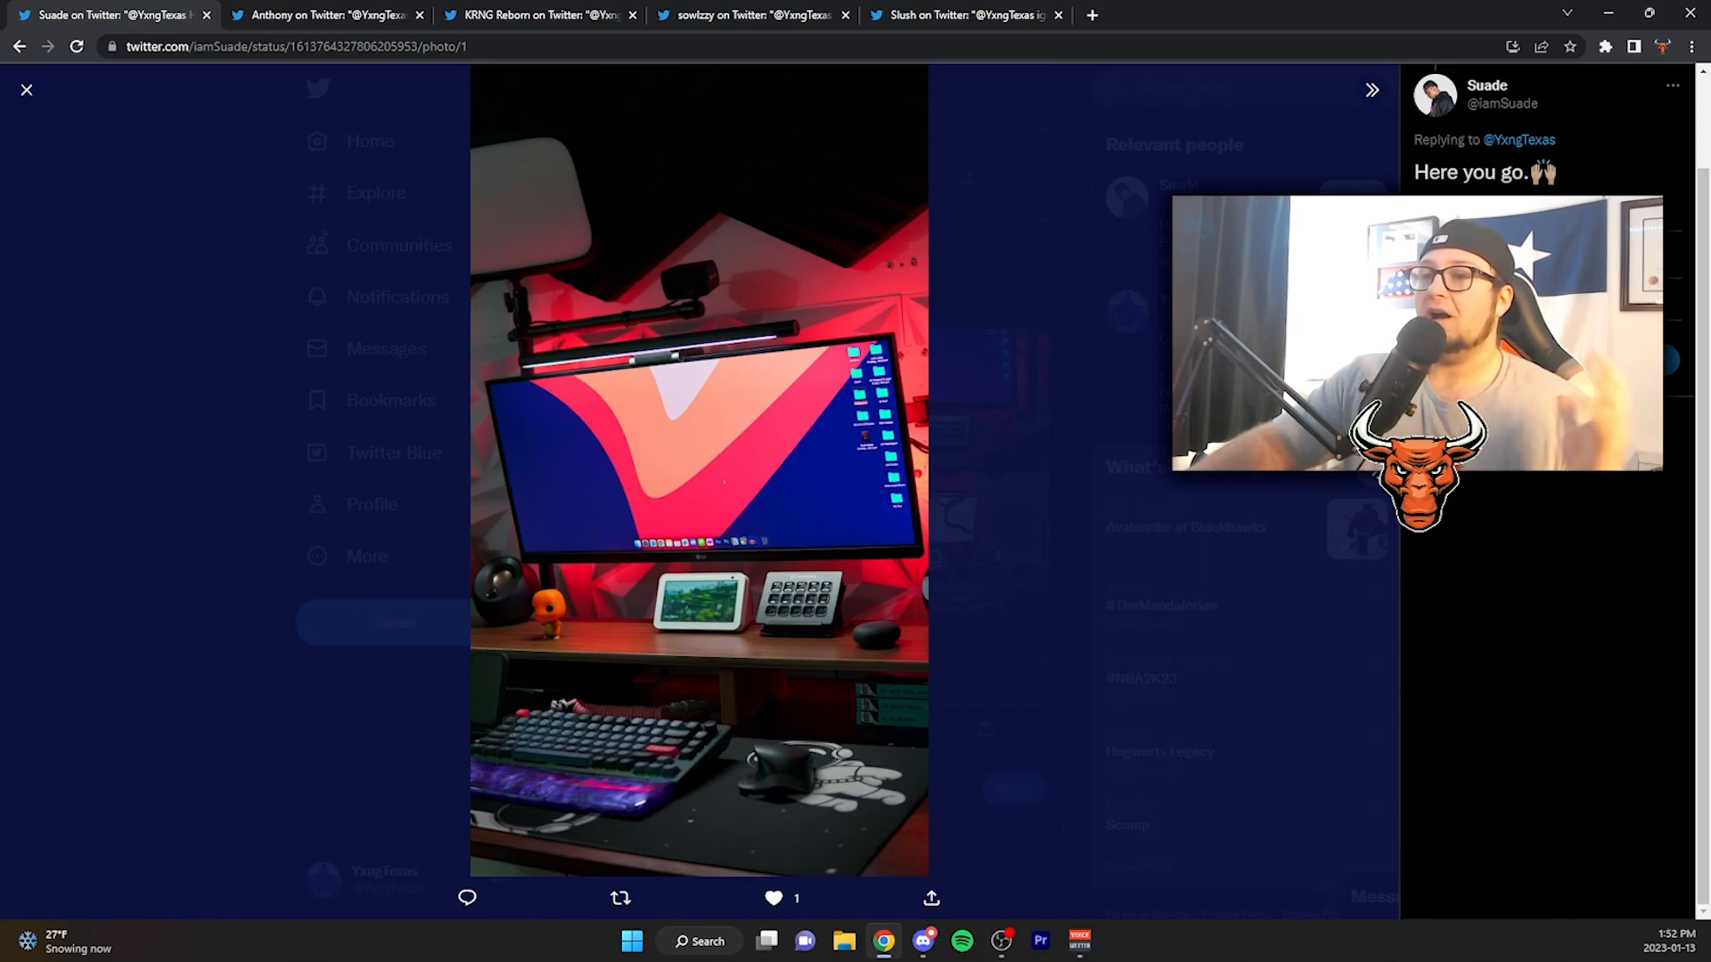
Page through the red-lit desk reply's photos to the fourth one.
left_click(1371, 89)
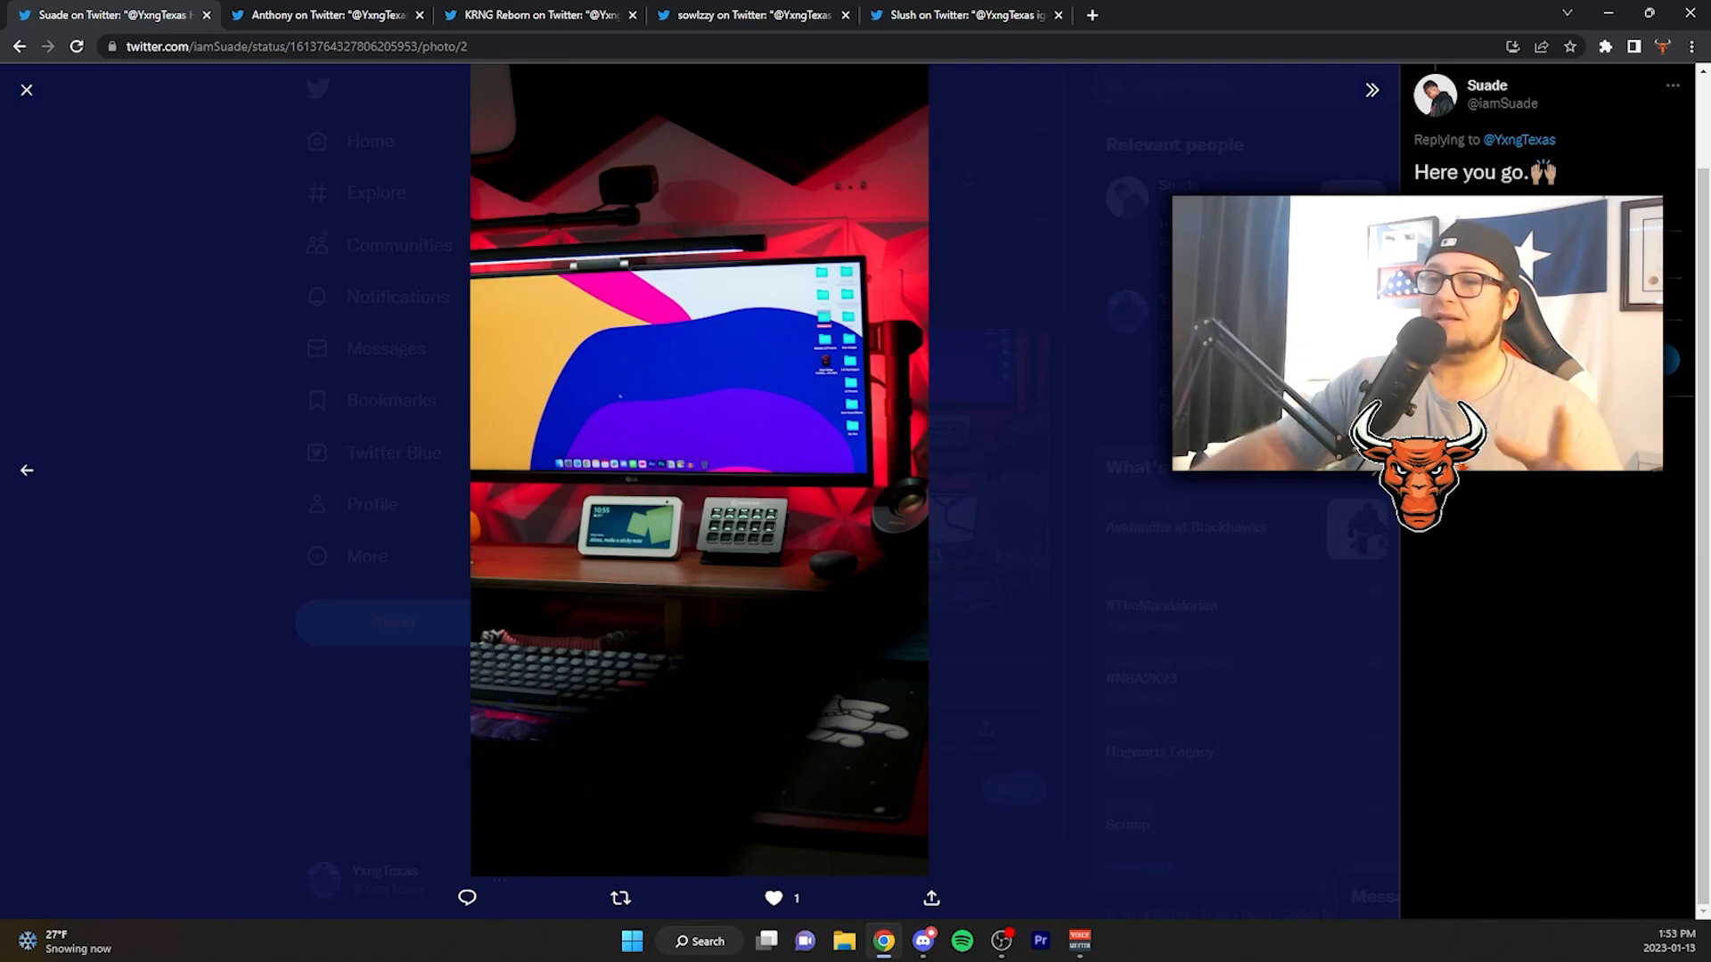
left_click(1372, 89)
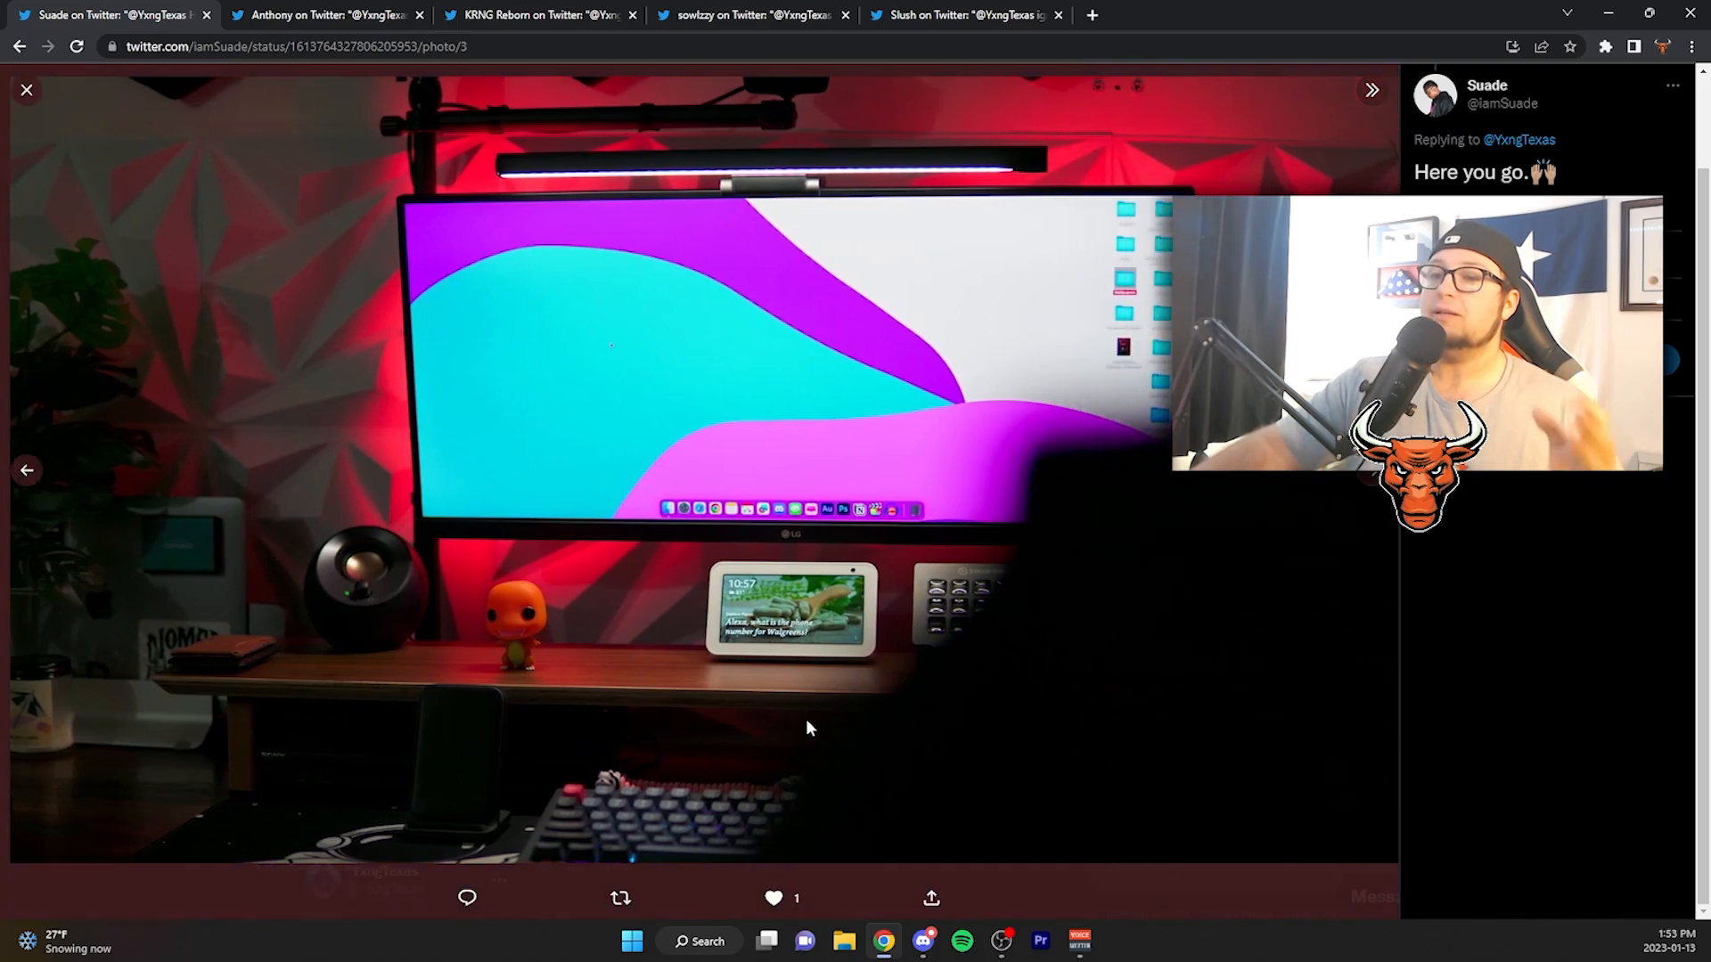
left_click(1372, 89)
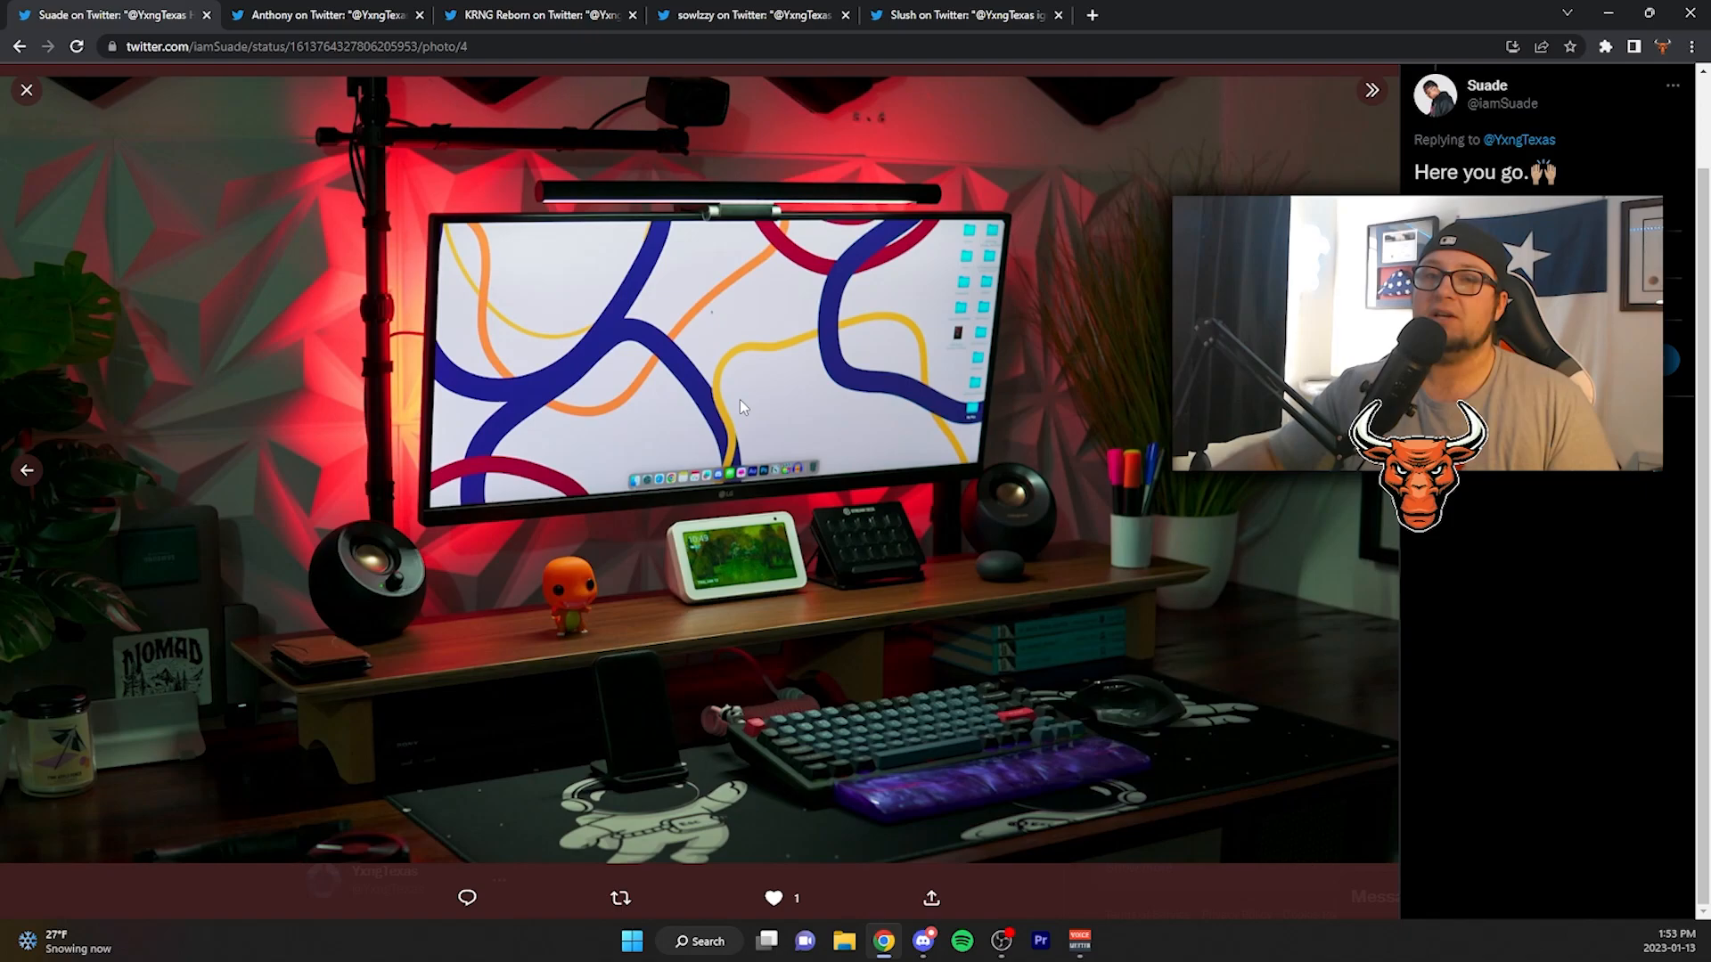
mouse_move(633, 494)
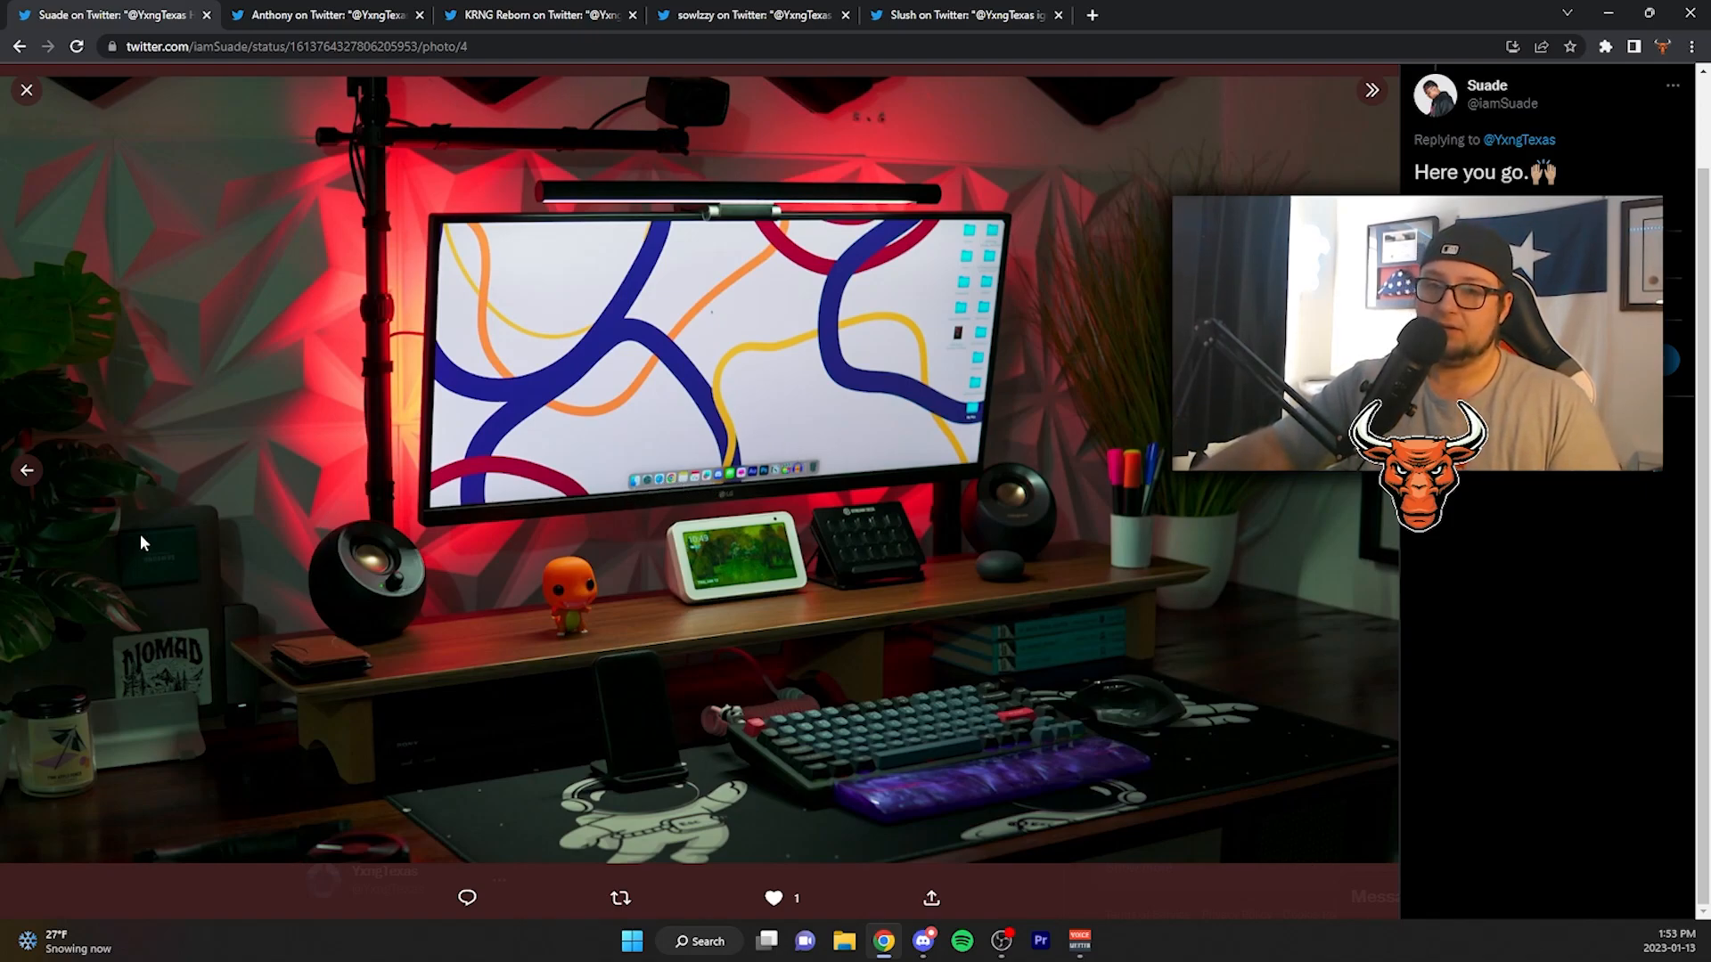
mouse_move(172, 587)
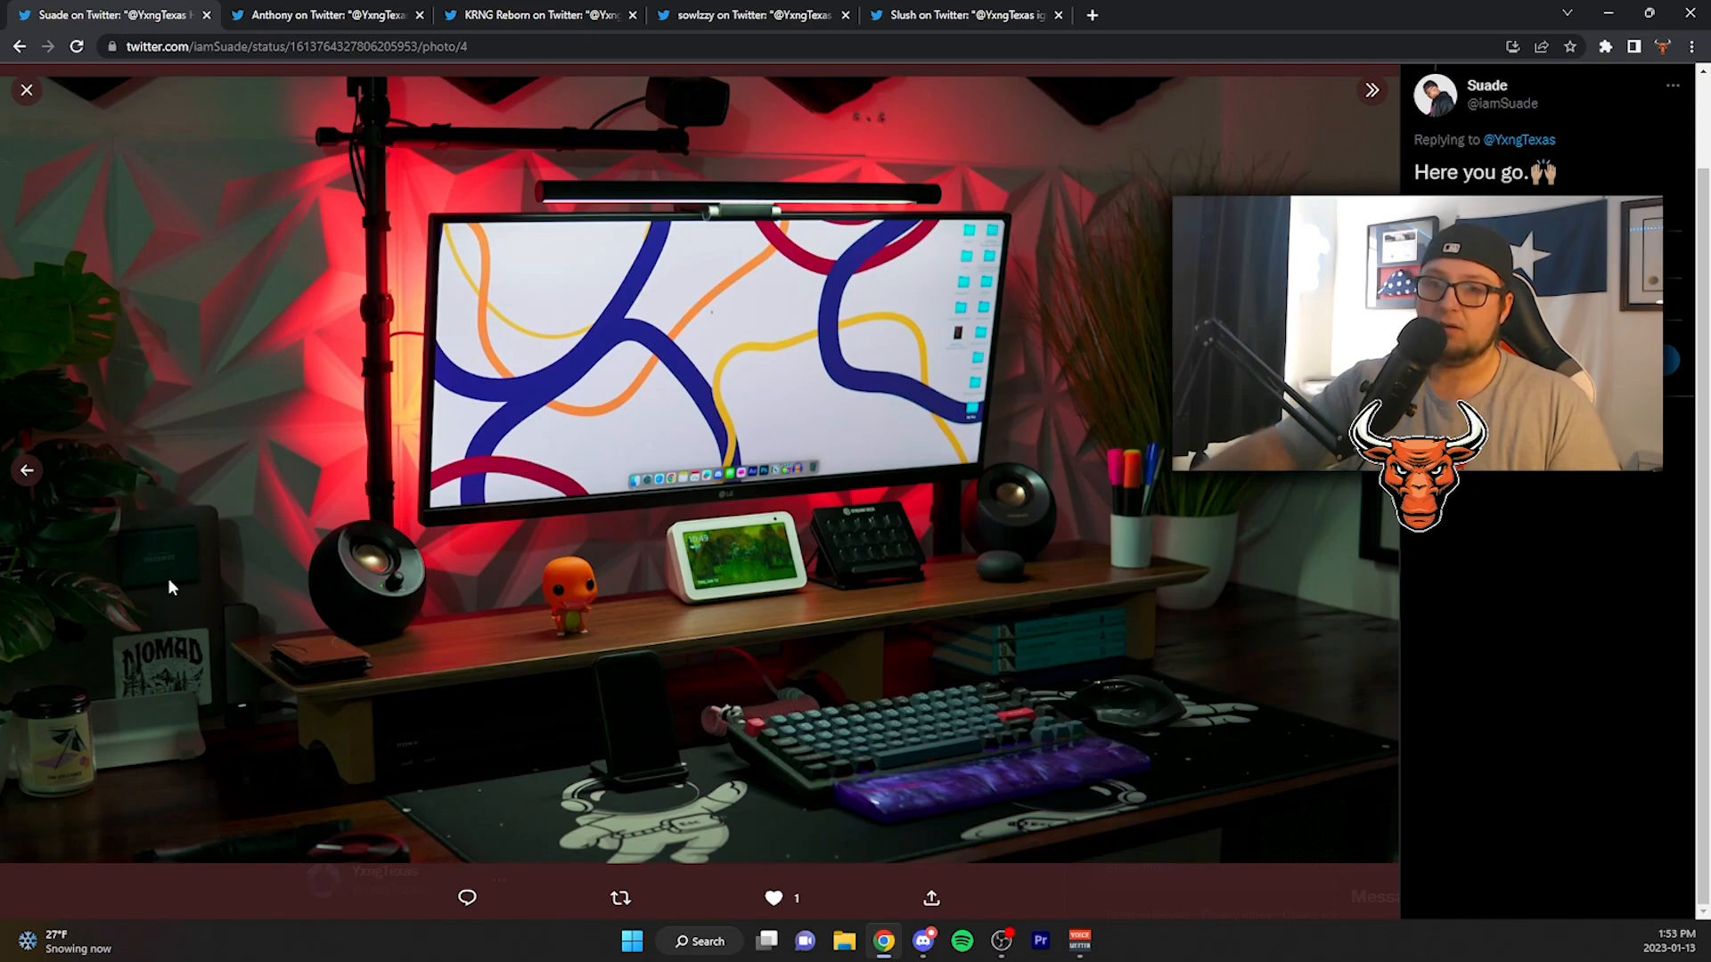
mouse_move(840, 505)
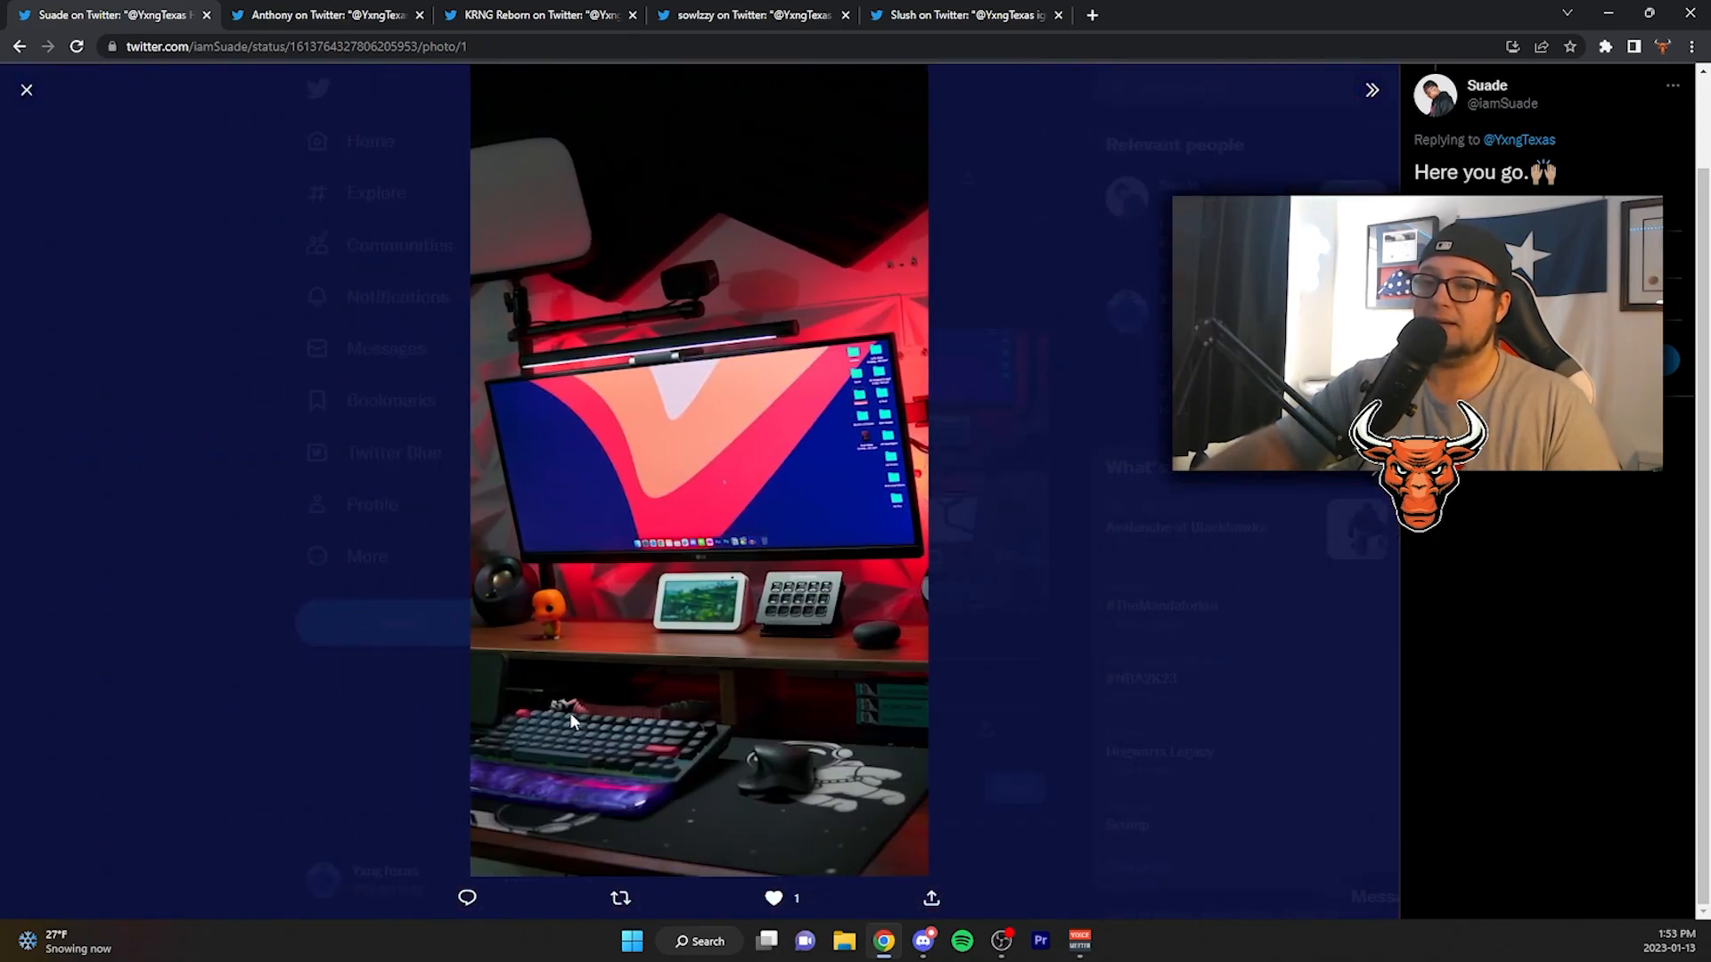
mouse_move(609, 707)
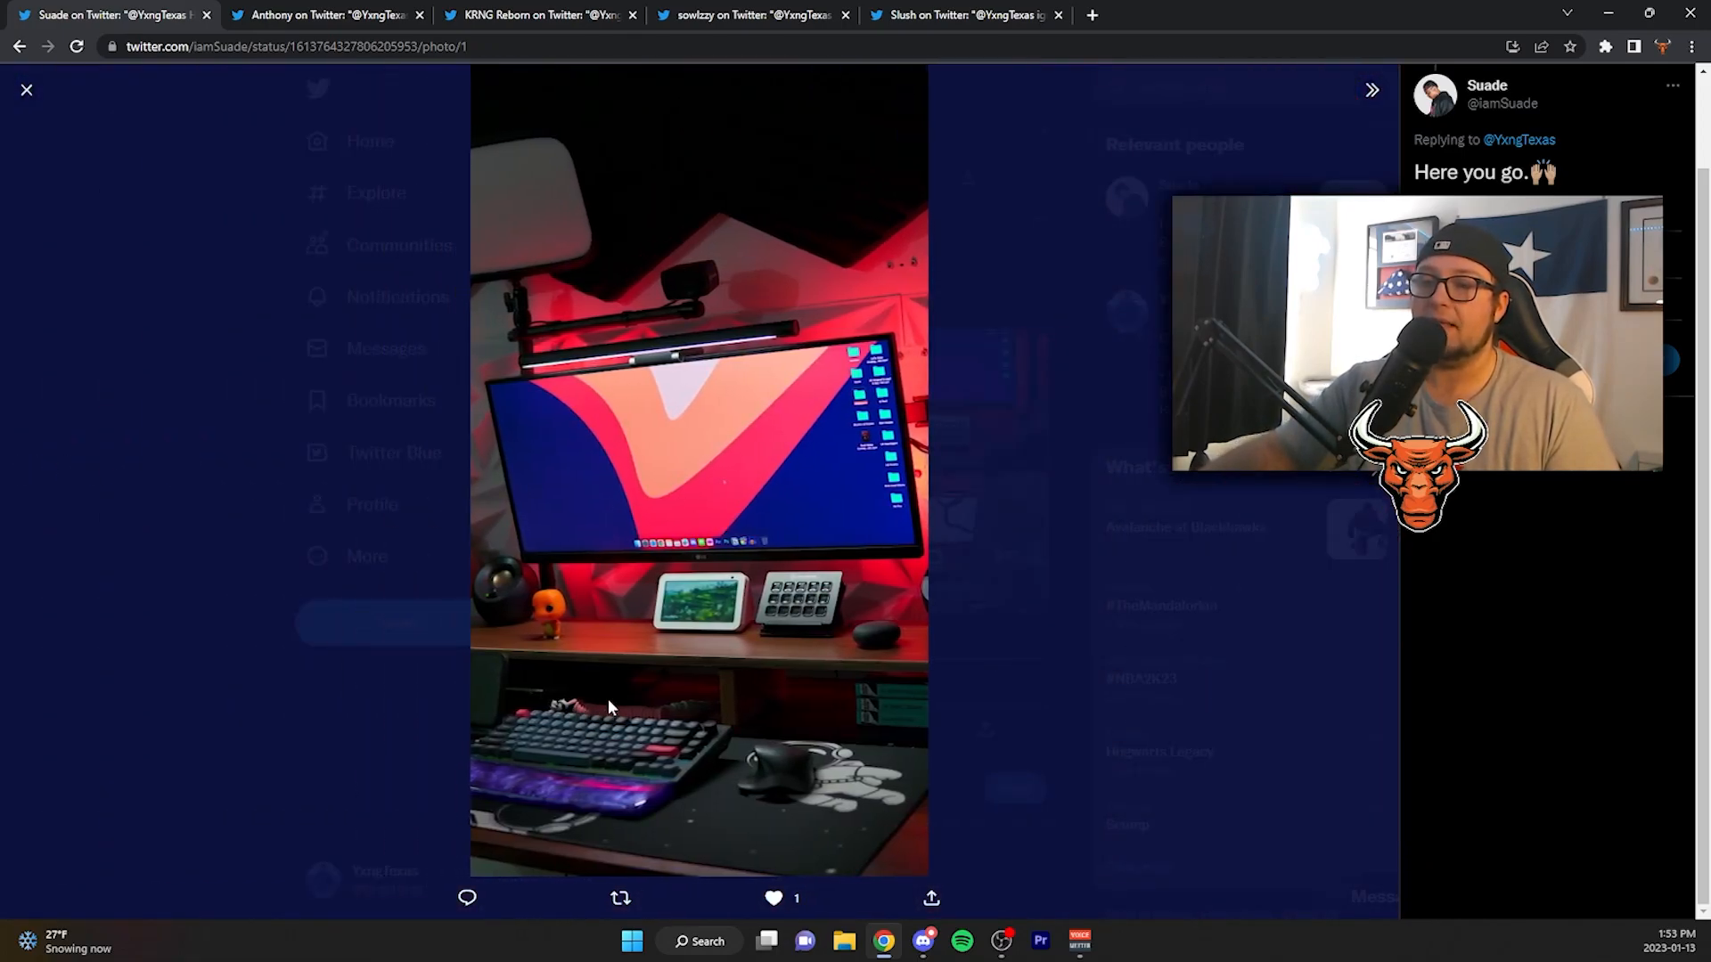
mouse_move(781, 783)
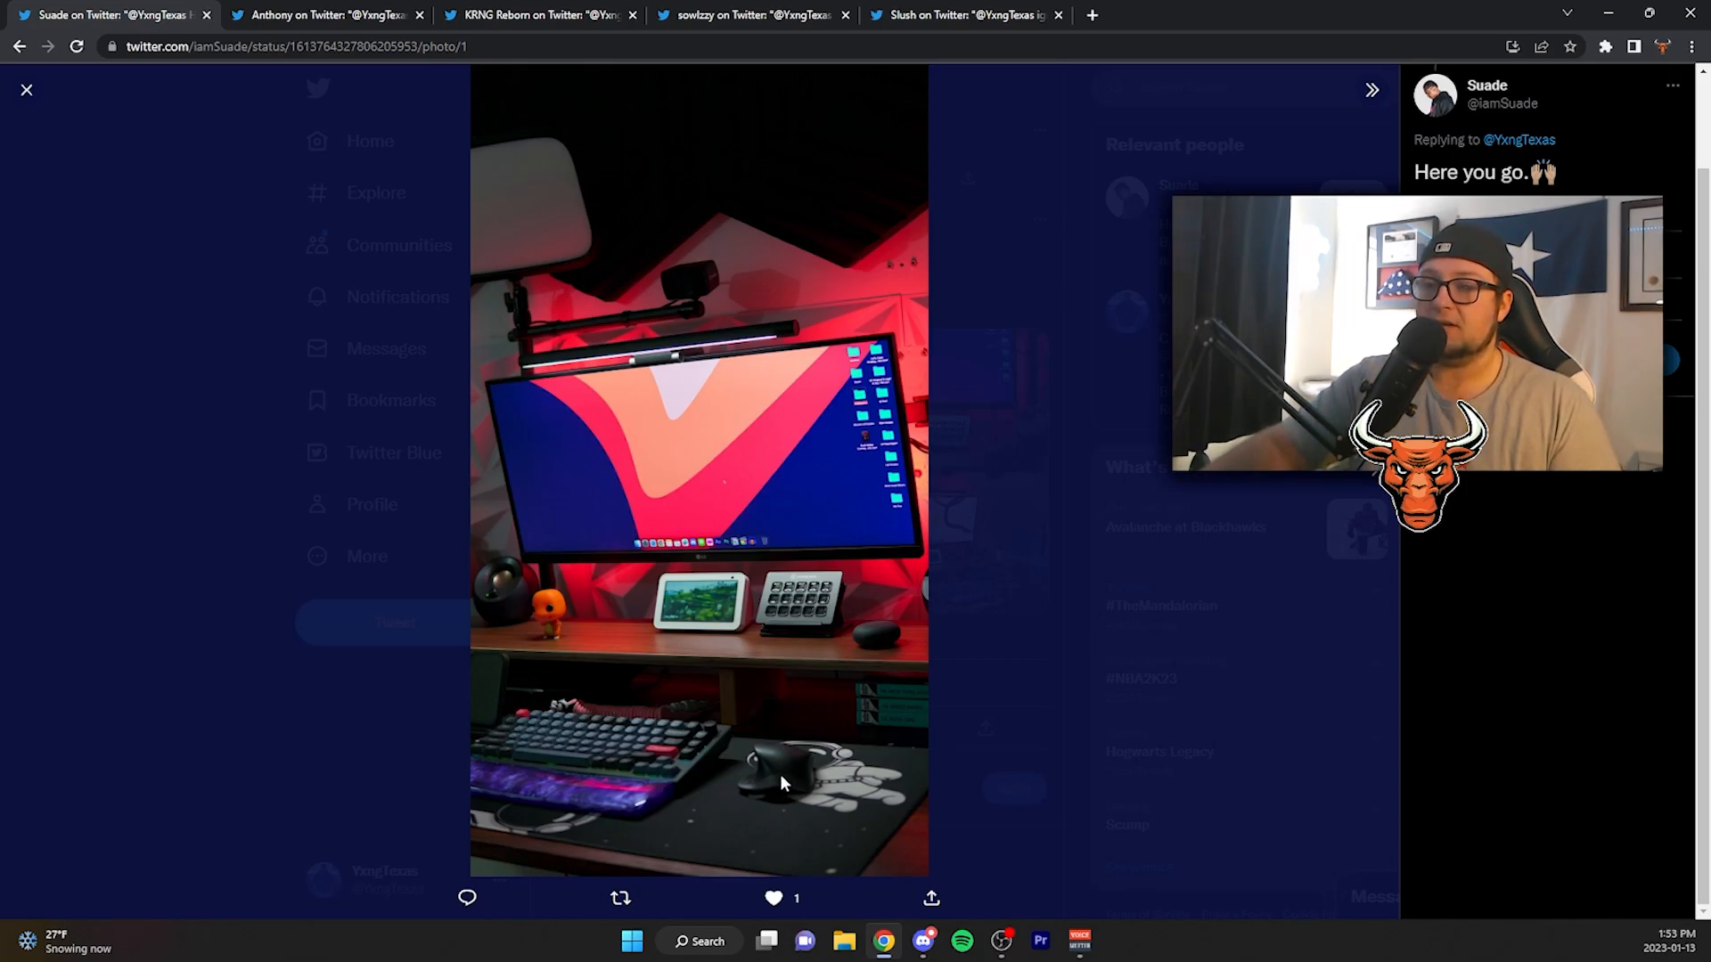
Advance to the widest red-lit desk photo with the orange figurine.
left_click(1373, 89)
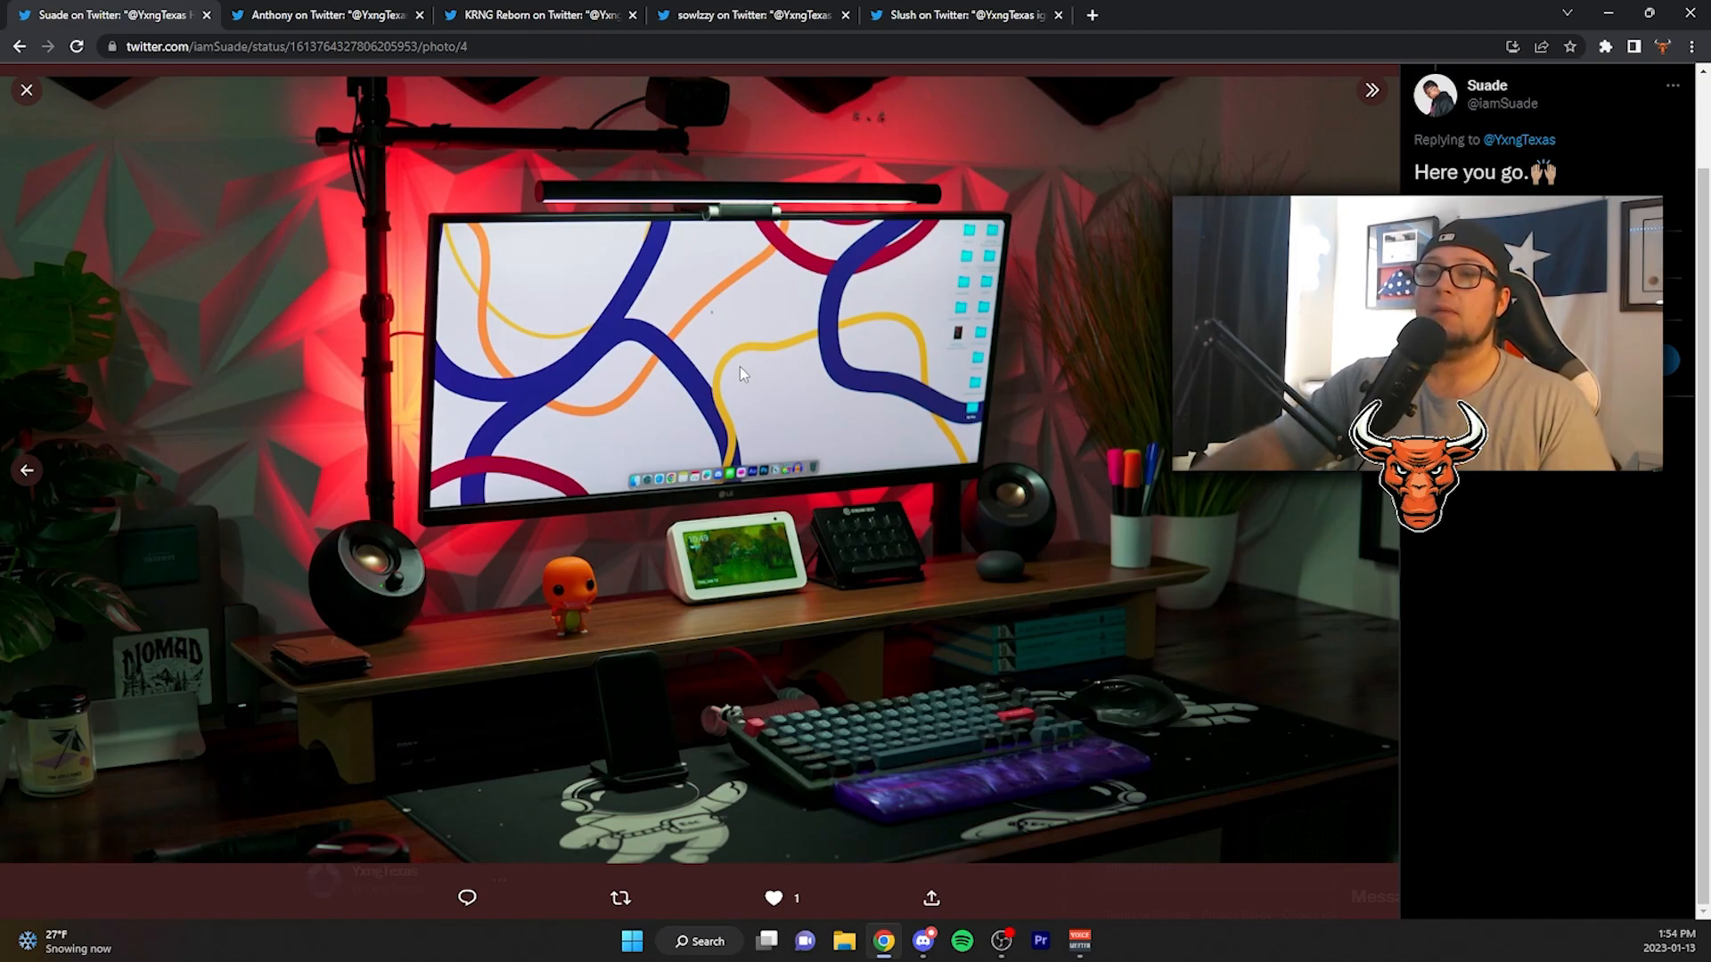
mouse_move(1002, 181)
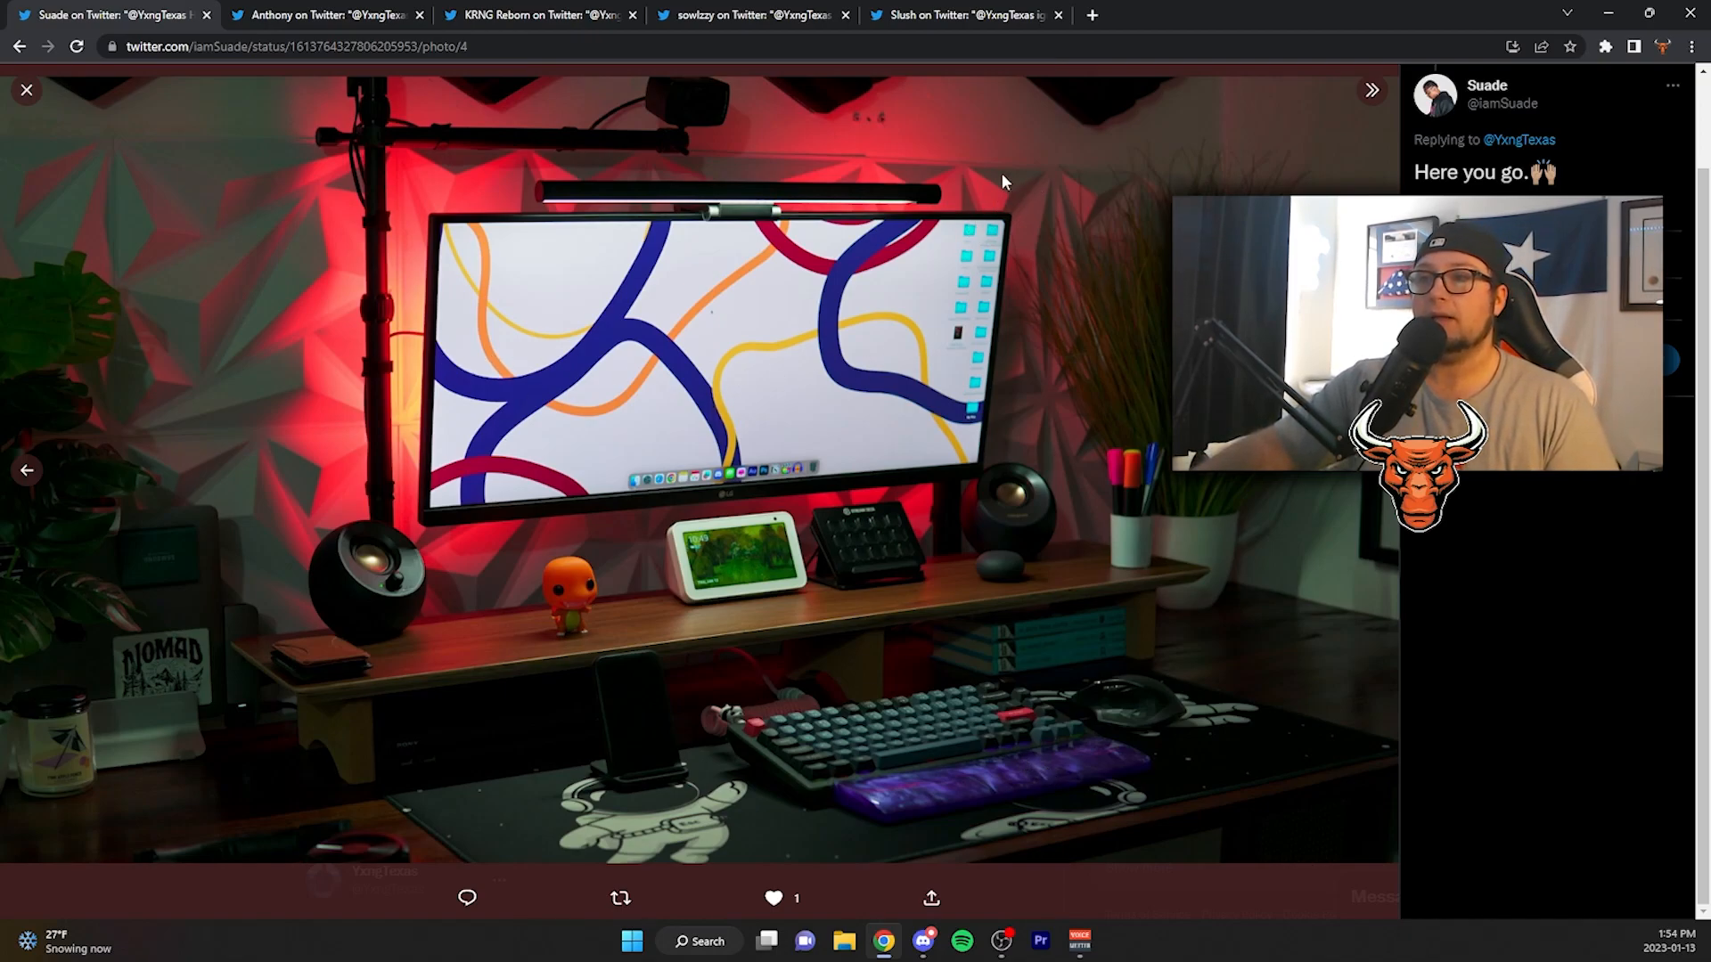
mouse_move(1042, 184)
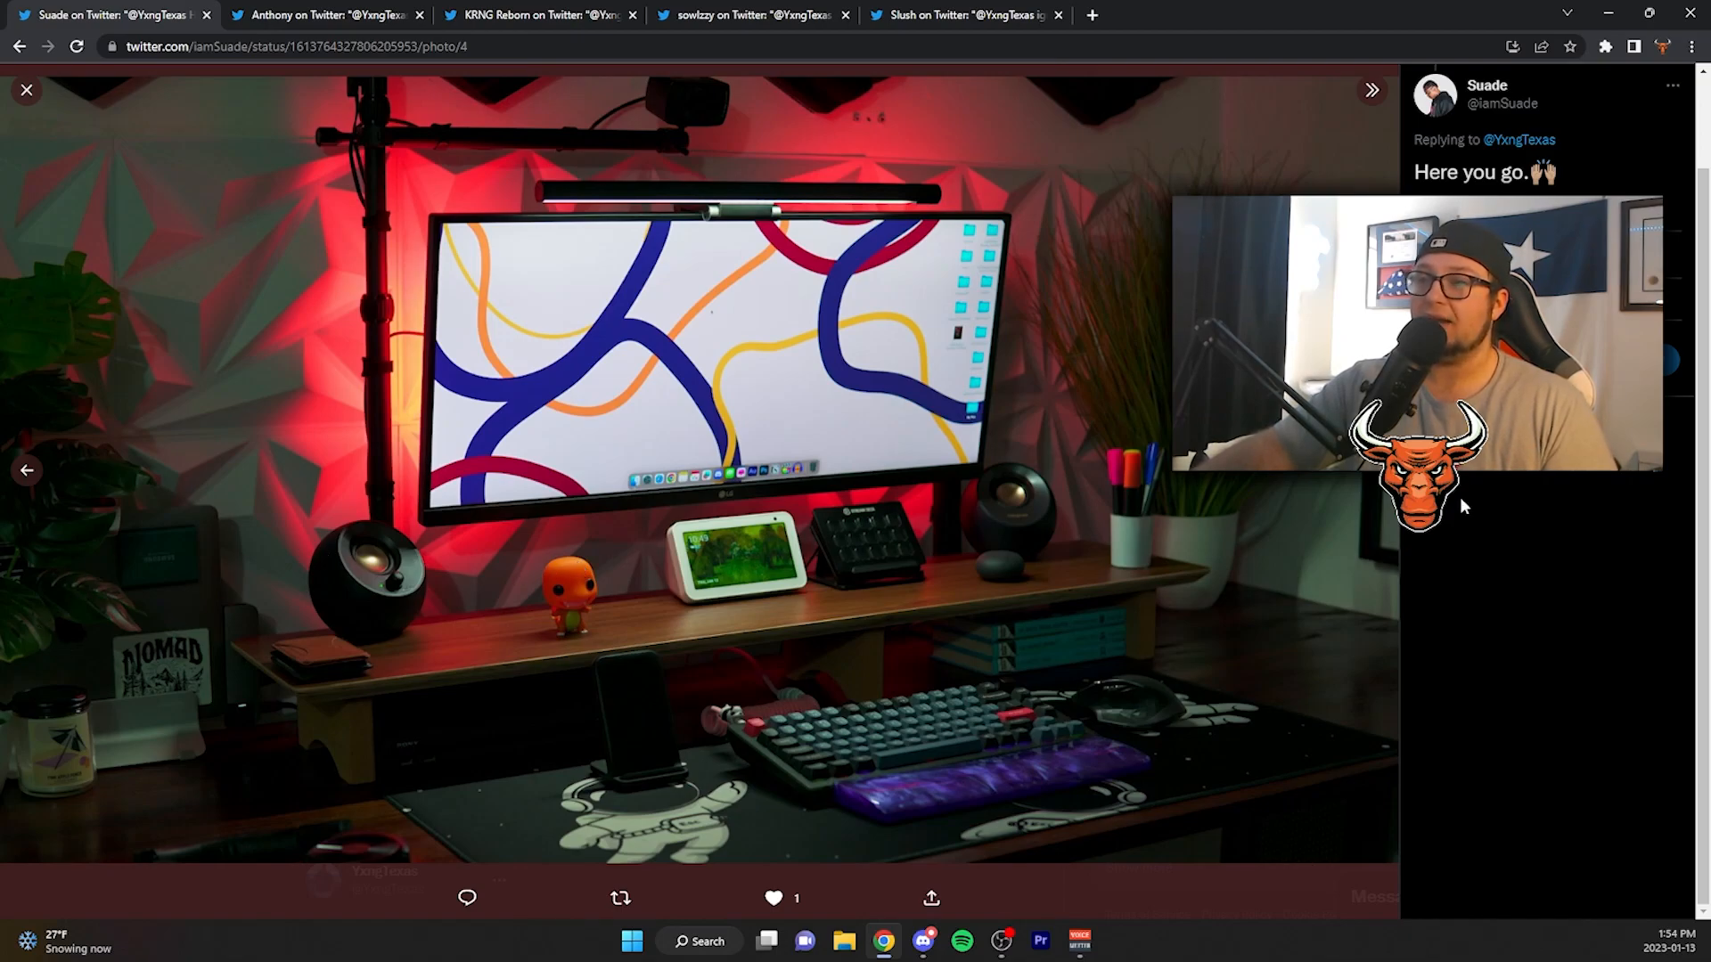
mouse_move(1178, 539)
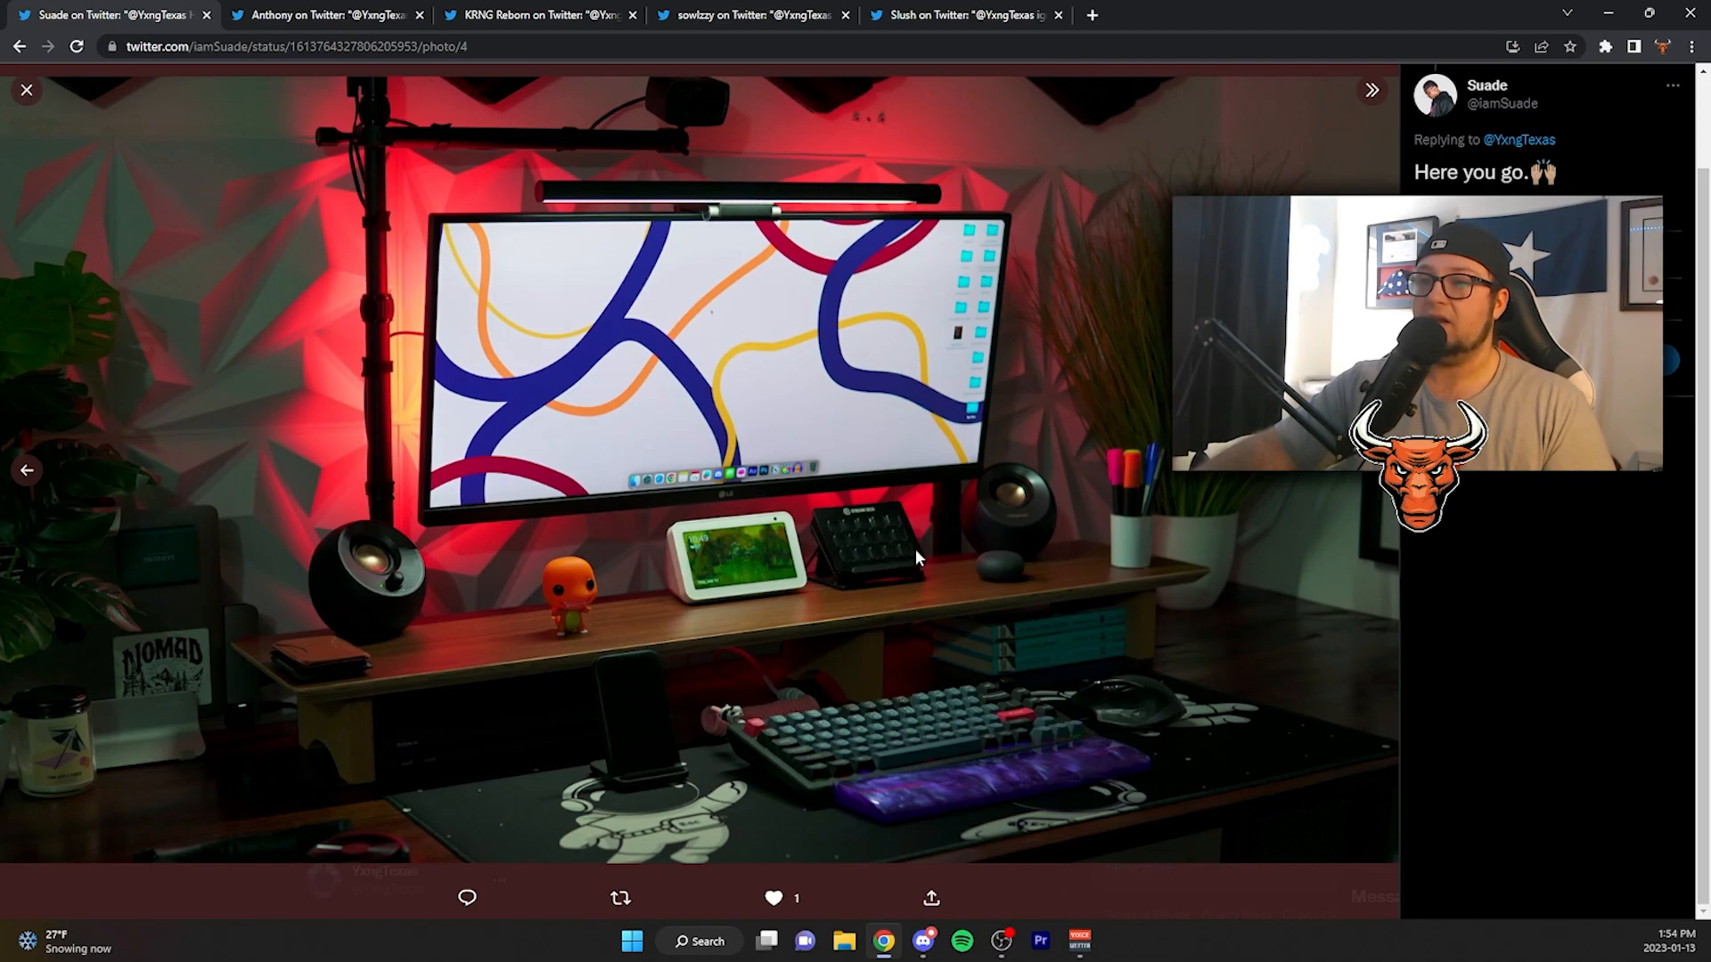
mouse_move(685, 529)
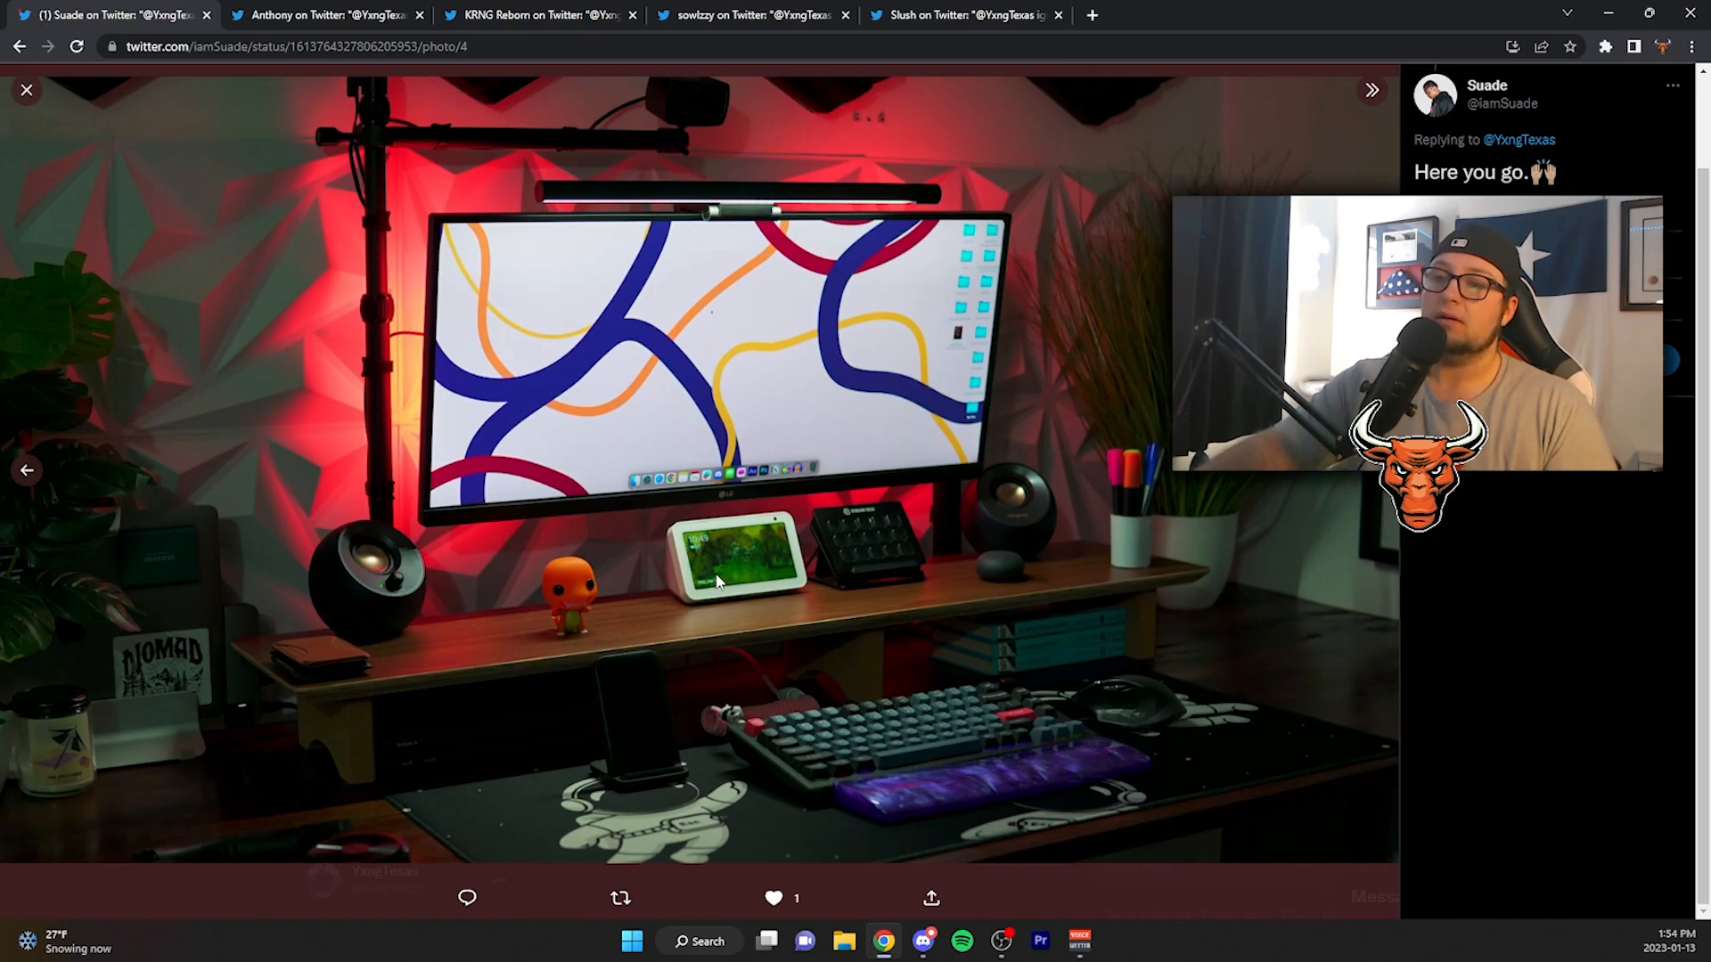
mouse_move(943, 519)
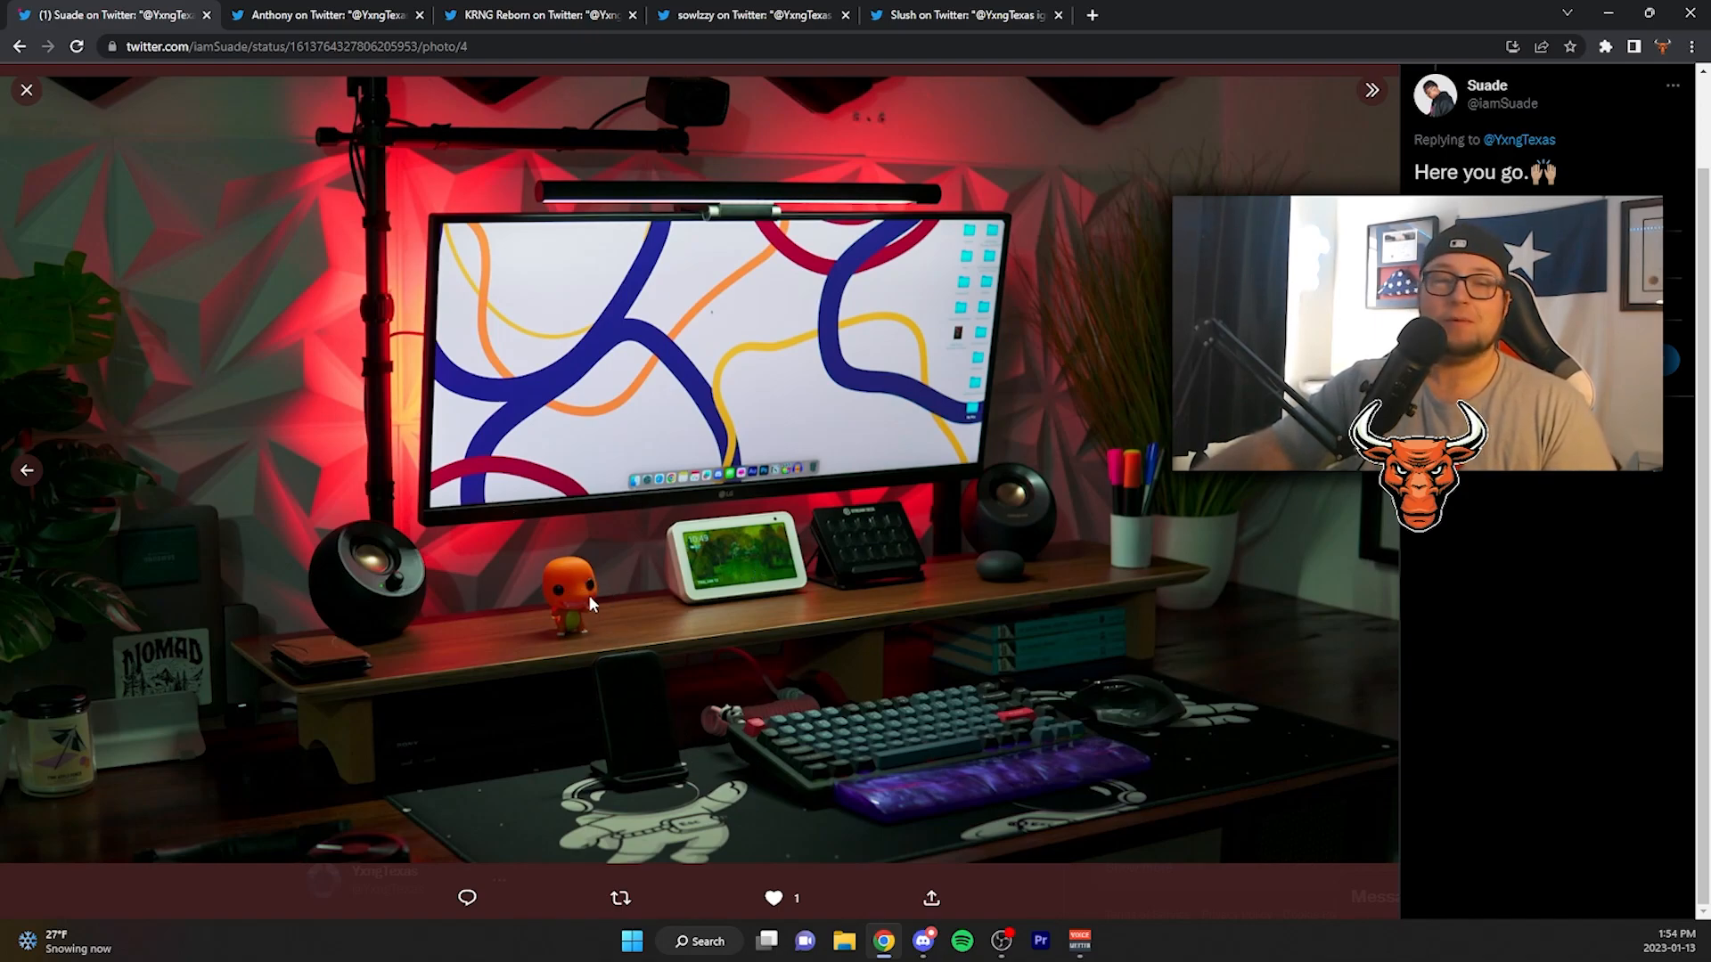
Step back through the red-lit desk photos, then forward to the ultrawide monitor shot.
left_click(26, 470)
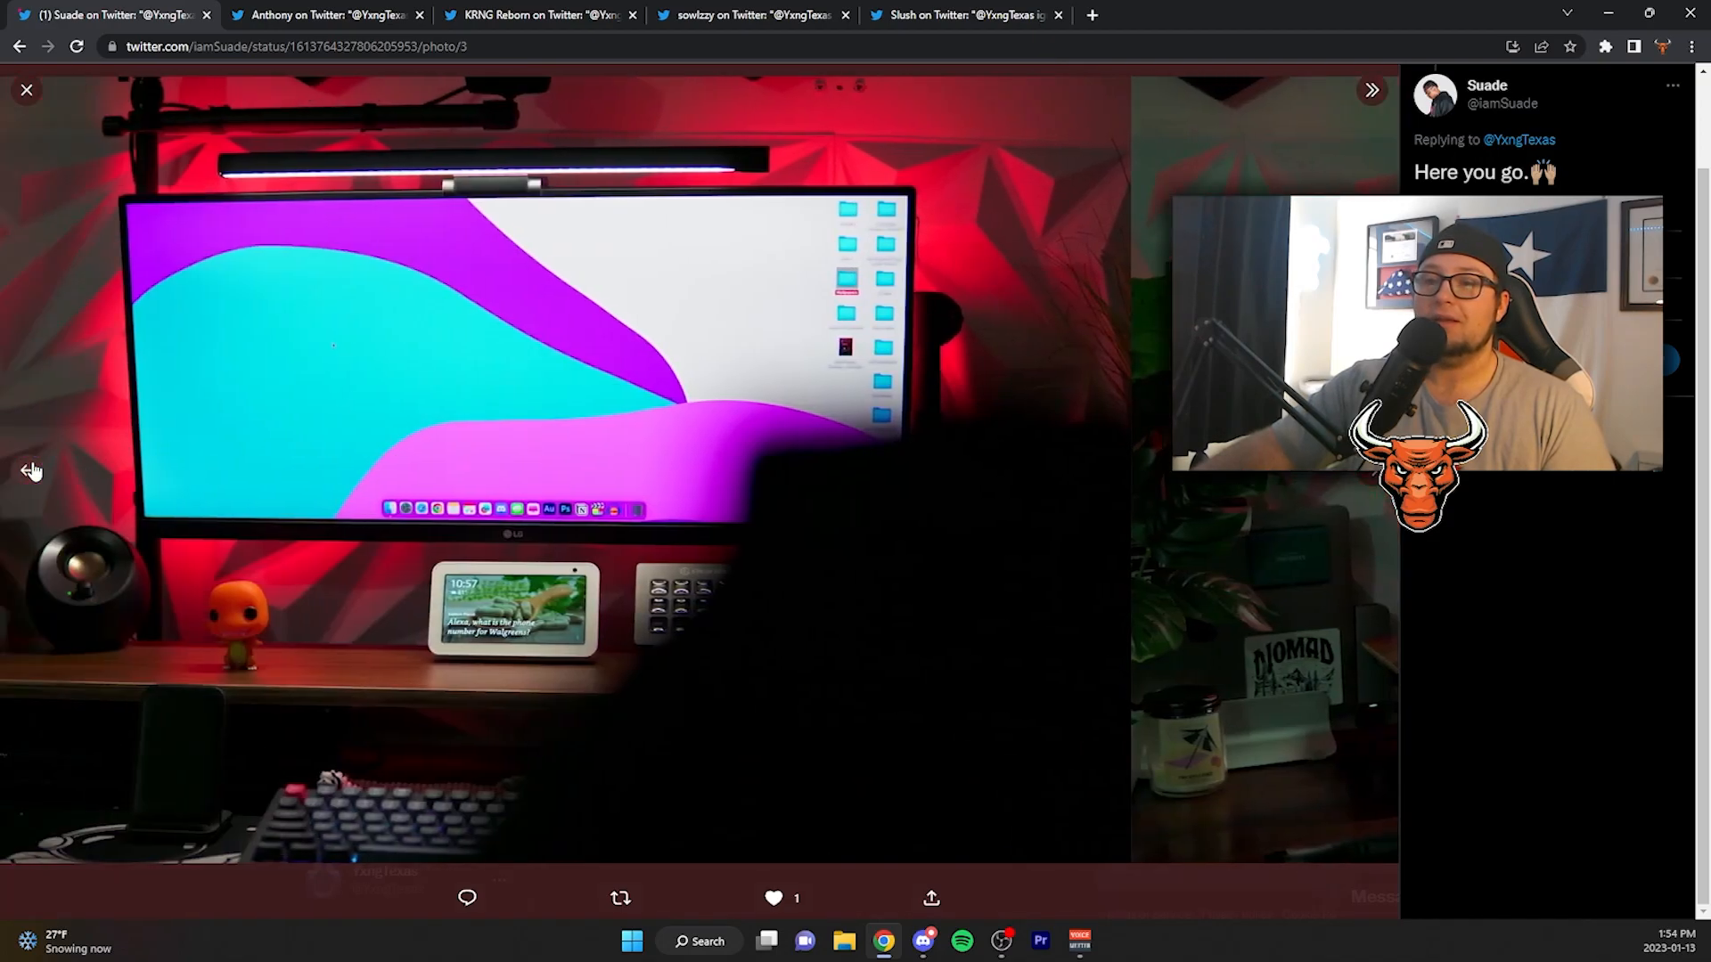
left_click(27, 470)
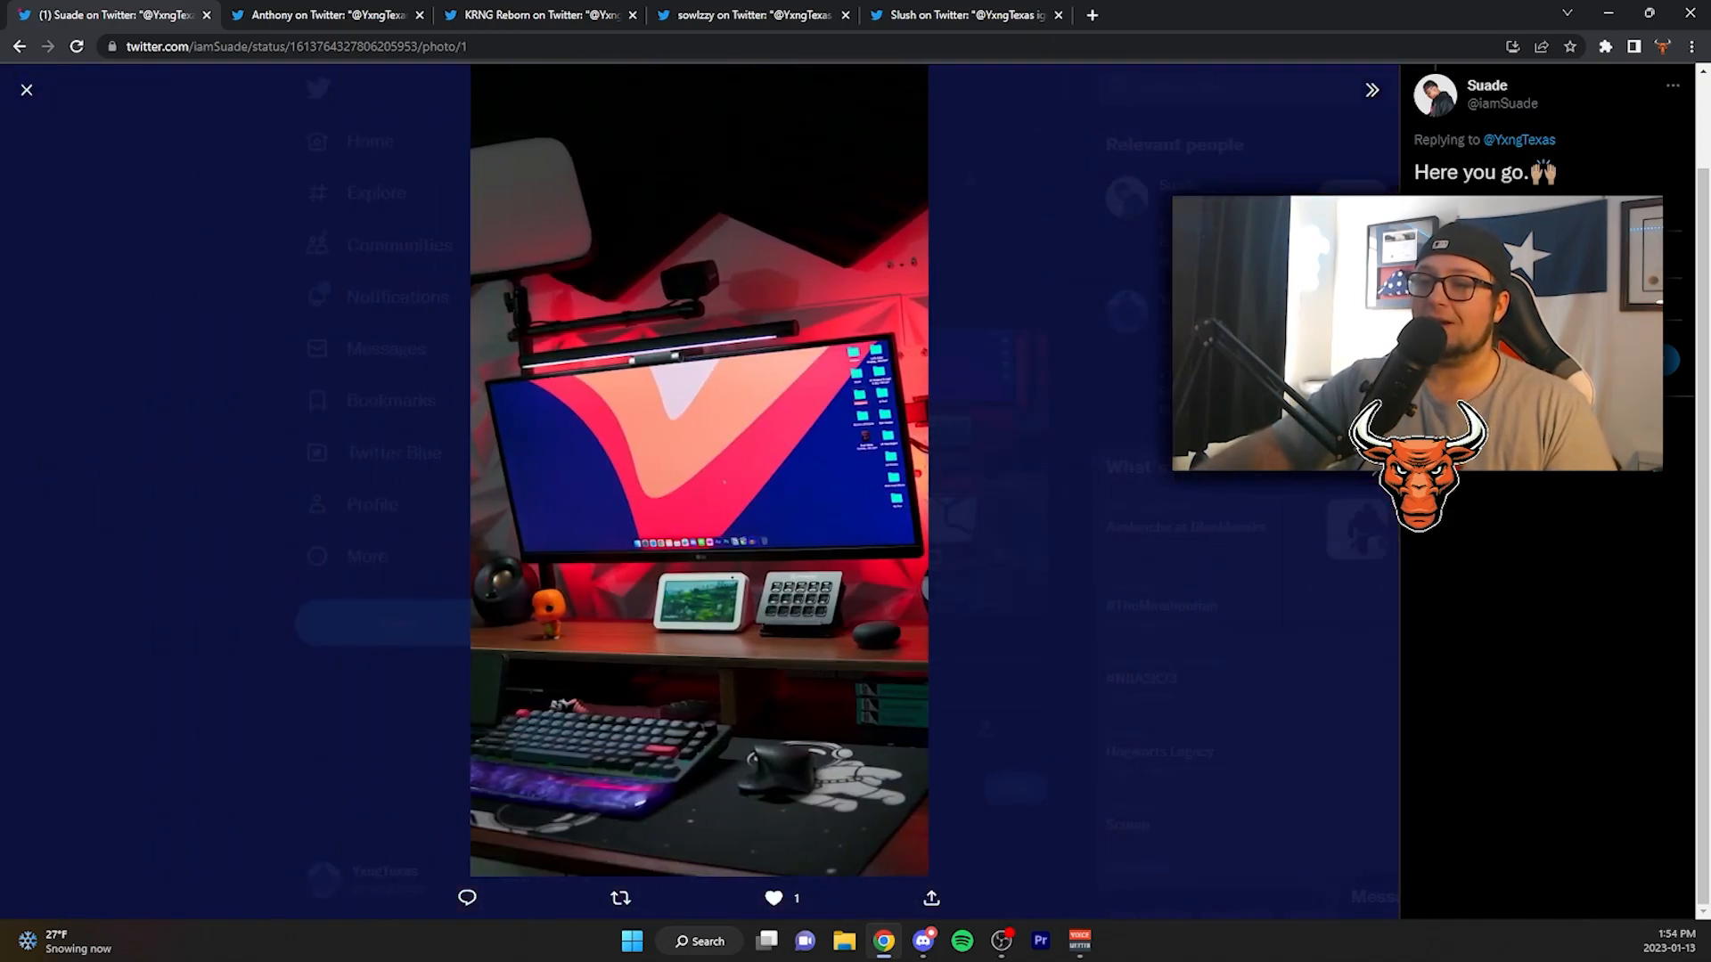
left_click(1371, 89)
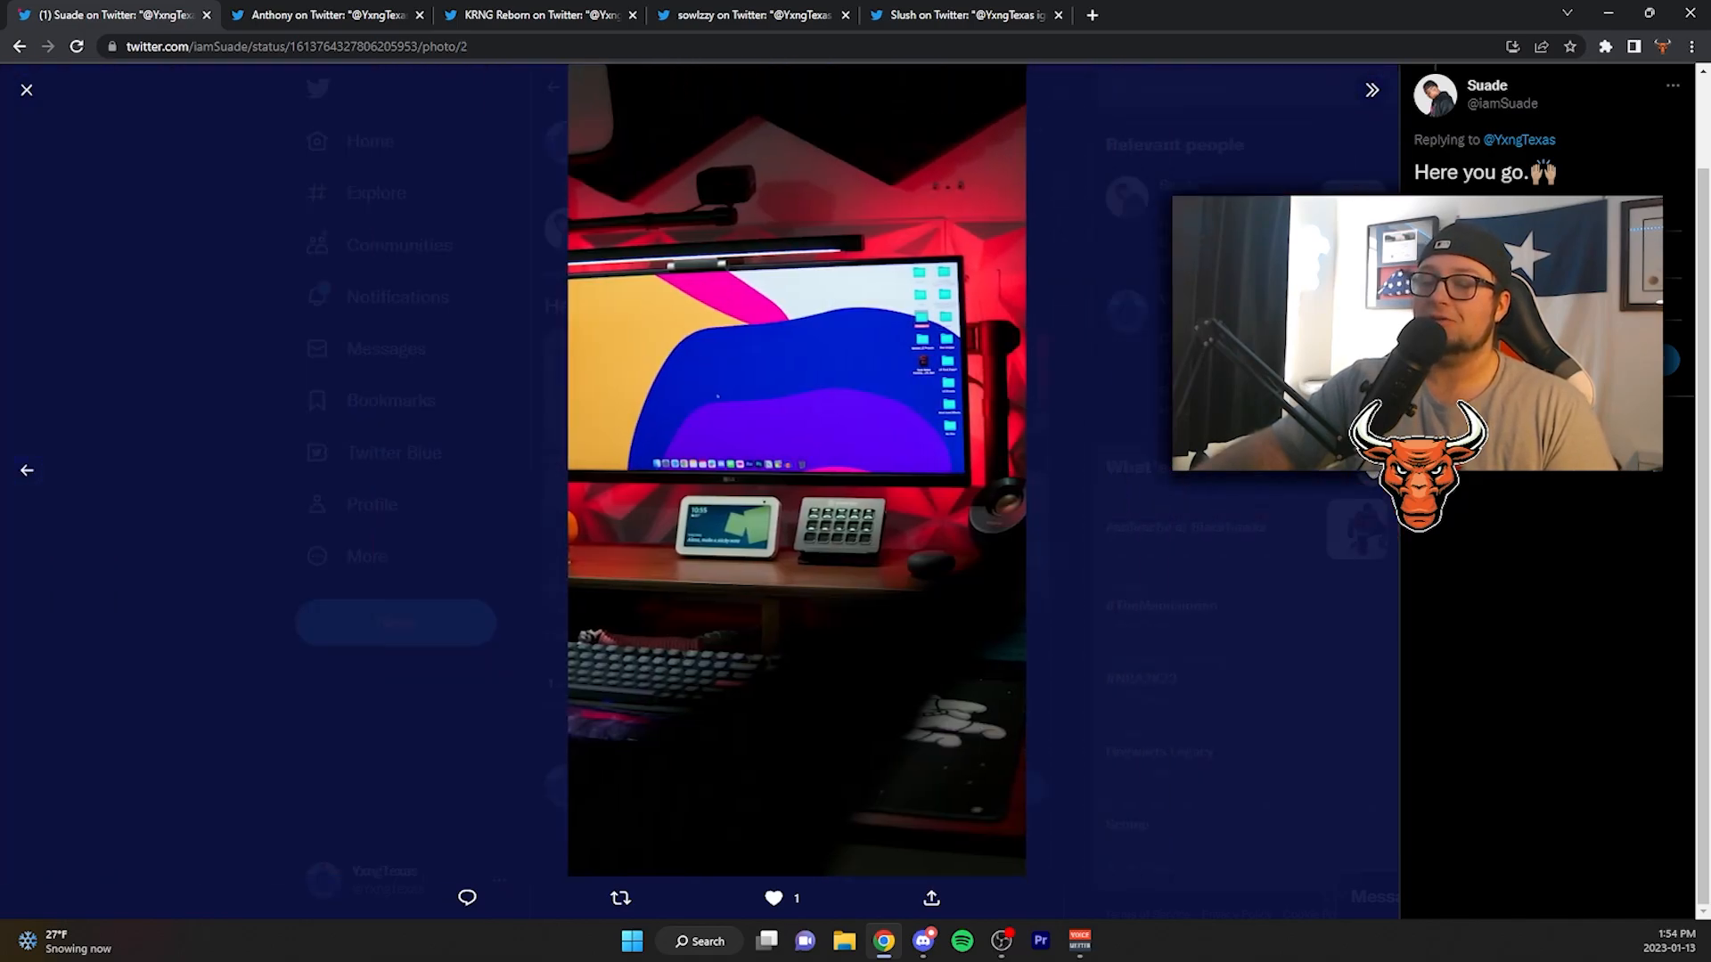
left_click(1371, 89)
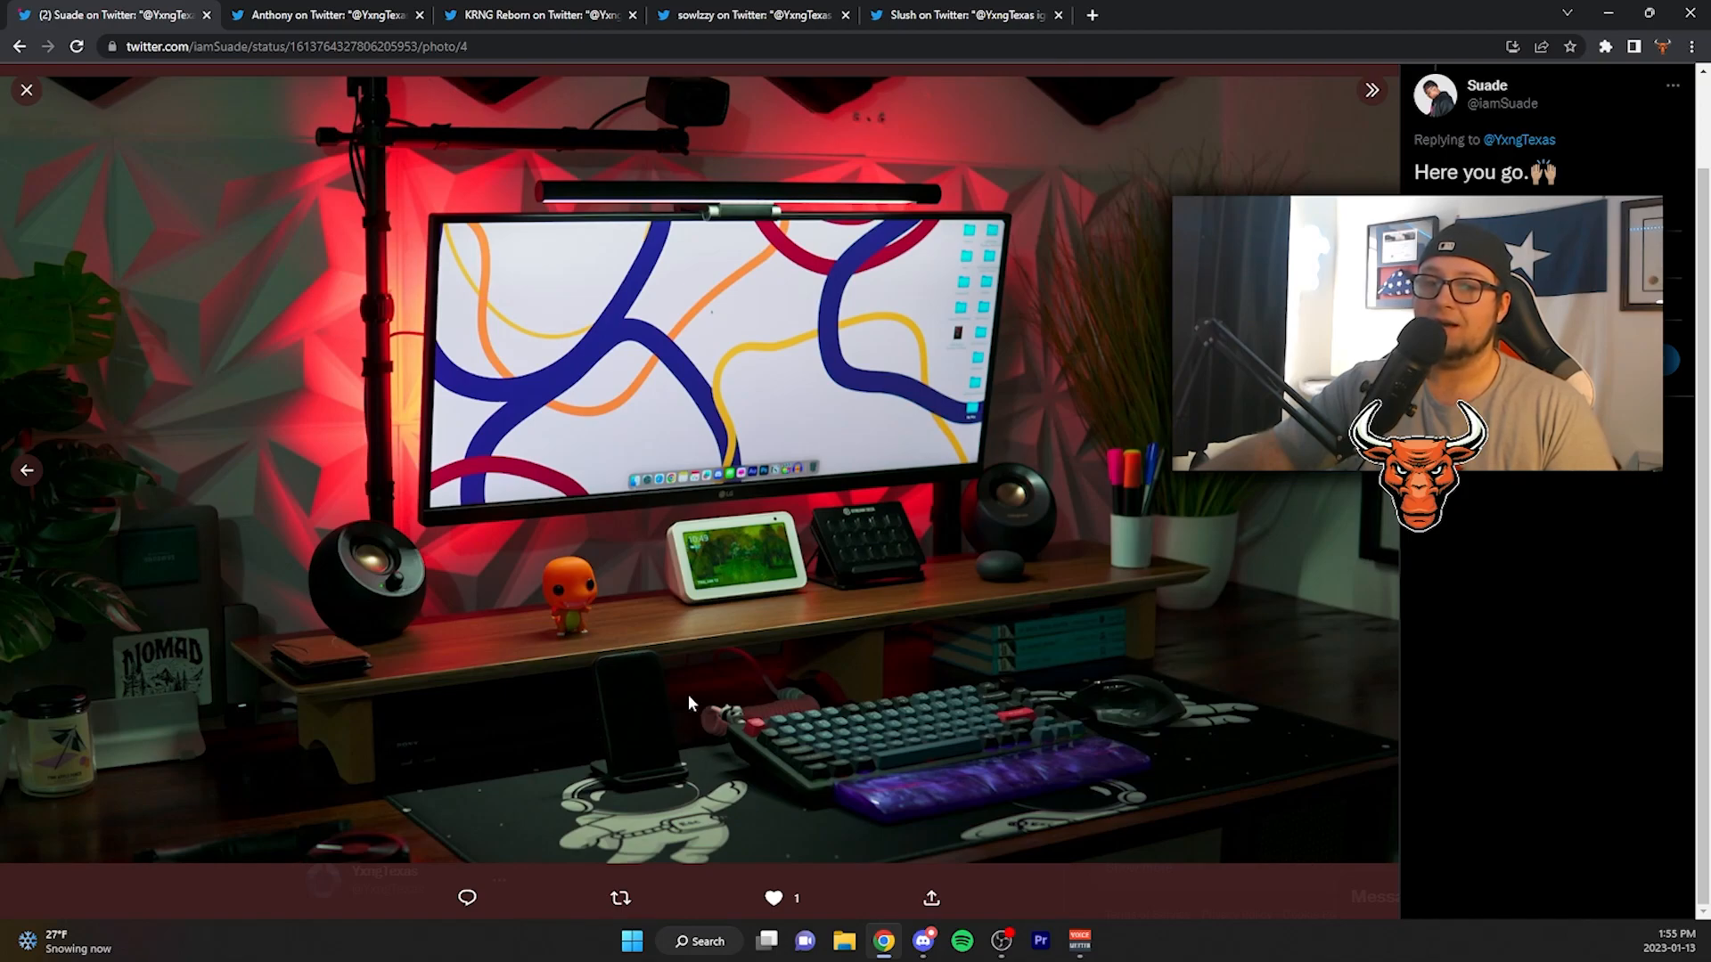
mouse_move(131, 748)
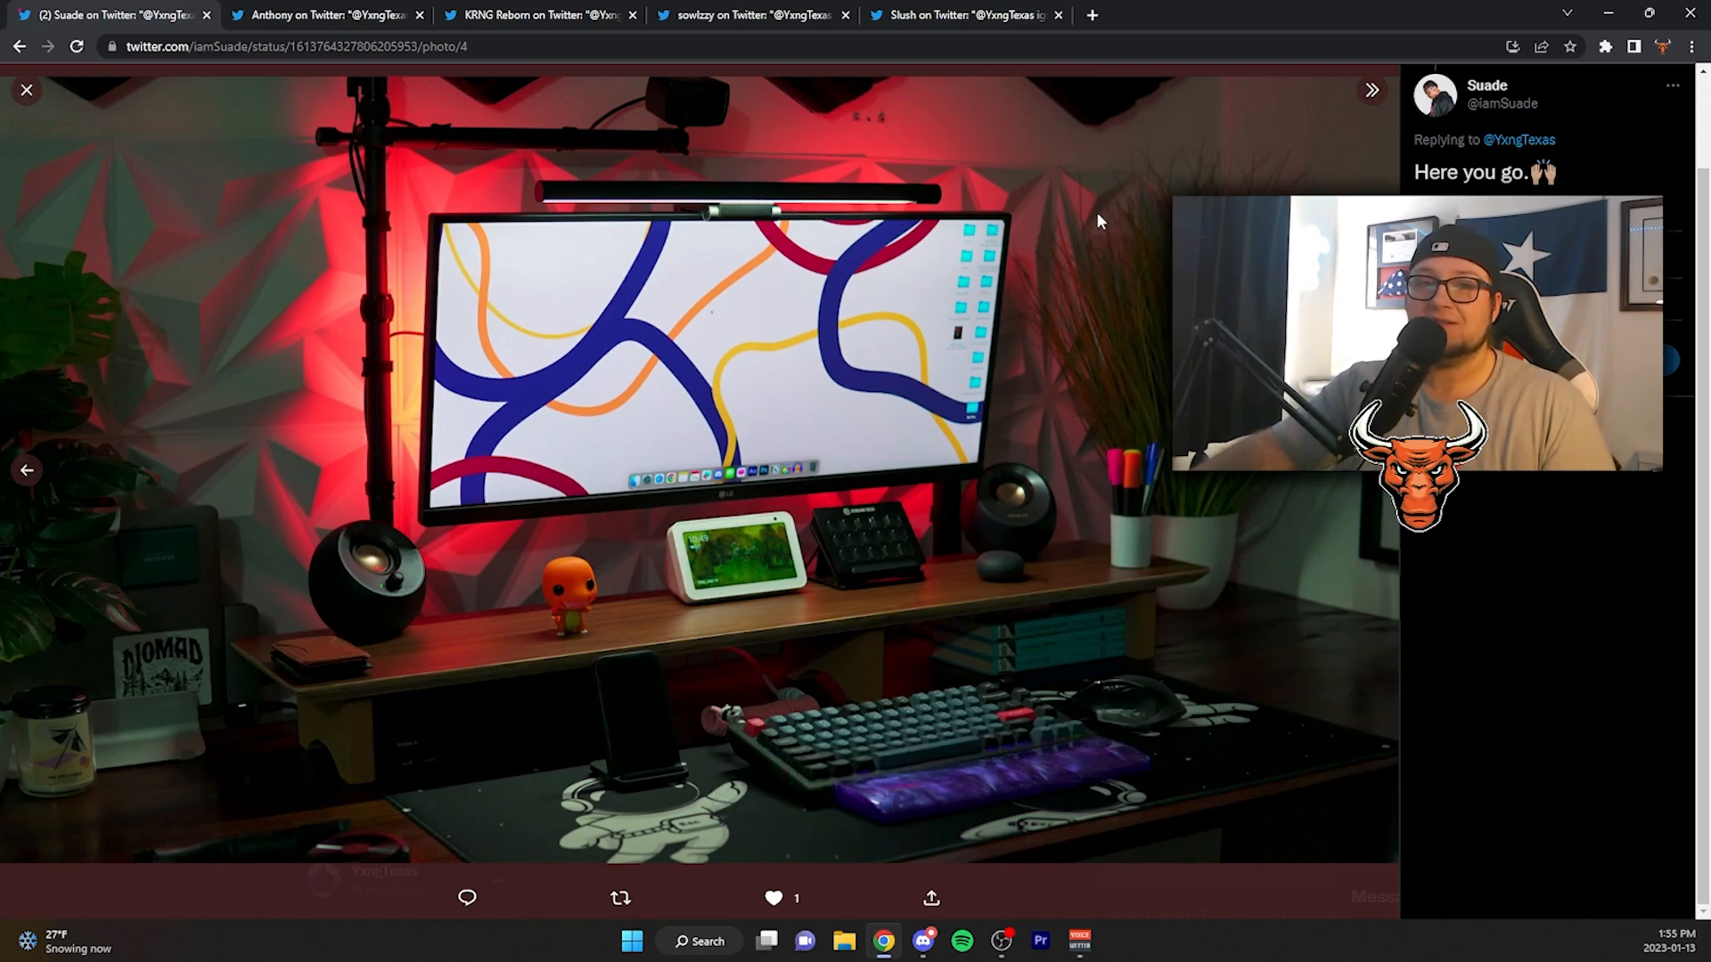
Close the reviewed reply and advance the 100 Thieves gallery to its keyboard-and-mouse photo.
left_click(205, 14)
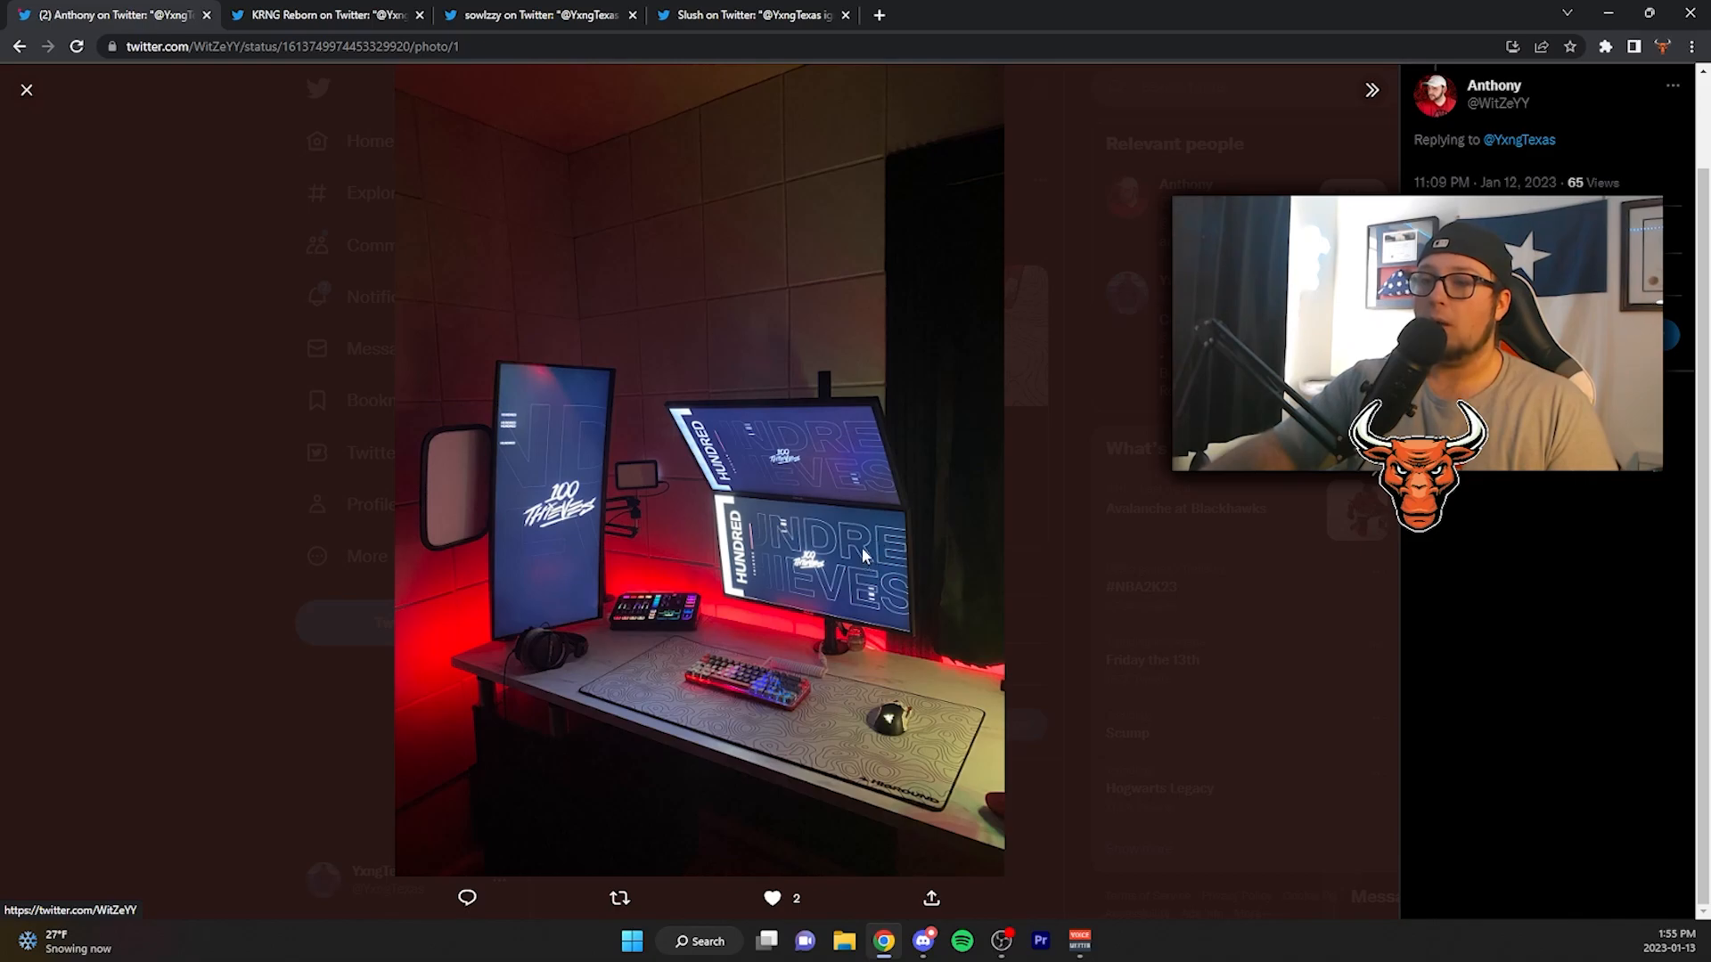
mouse_move(759, 687)
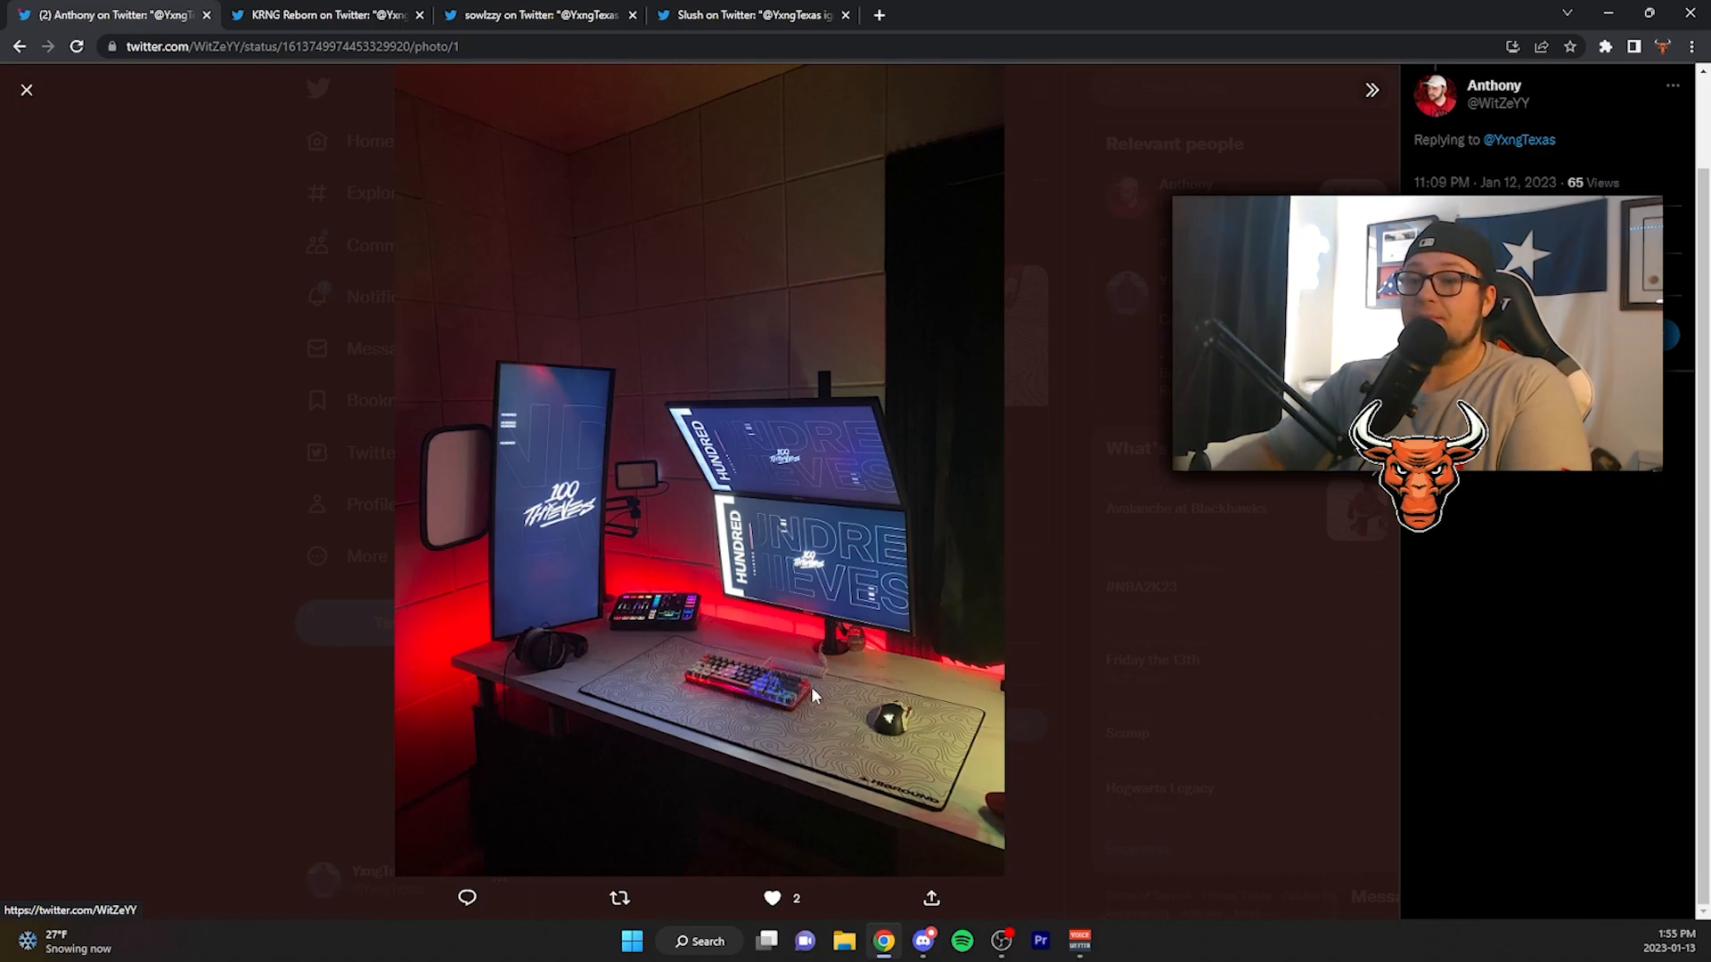
mouse_move(854, 777)
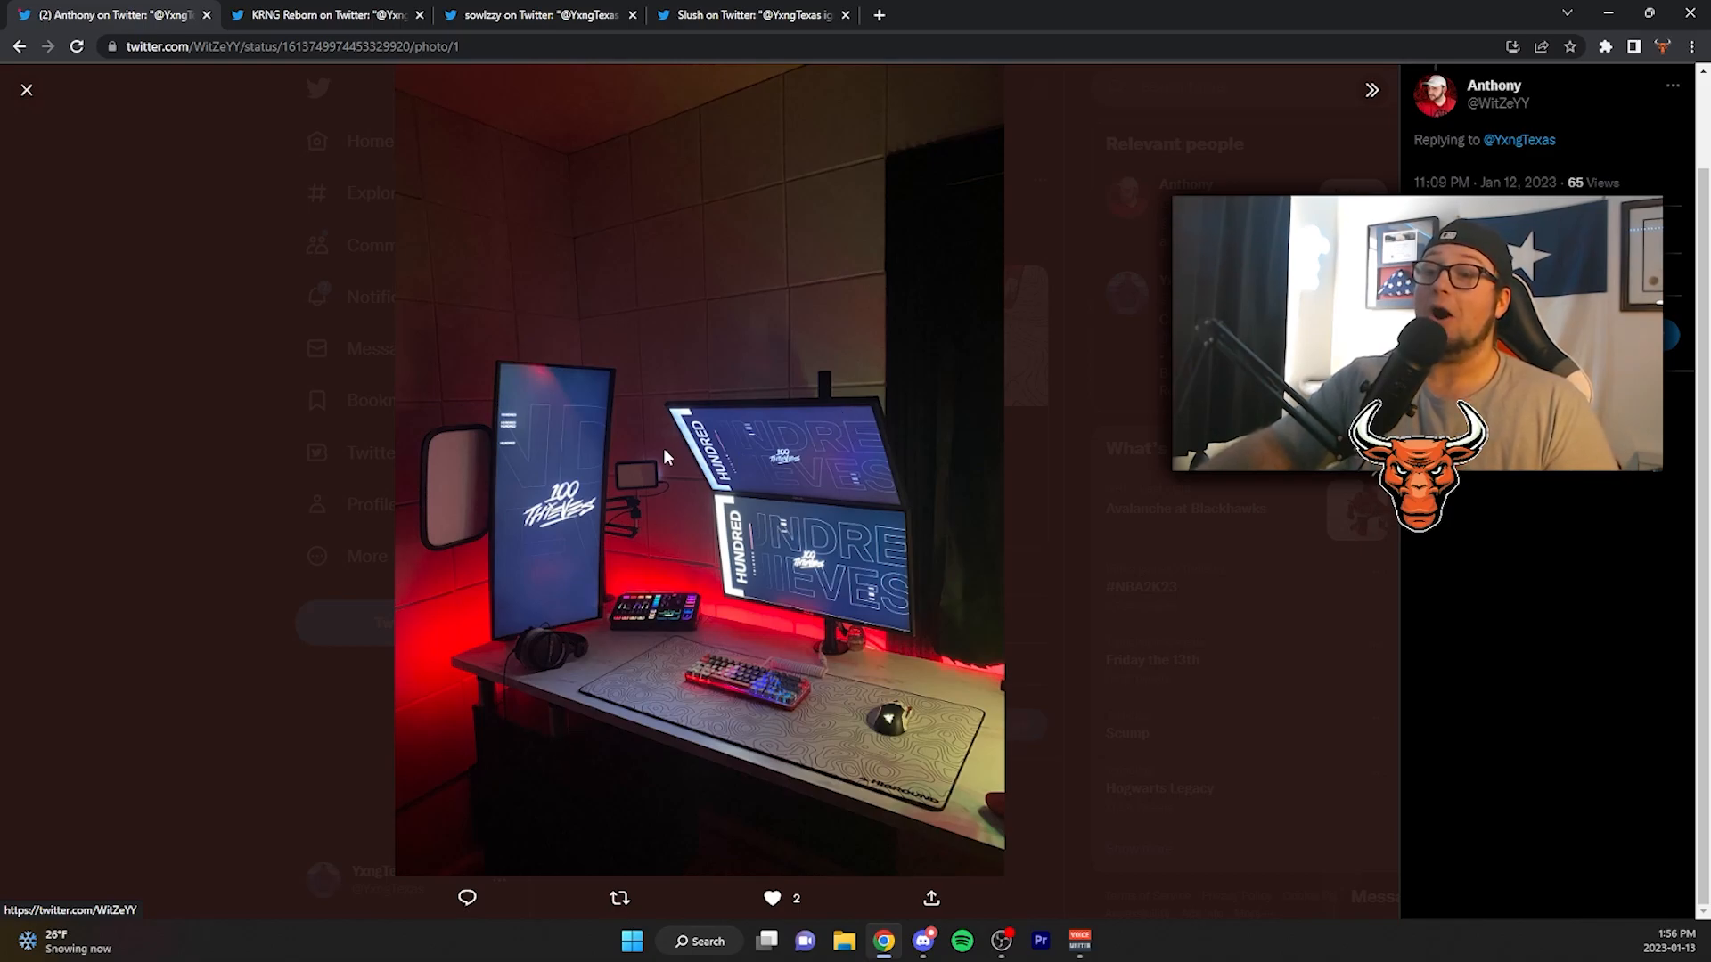
mouse_move(873, 367)
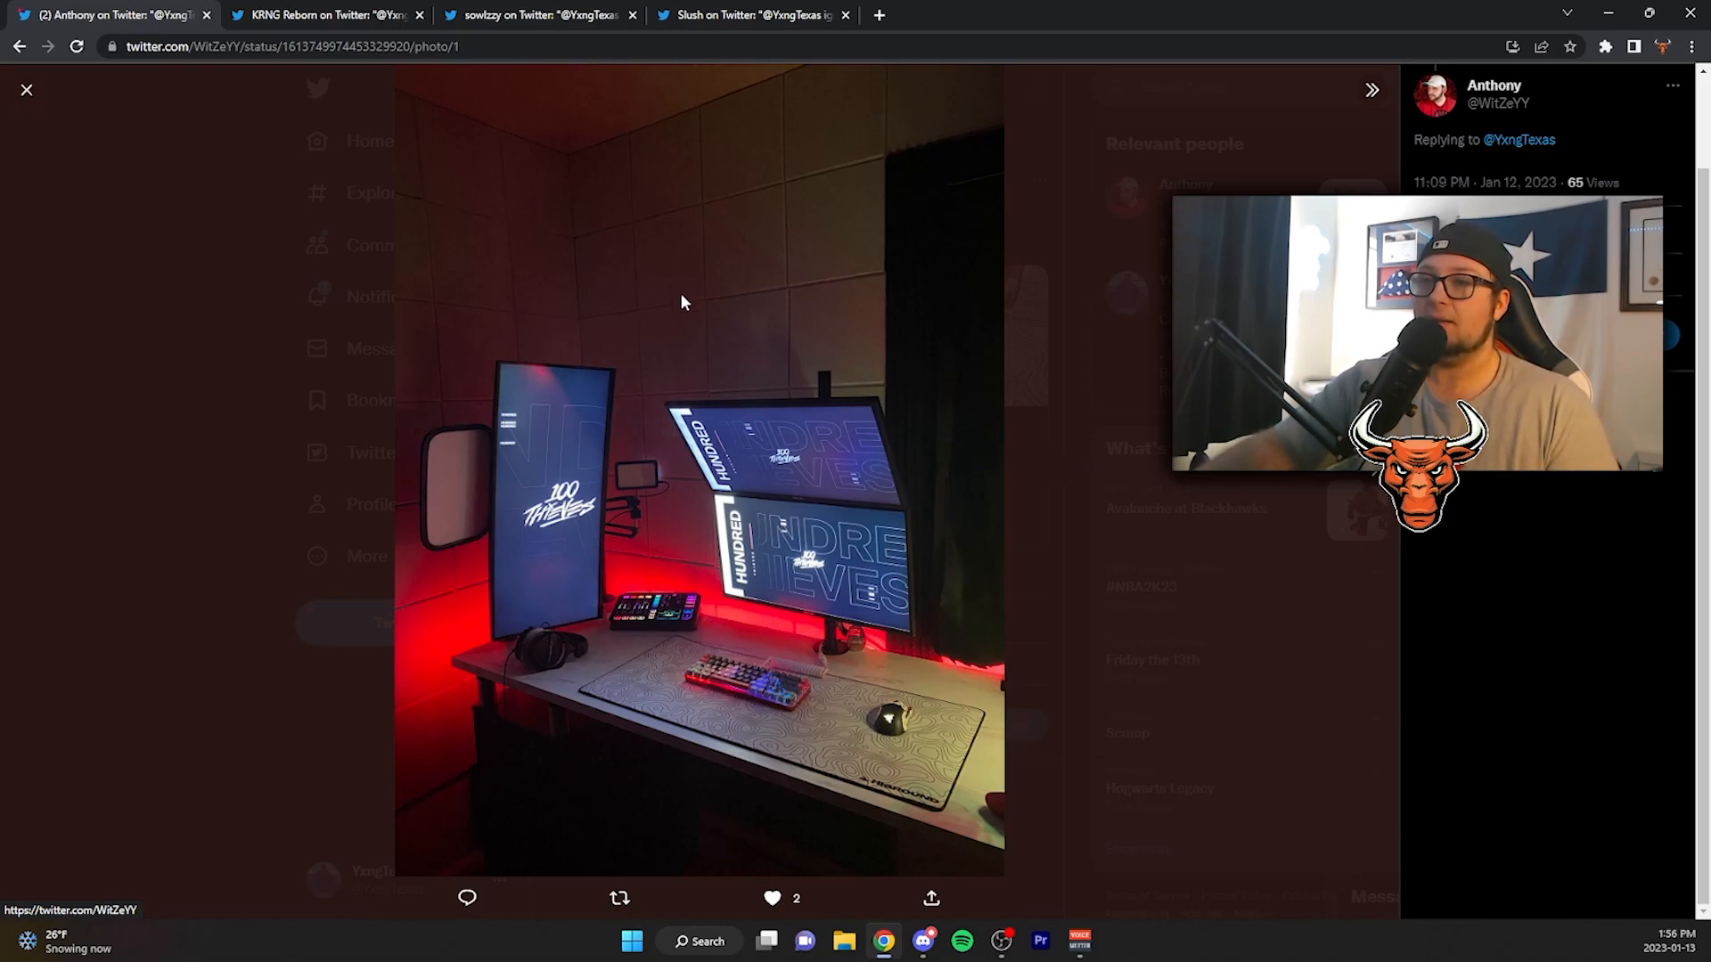
mouse_move(996, 303)
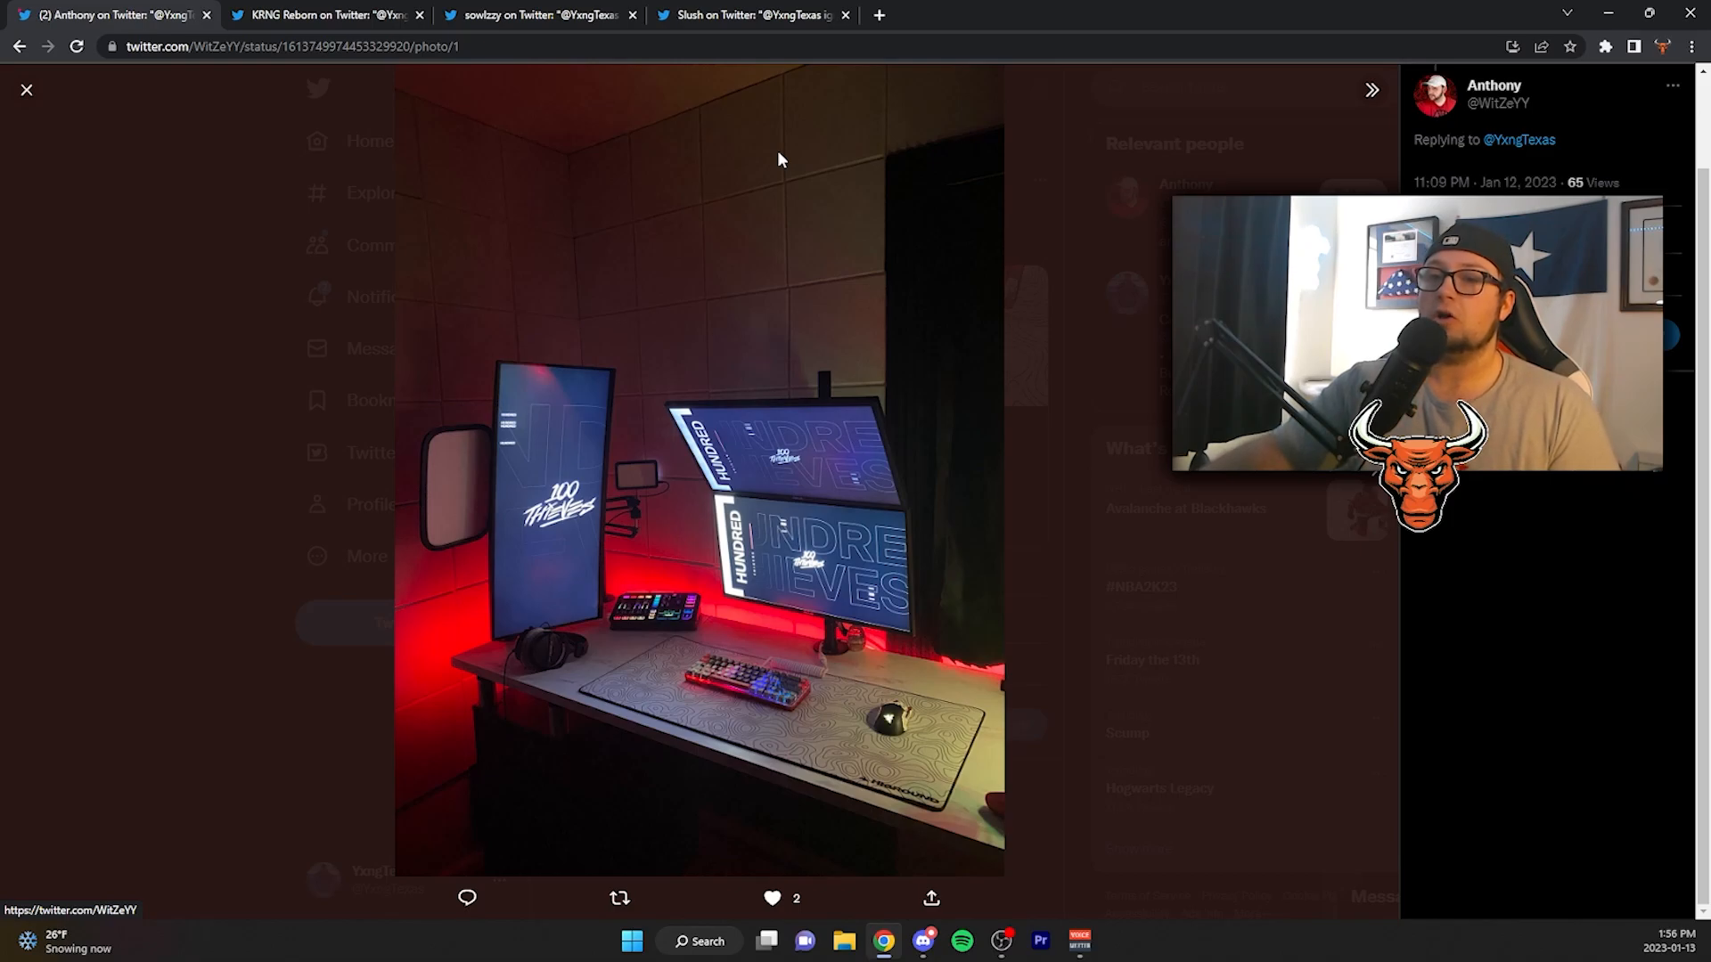
mouse_move(895, 136)
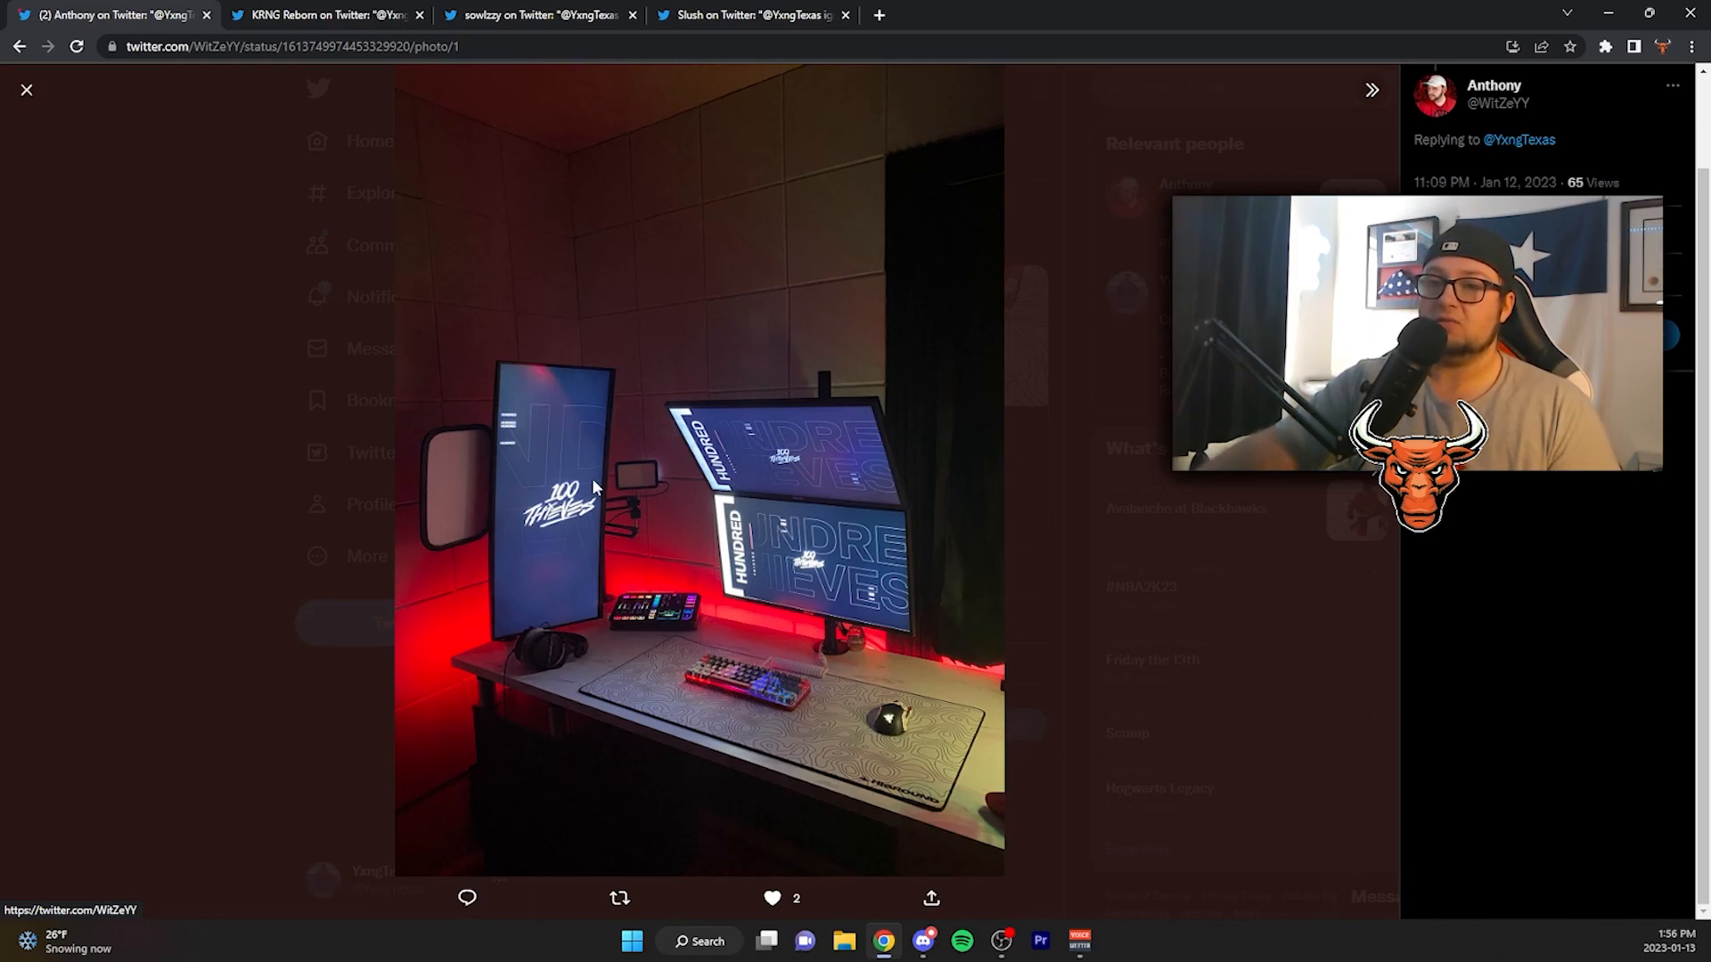
left_click(1372, 89)
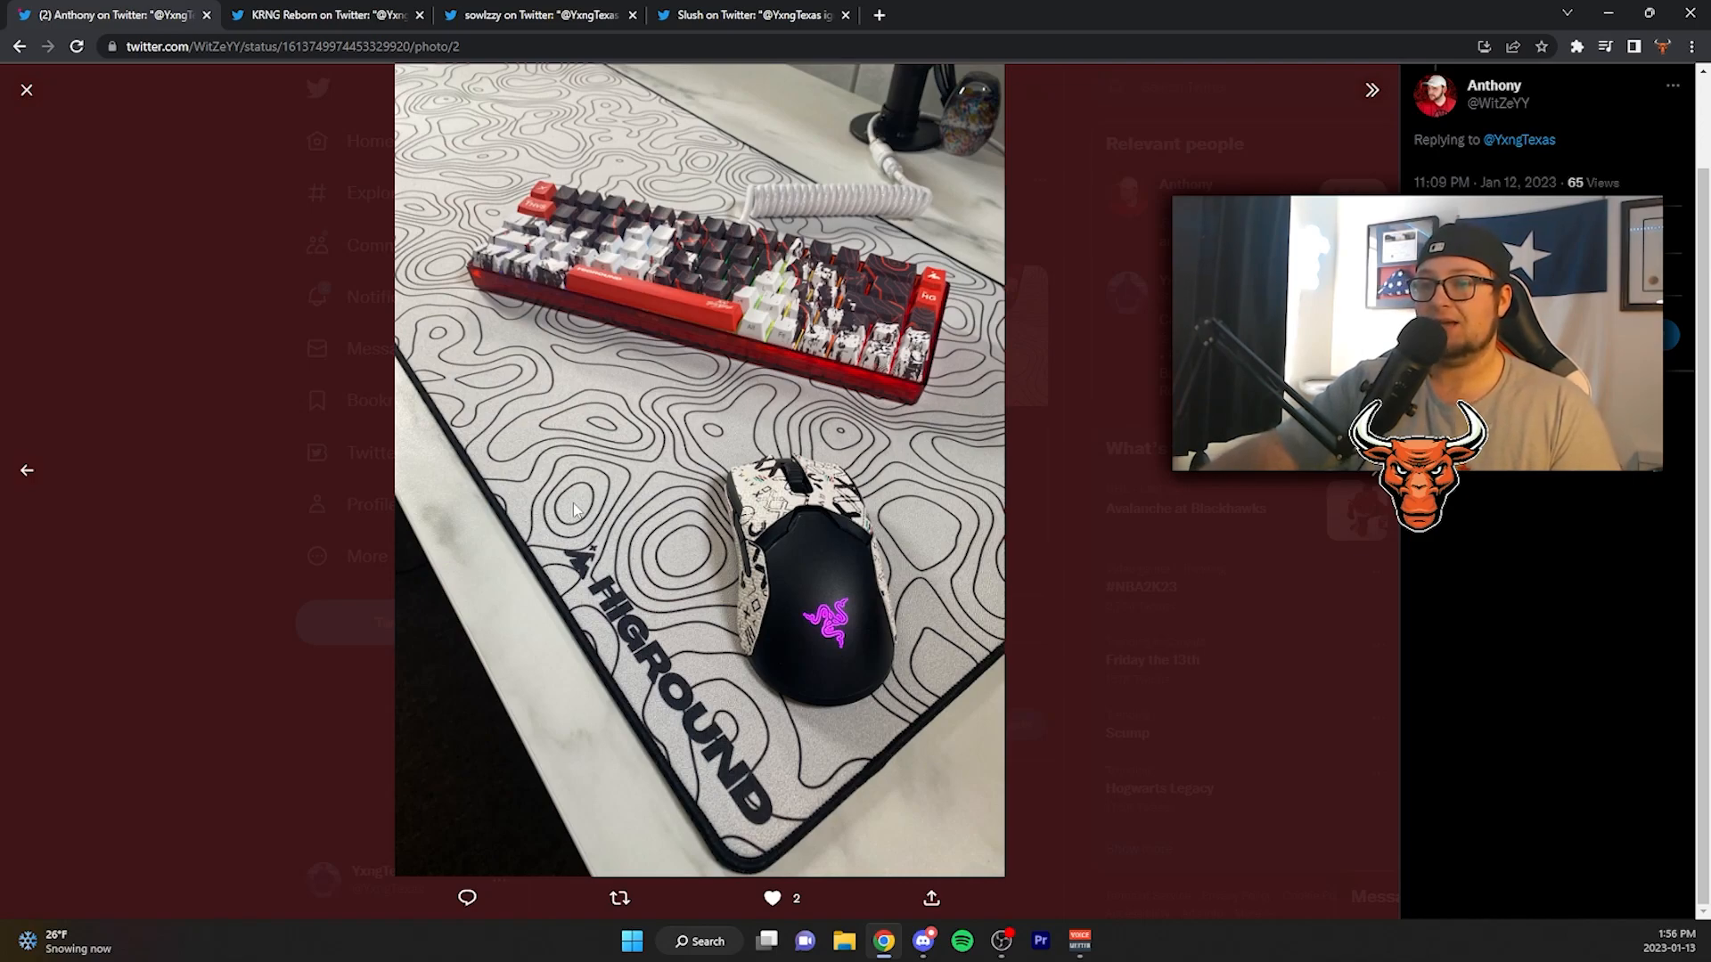
Return to the 100 Thieves setup photo, then advance to the reply's desk video.
left_click(26, 470)
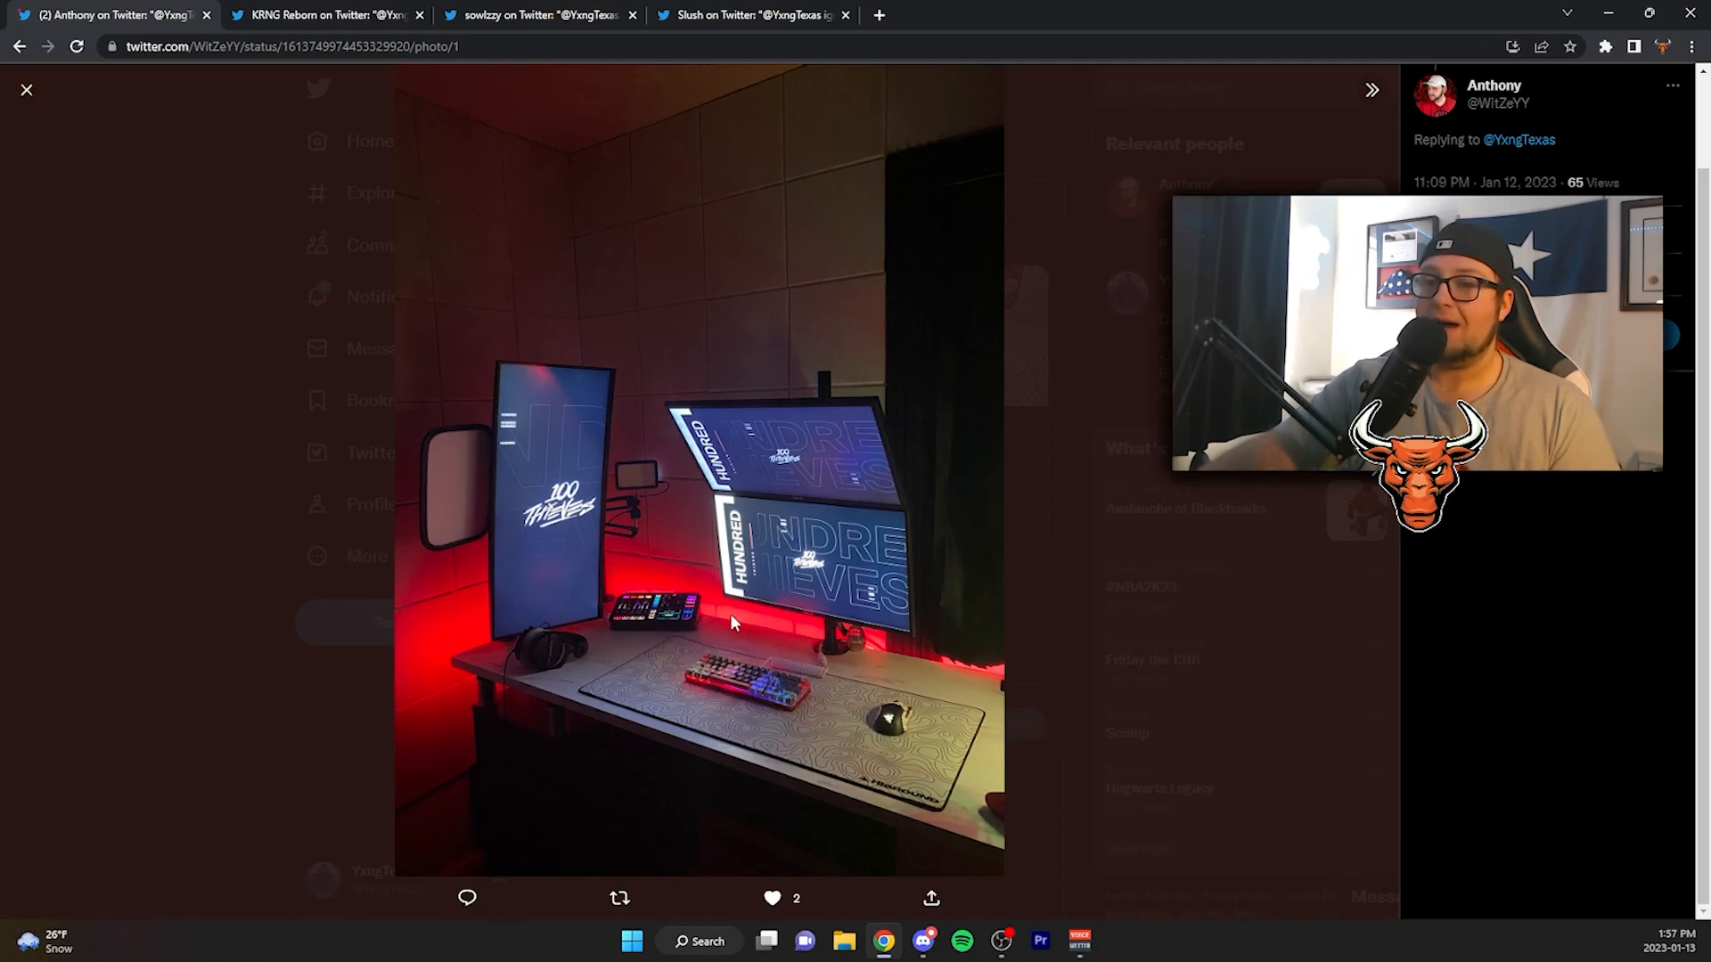
mouse_move(638, 633)
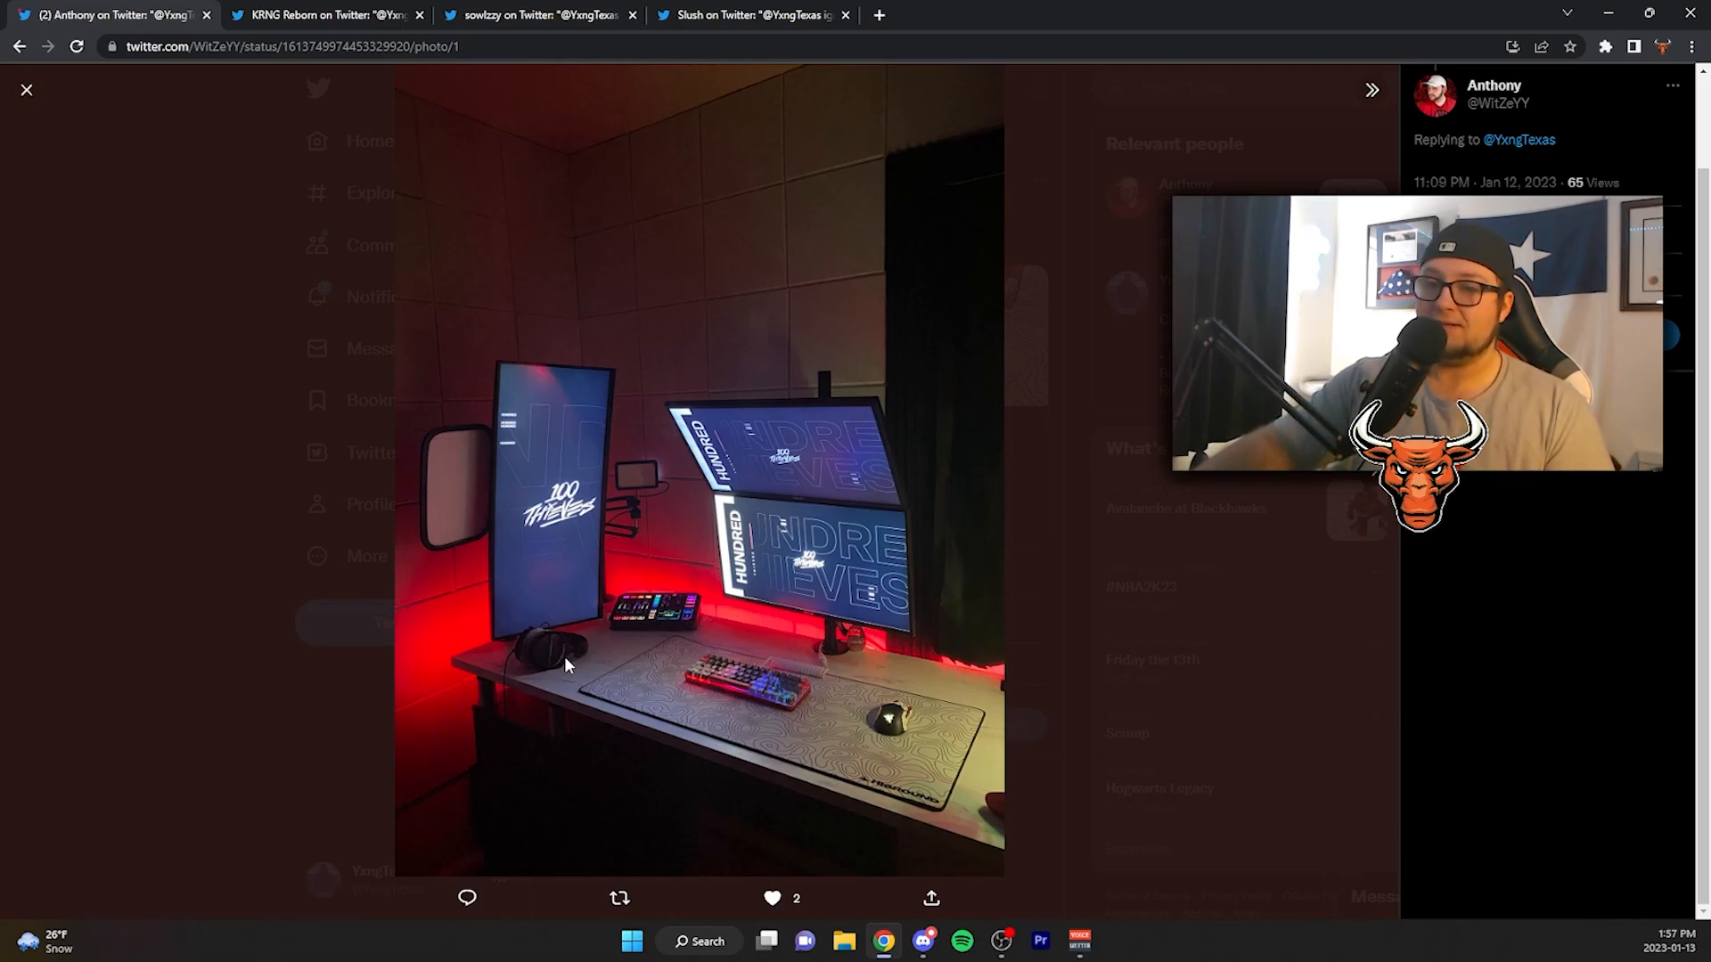
mouse_move(107, 398)
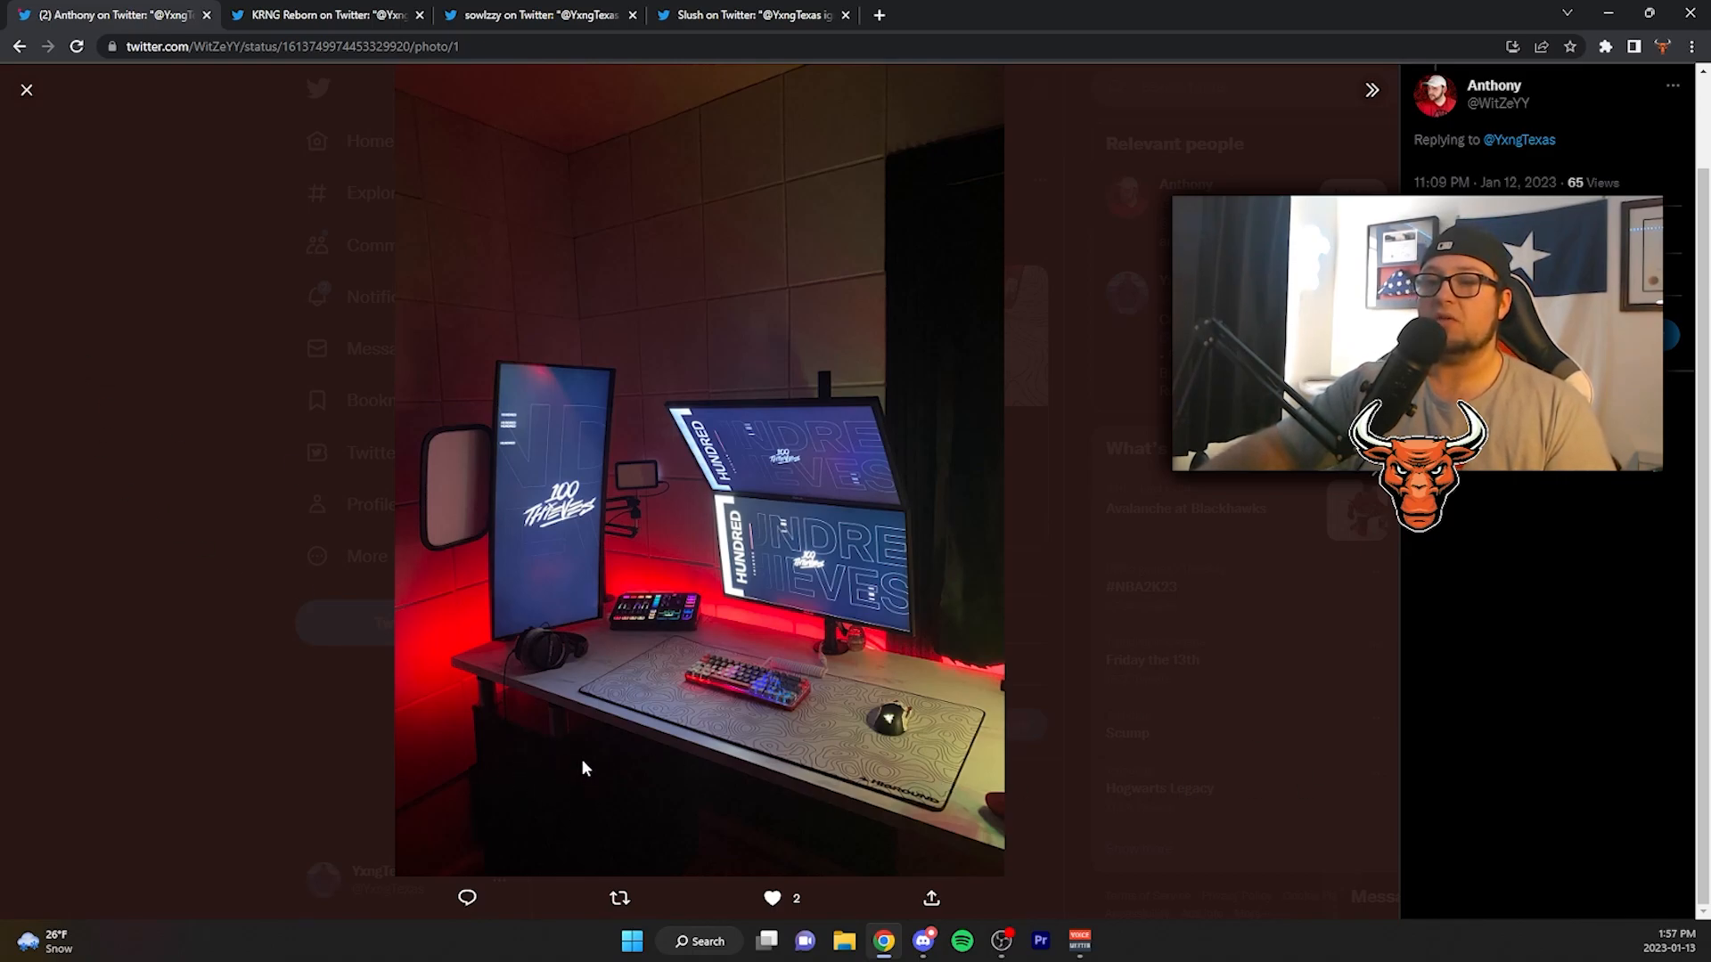
mouse_move(575, 719)
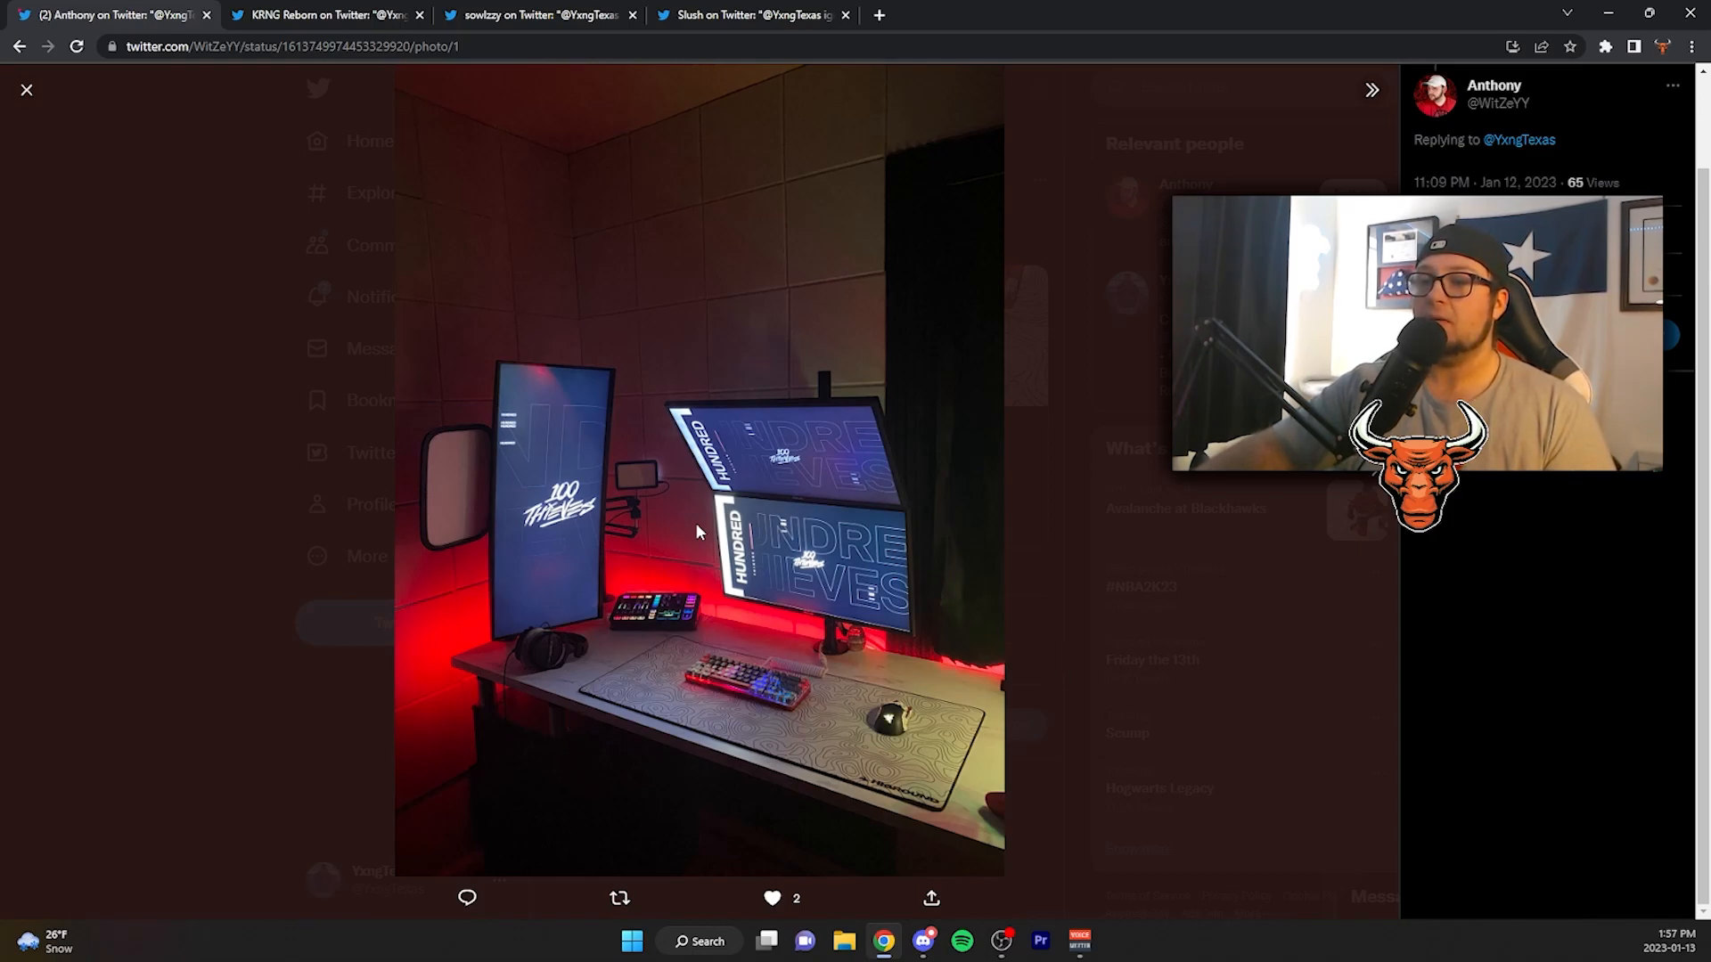
left_click(1371, 89)
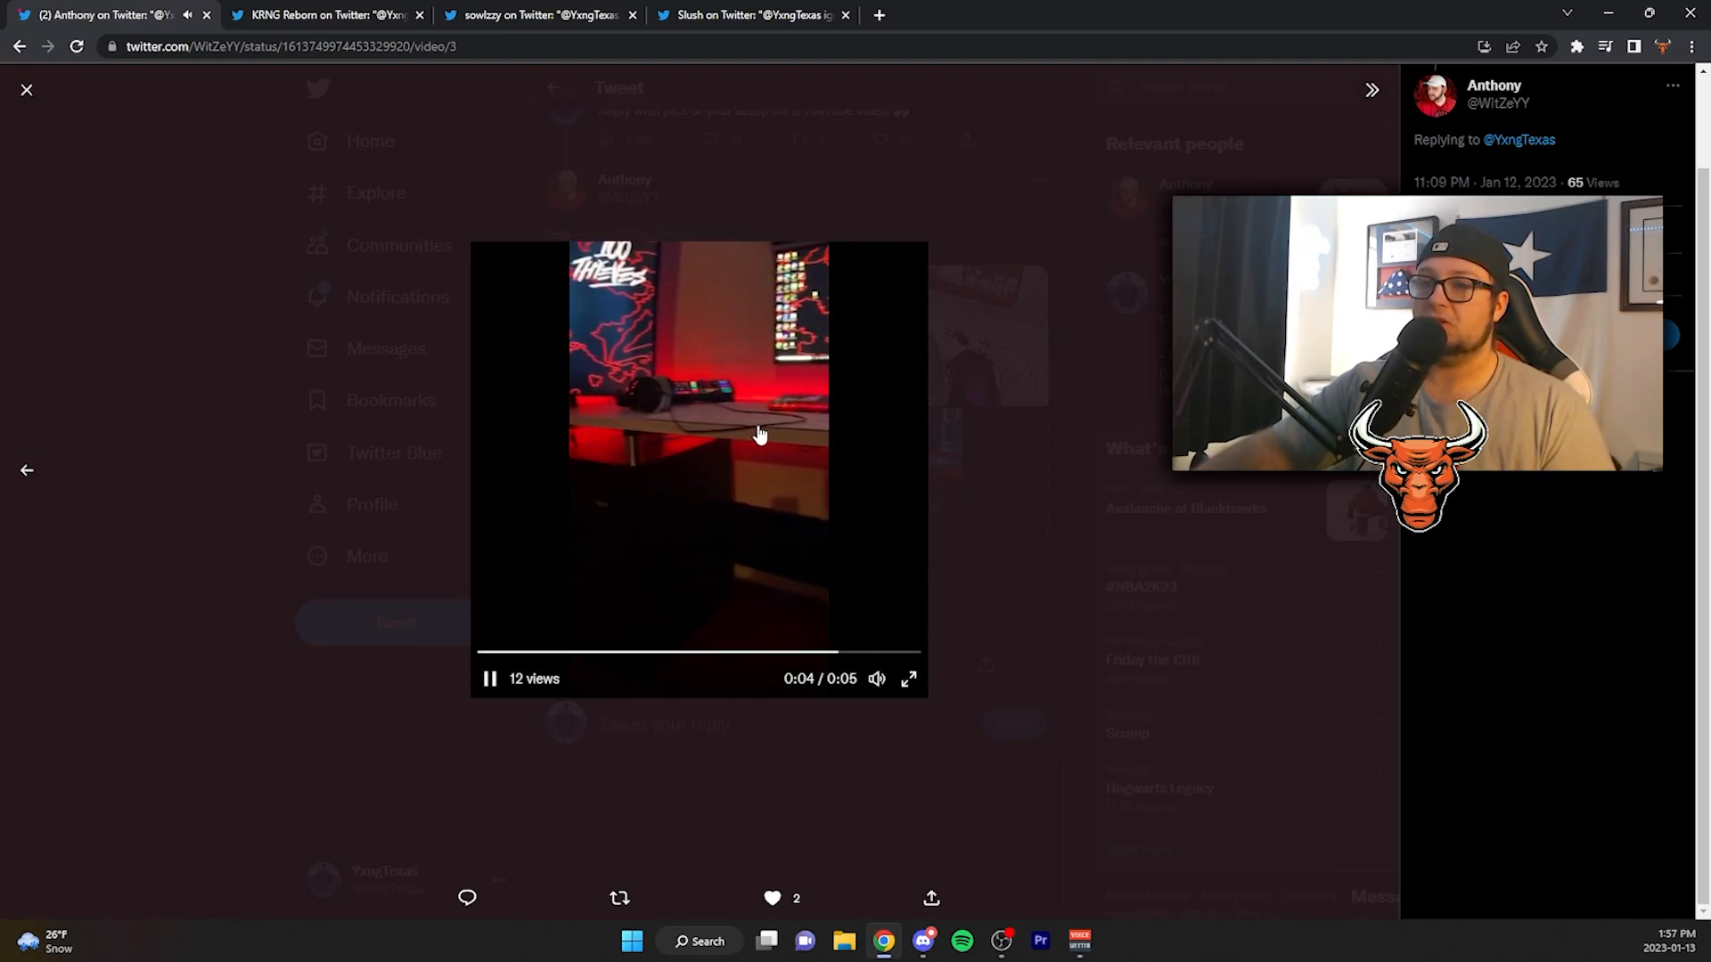
Flip back and forth between the keyboard-and-mouse photo and the desk video.
left_click(27, 470)
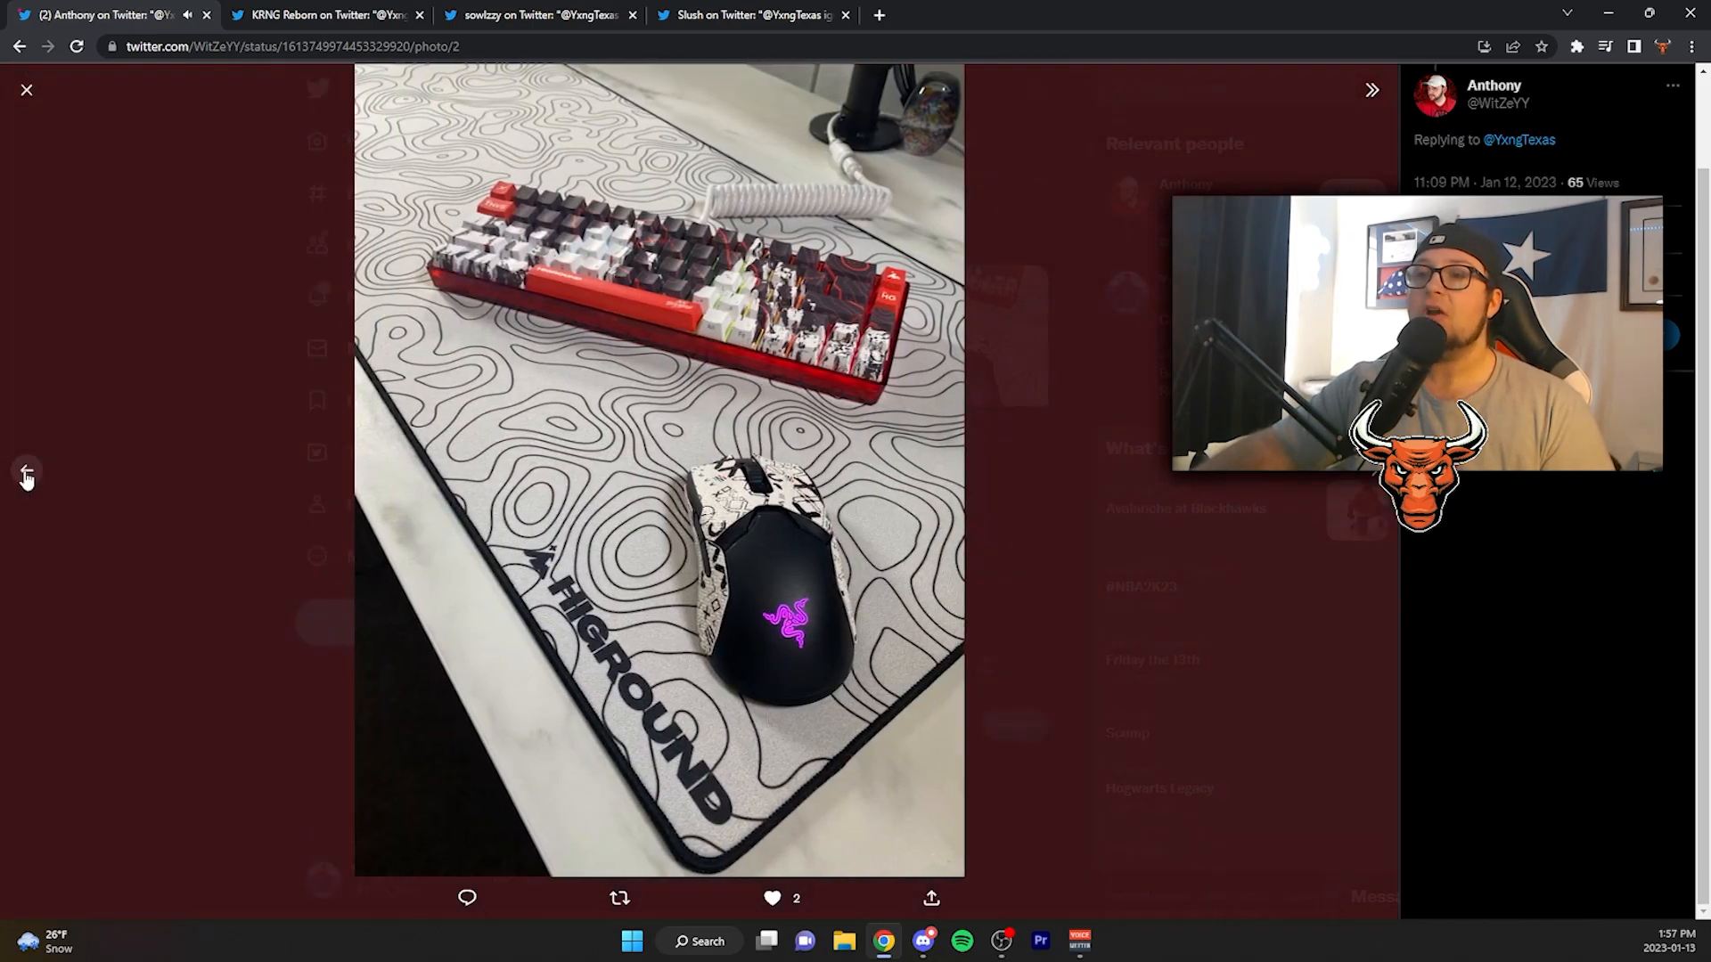
left_click(26, 476)
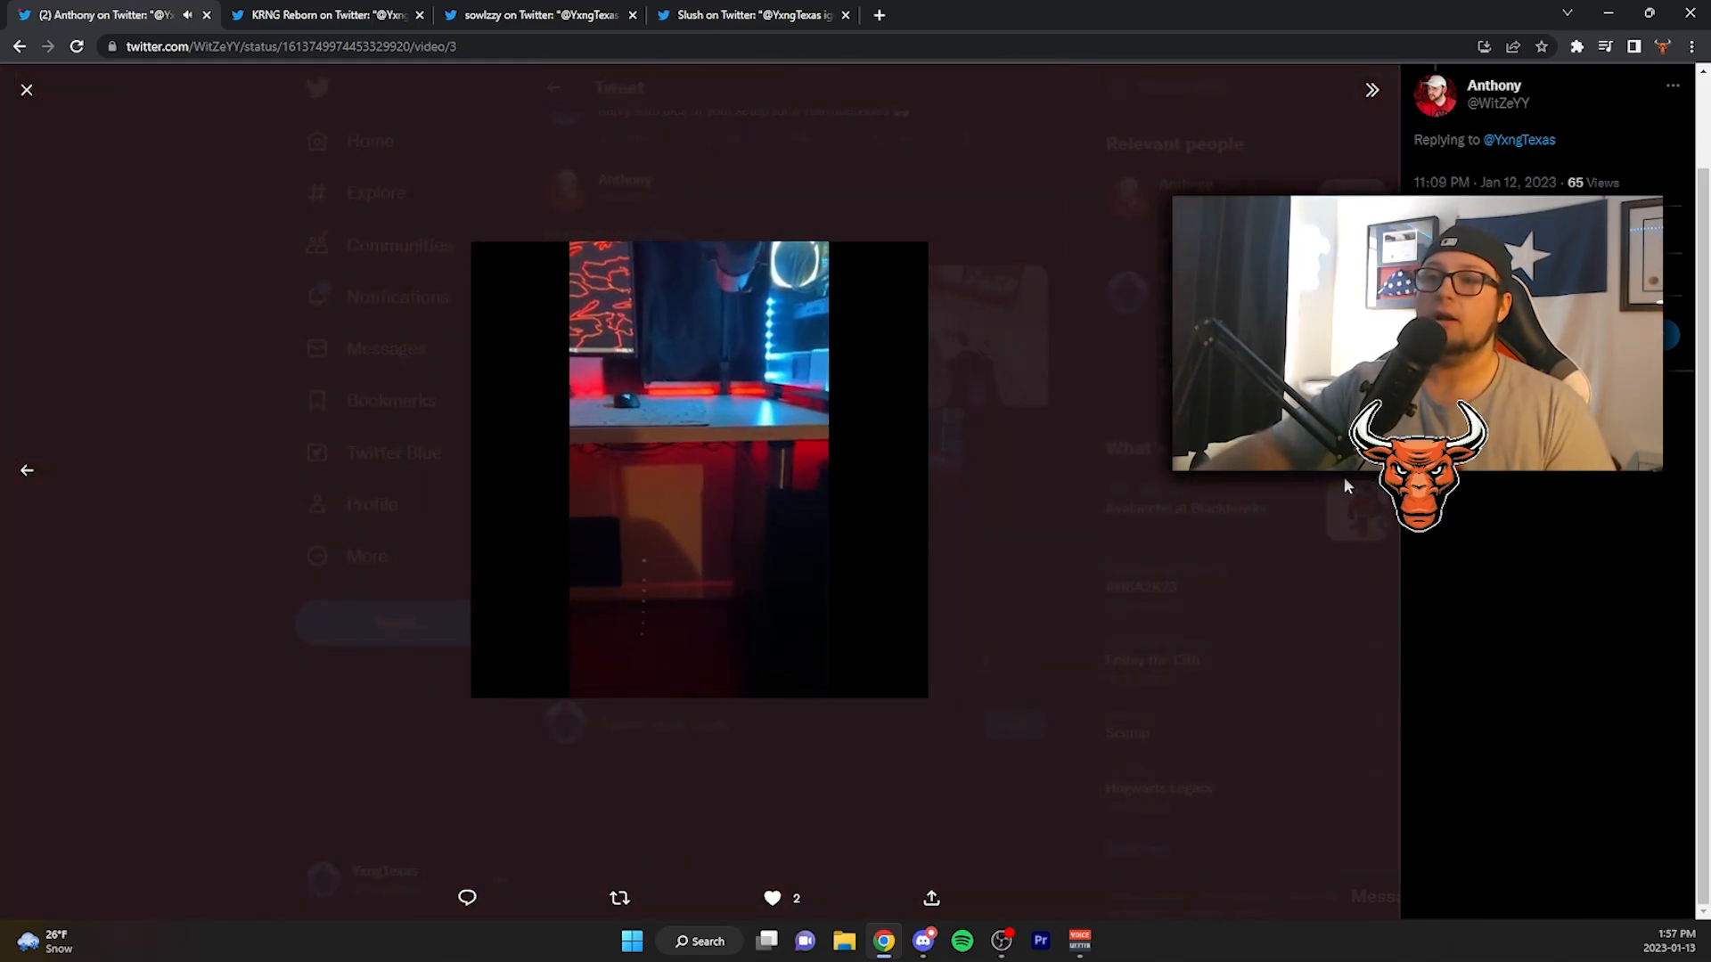
left_click(26, 470)
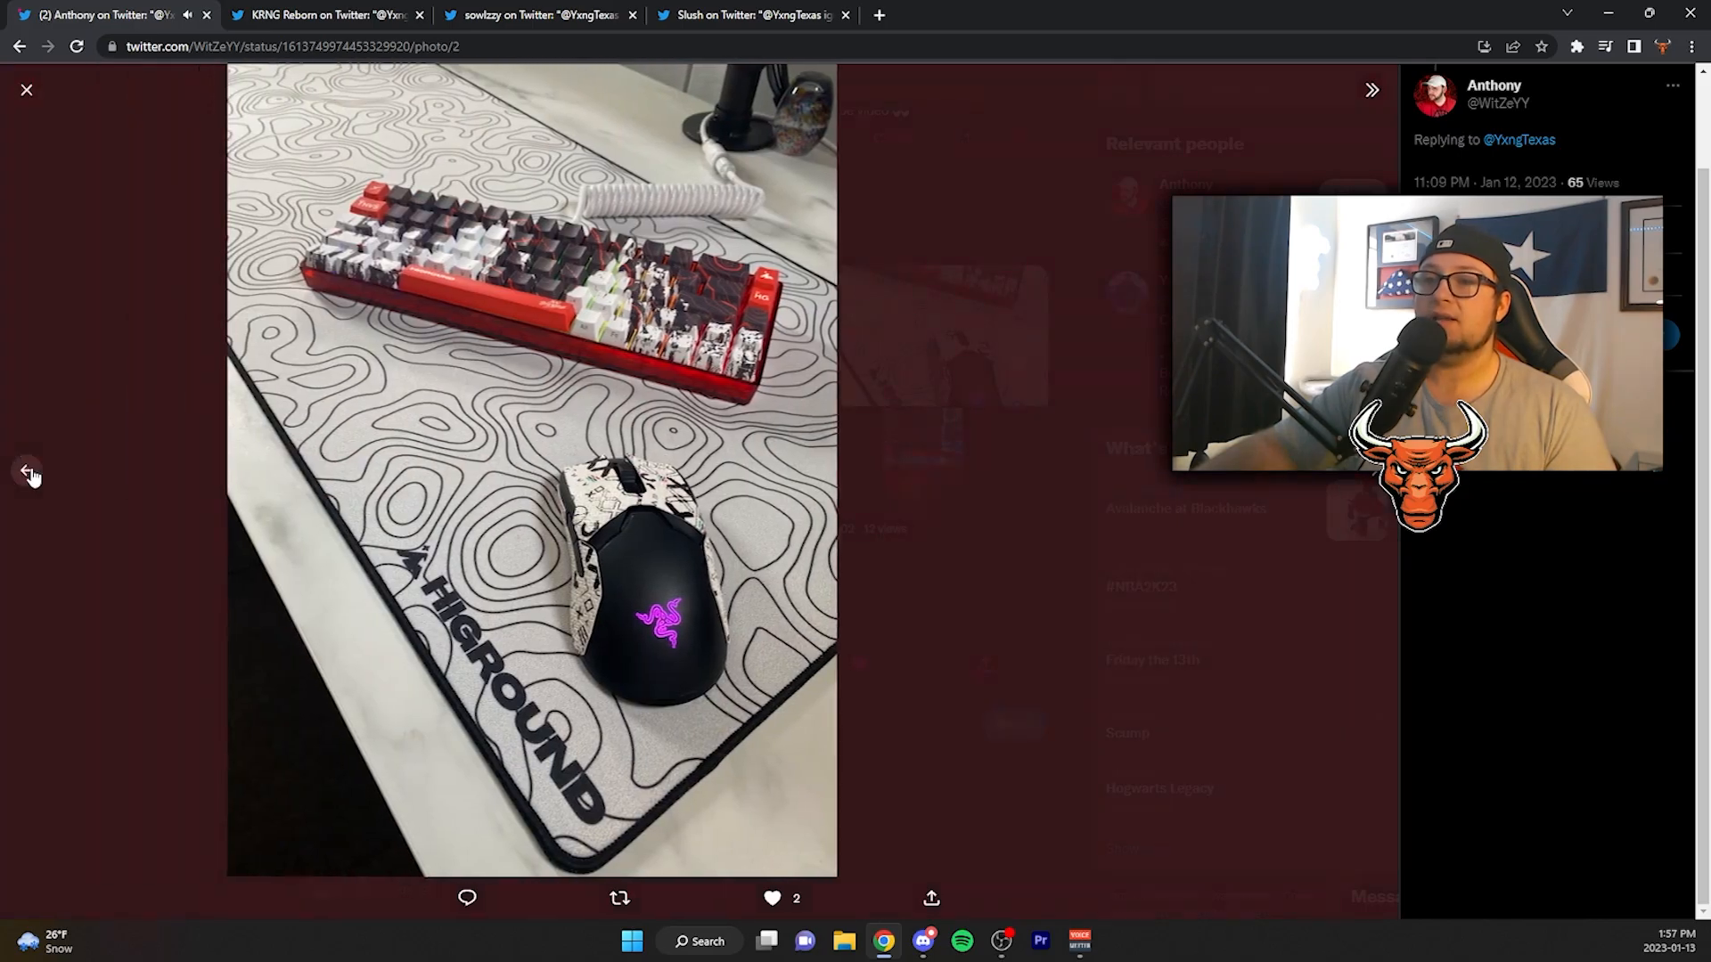
left_click(26, 470)
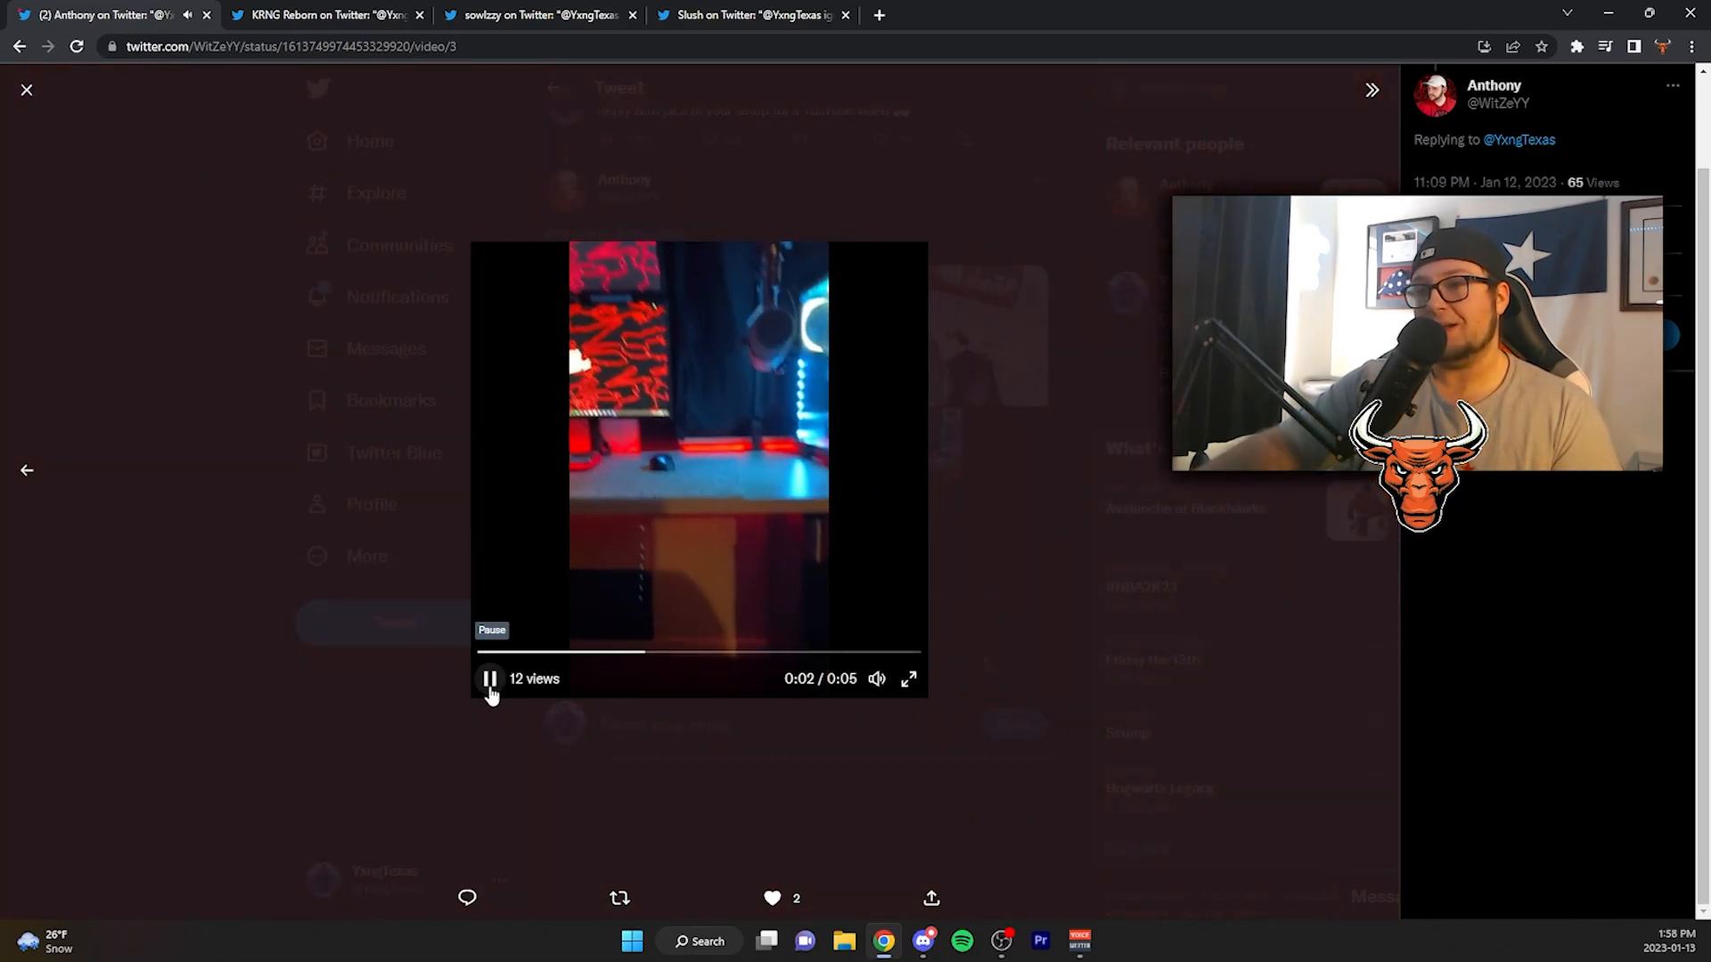
Pause the desk video, watch it full screen, then return to the first setup photo.
left_click(489, 678)
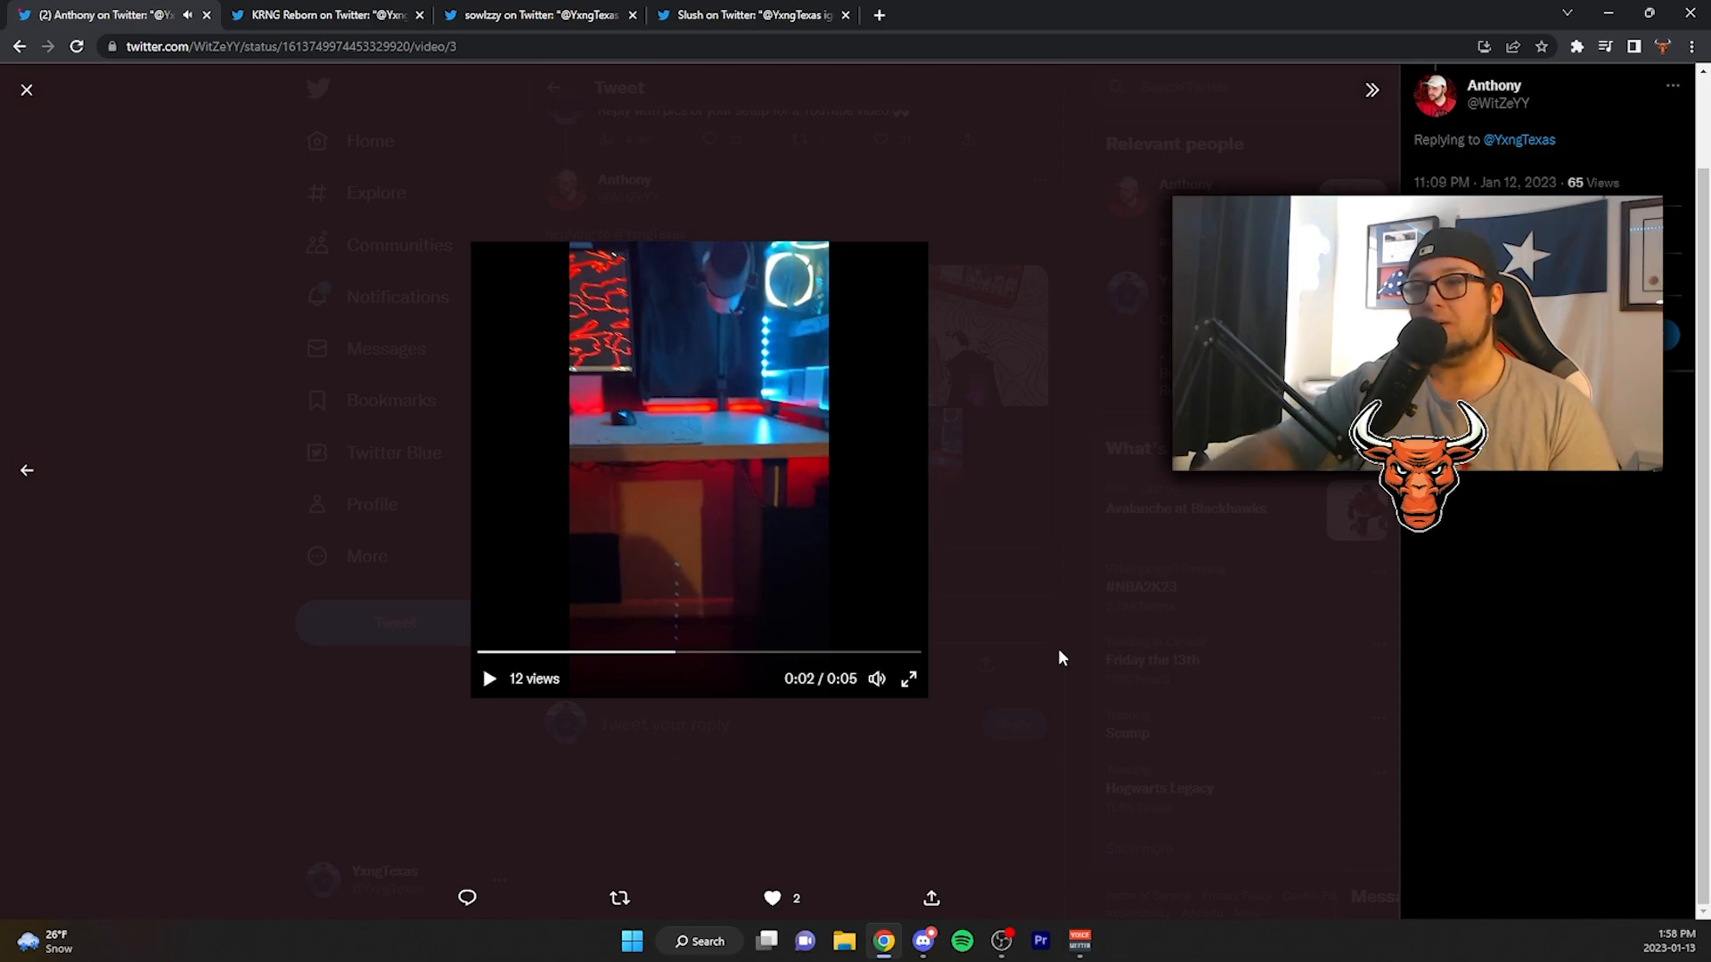
left_click(909, 679)
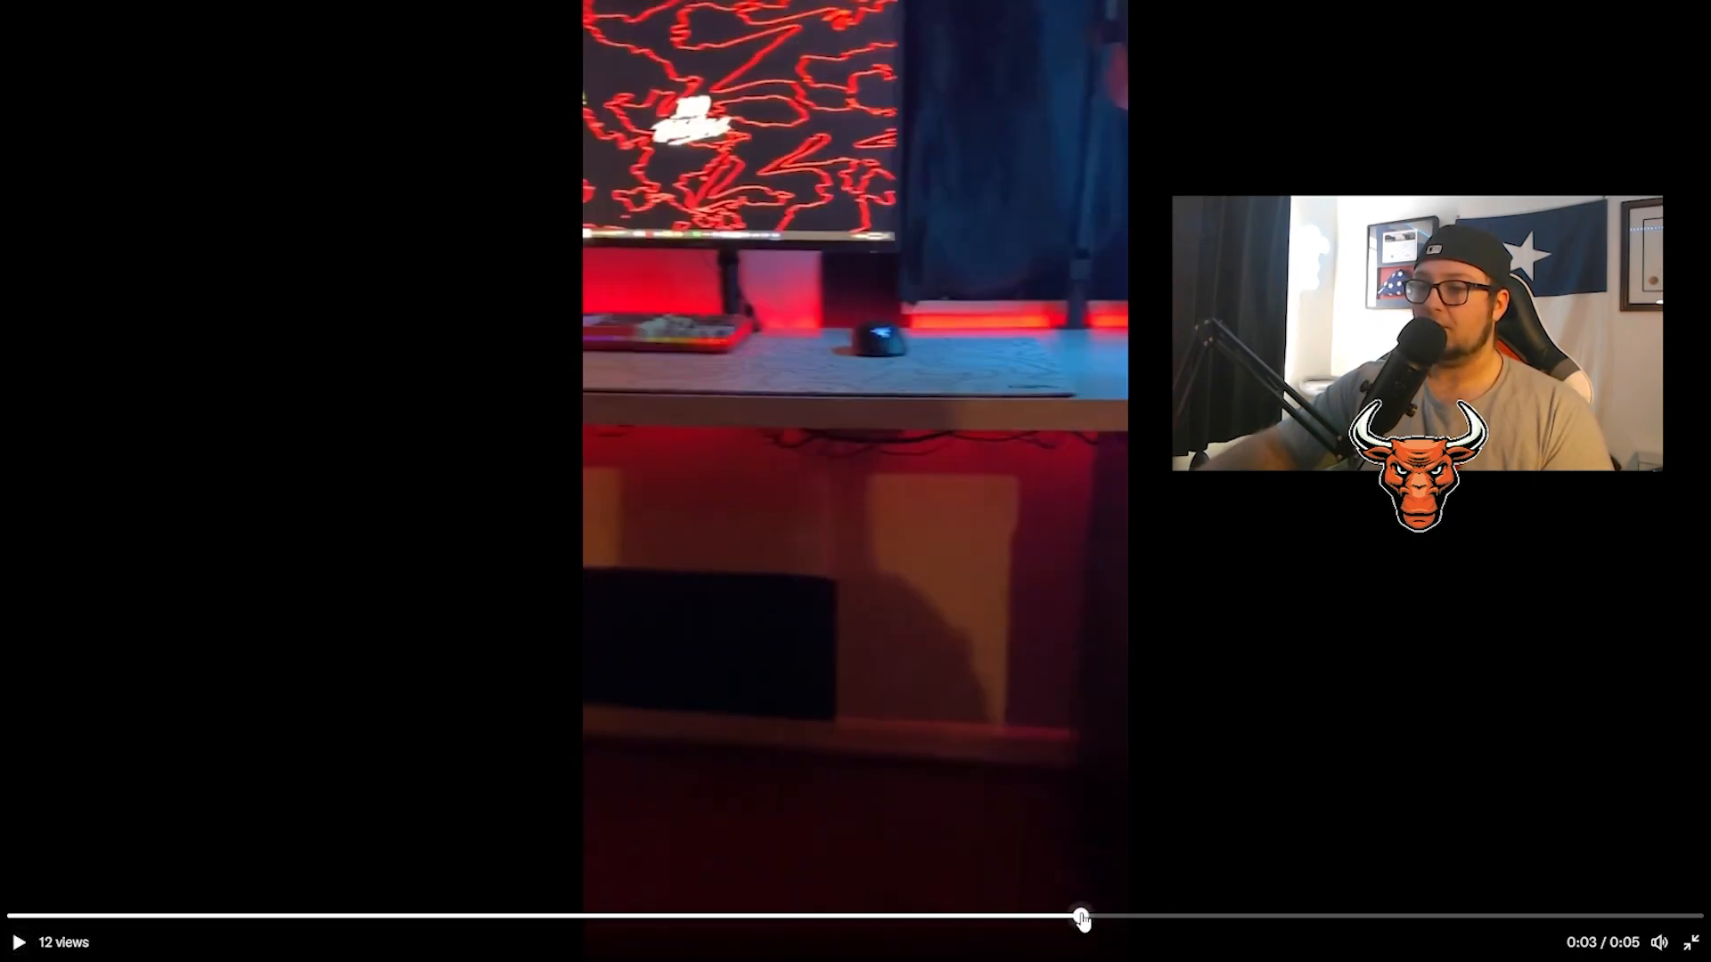
left_click(19, 942)
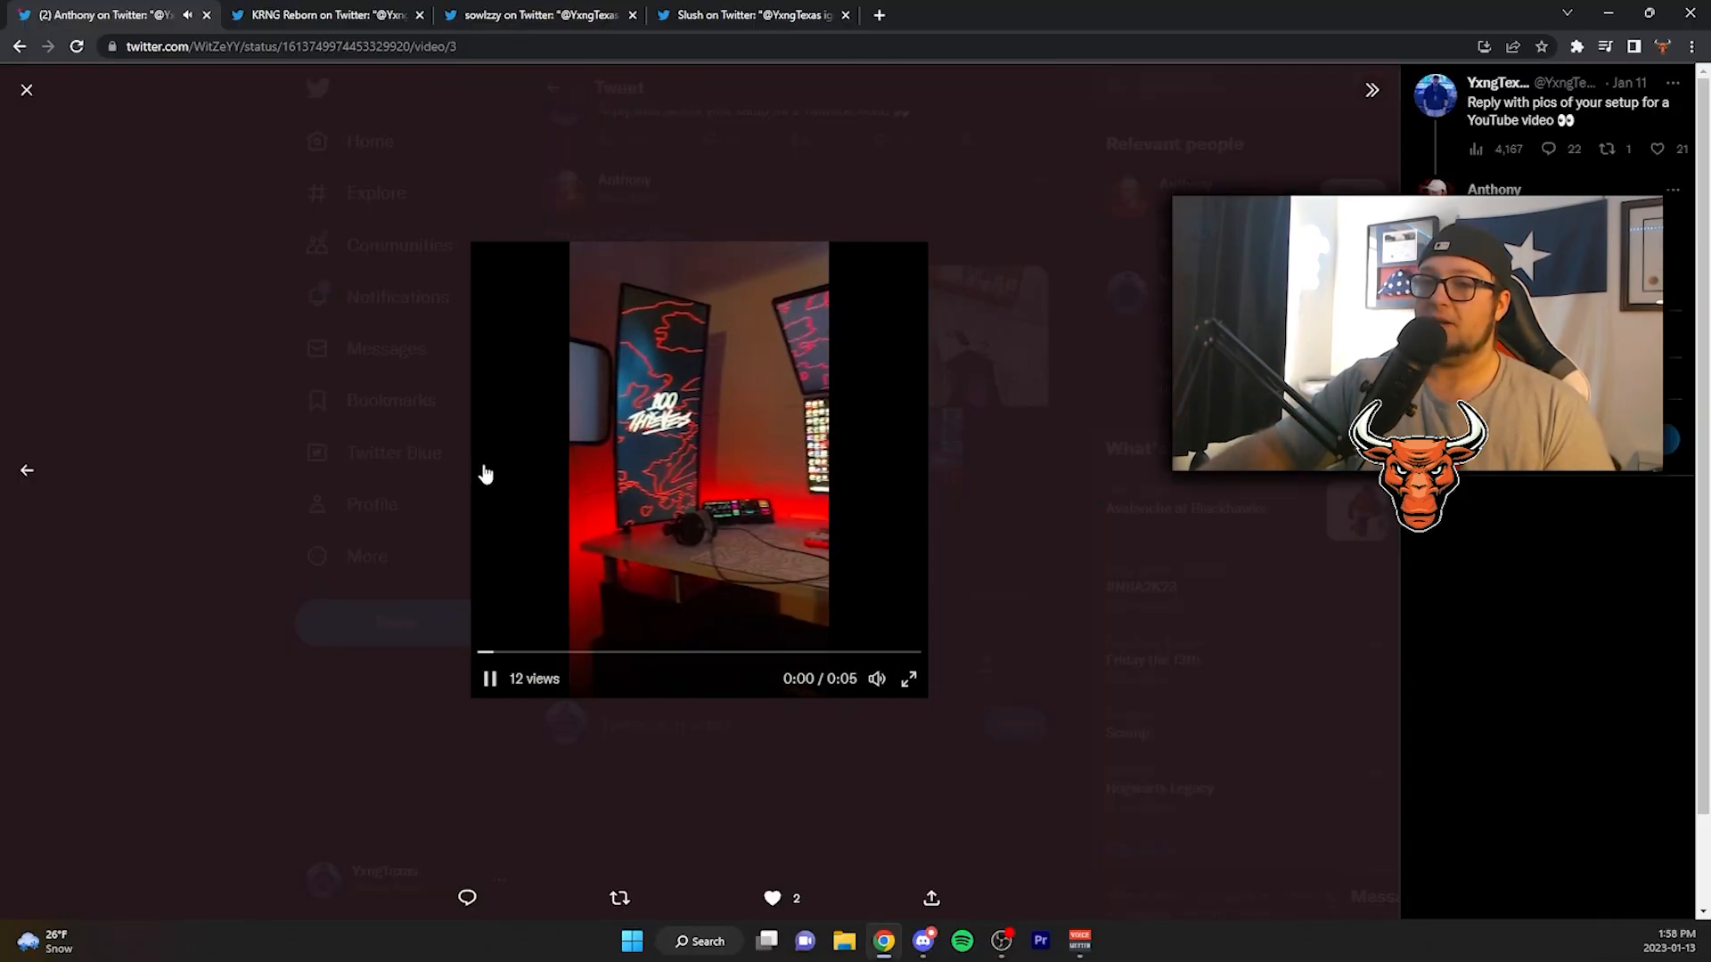
left_click(27, 470)
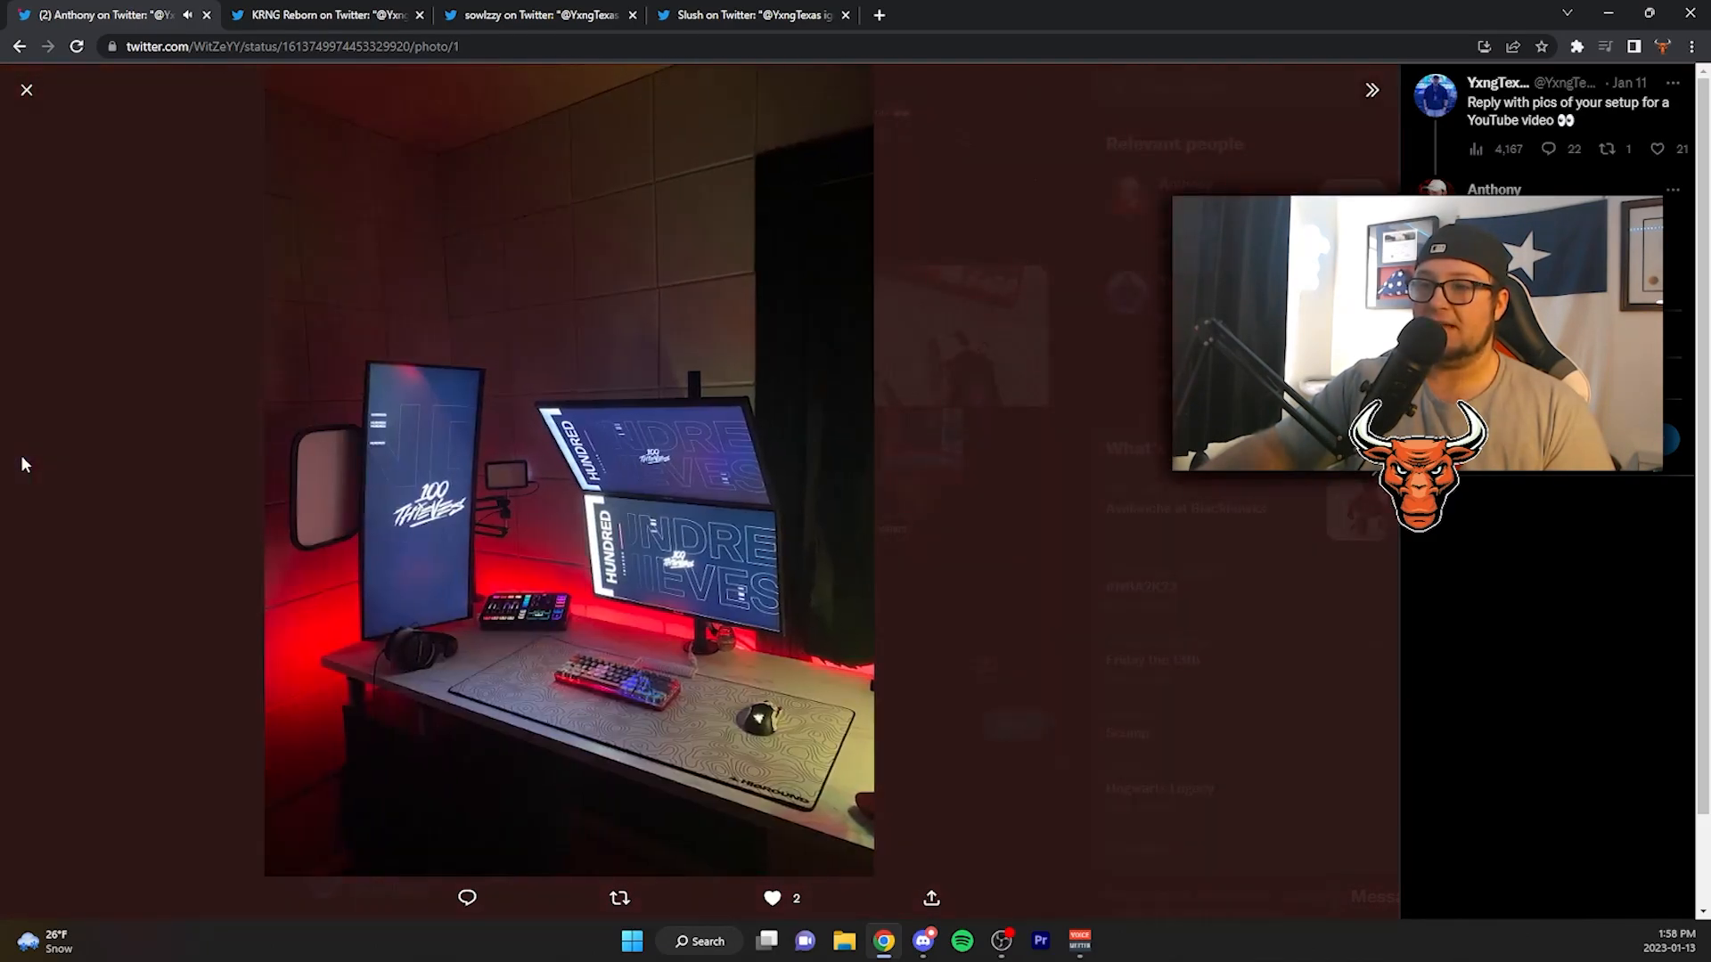
left_click(26, 90)
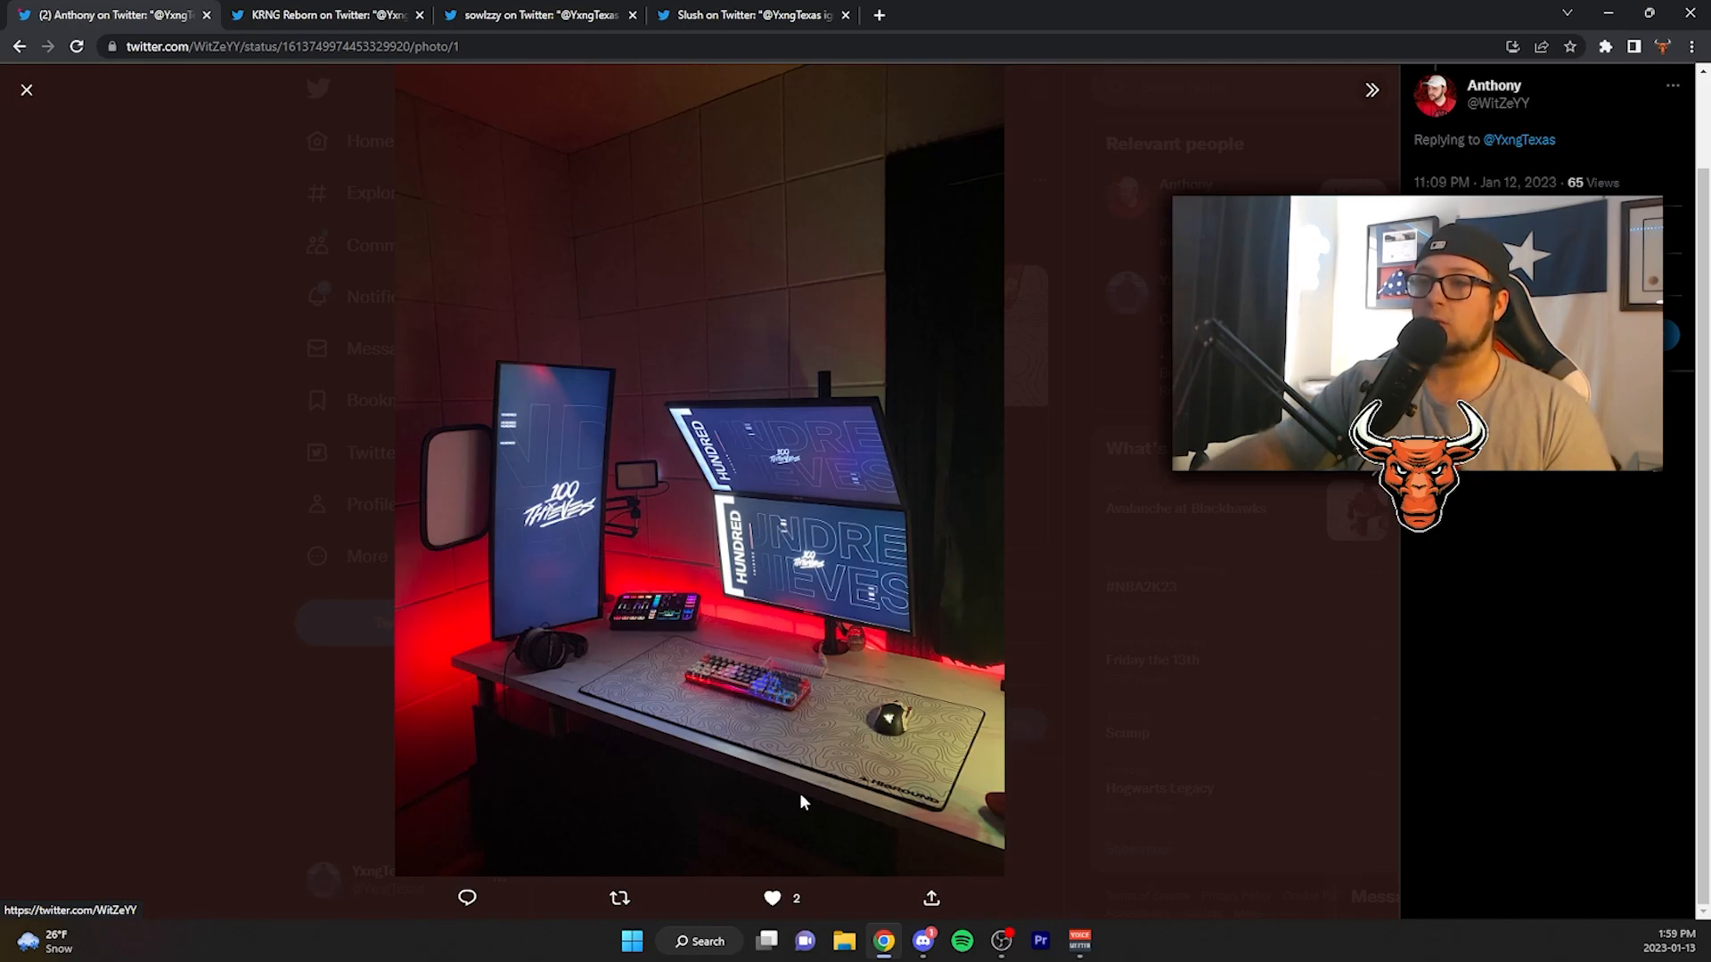
mouse_move(944, 354)
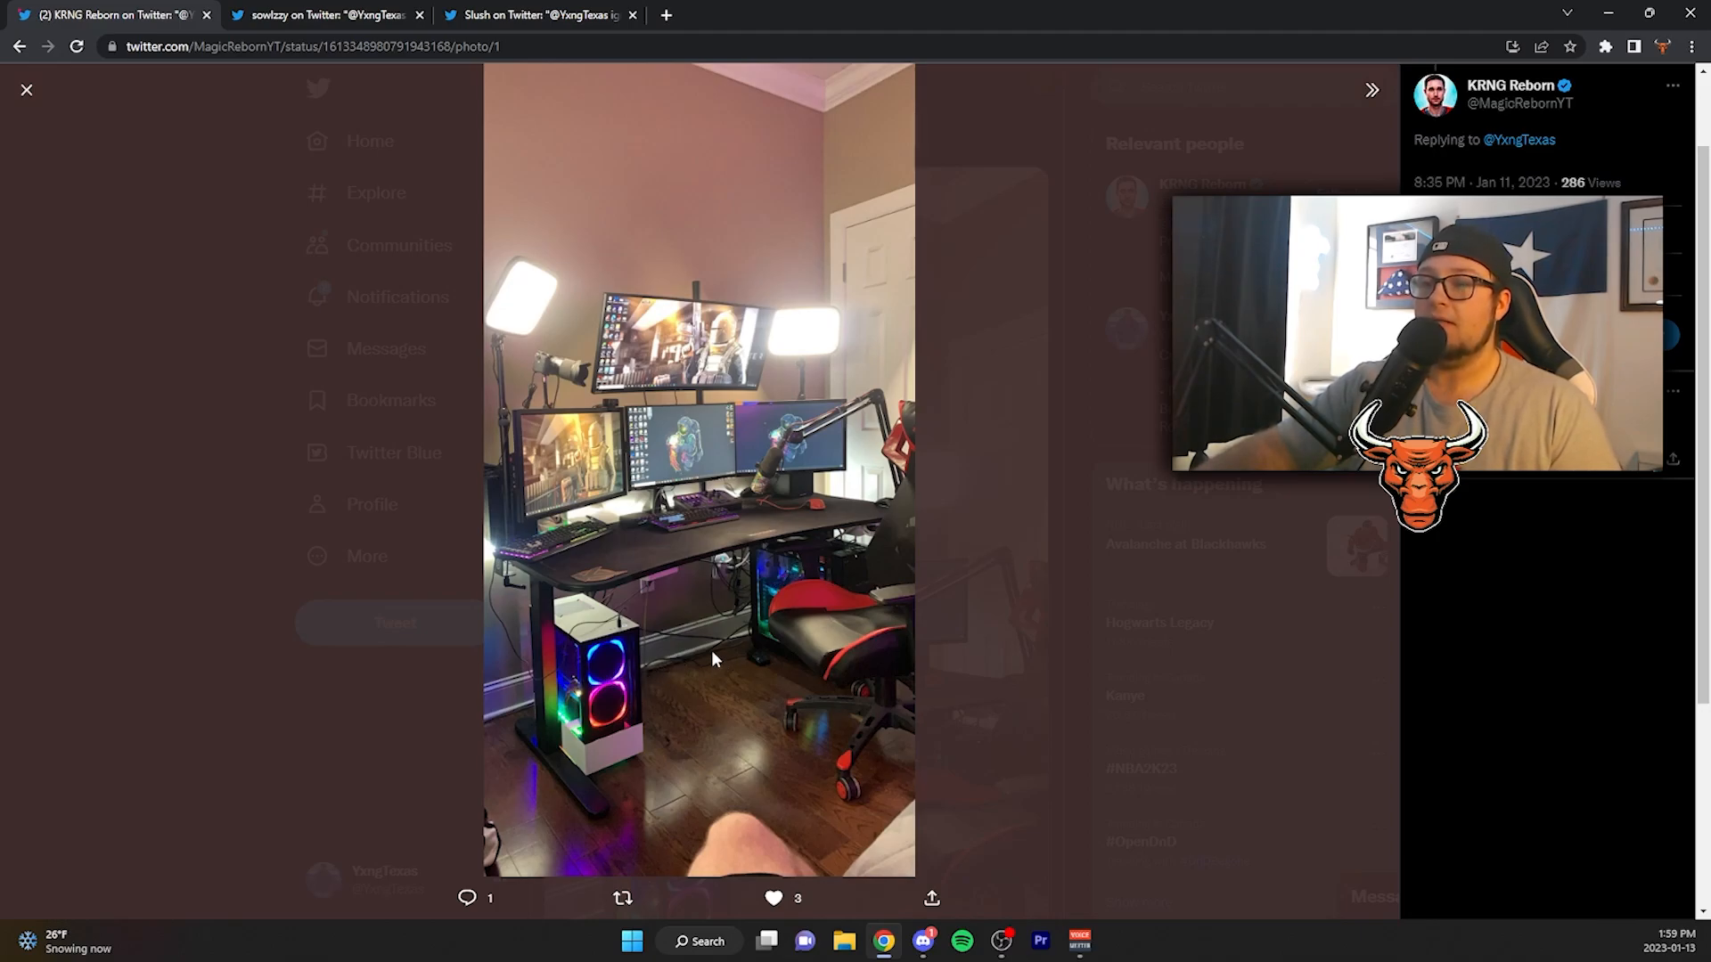
mouse_move(964, 501)
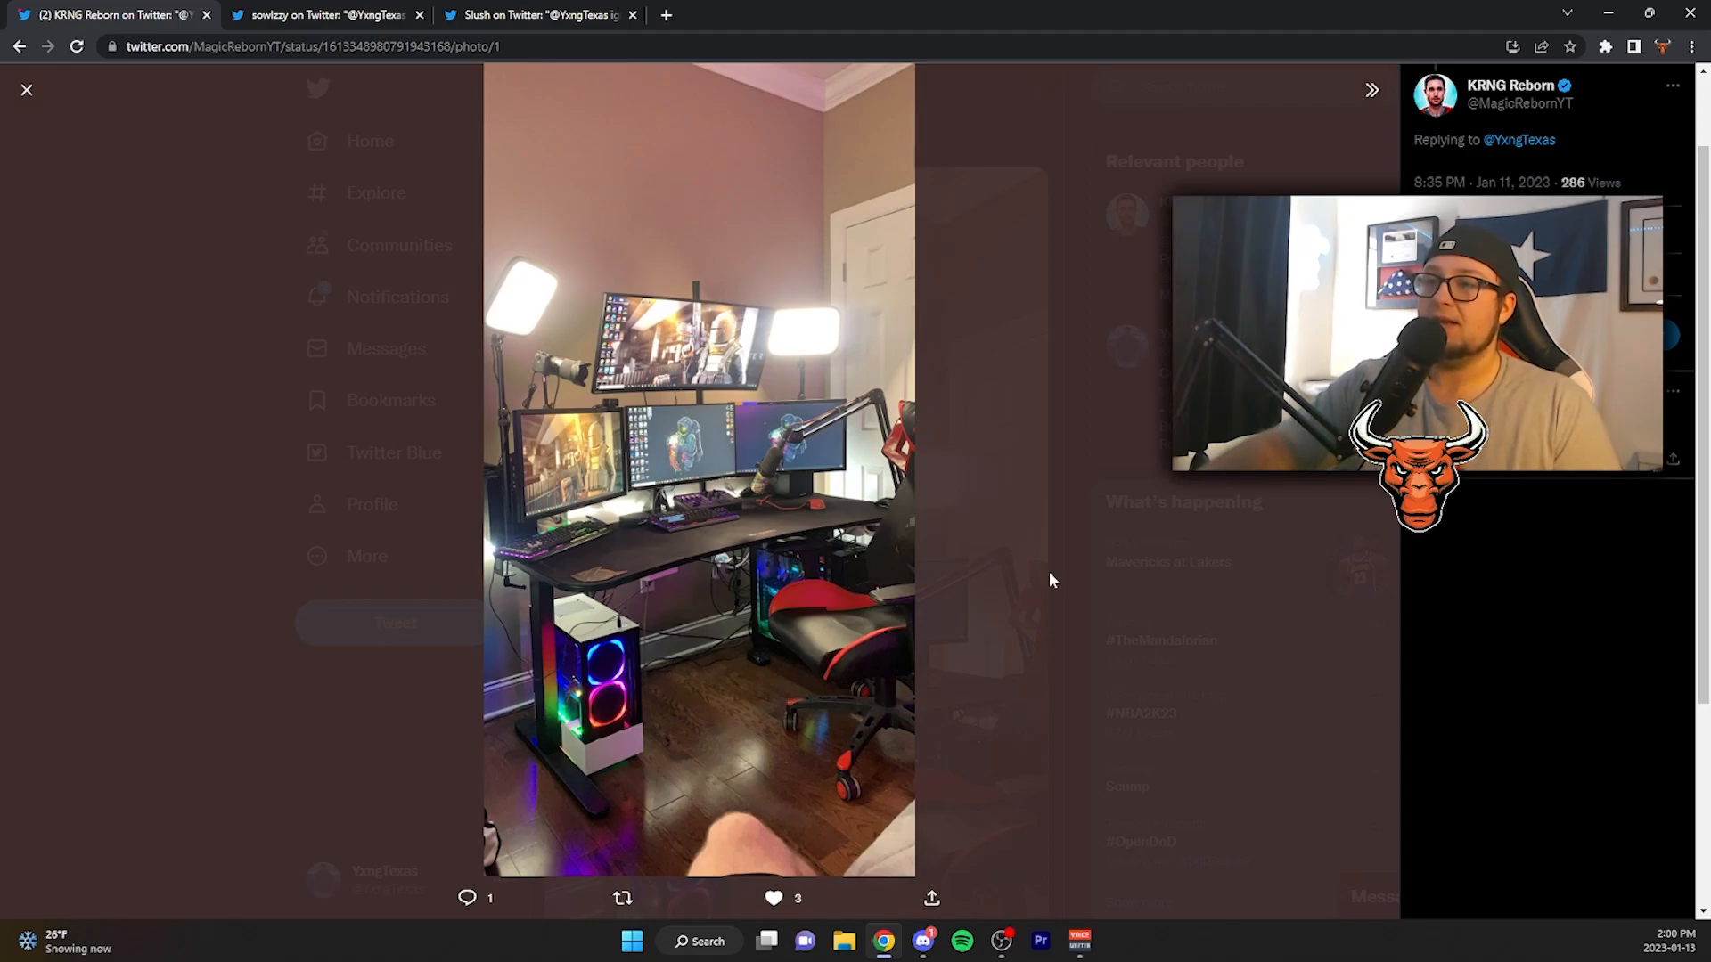
mouse_move(917, 413)
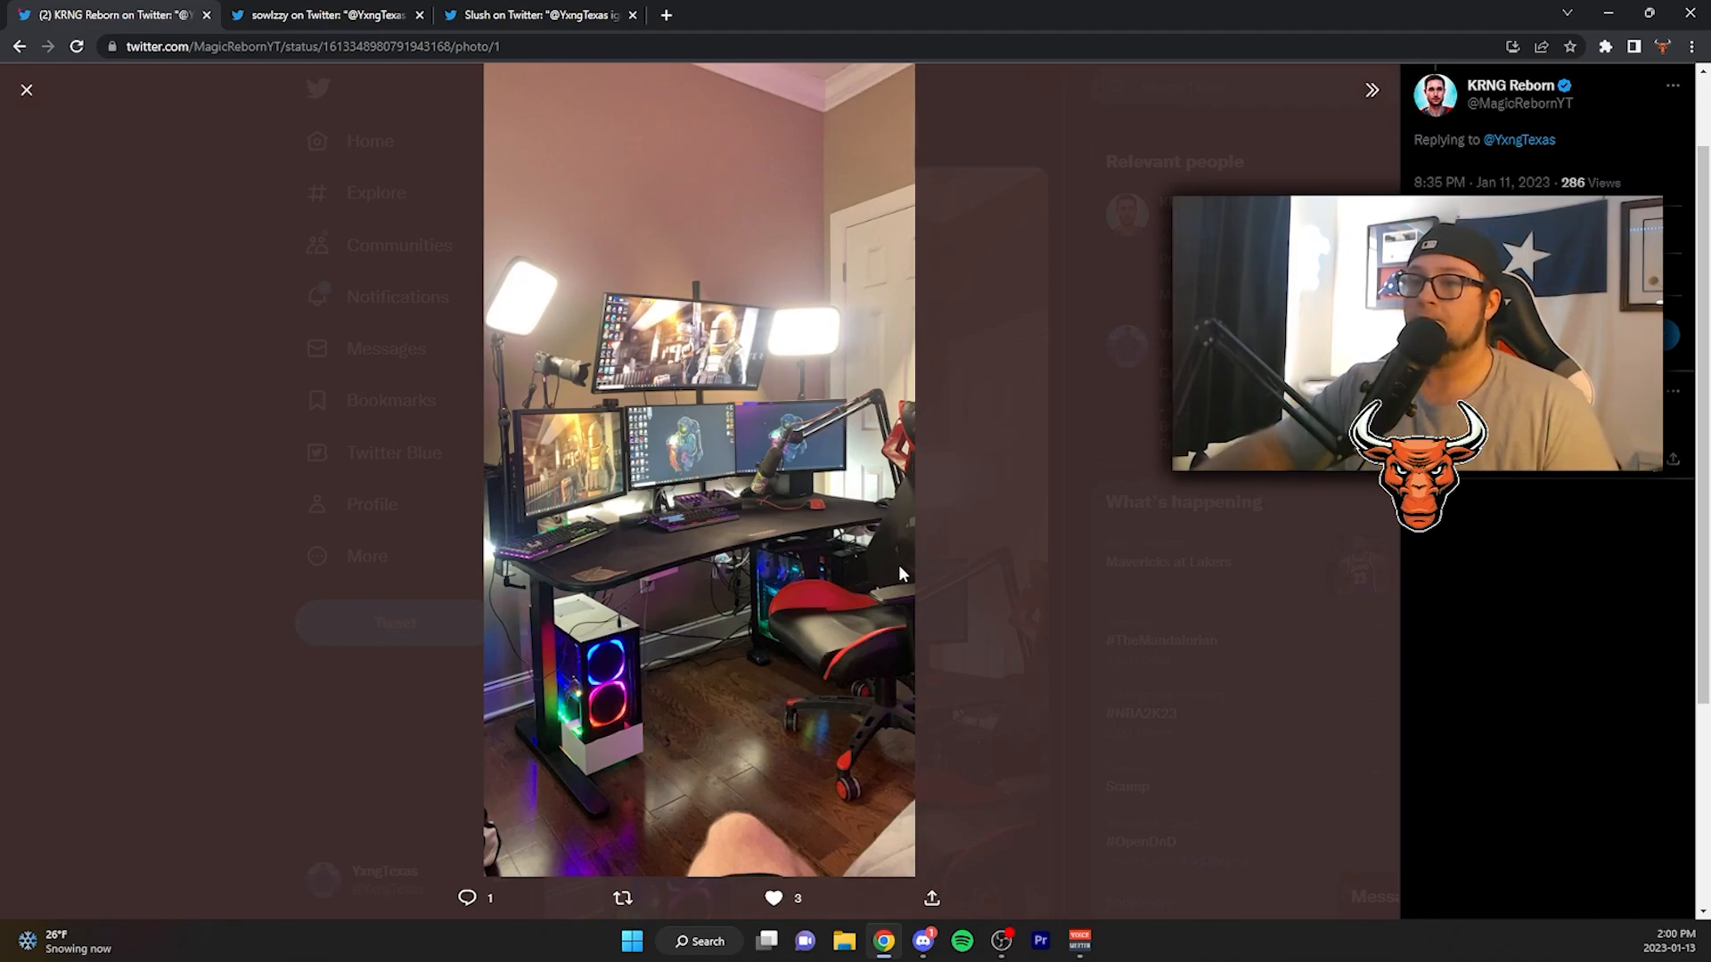
mouse_move(652, 606)
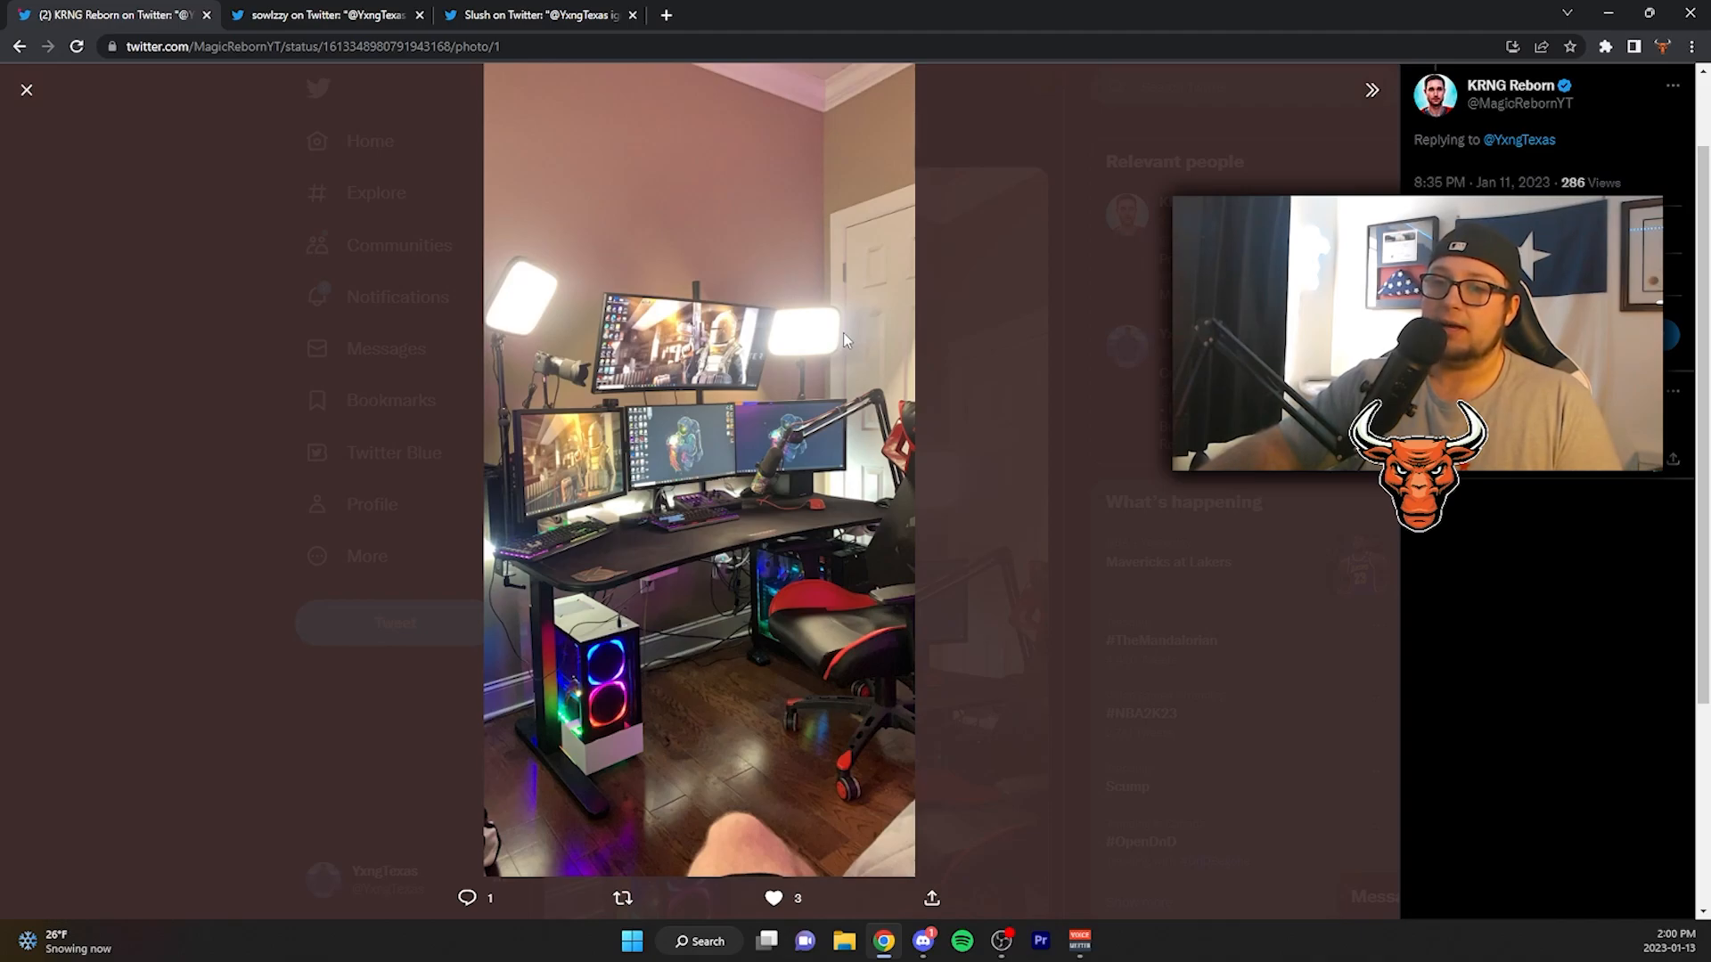
mouse_move(620, 526)
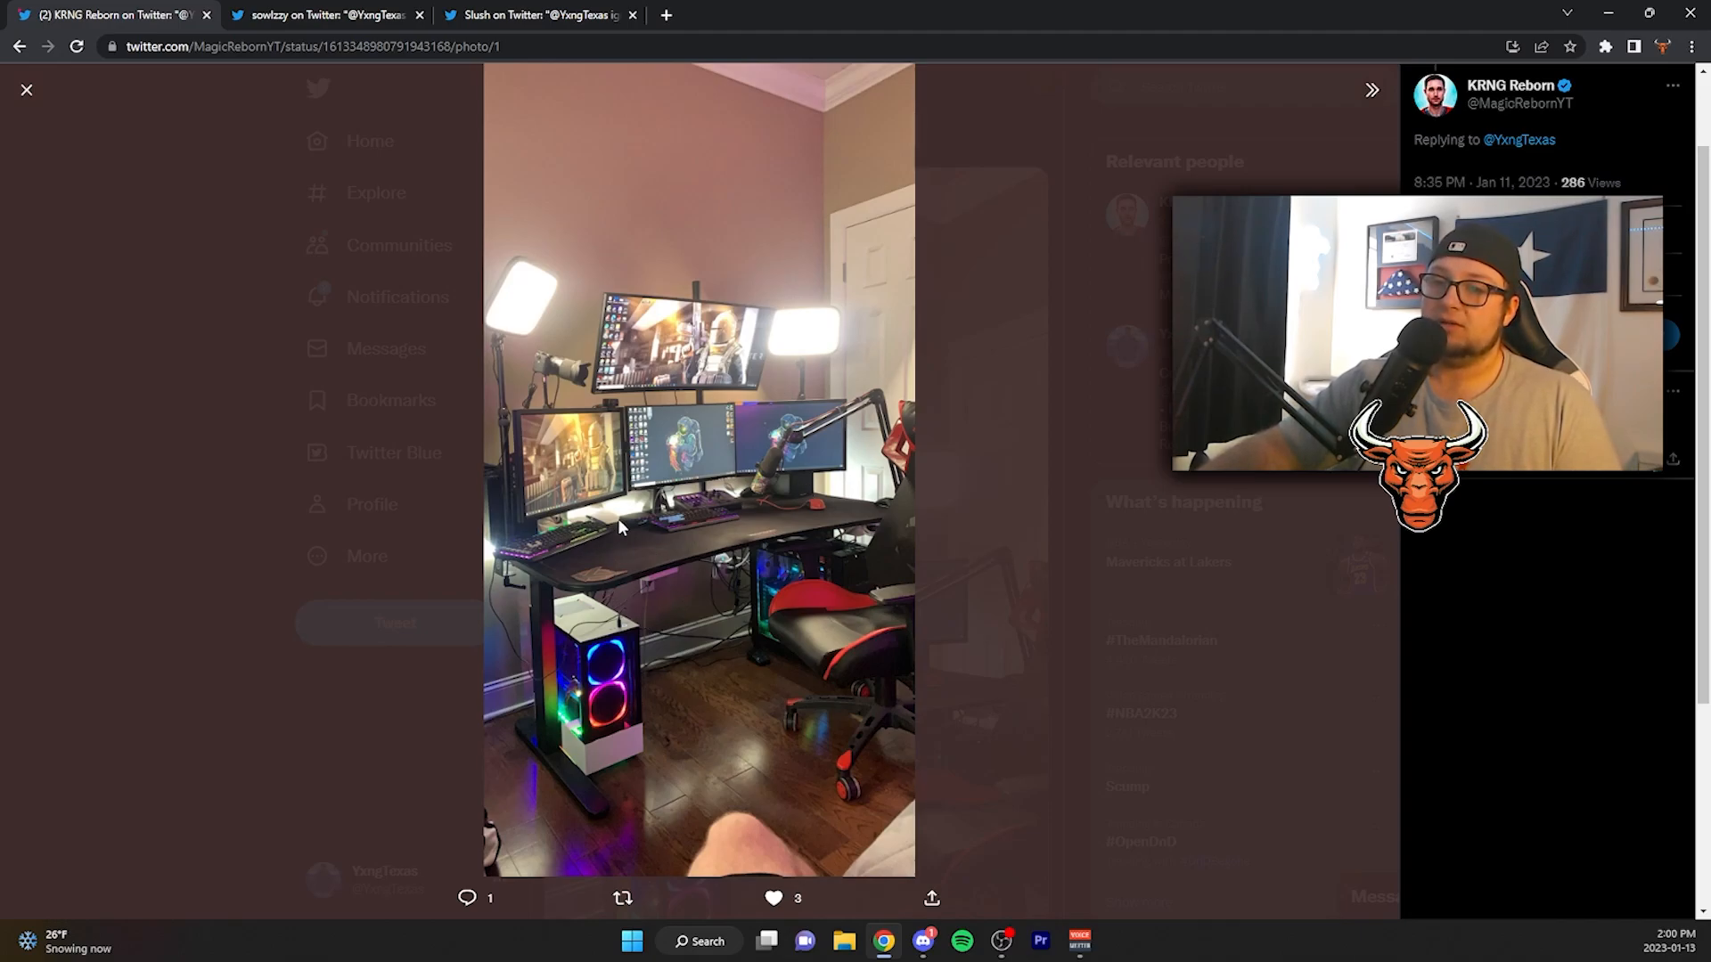
mouse_move(655, 524)
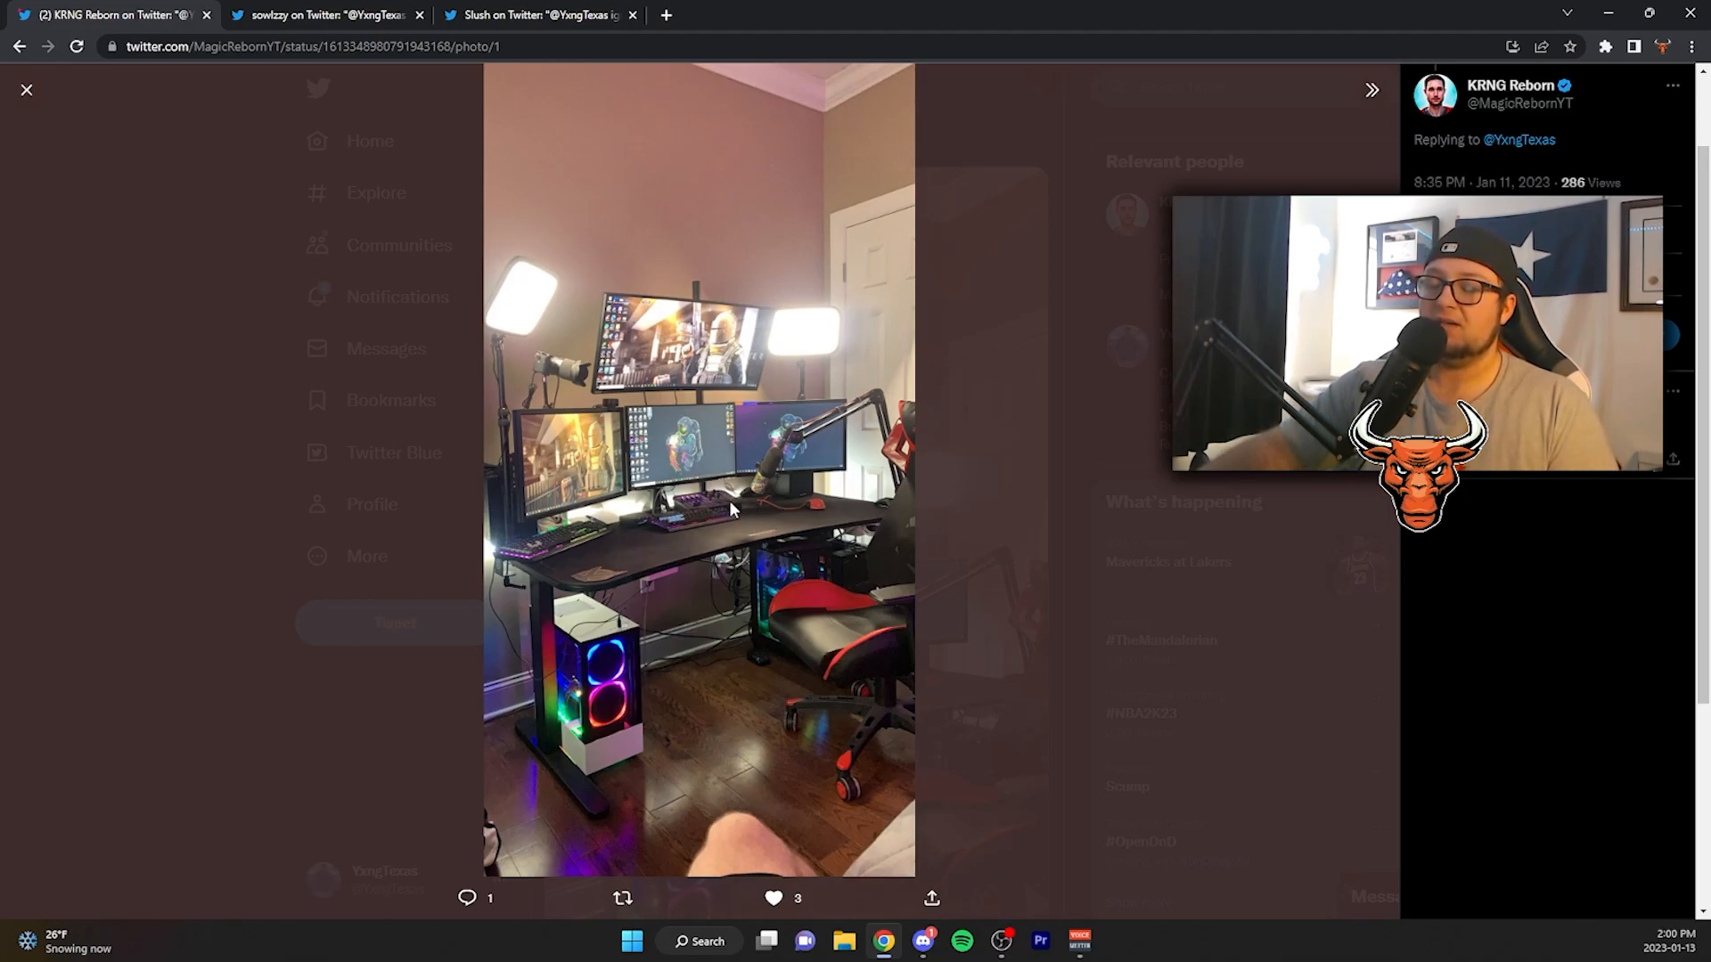
mouse_move(807, 521)
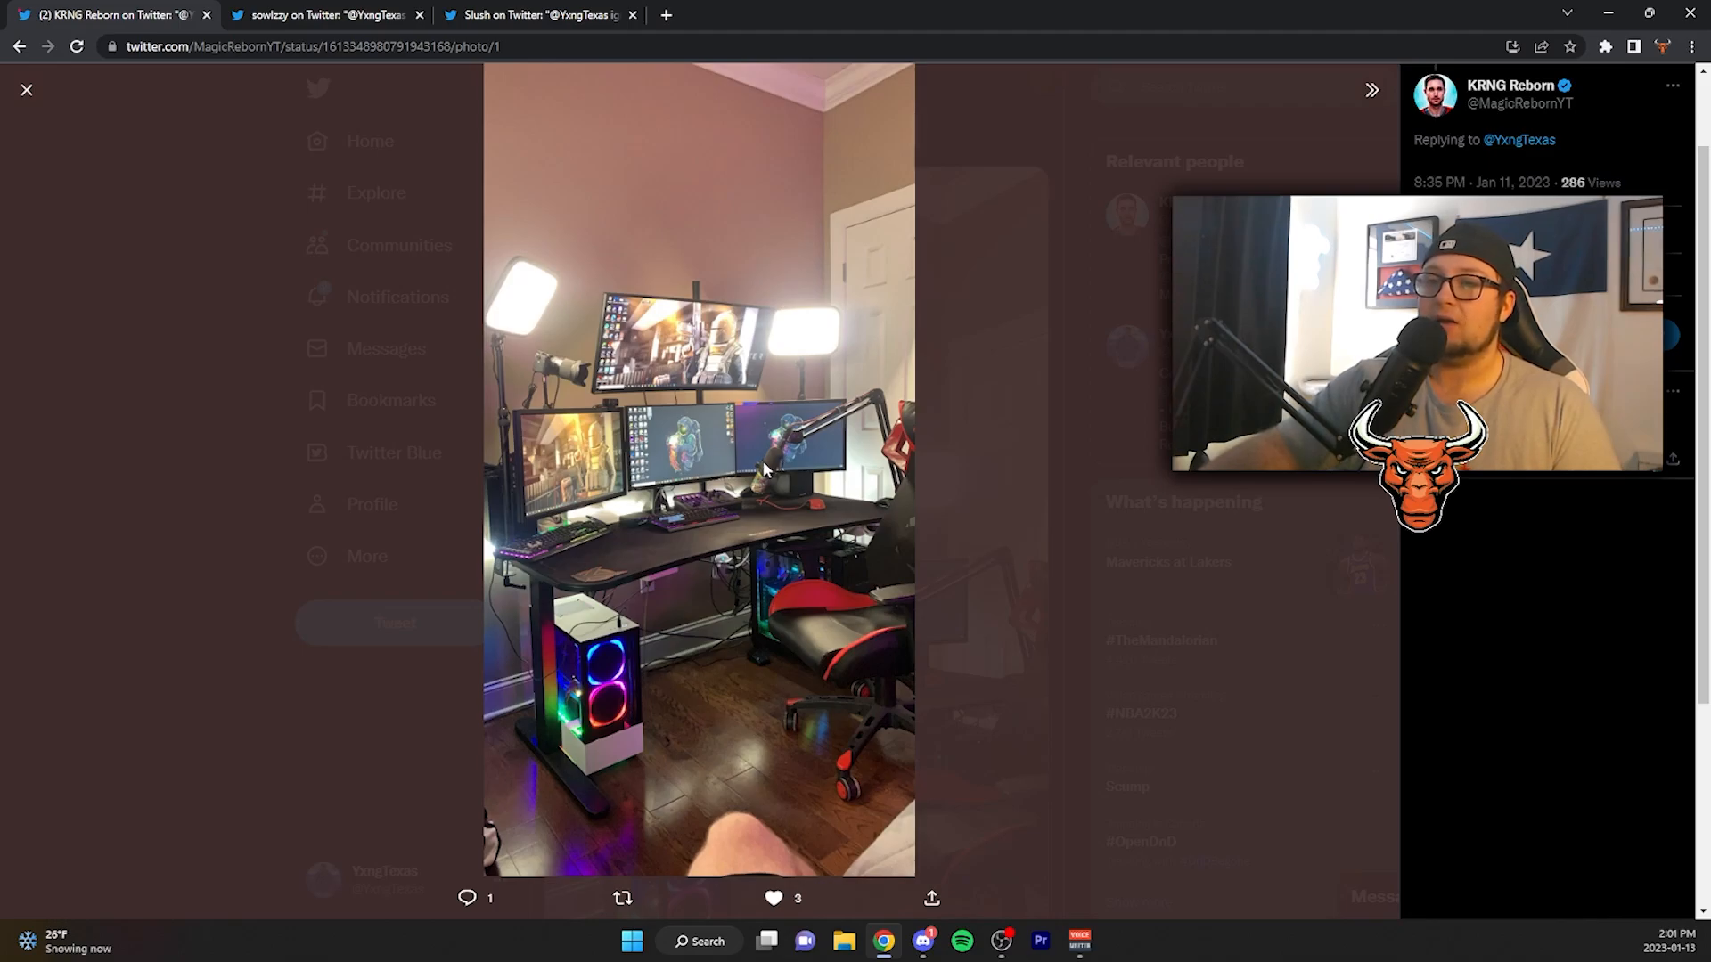
mouse_move(613, 431)
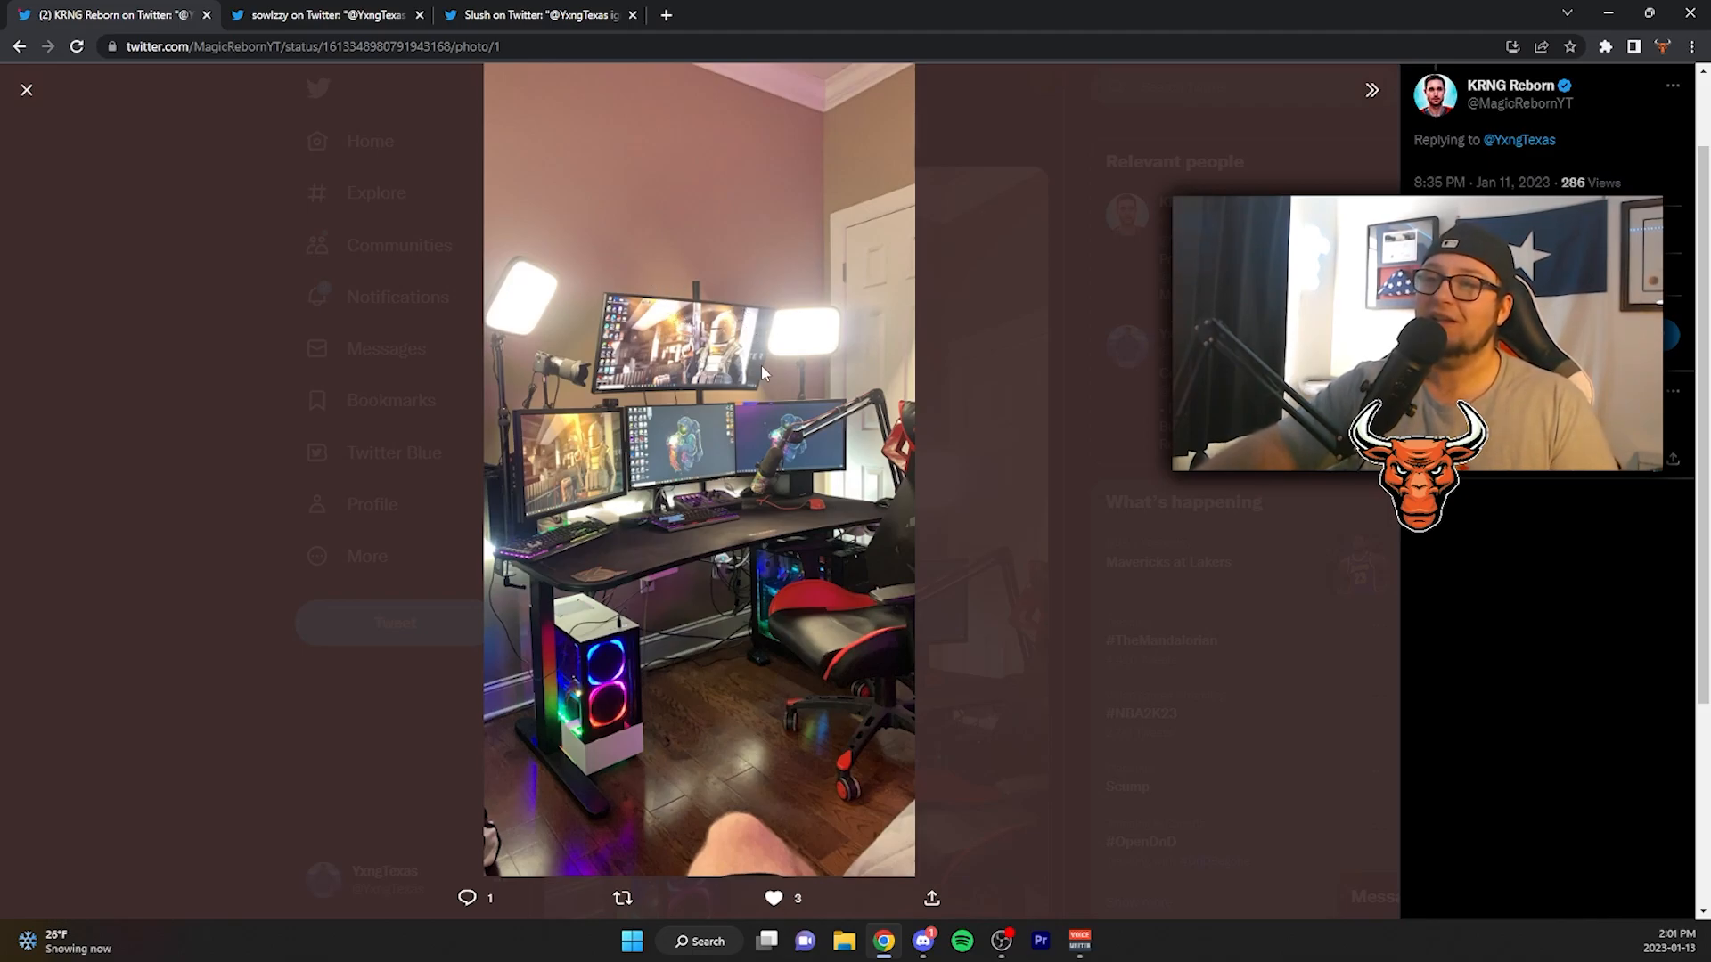
mouse_move(565, 373)
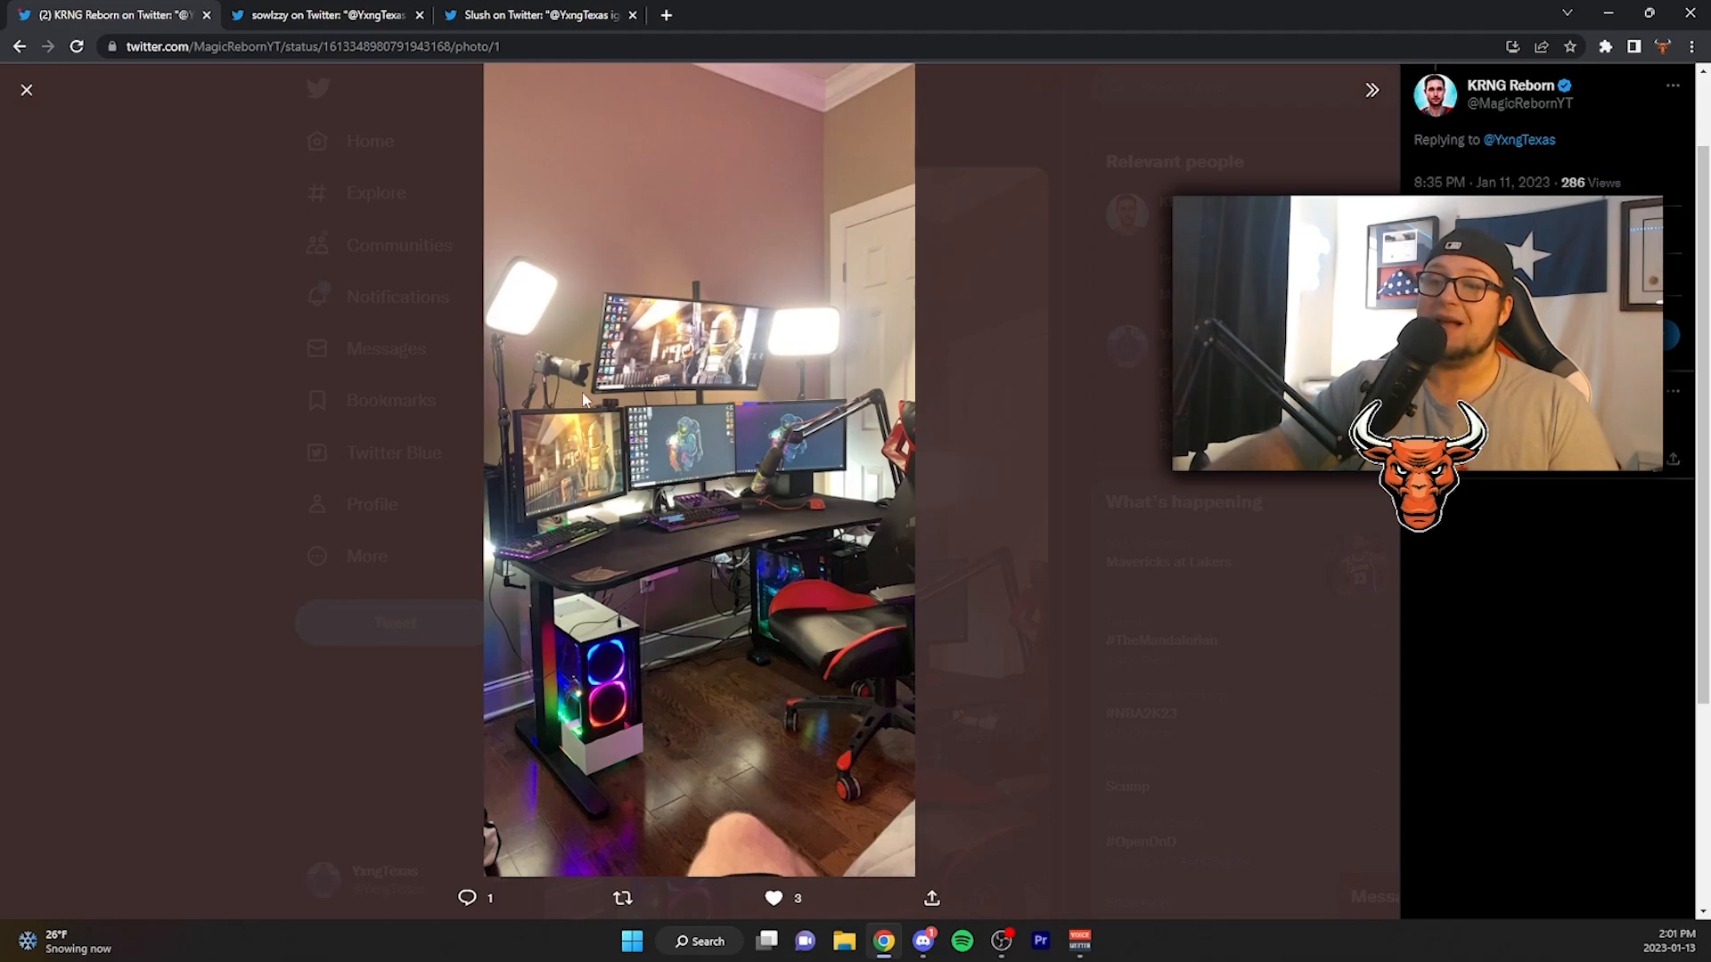
mouse_move(627, 553)
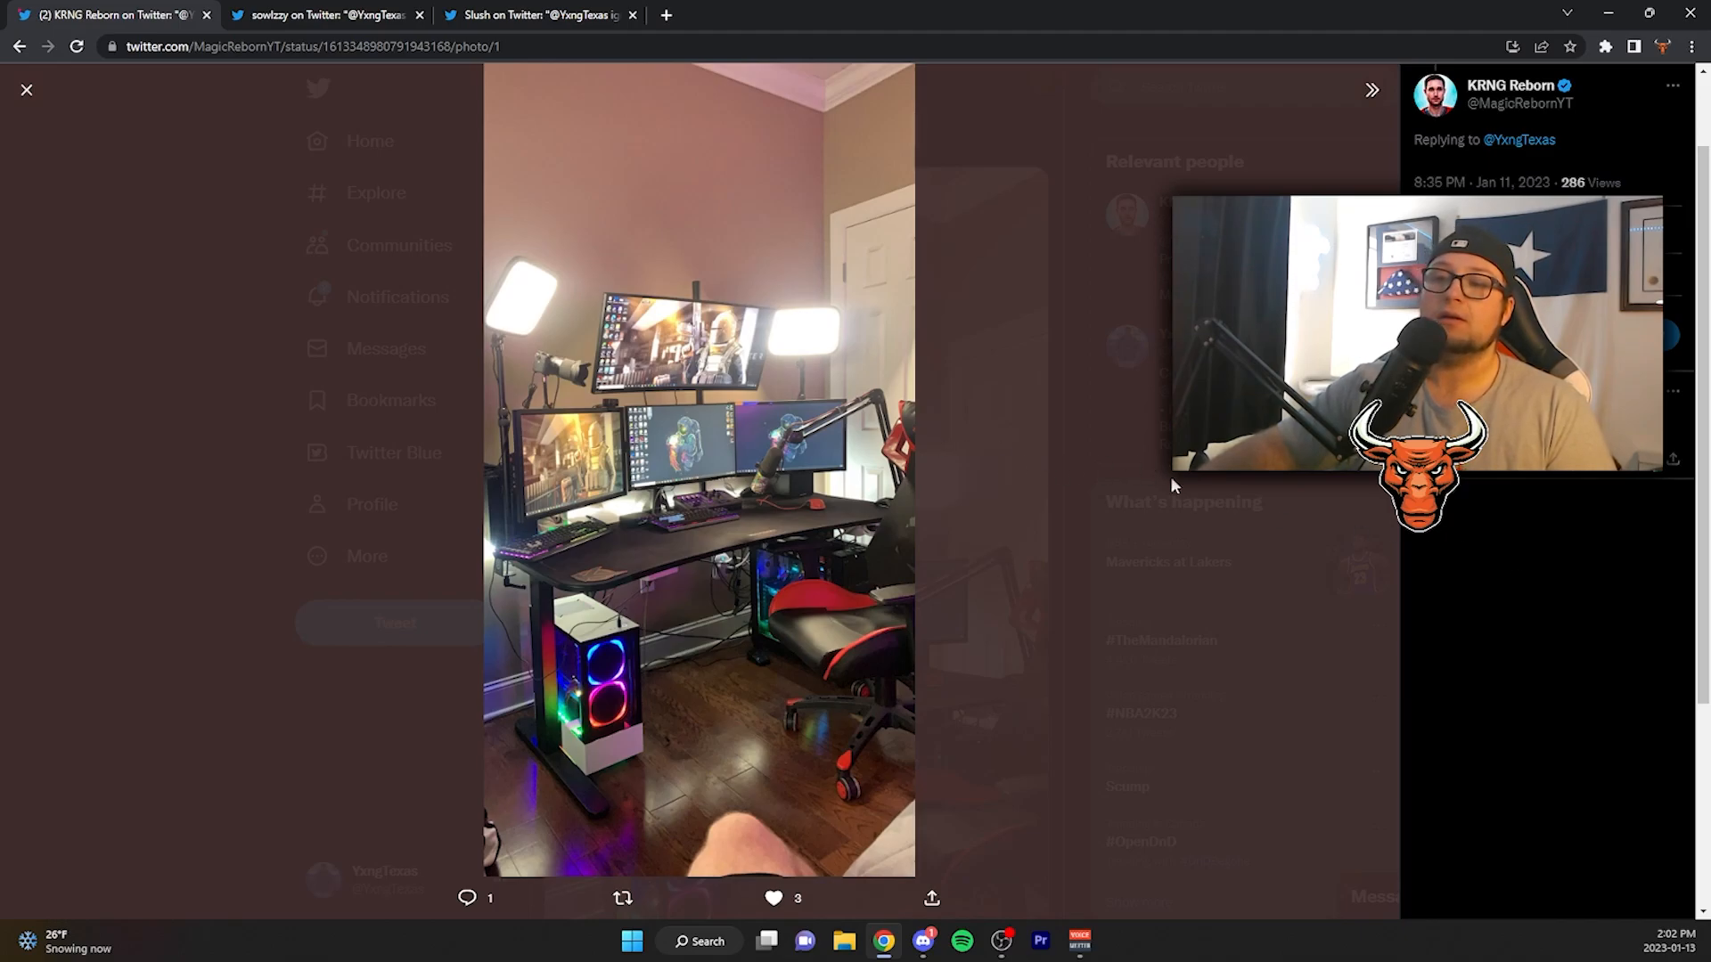
mouse_move(797, 568)
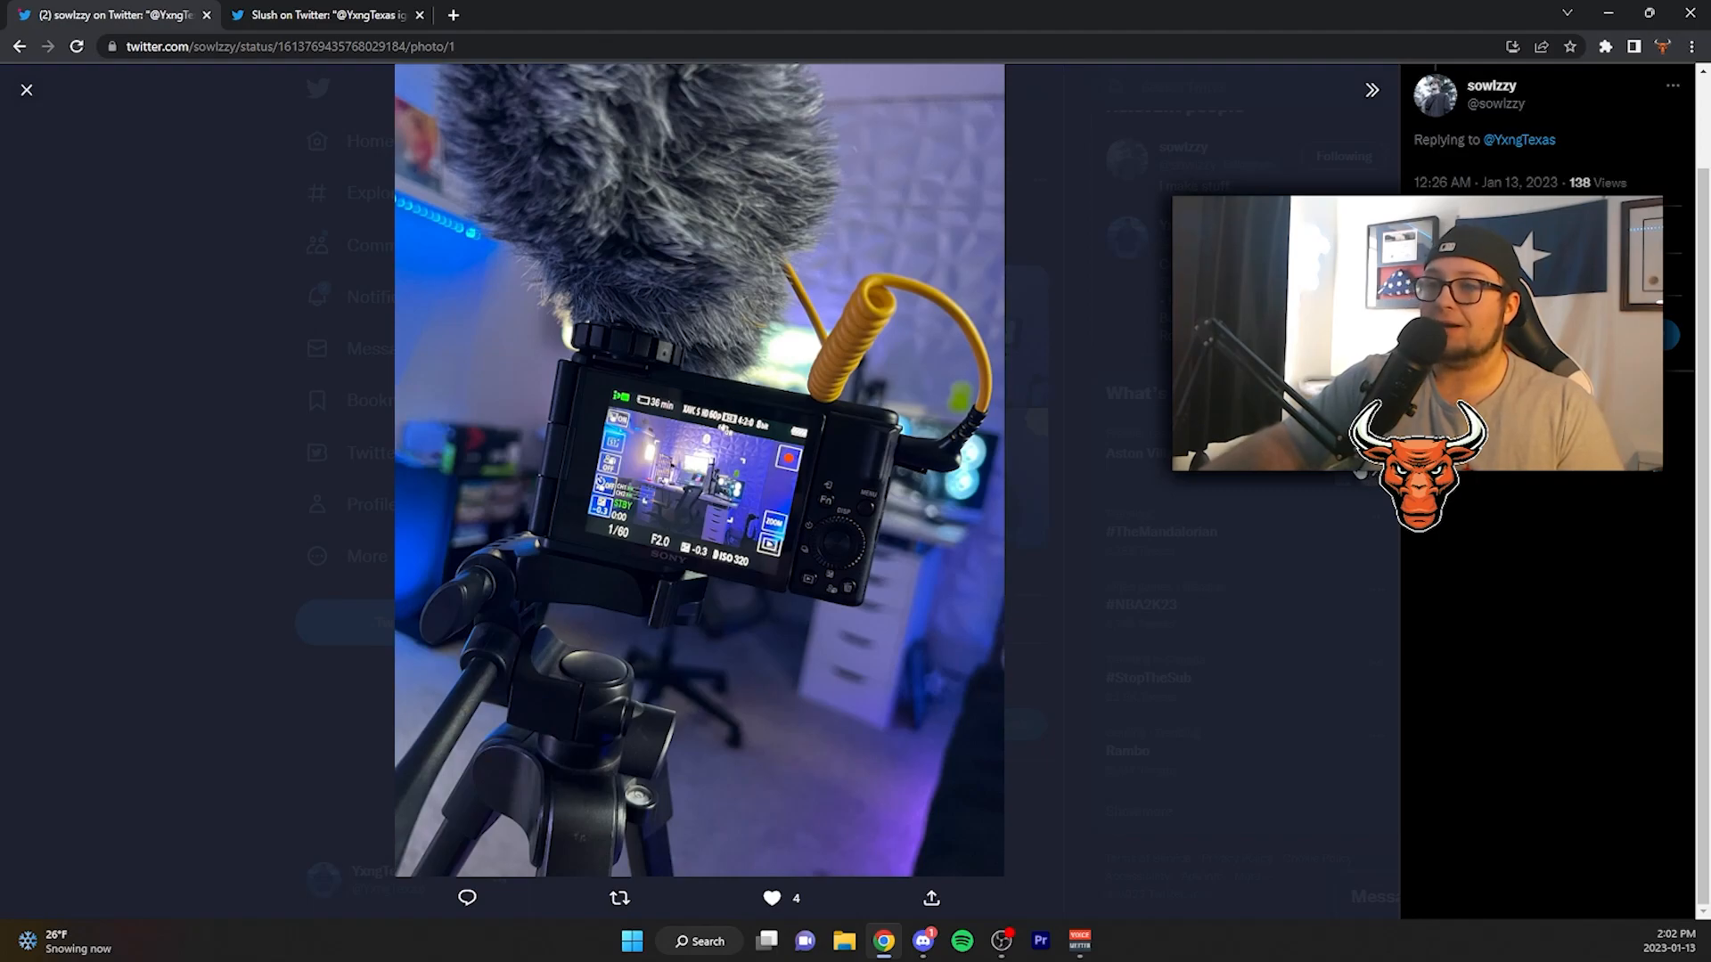
Advance to the blue-lit white desk setup with laptop and tower.
left_click(1373, 89)
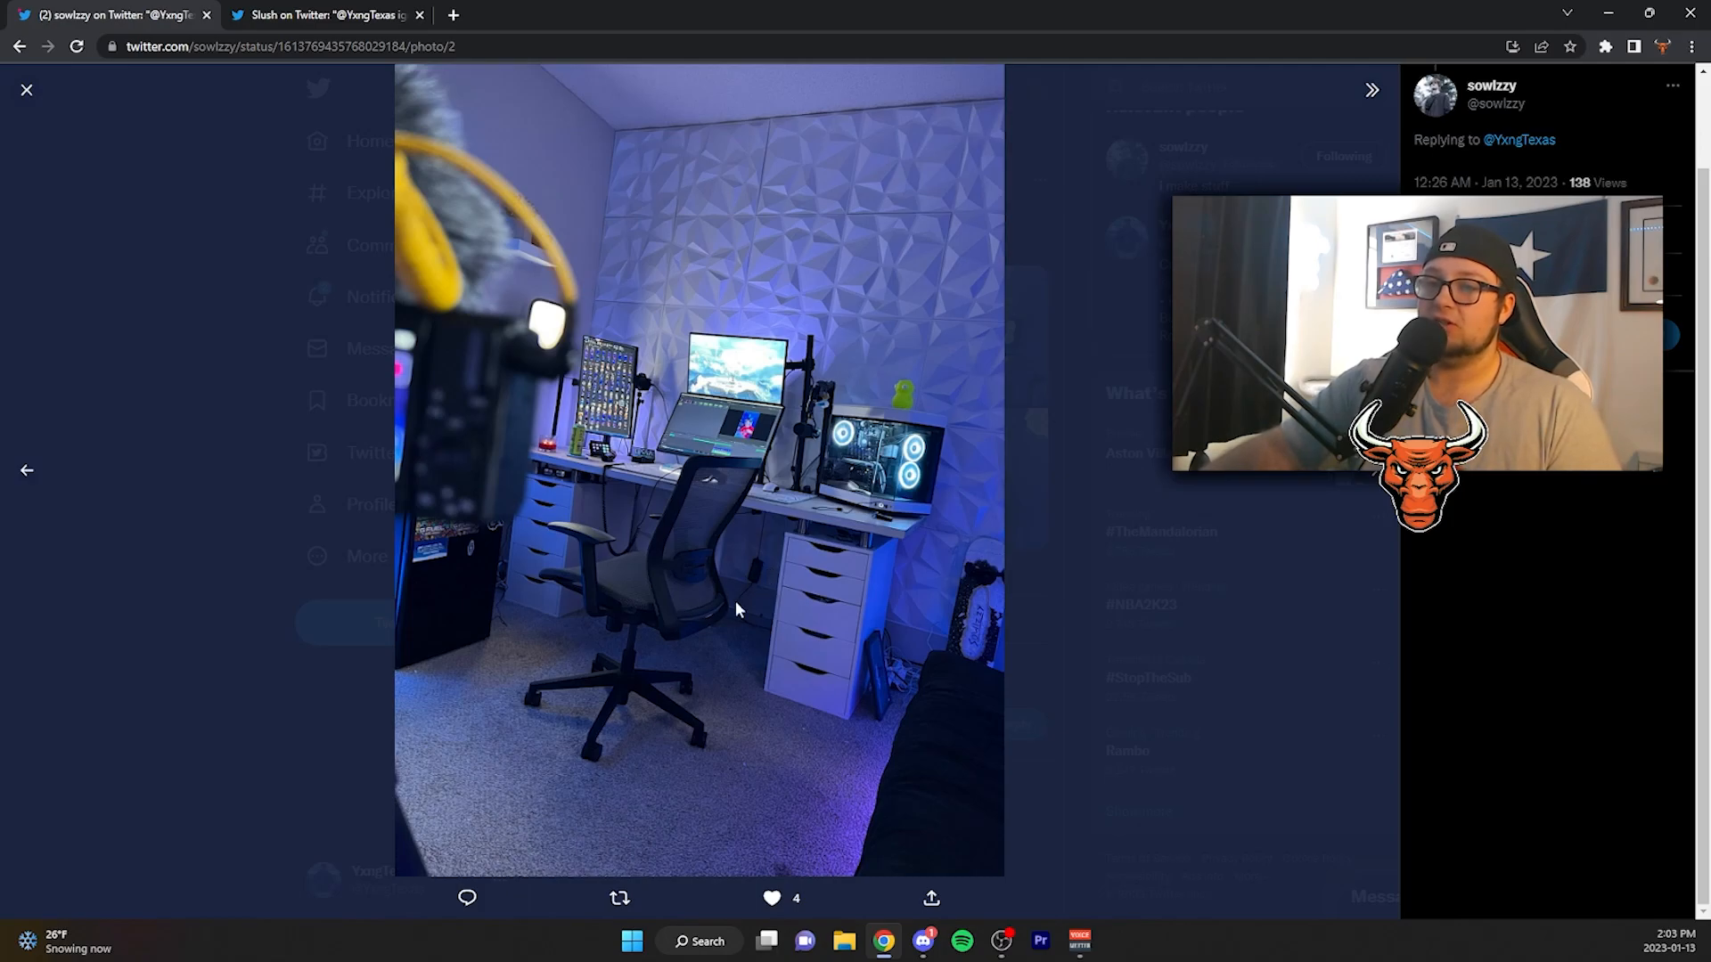
mouse_move(477, 577)
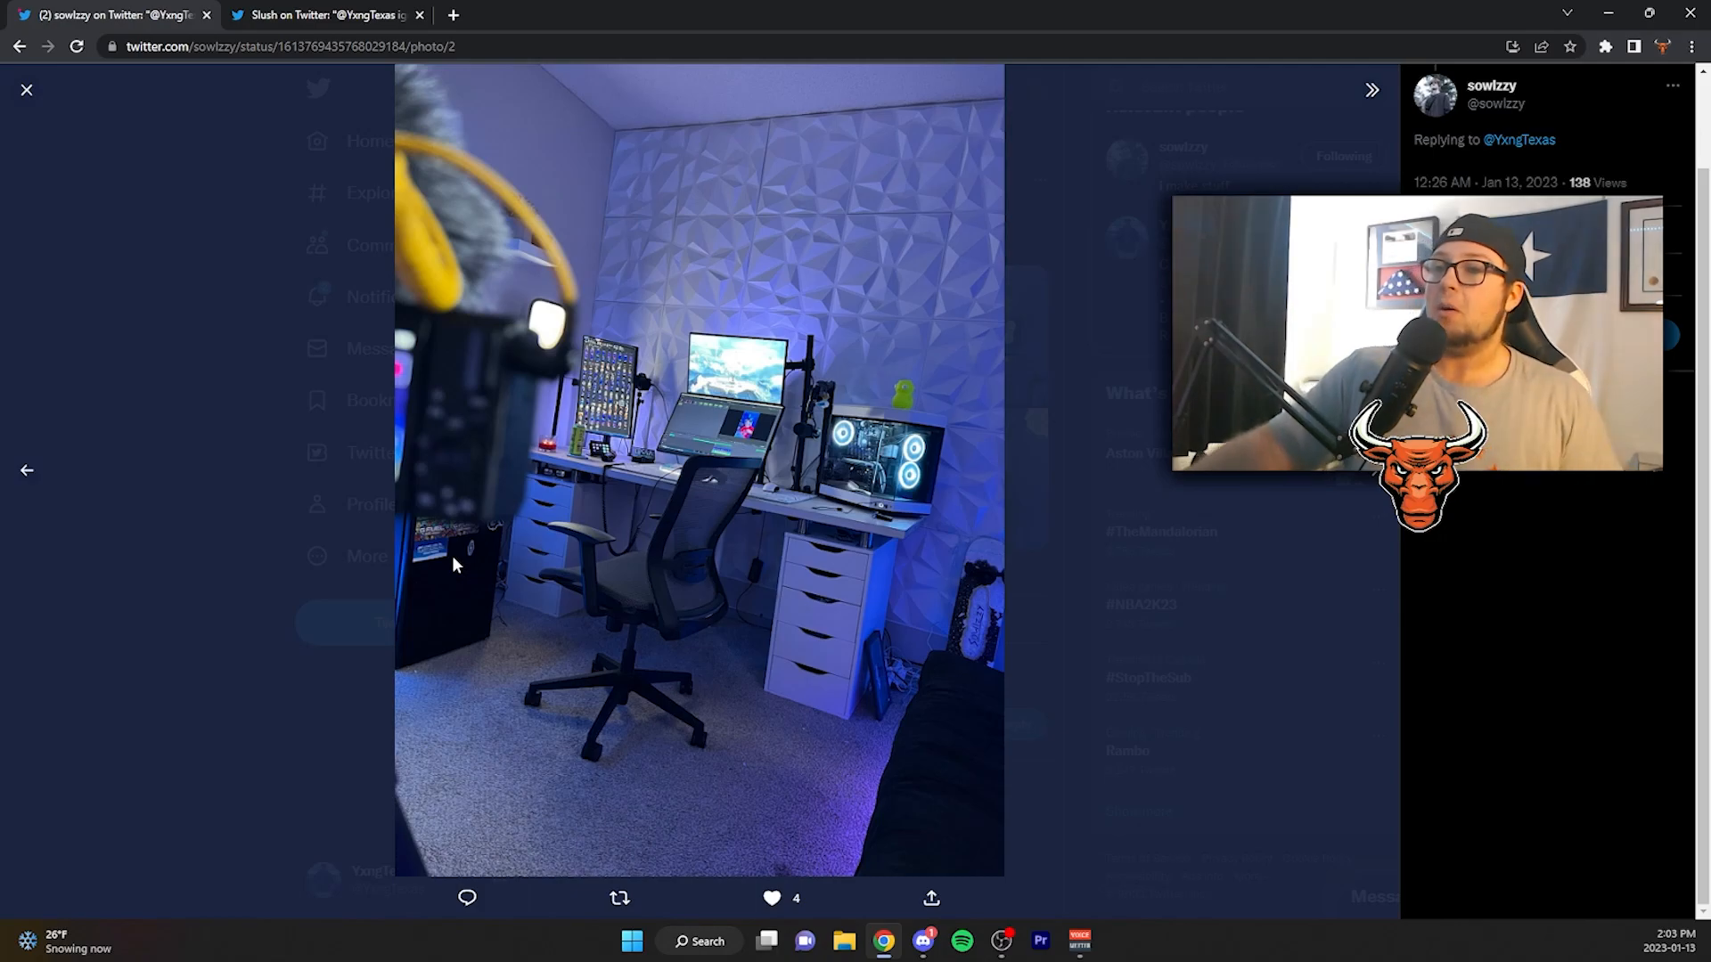
mouse_move(467, 531)
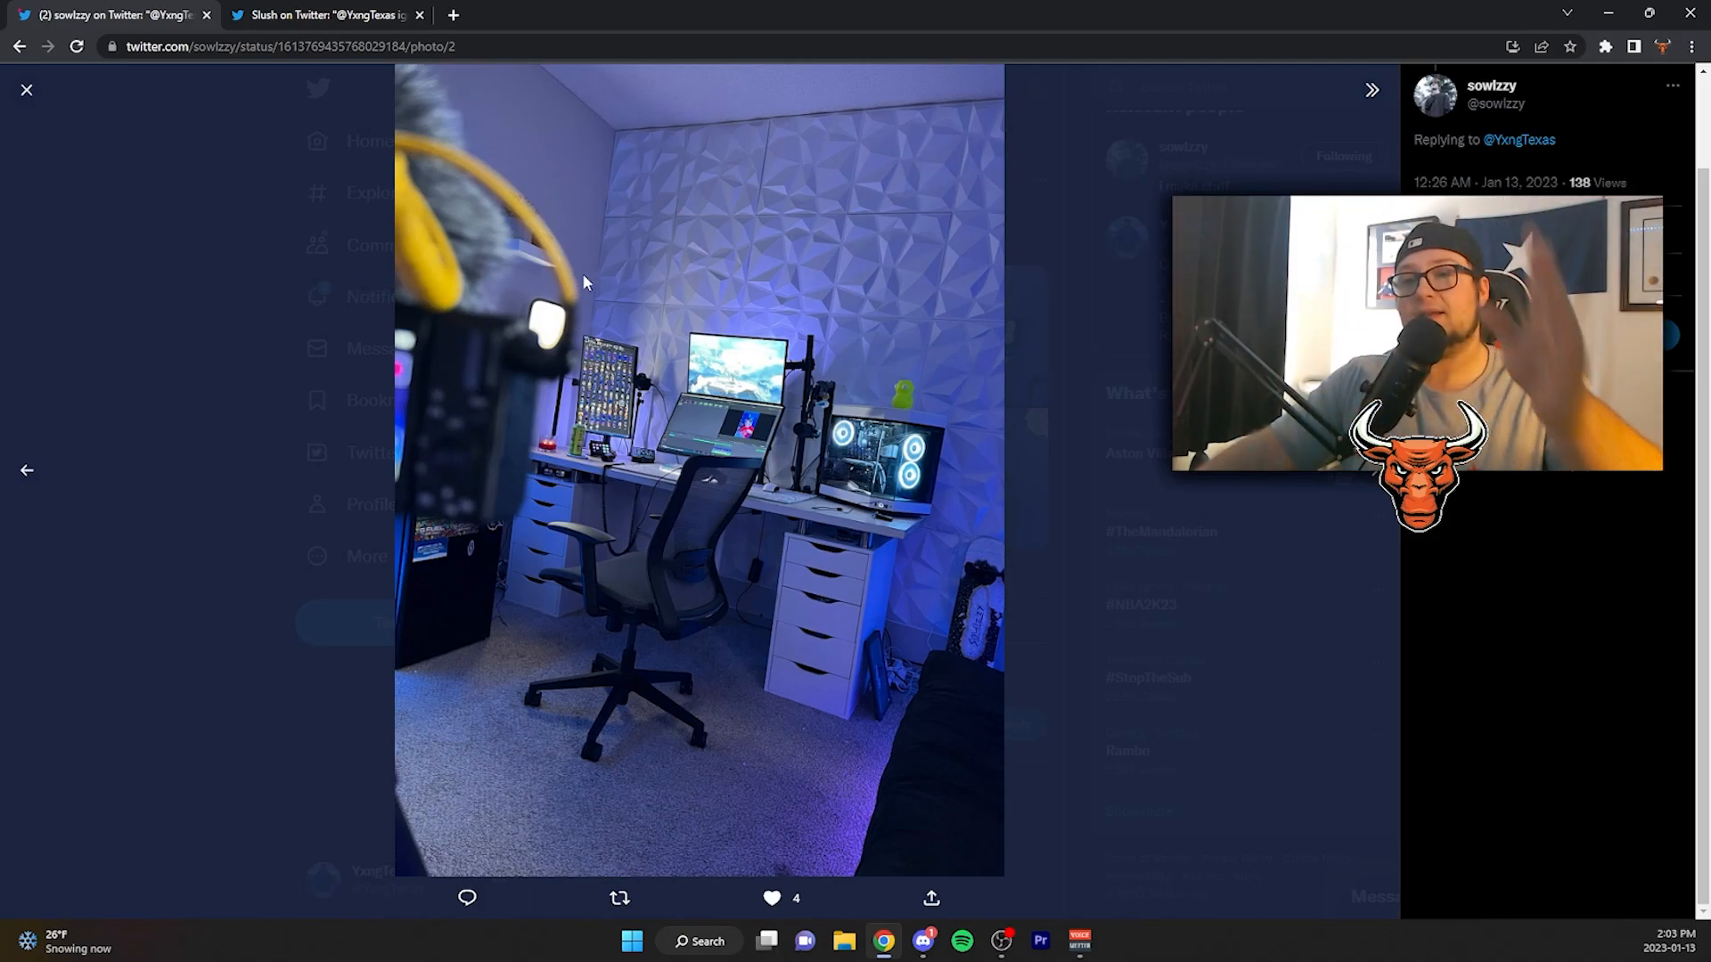
Cycle through the reply's third and first photos, ending on the white-desk photo.
left_click(1371, 91)
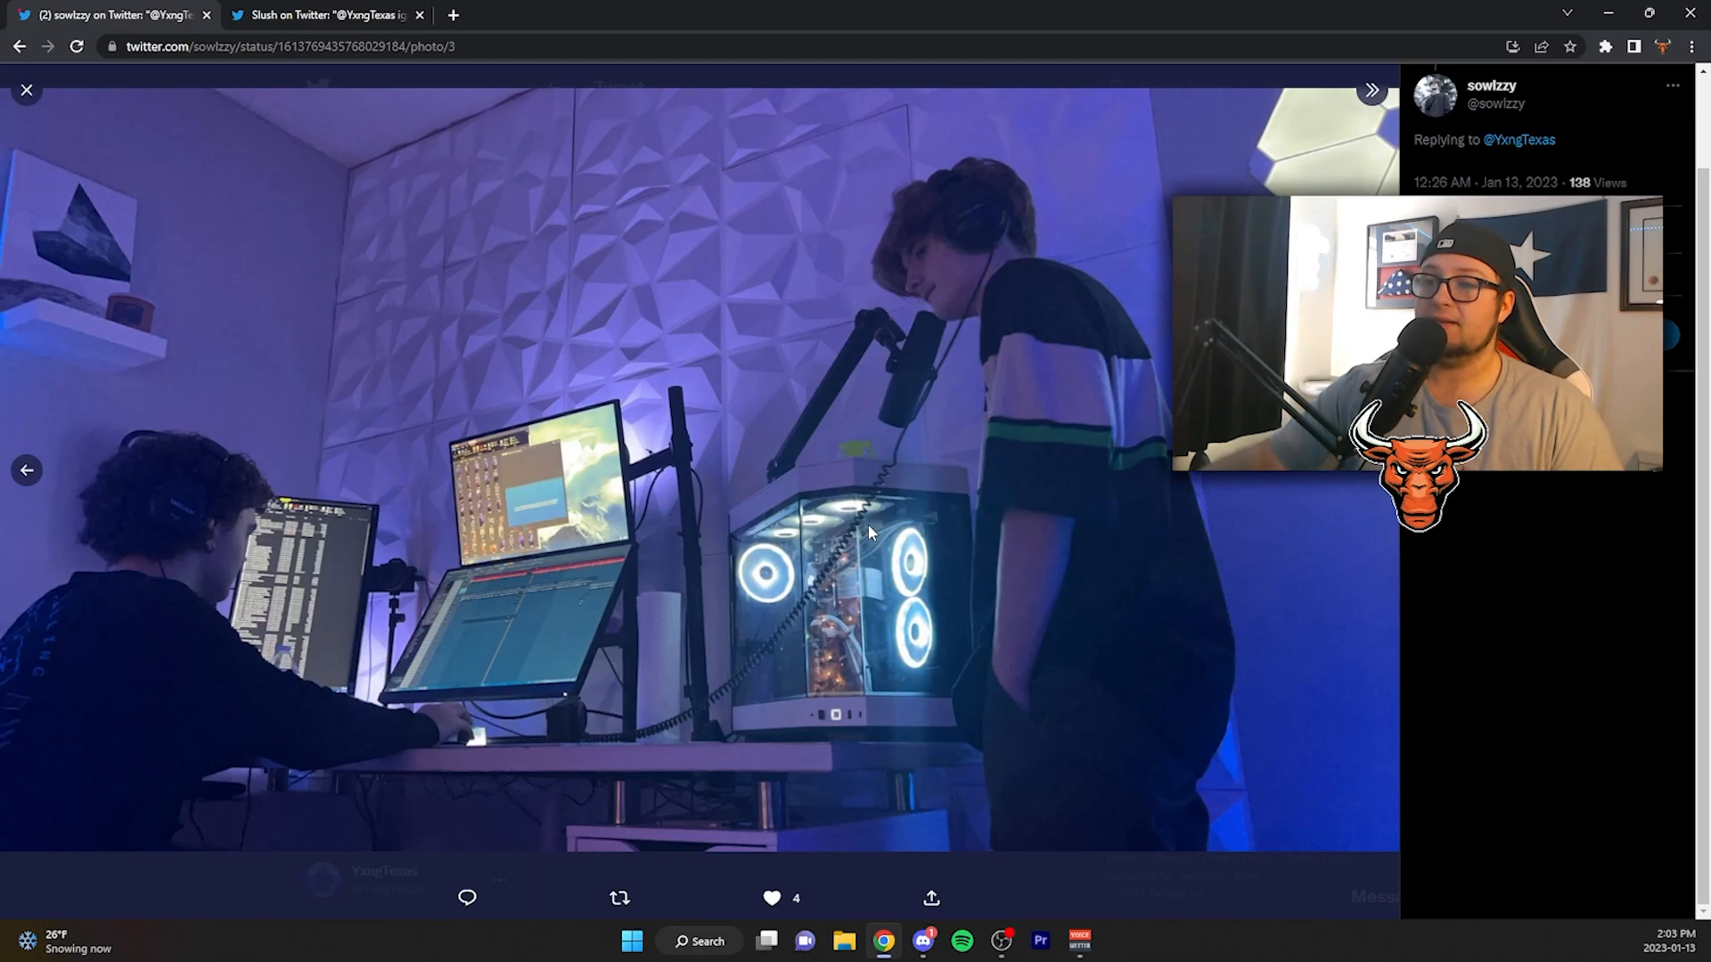
mouse_move(1104, 491)
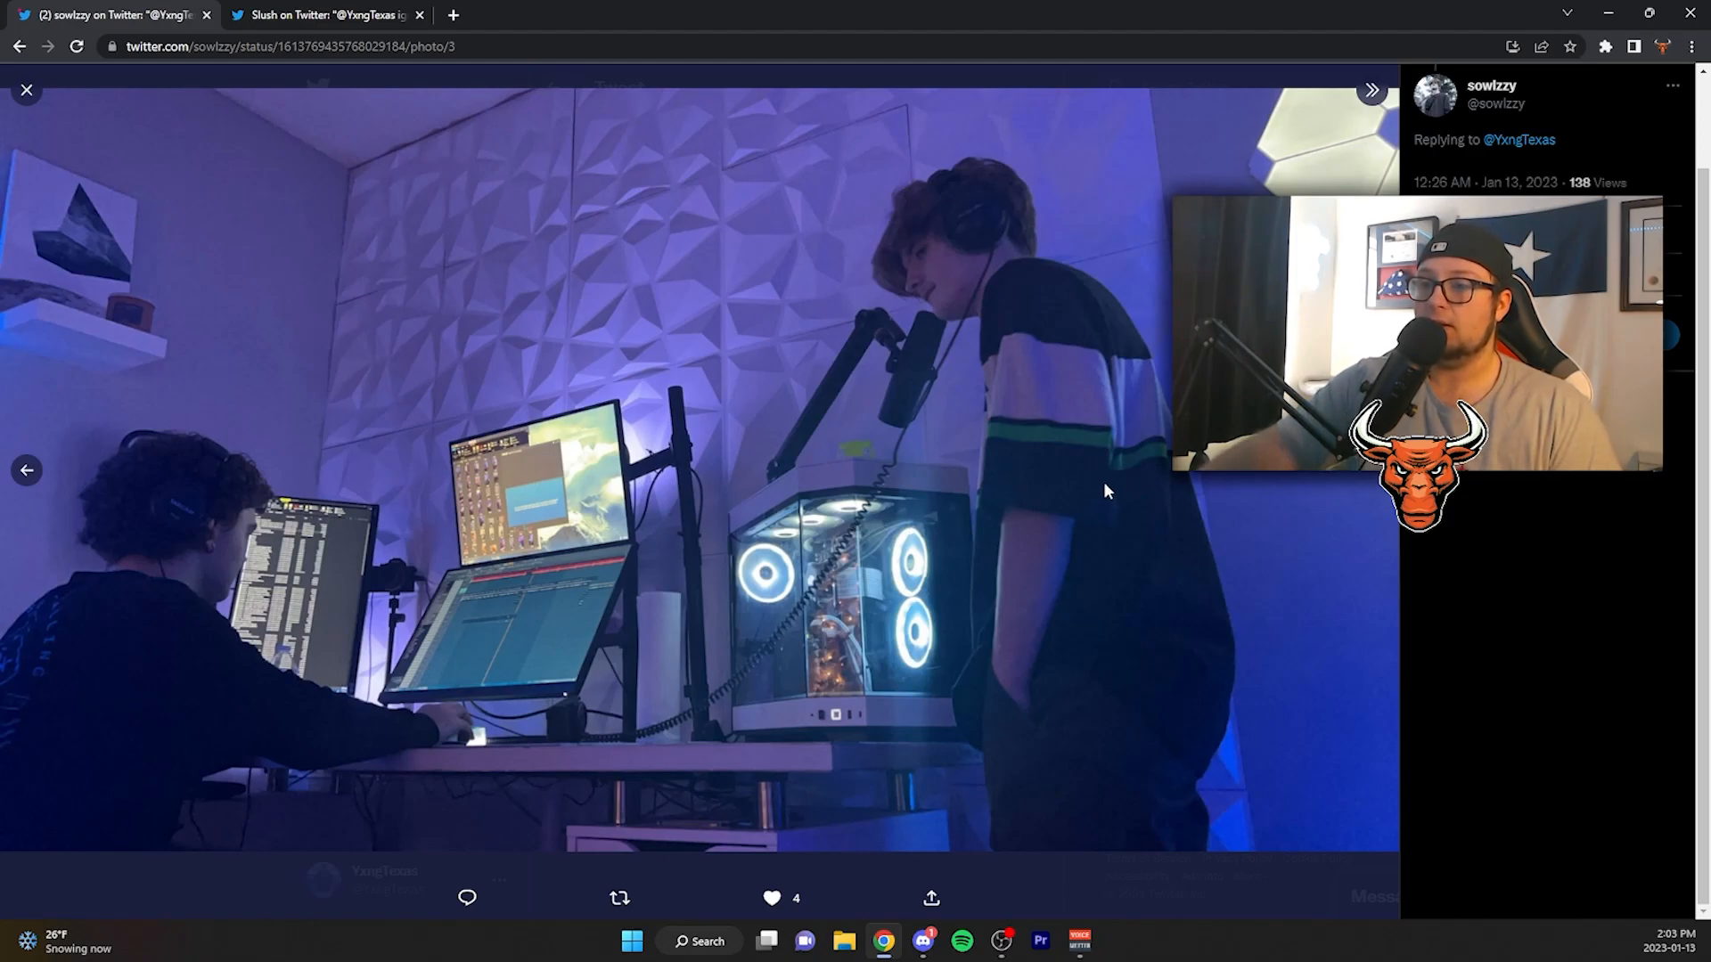
left_click(26, 471)
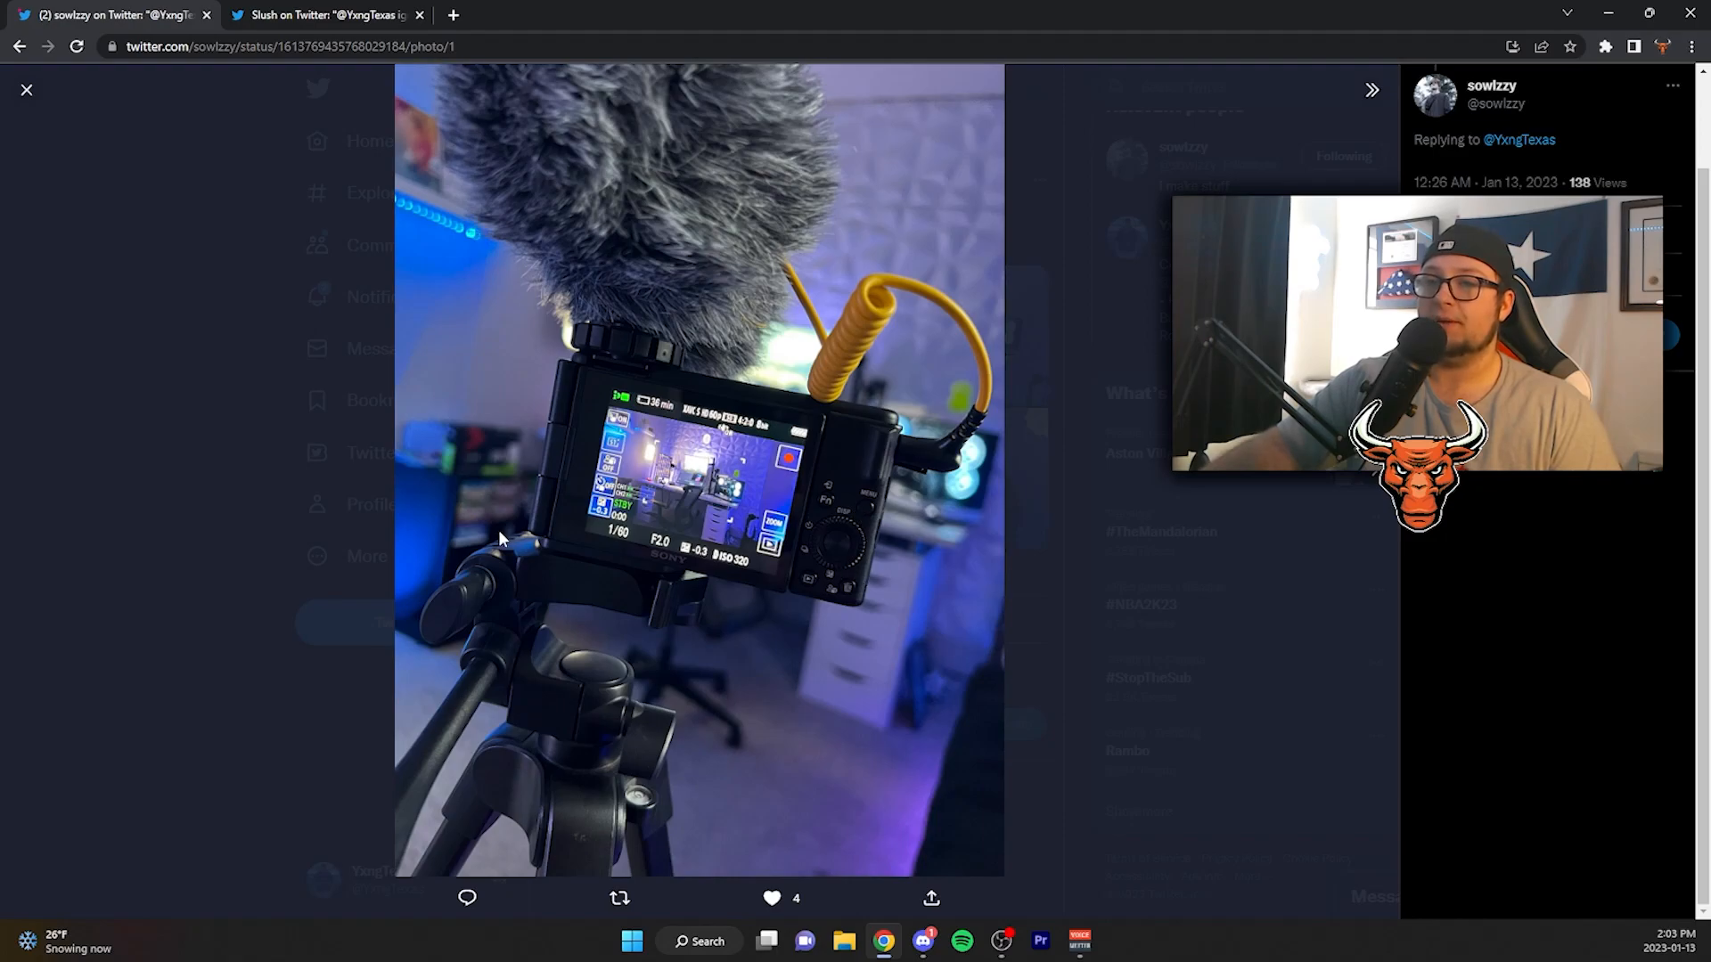
mouse_move(661, 568)
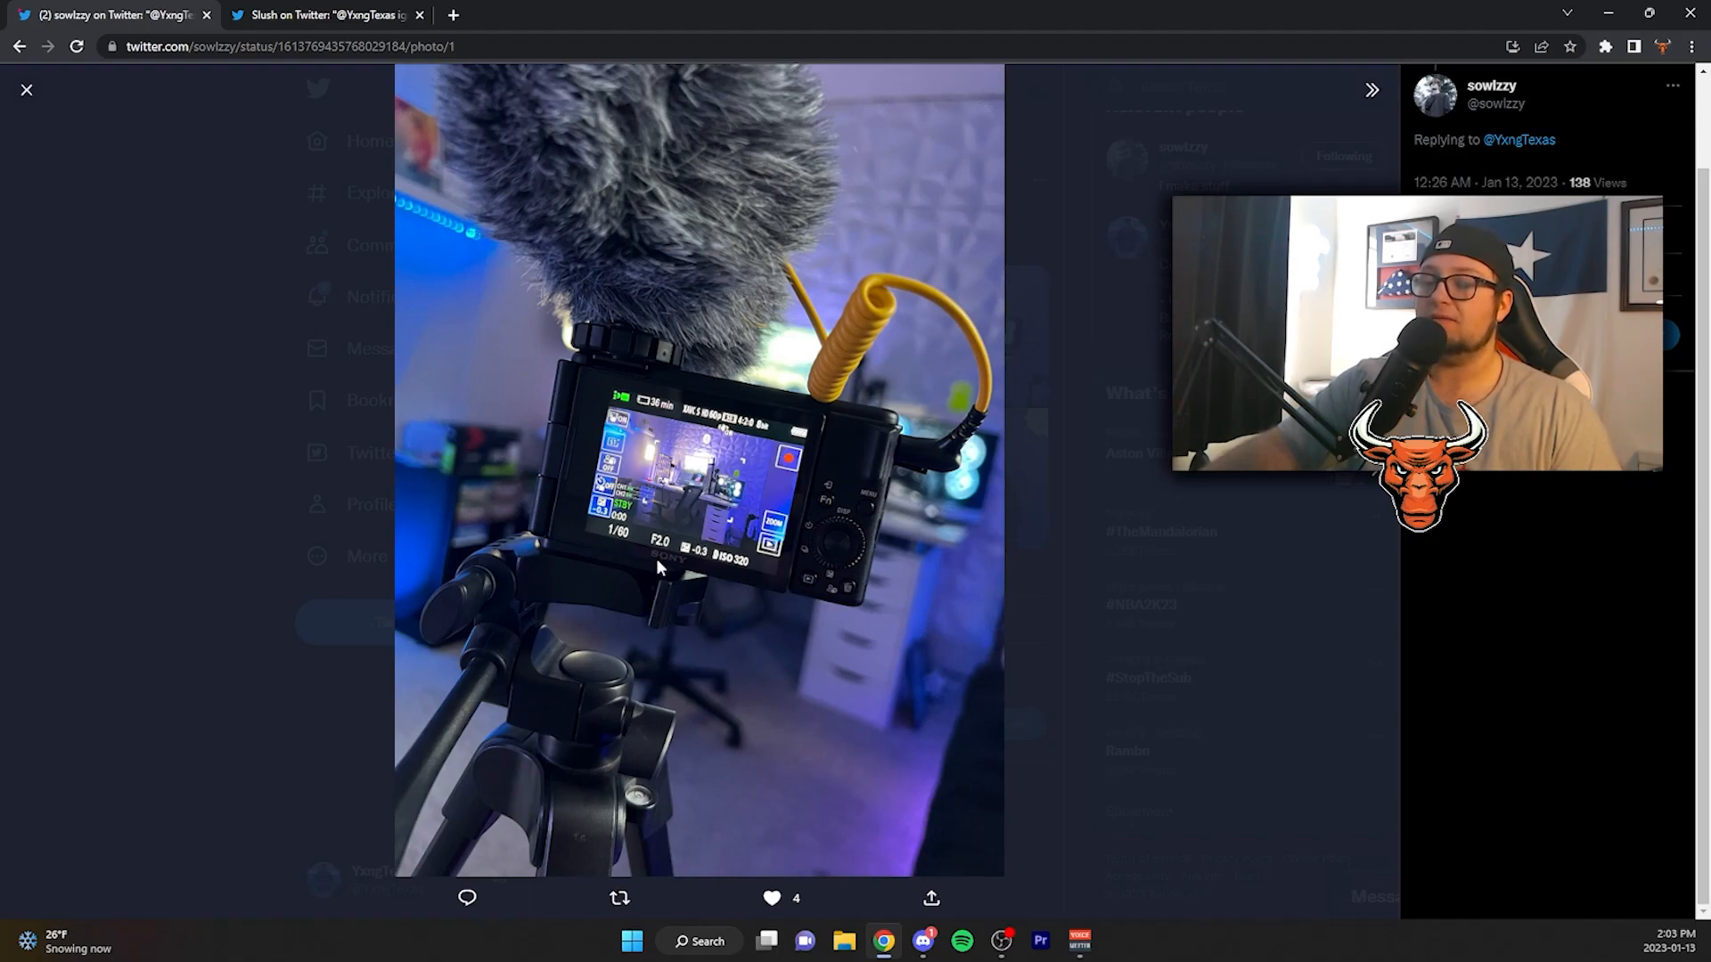
left_click(1373, 91)
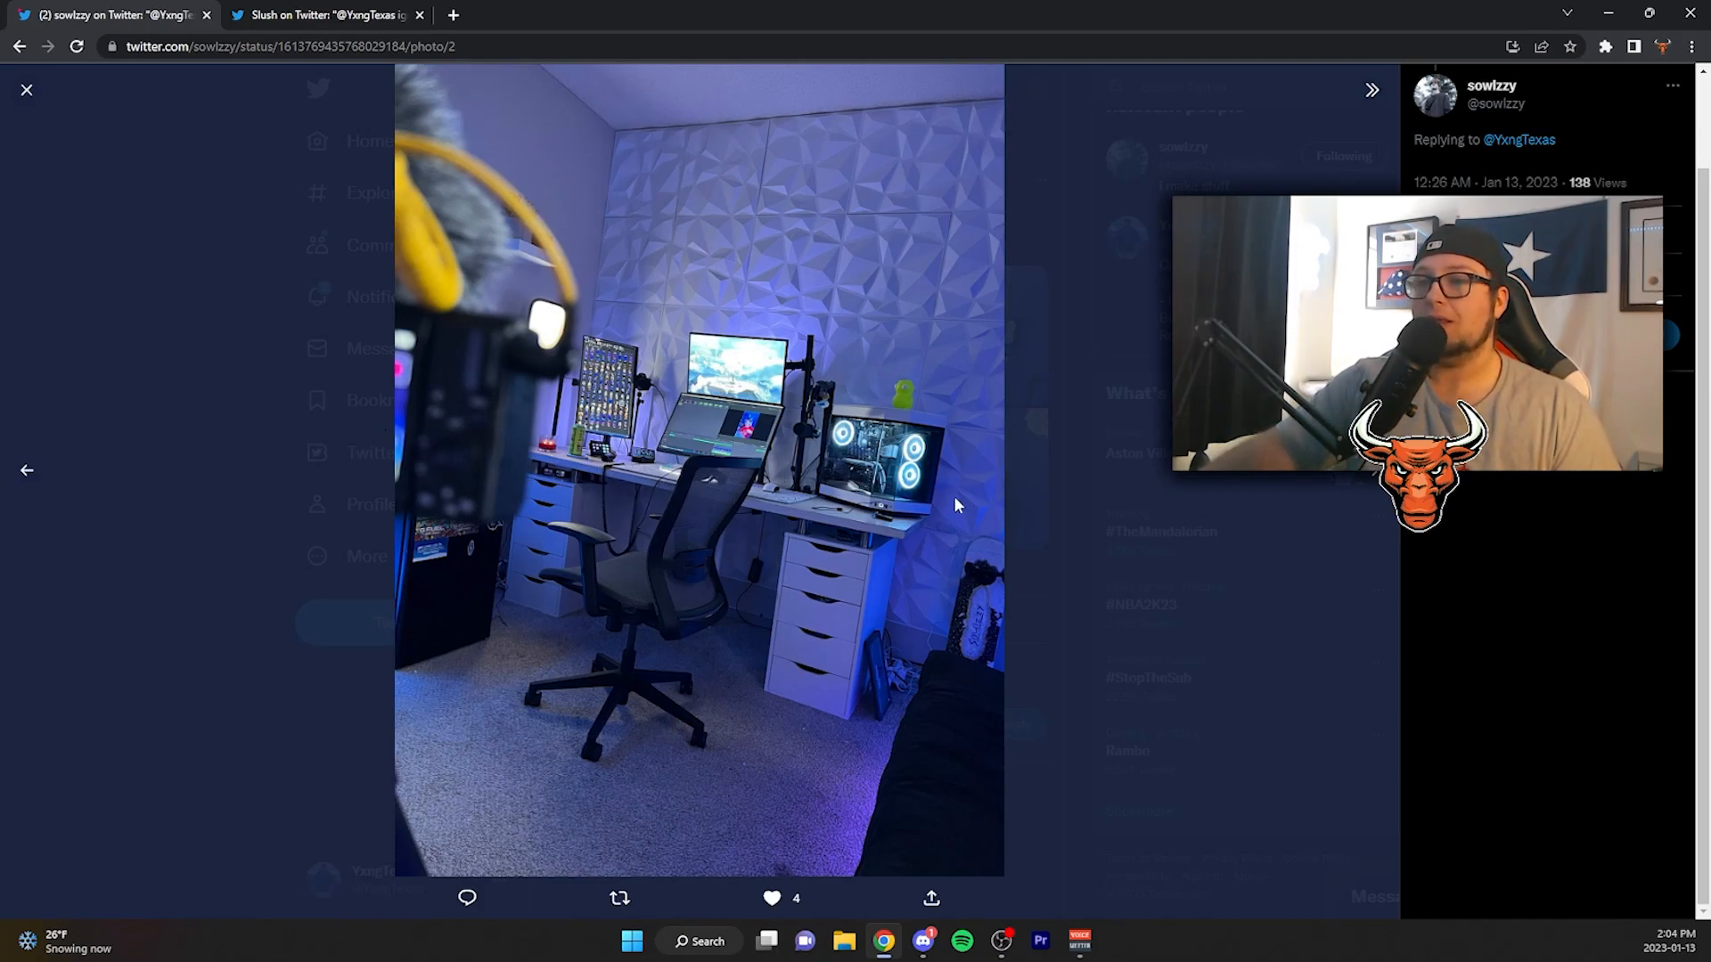
mouse_move(698, 196)
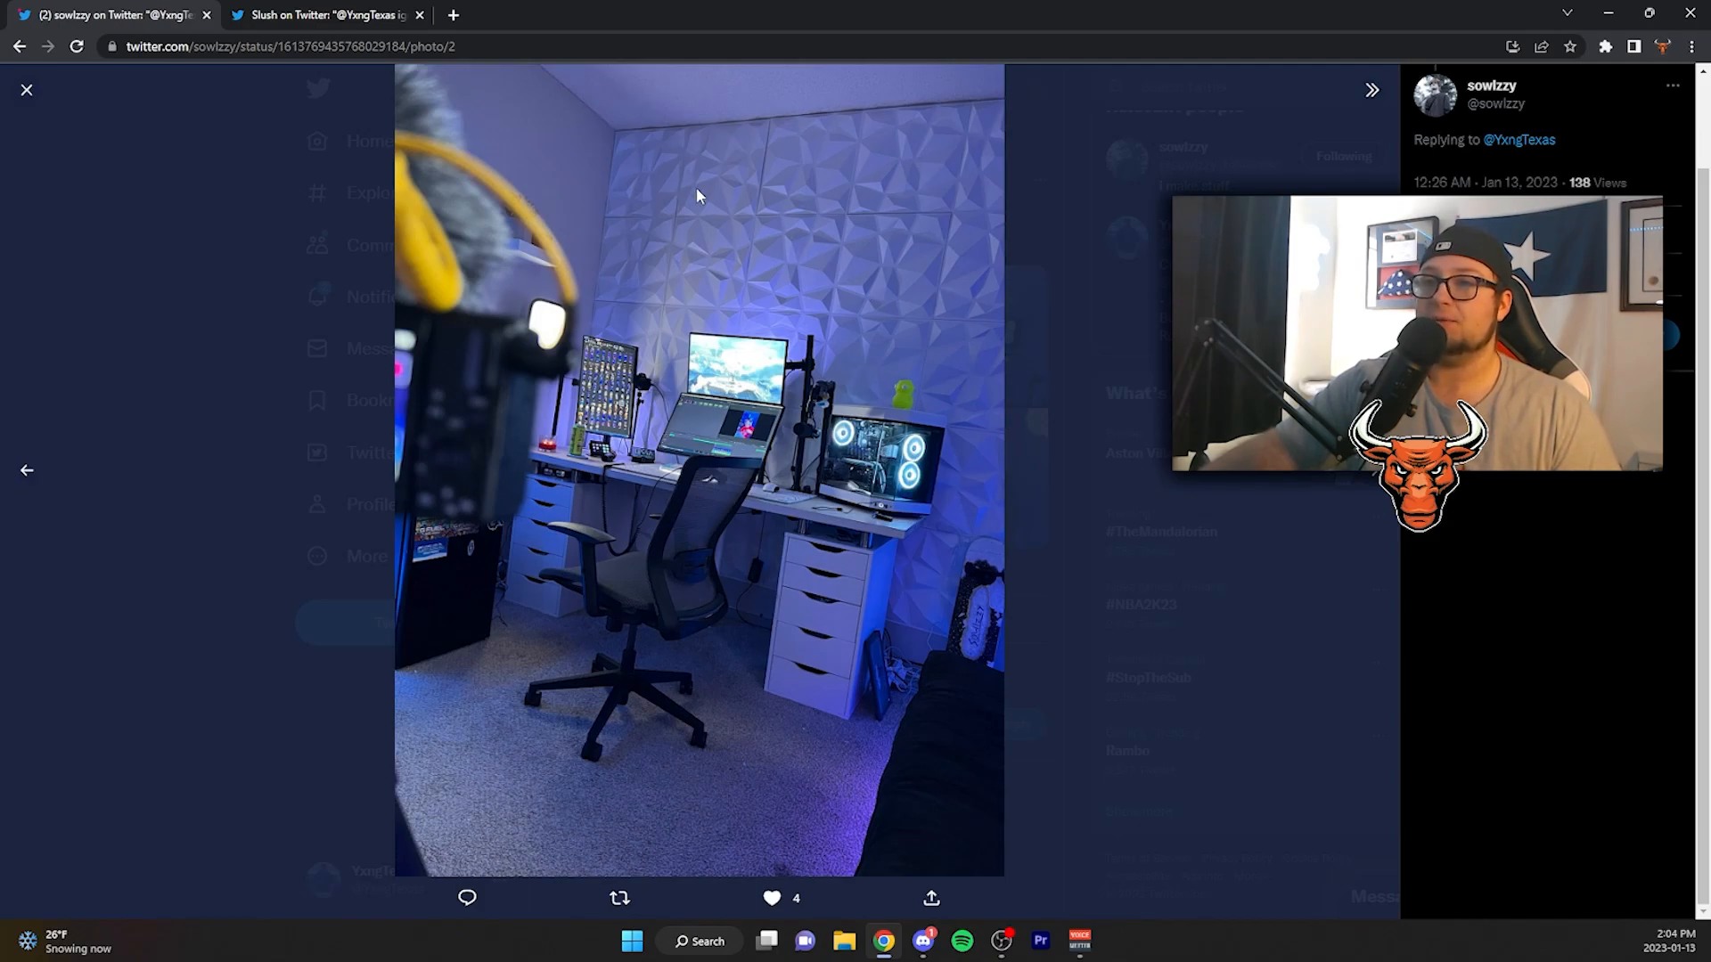
mouse_move(874, 448)
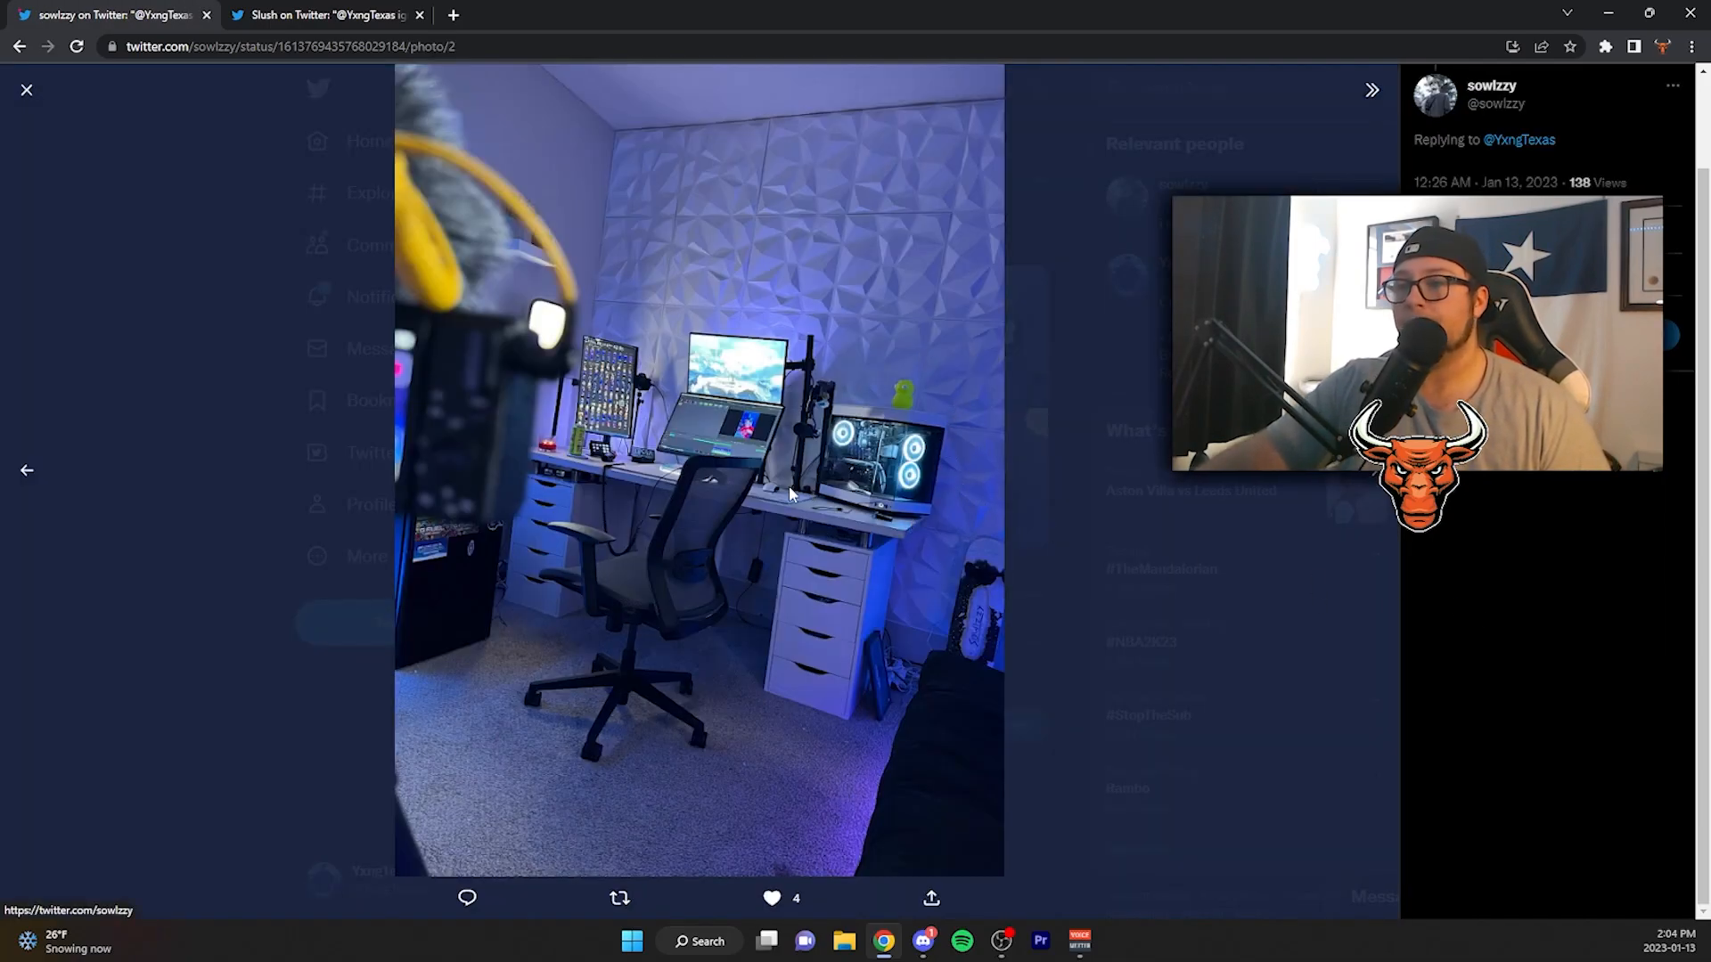
mouse_move(807, 506)
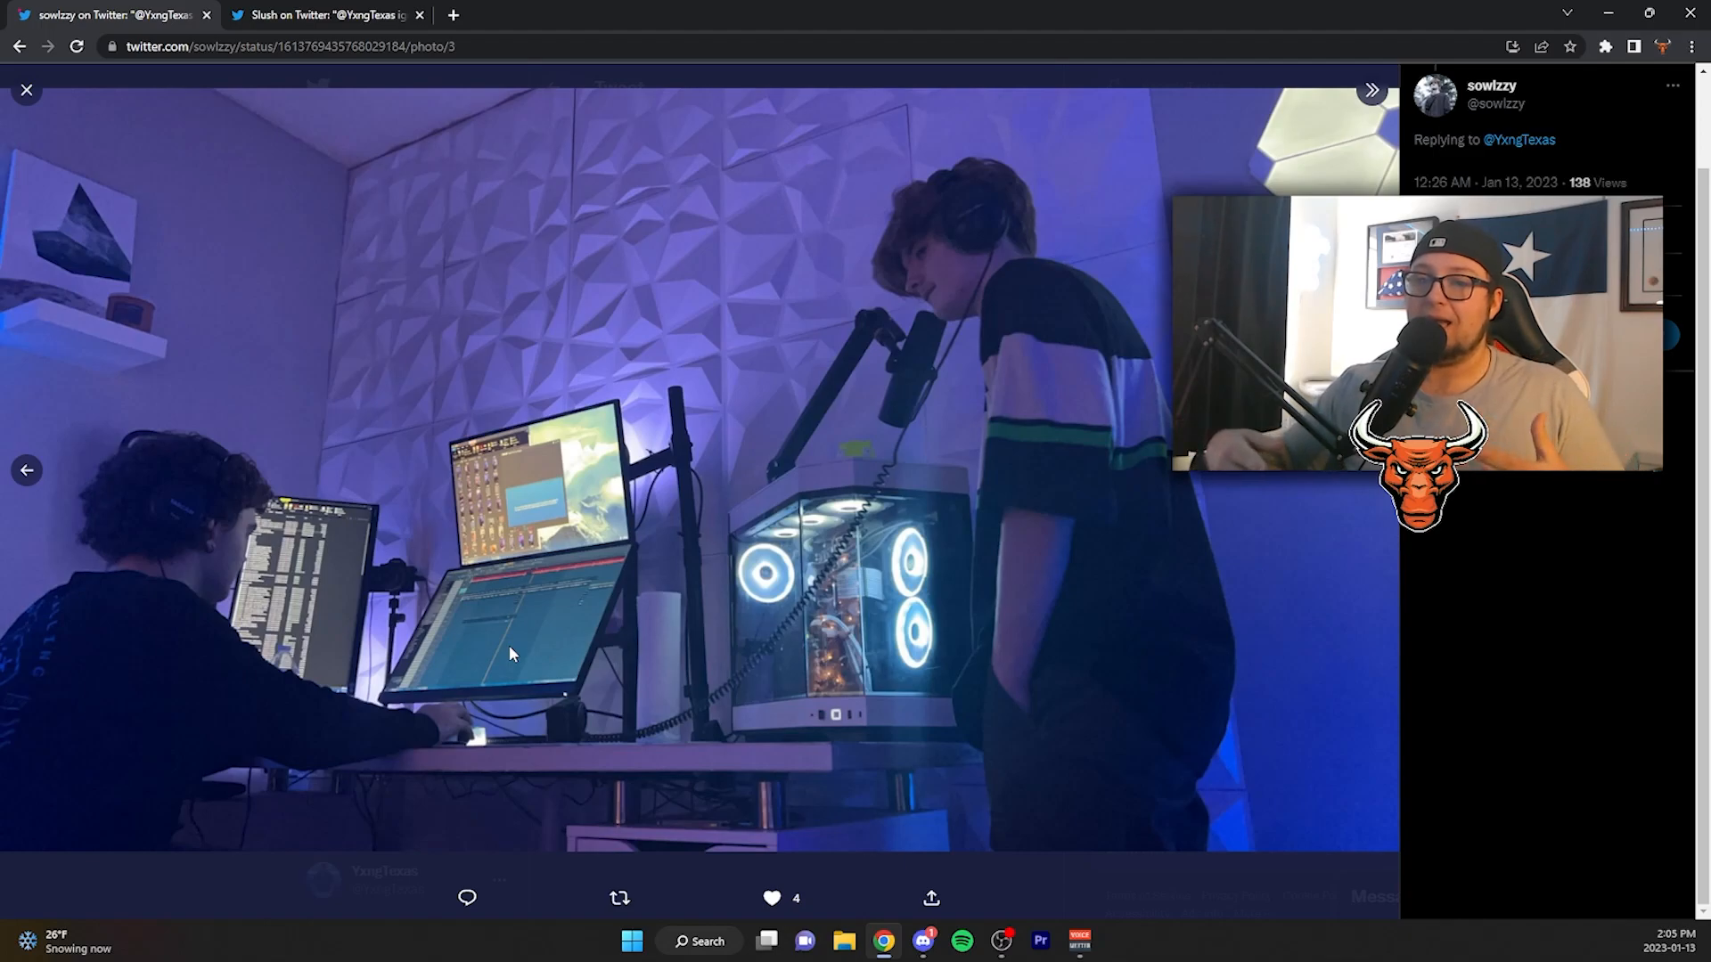
mouse_move(600, 676)
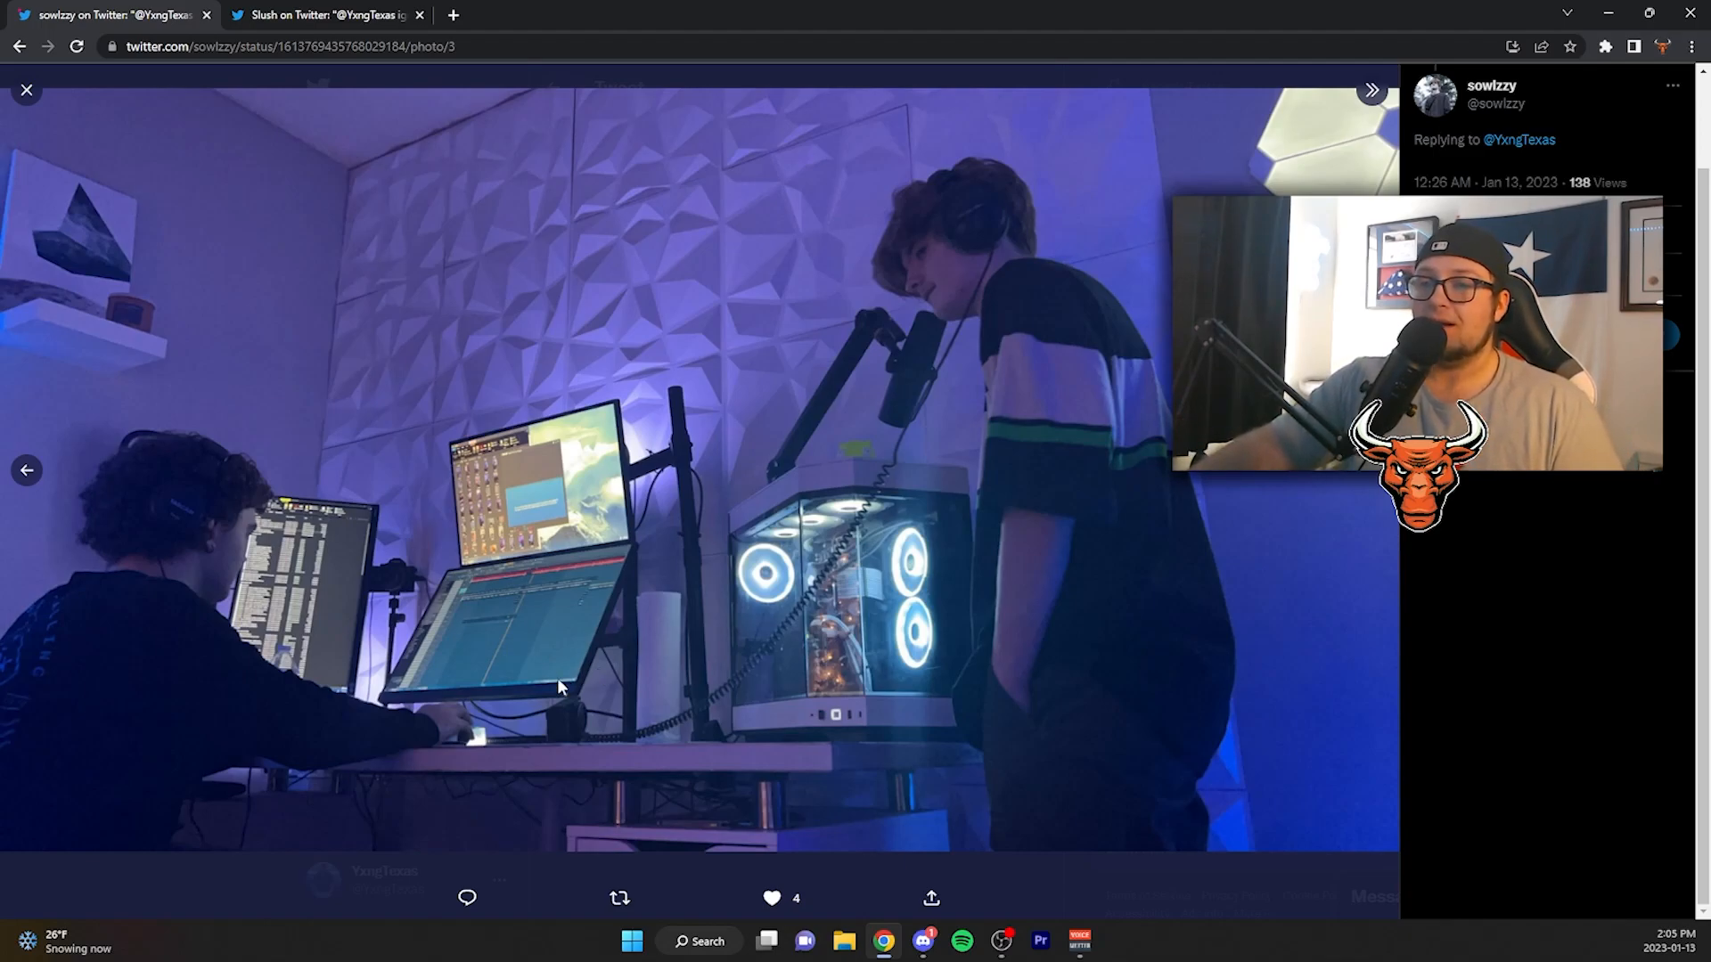
mouse_move(554, 666)
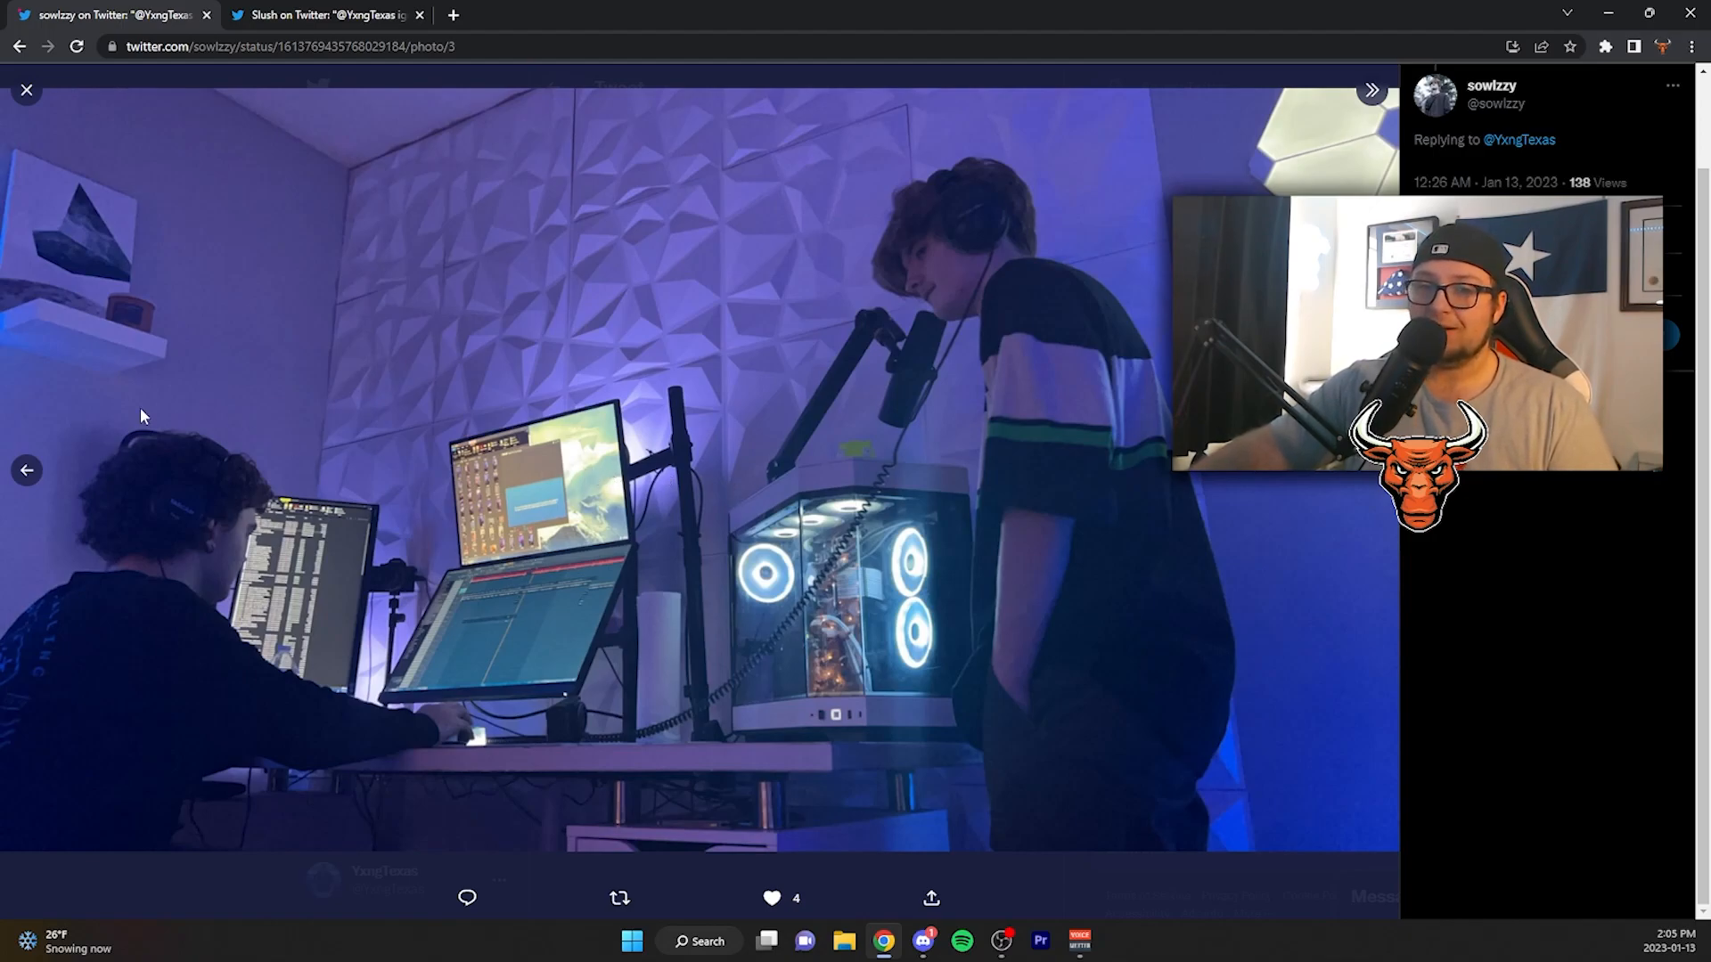
Revisit photos 1 and 2, then move to the wooden desk 'ignore the cables' reply.
left_click(26, 470)
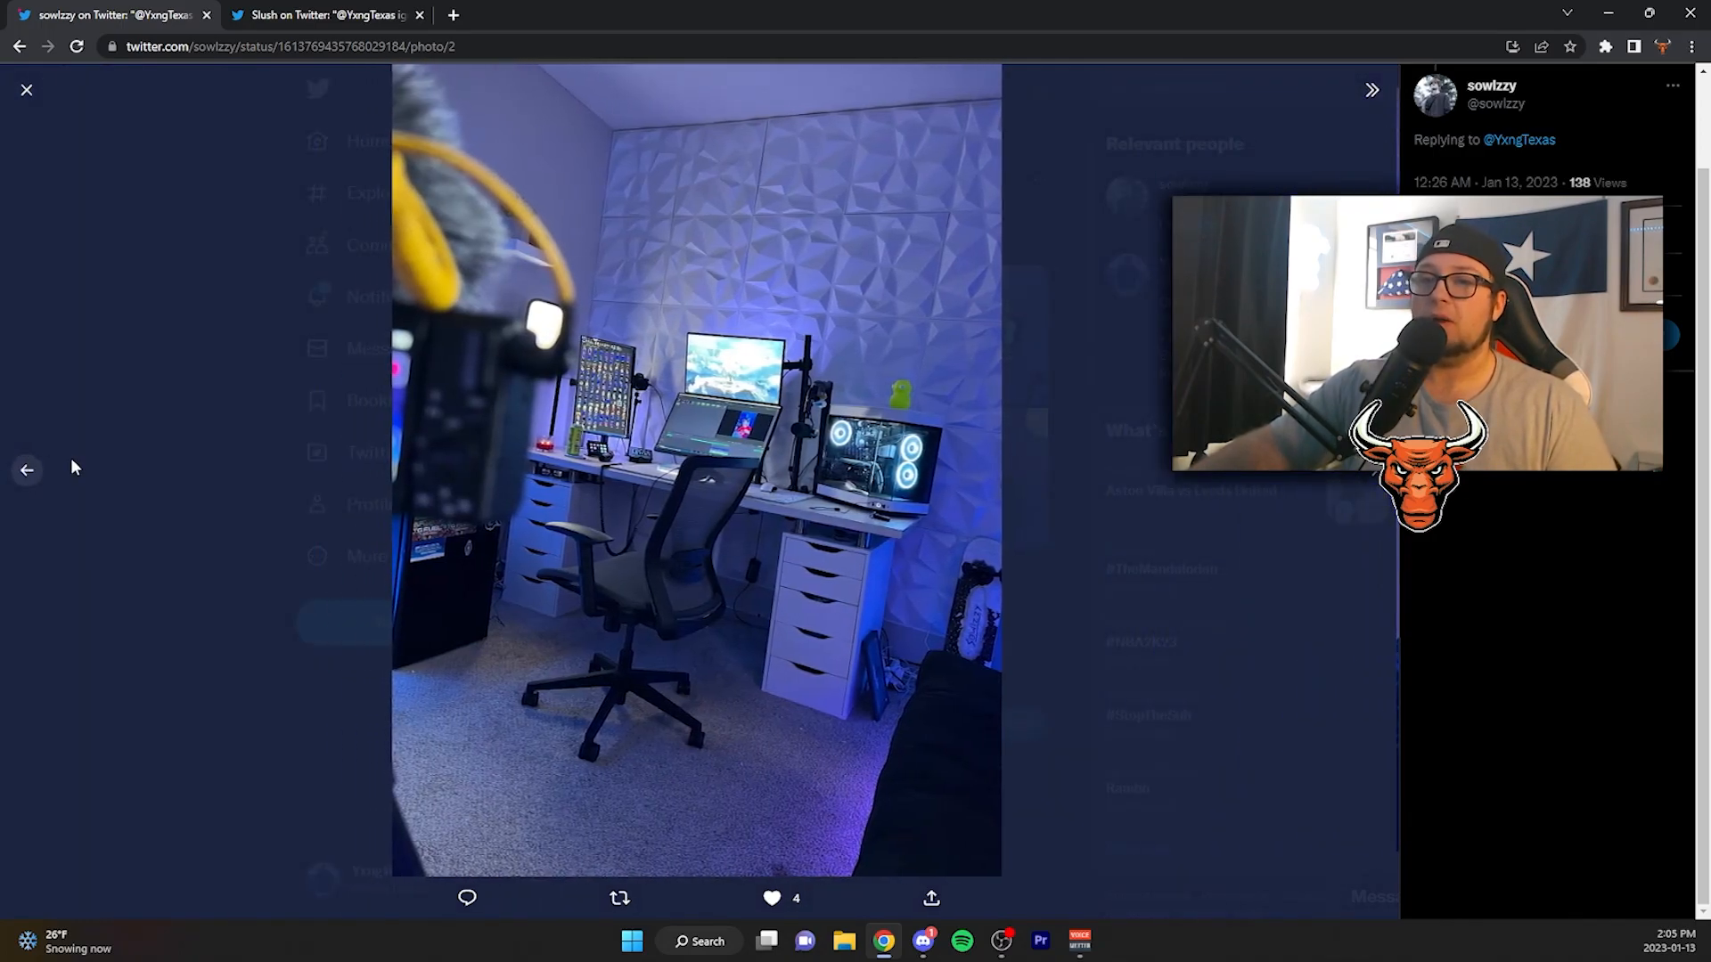
left_click(25, 470)
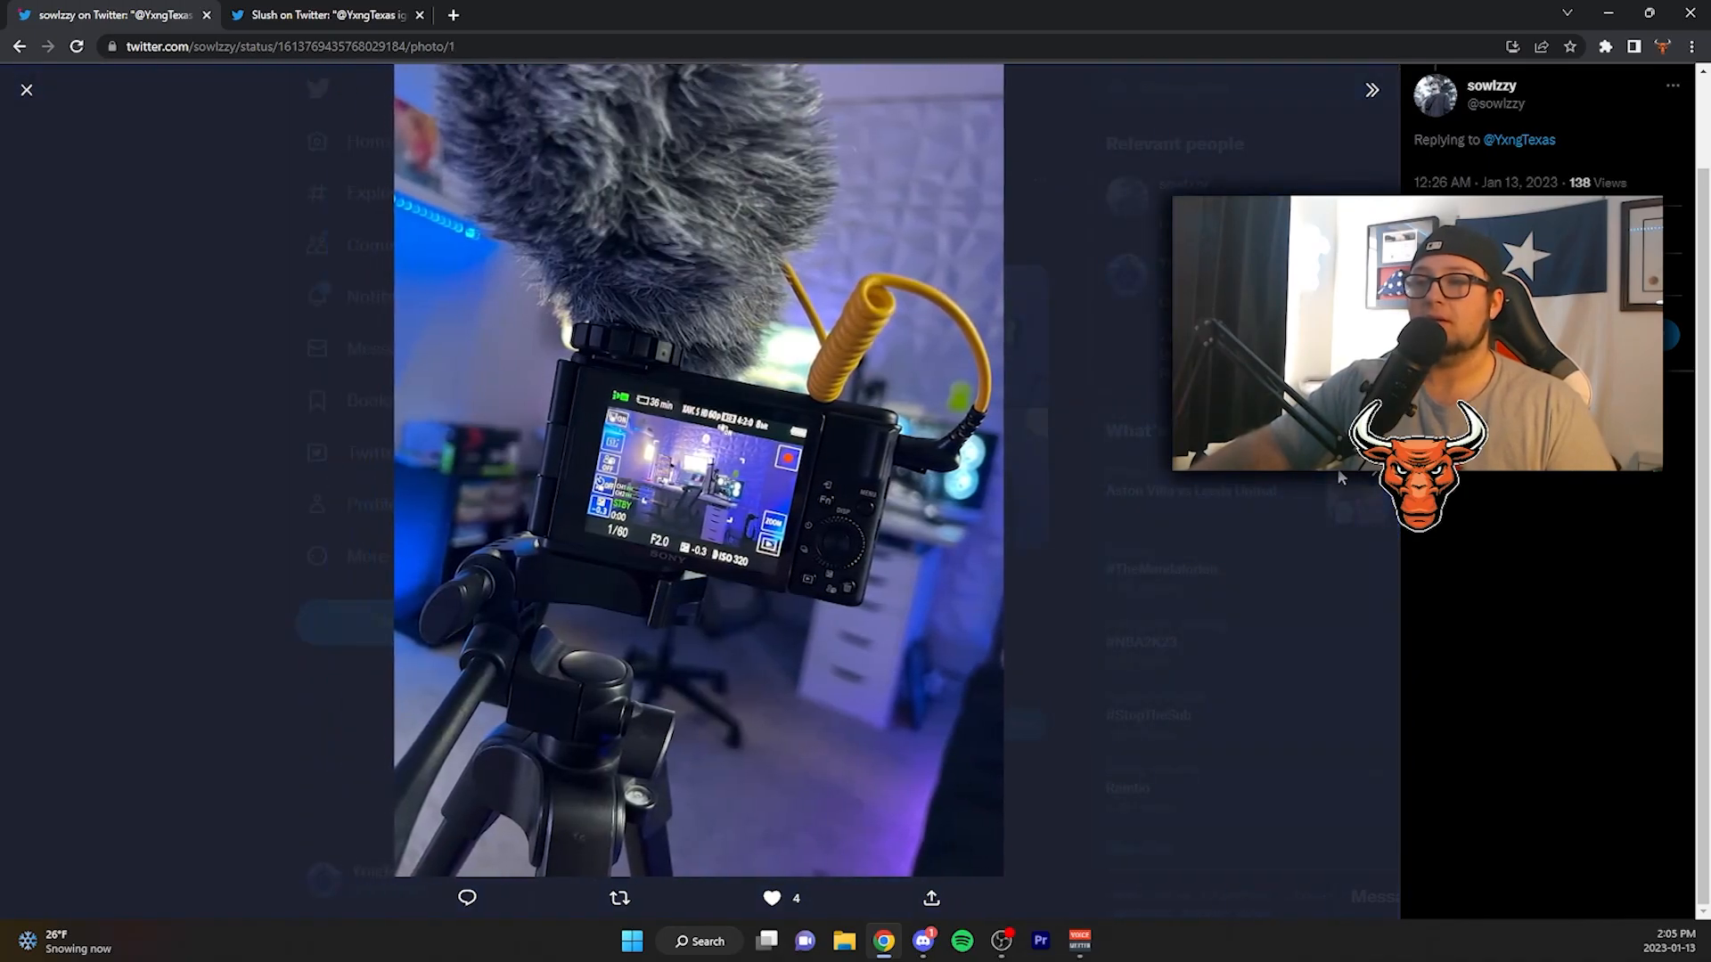
left_click(1372, 89)
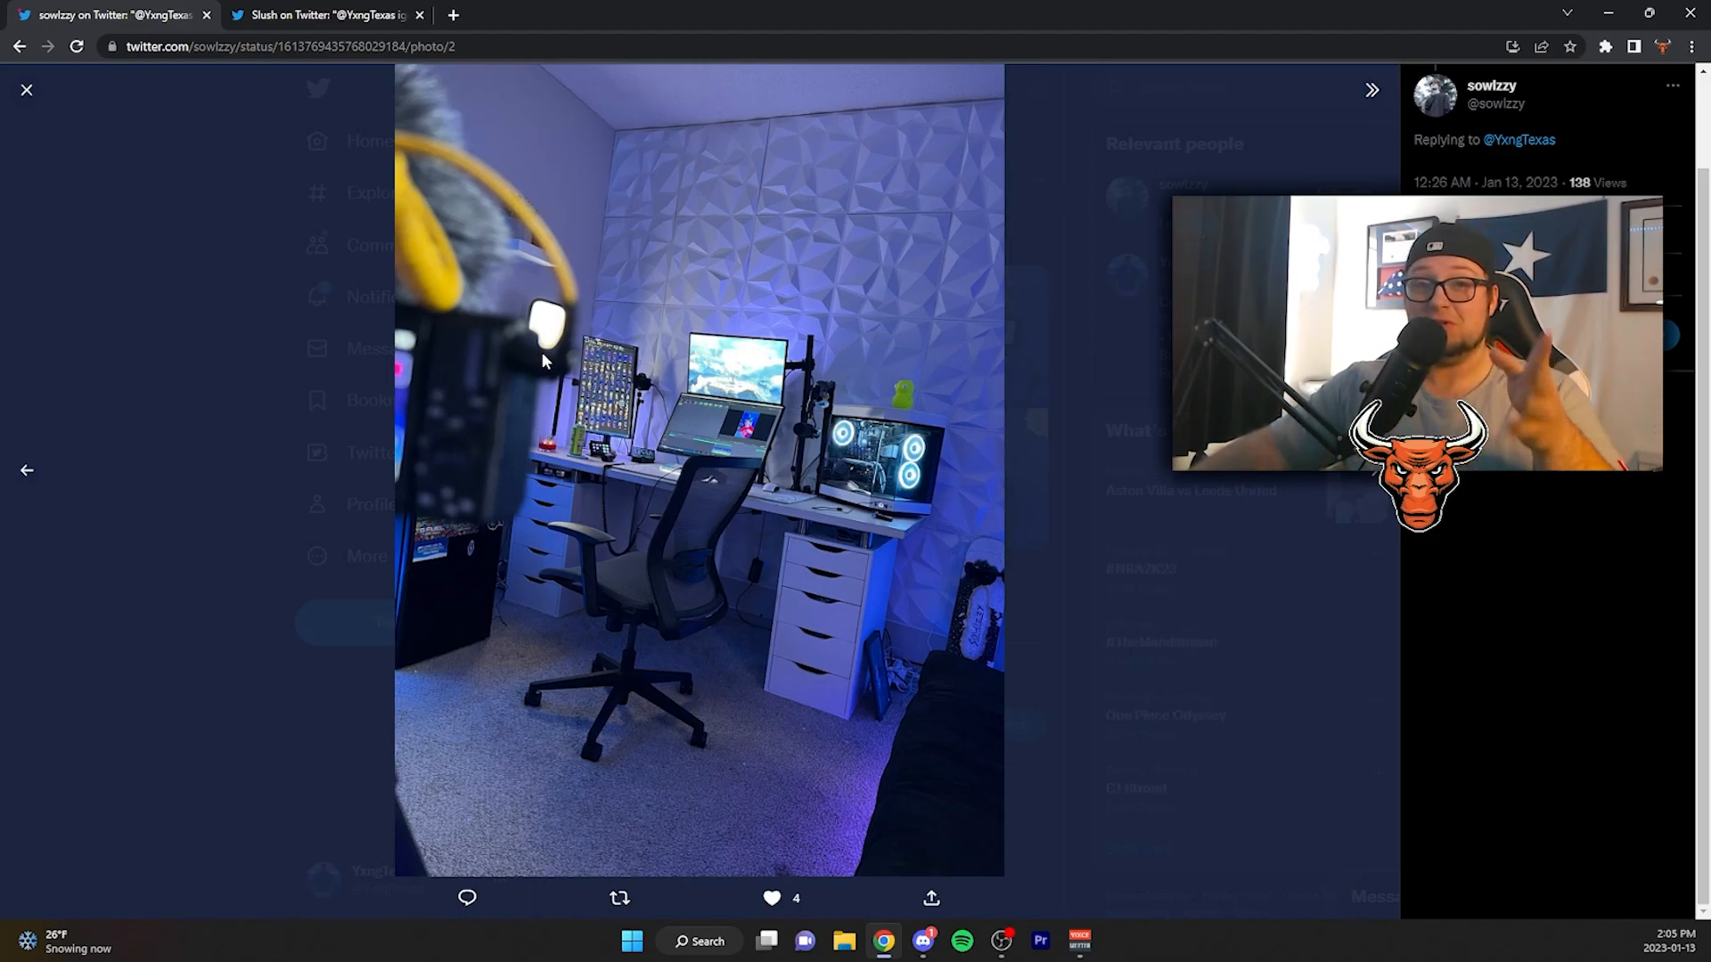
mouse_move(1107, 533)
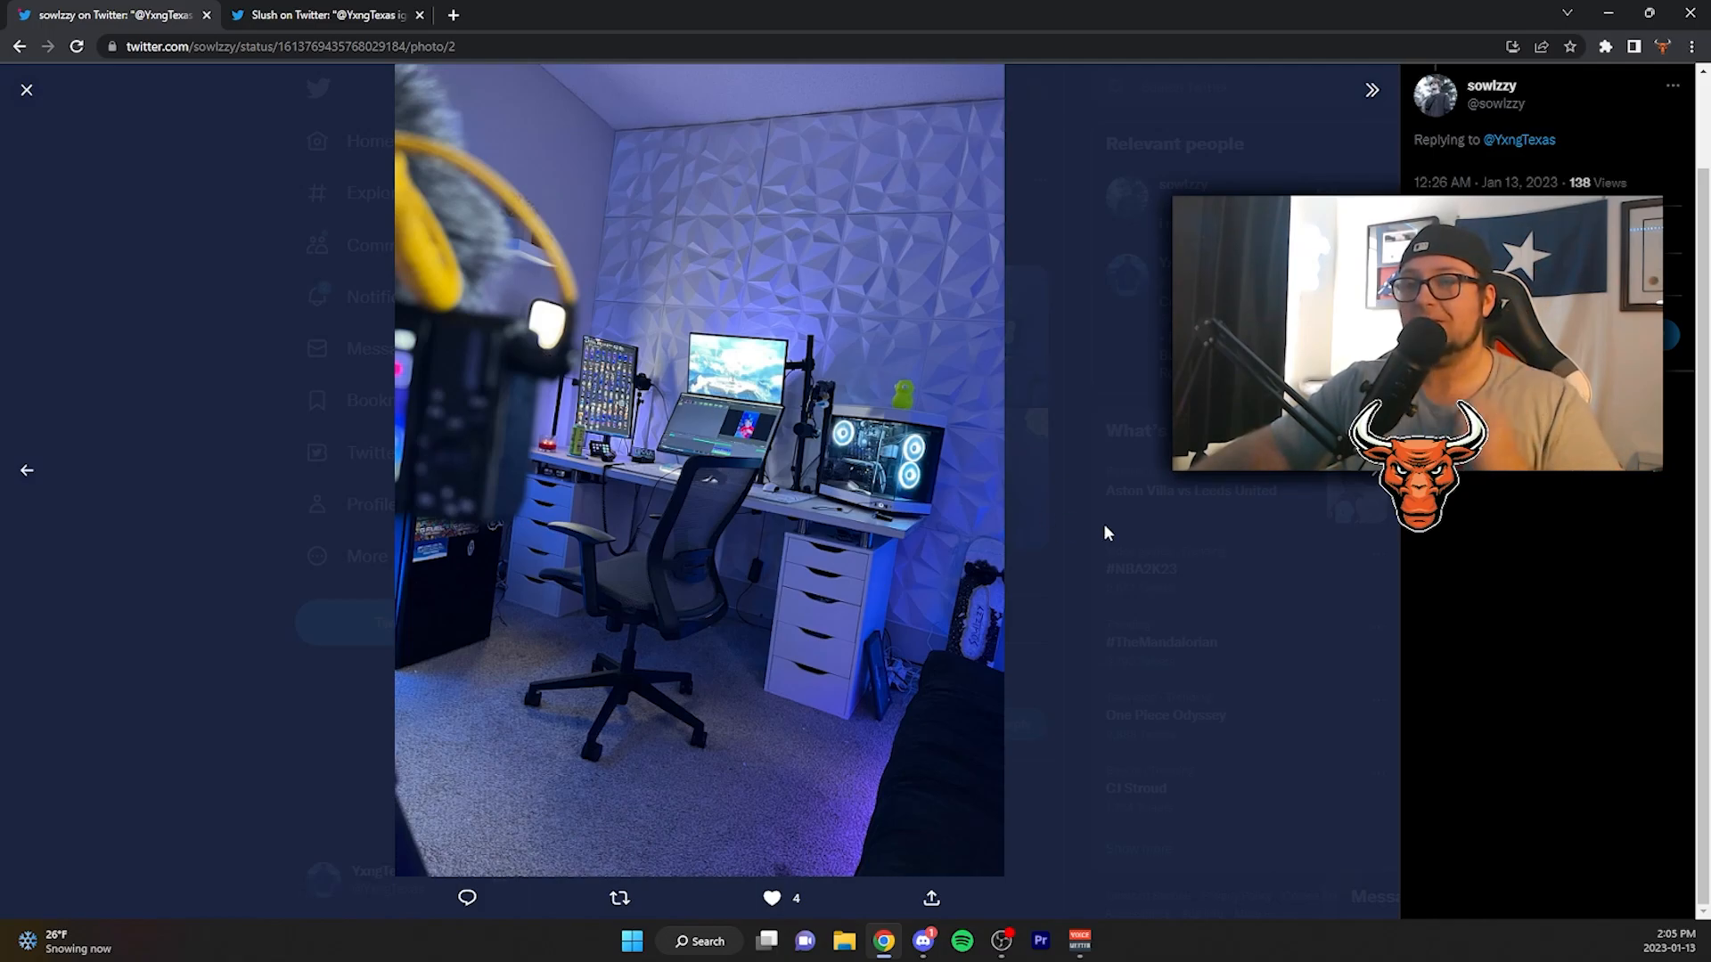
left_click(25, 89)
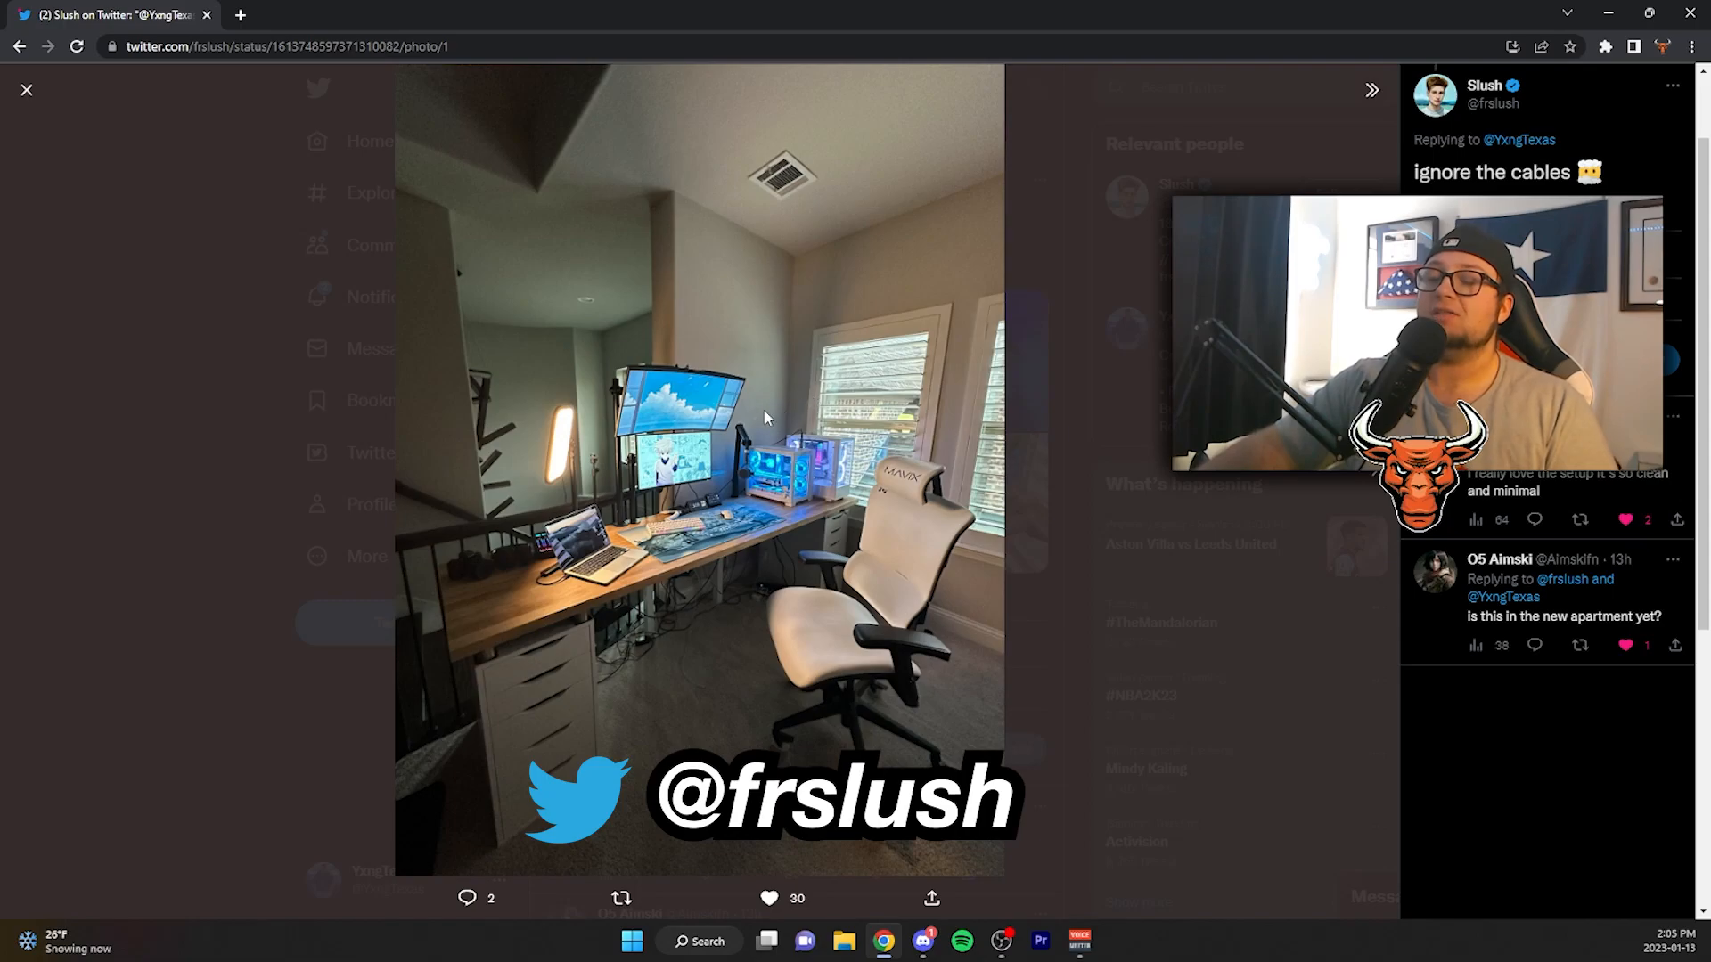
mouse_move(1138, 495)
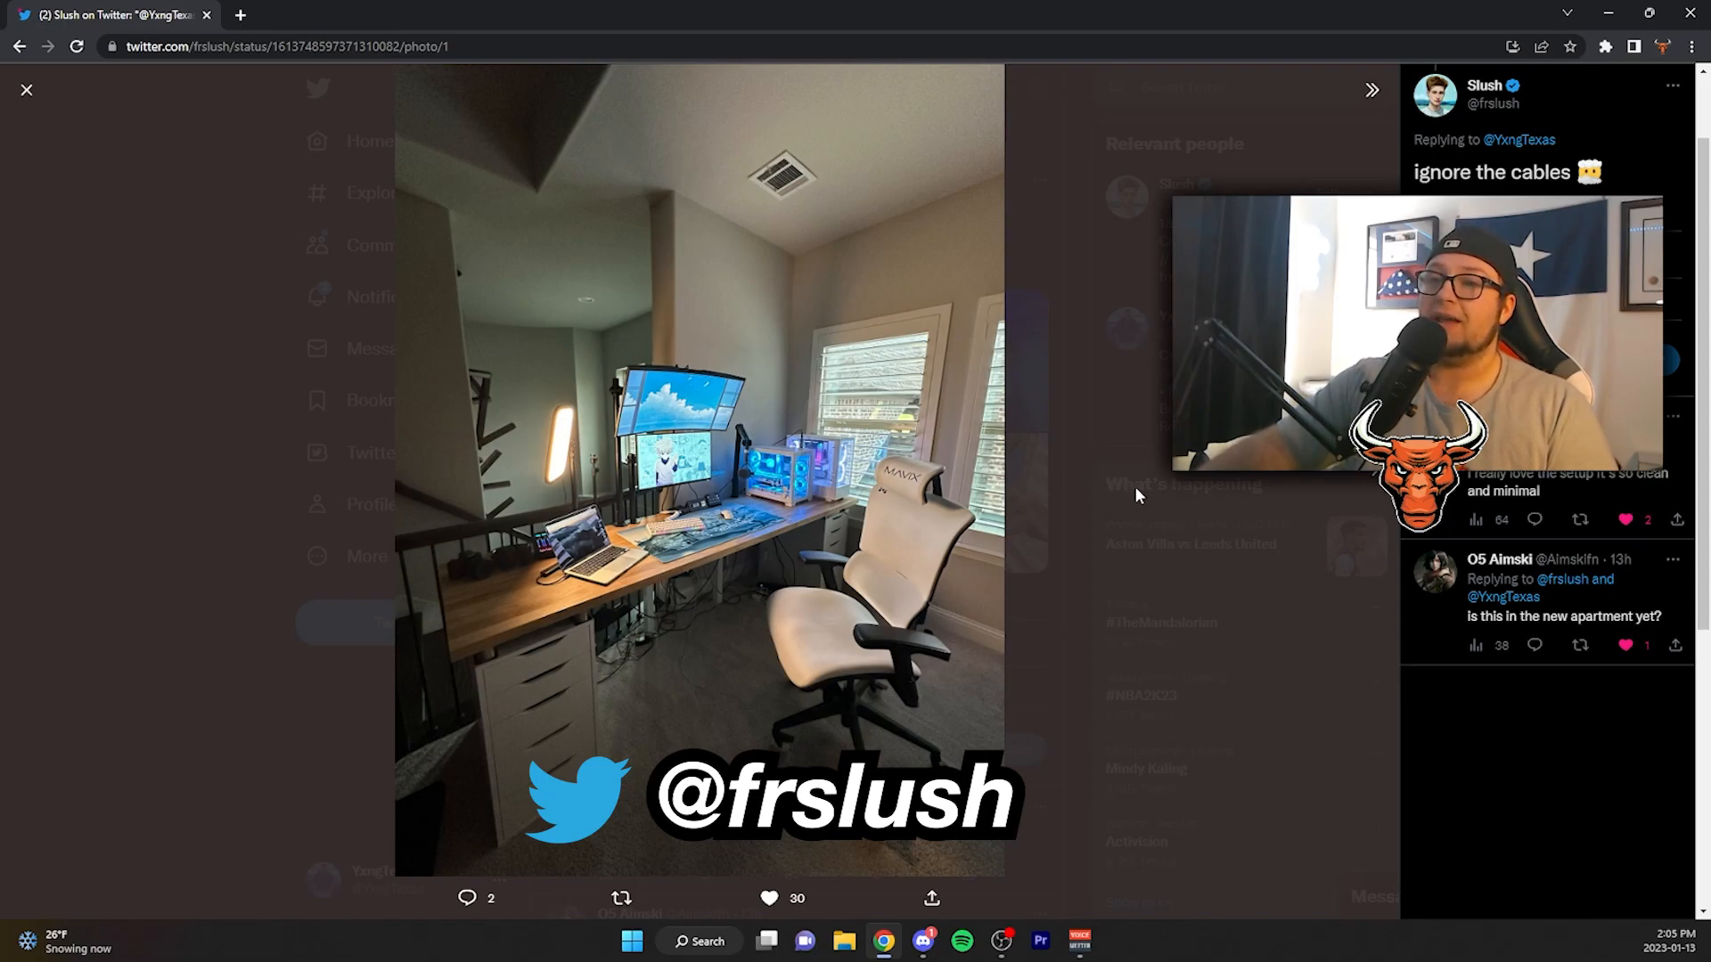
Page through the cables tweet's setup photos.
left_click(1371, 89)
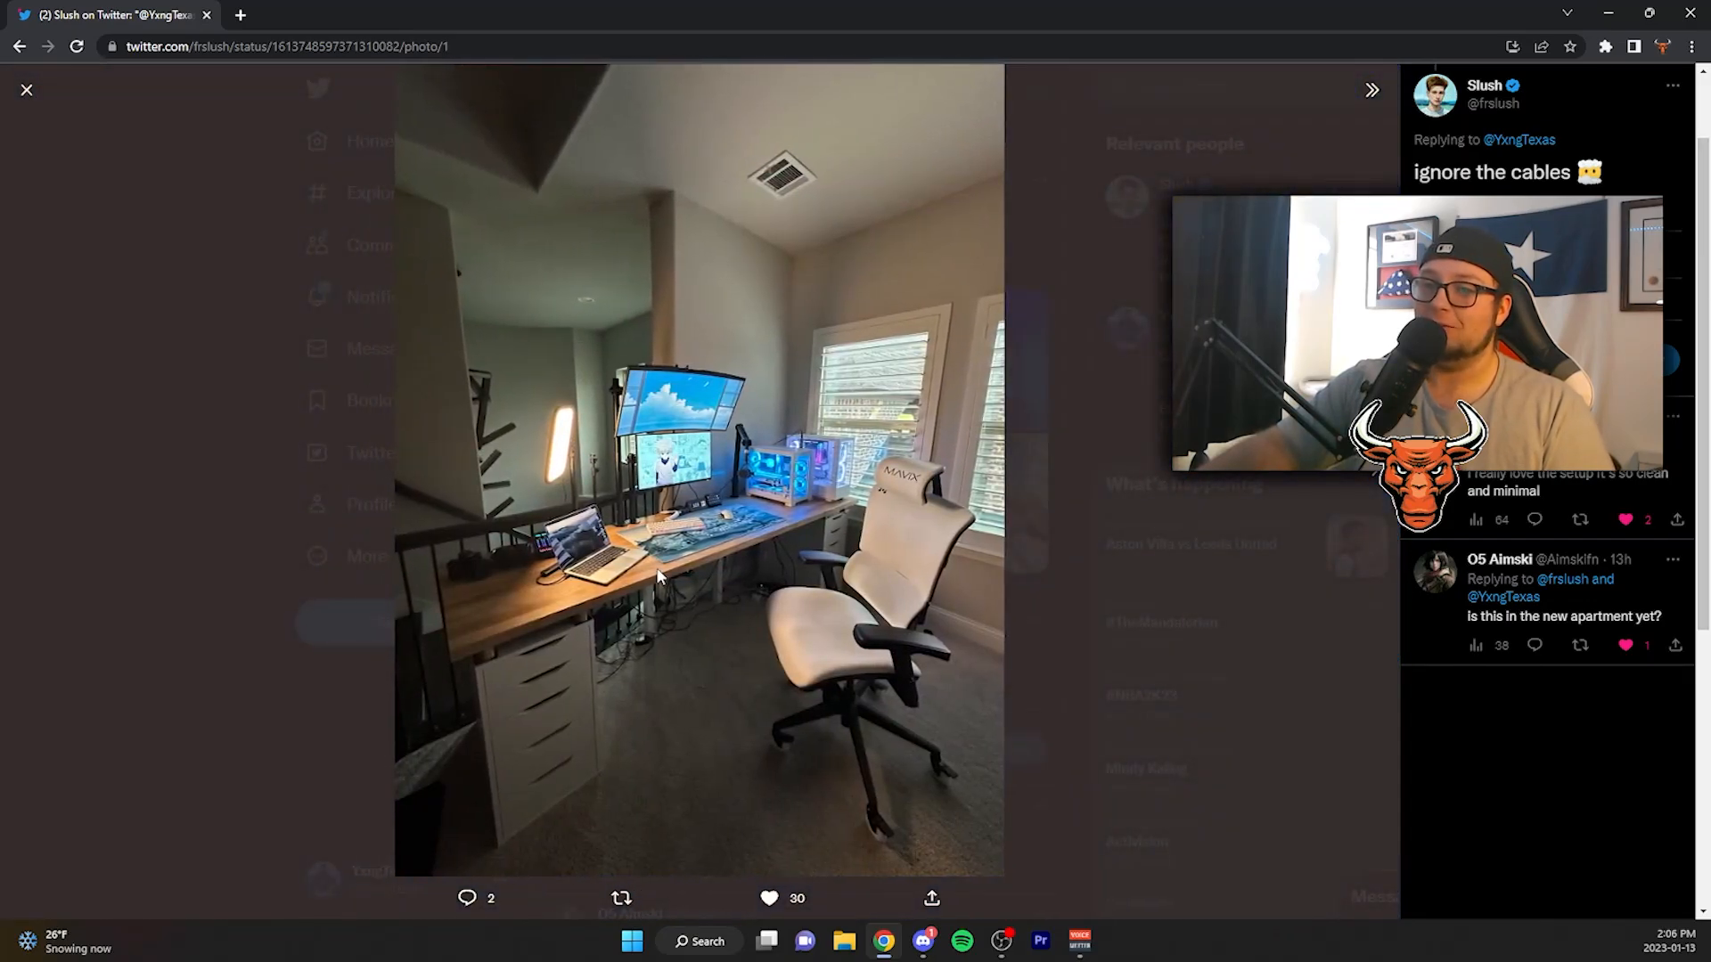
mouse_move(748, 638)
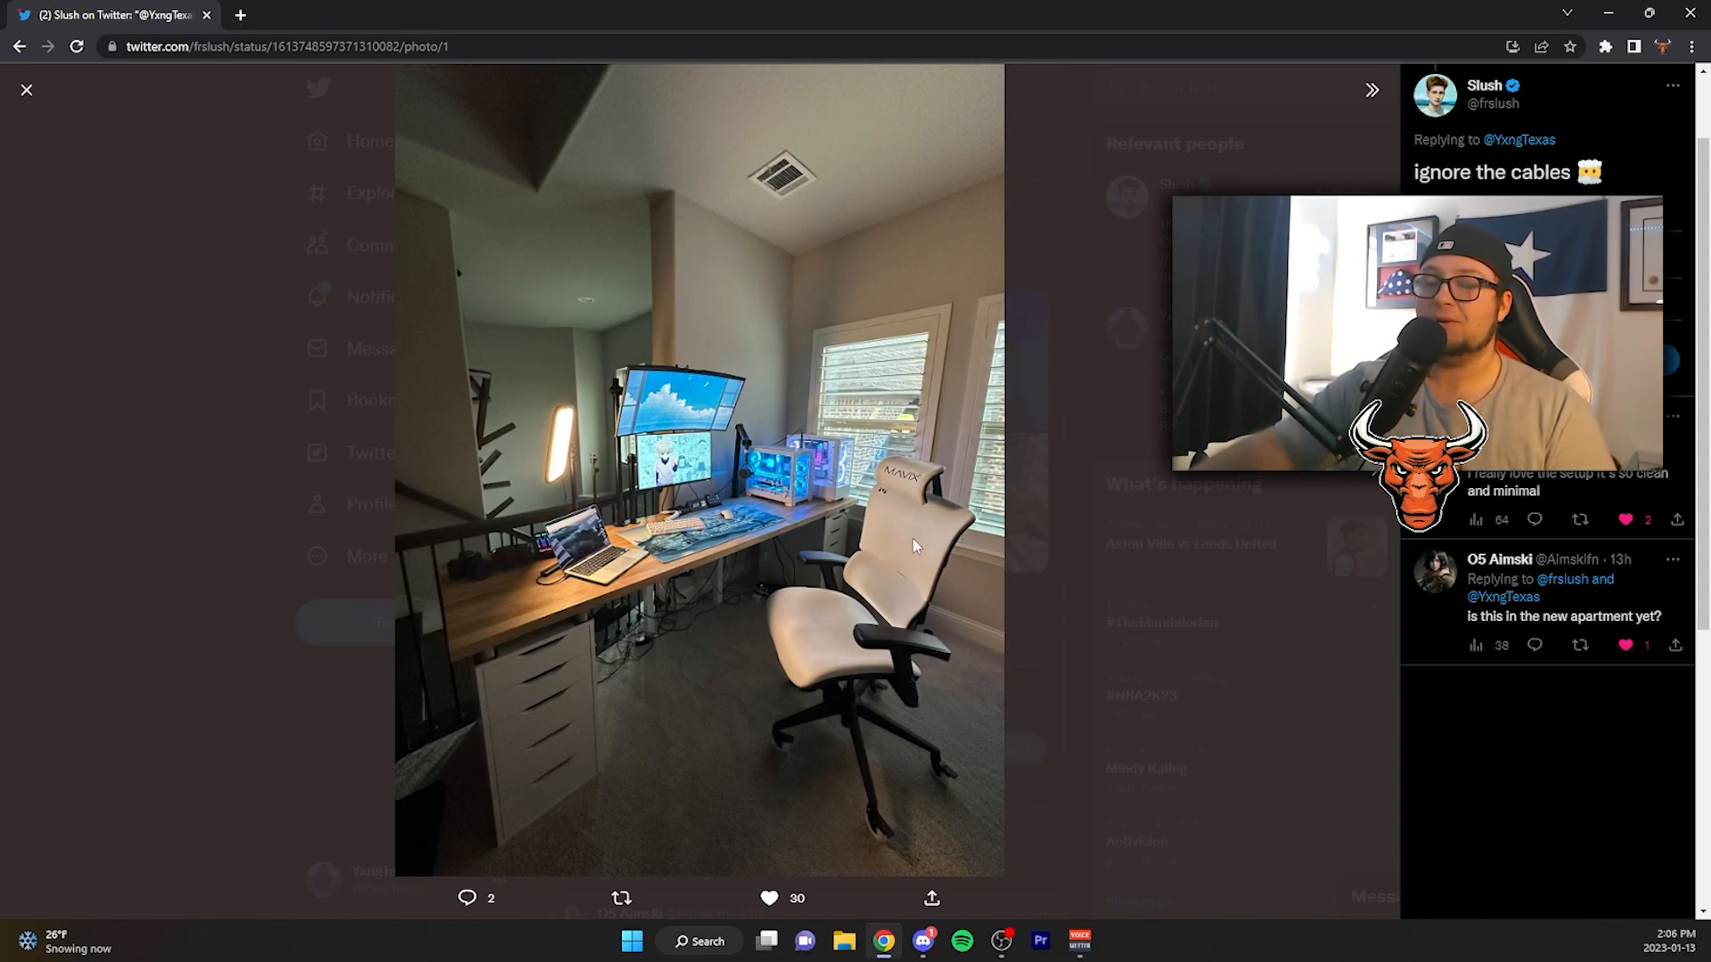
mouse_move(899, 536)
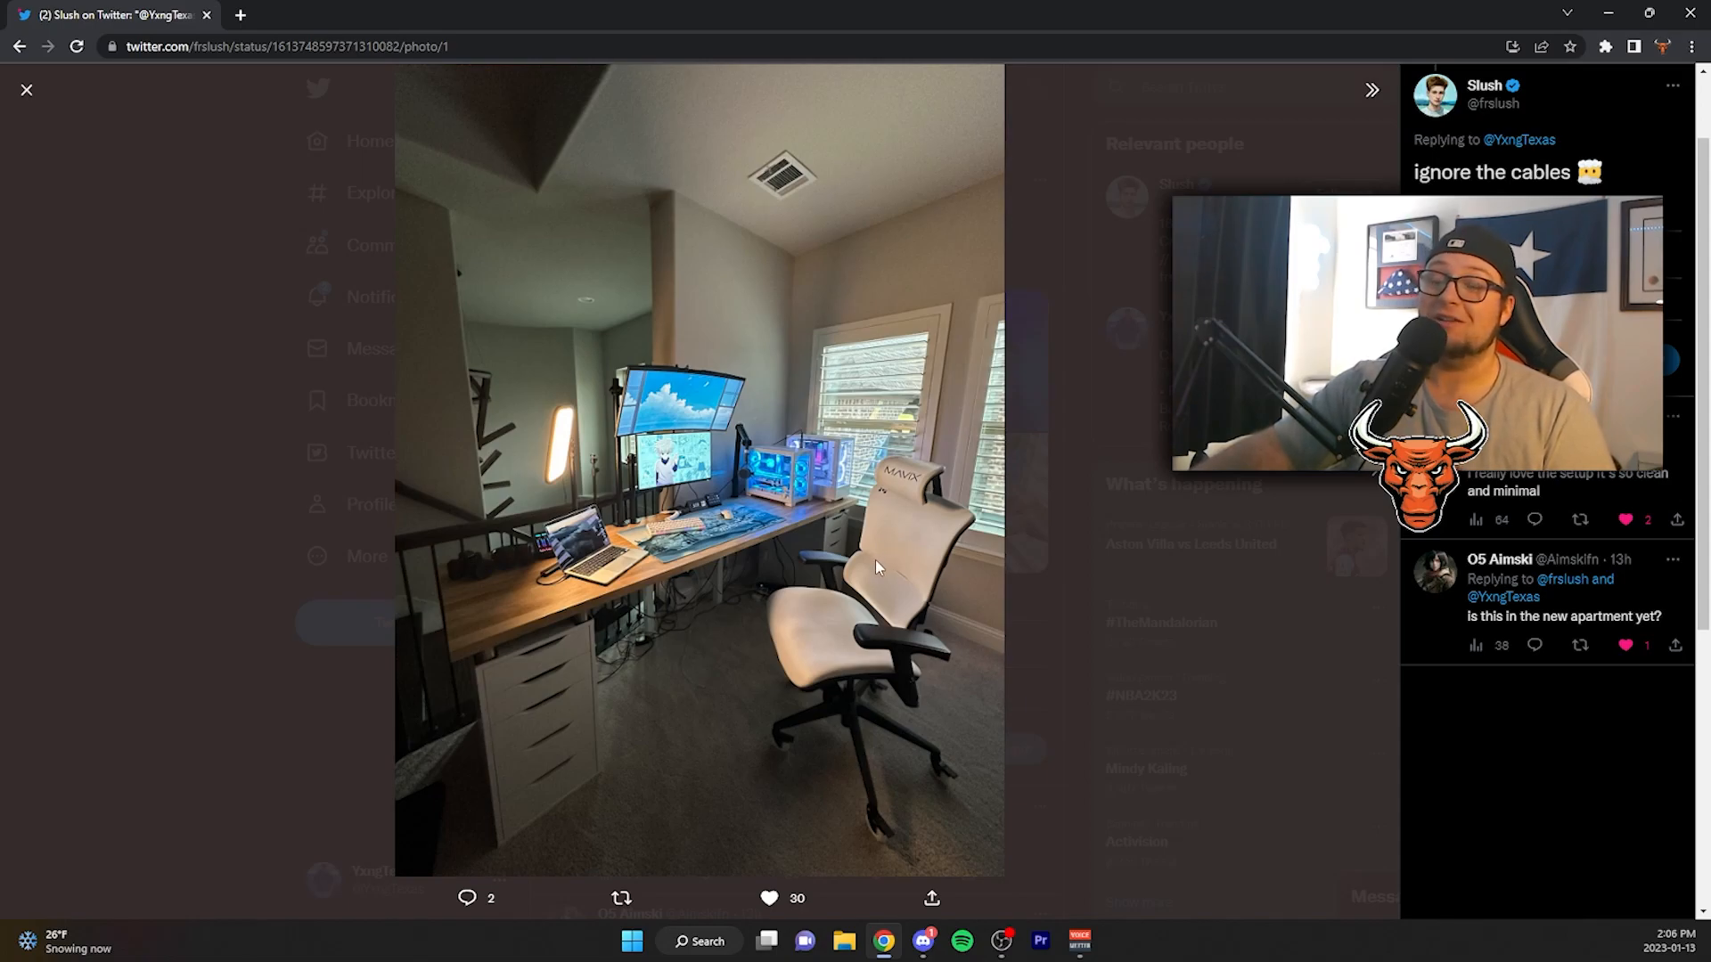
mouse_move(513, 567)
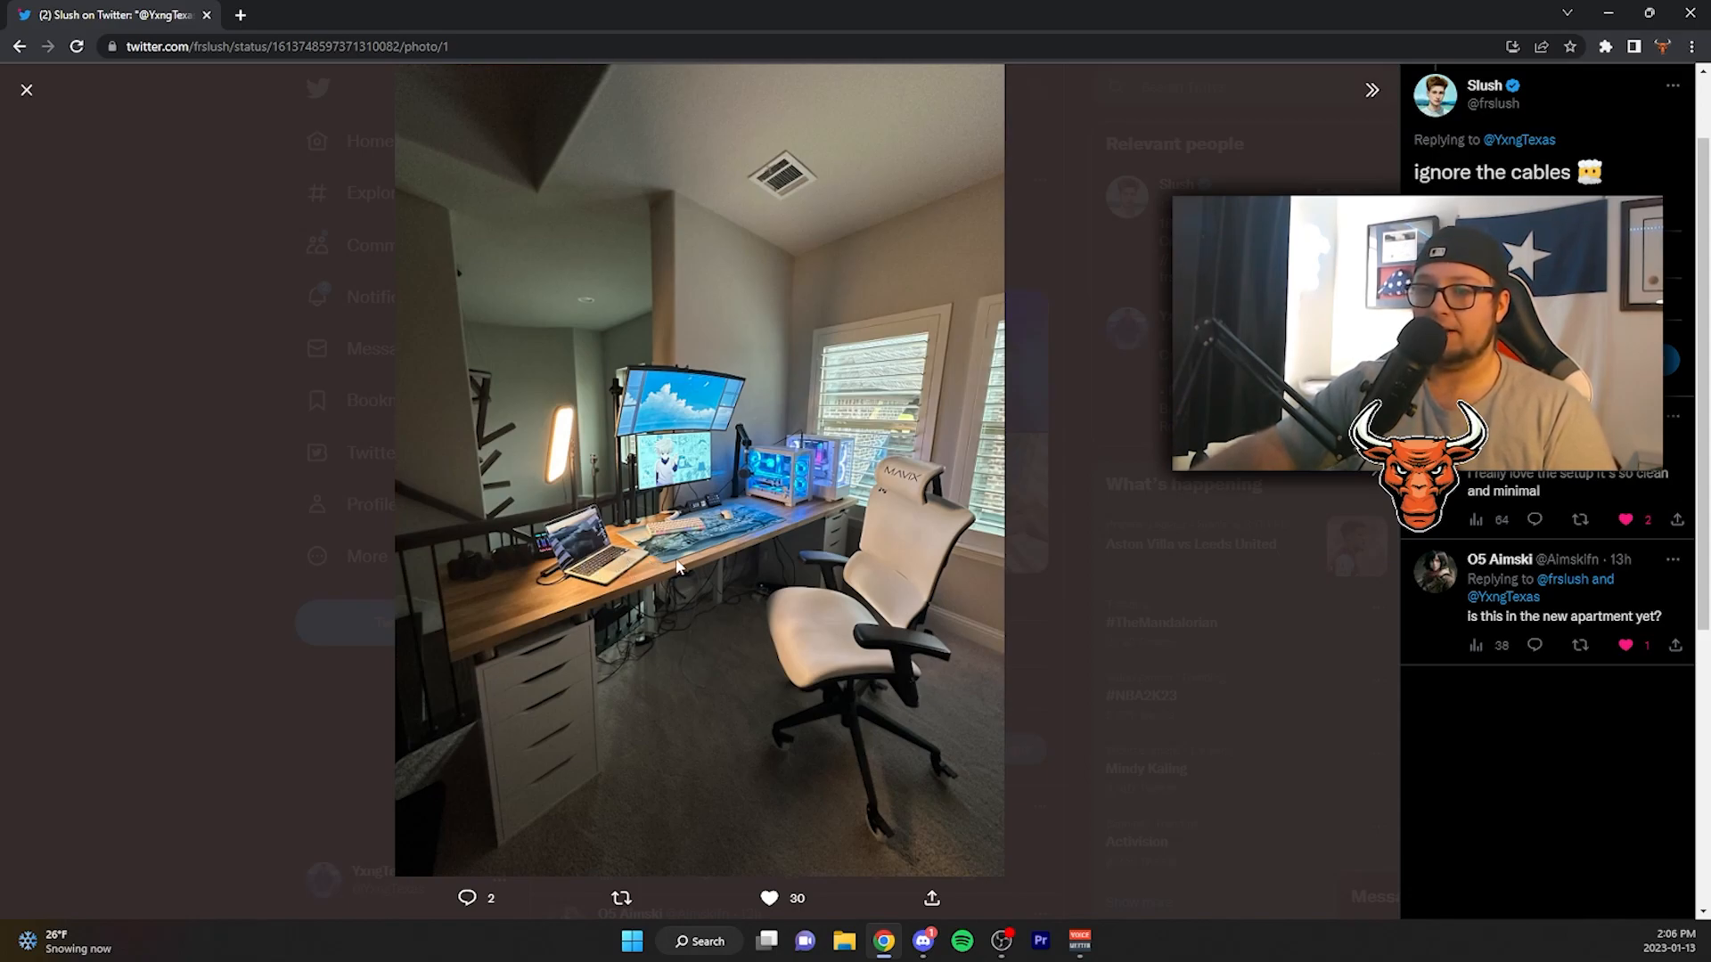
mouse_move(556, 550)
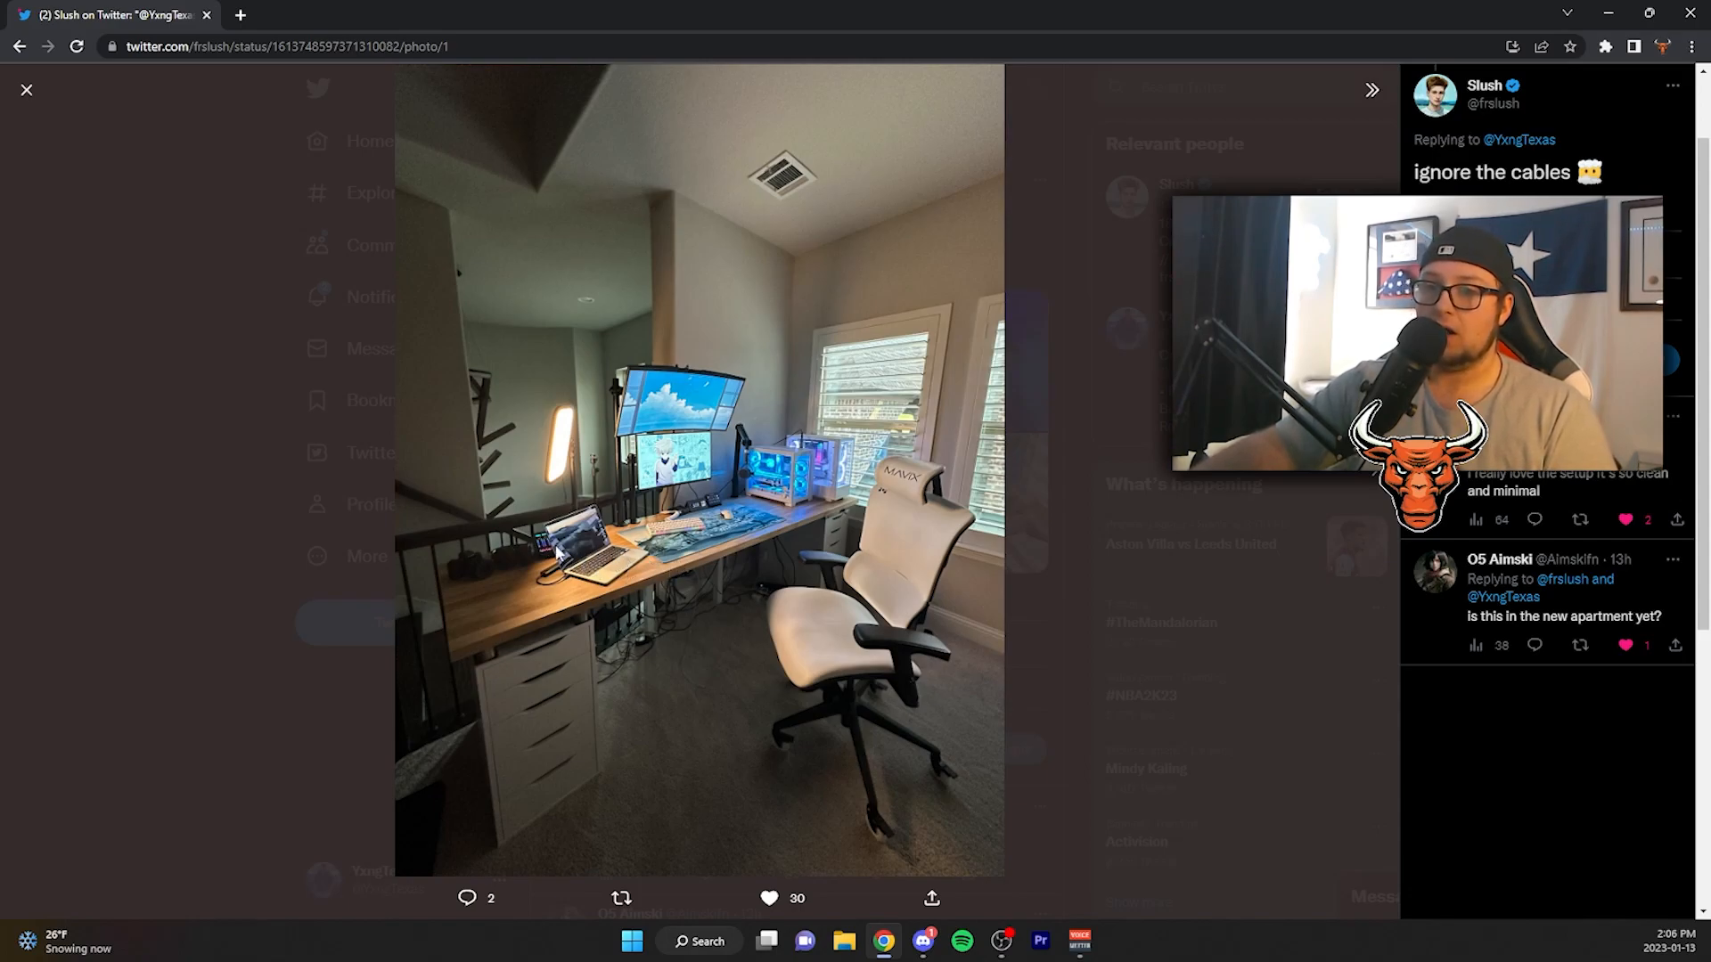
mouse_move(1274, 532)
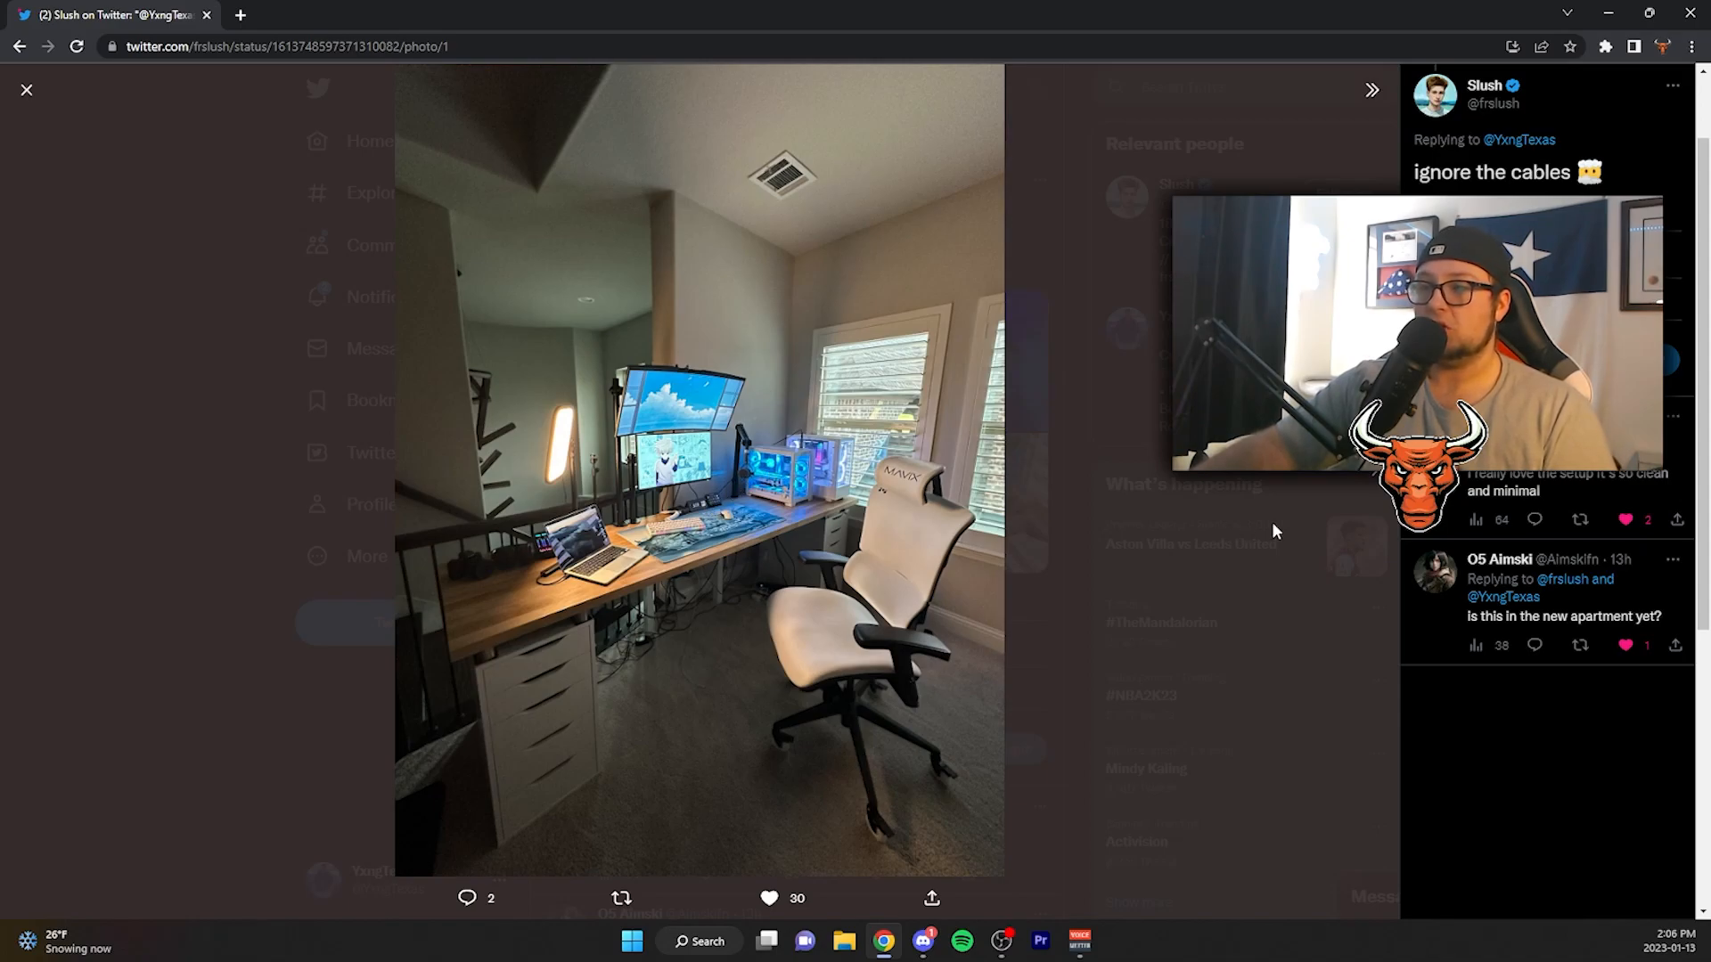
left_click(1371, 89)
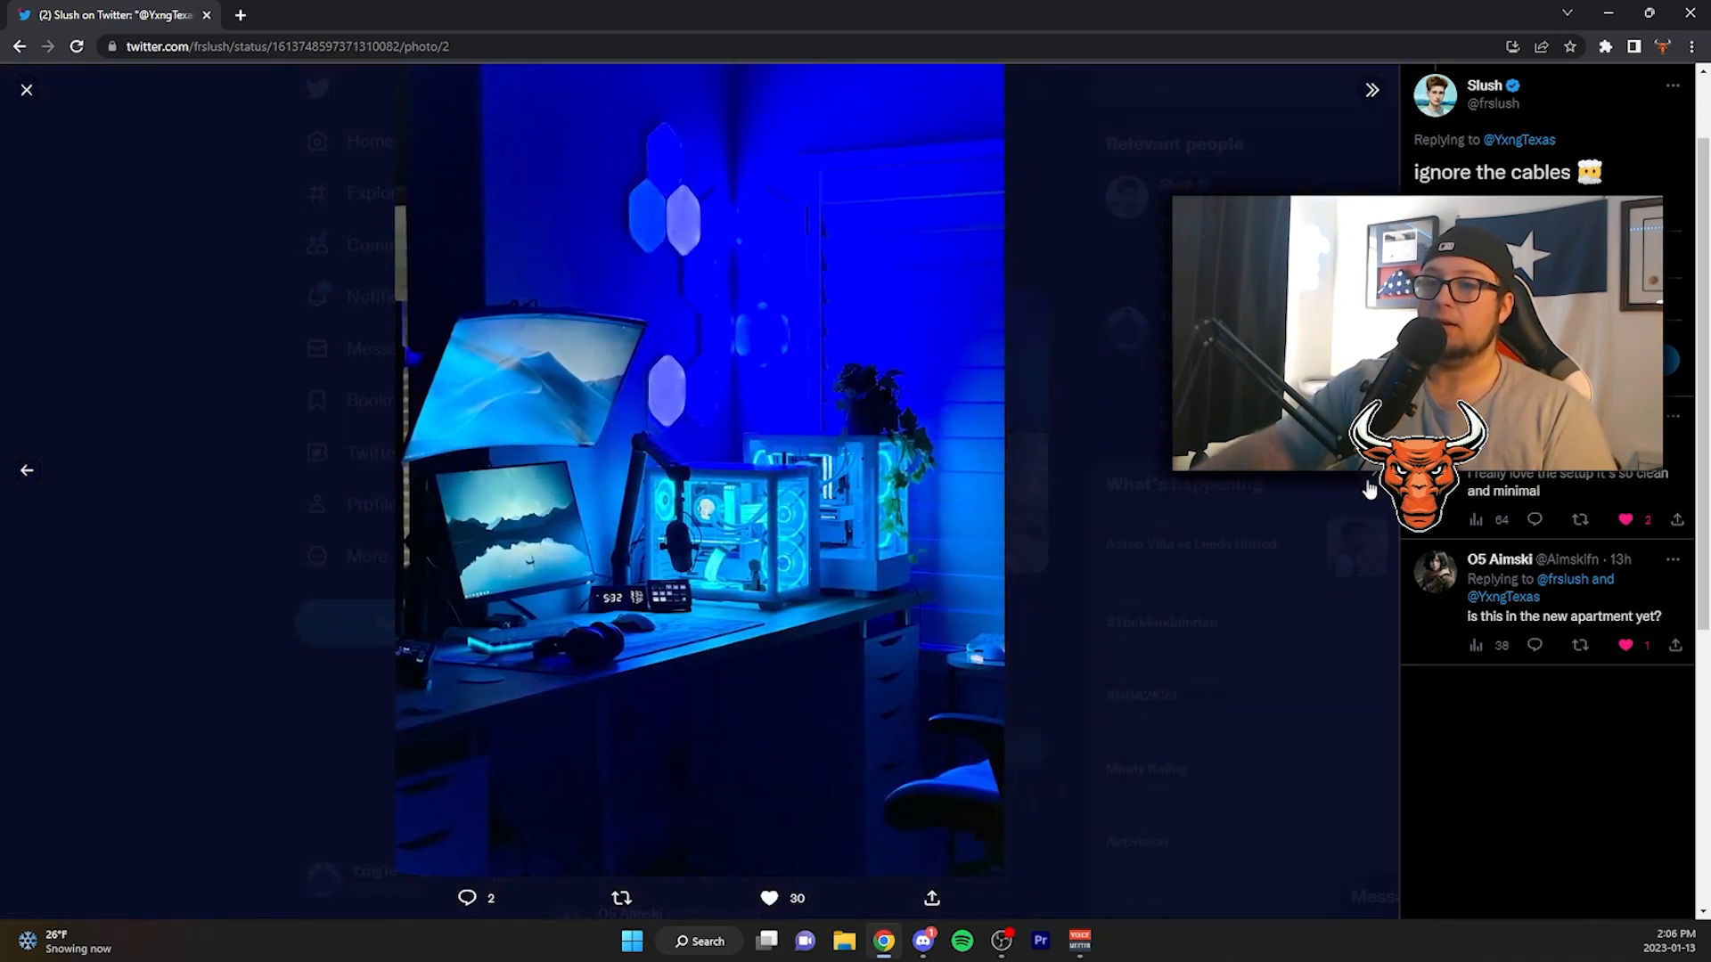
left_click(1371, 89)
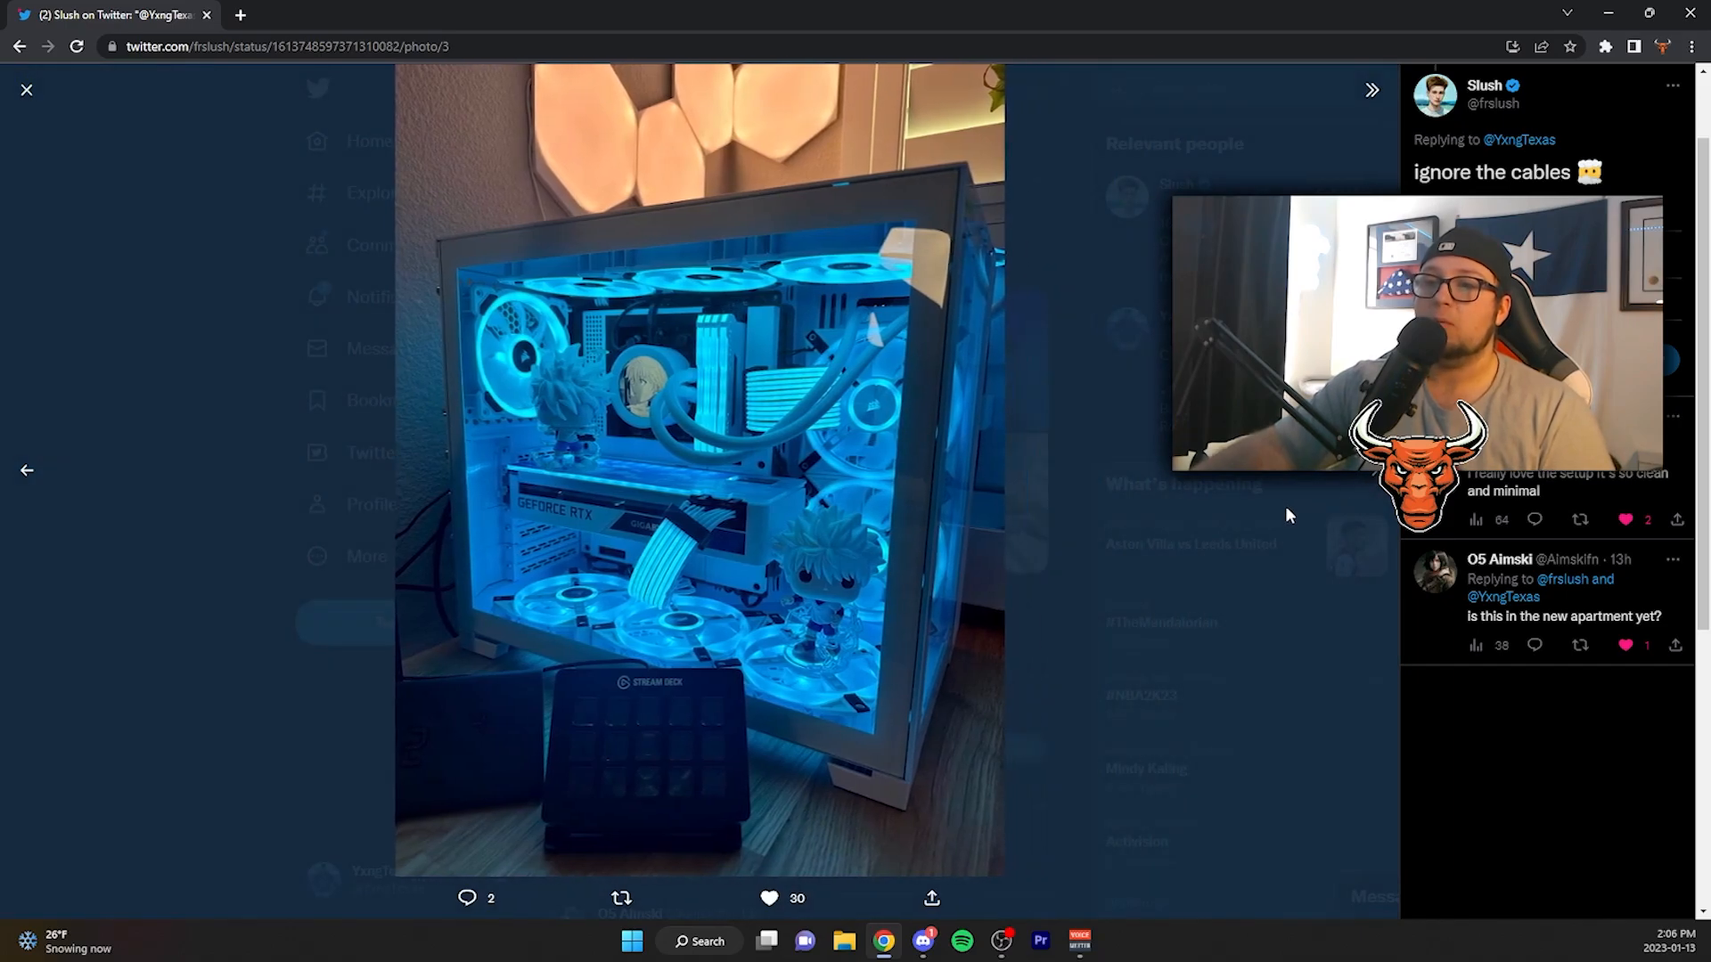
left_click(27, 471)
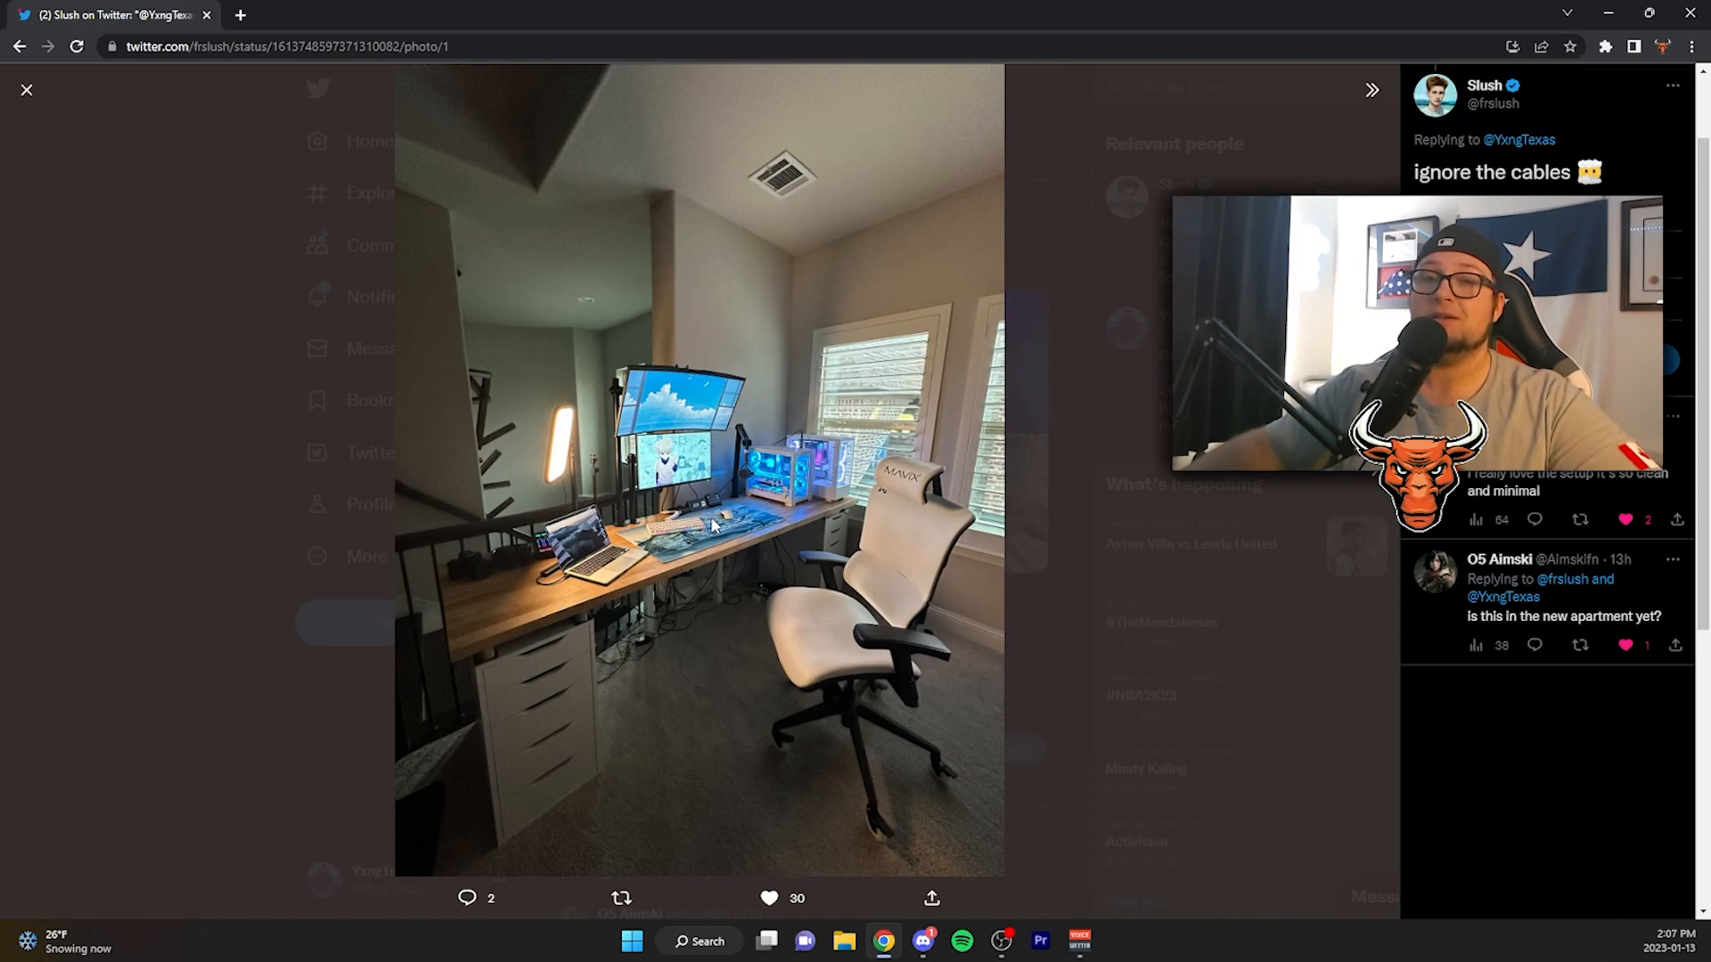
mouse_move(764, 387)
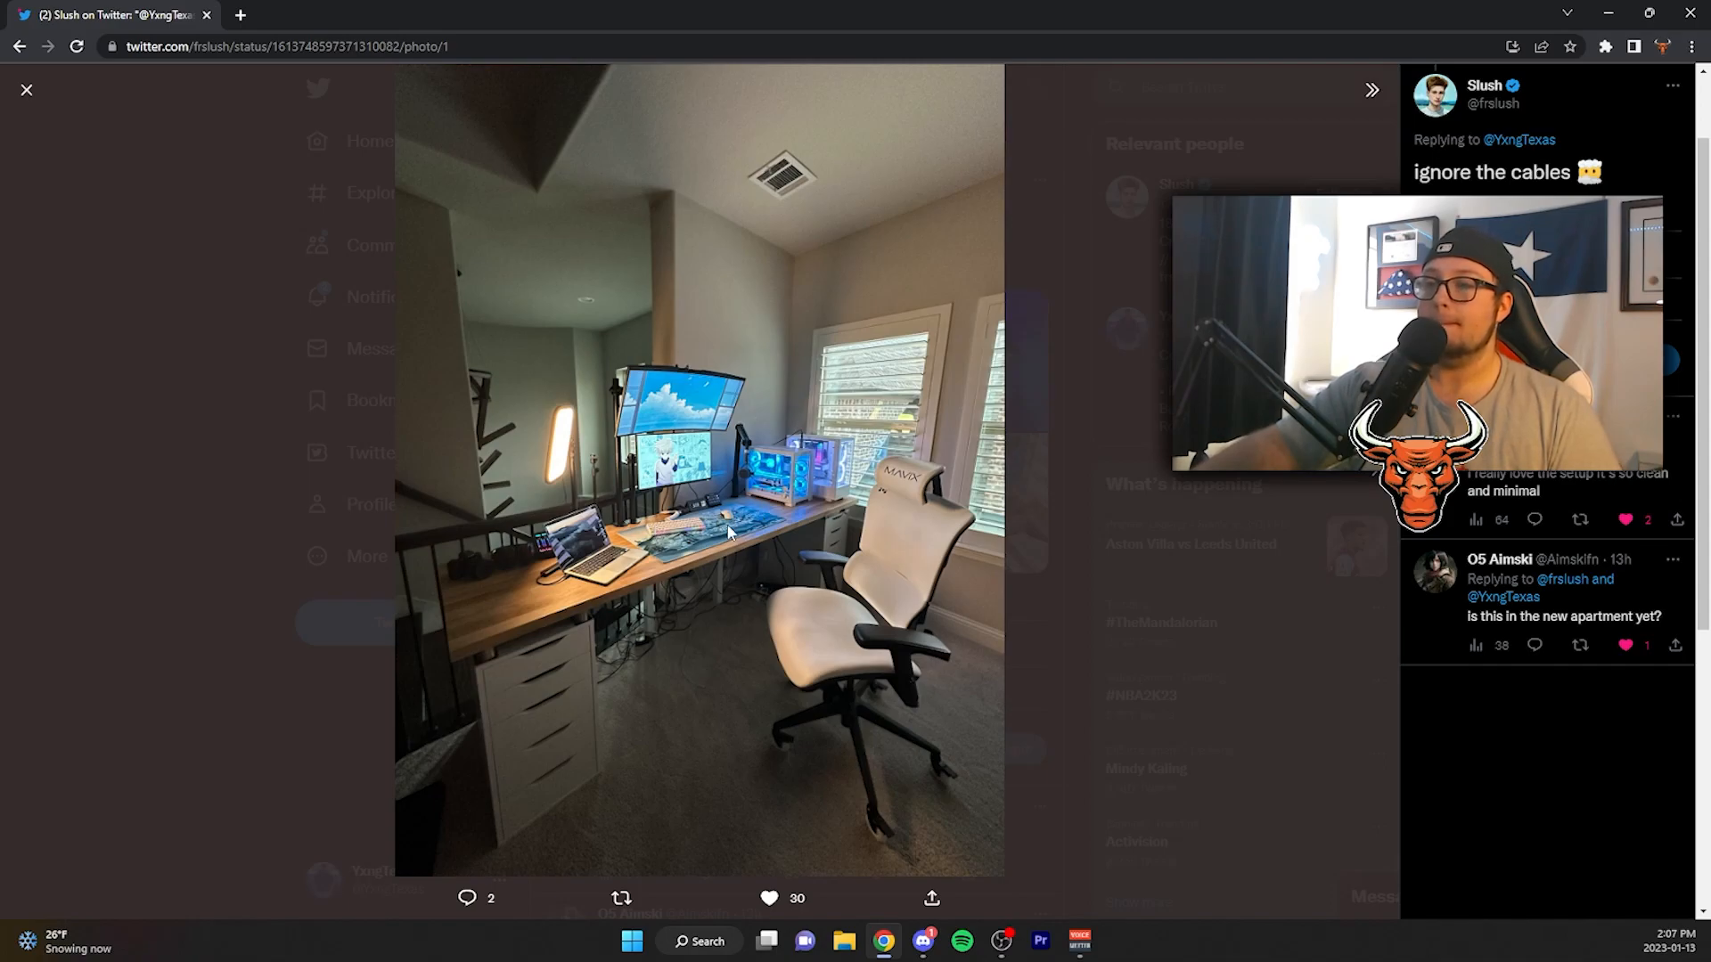
View the blue-lit desk and second photos, then close the viewer back to the tweet.
left_click(1372, 91)
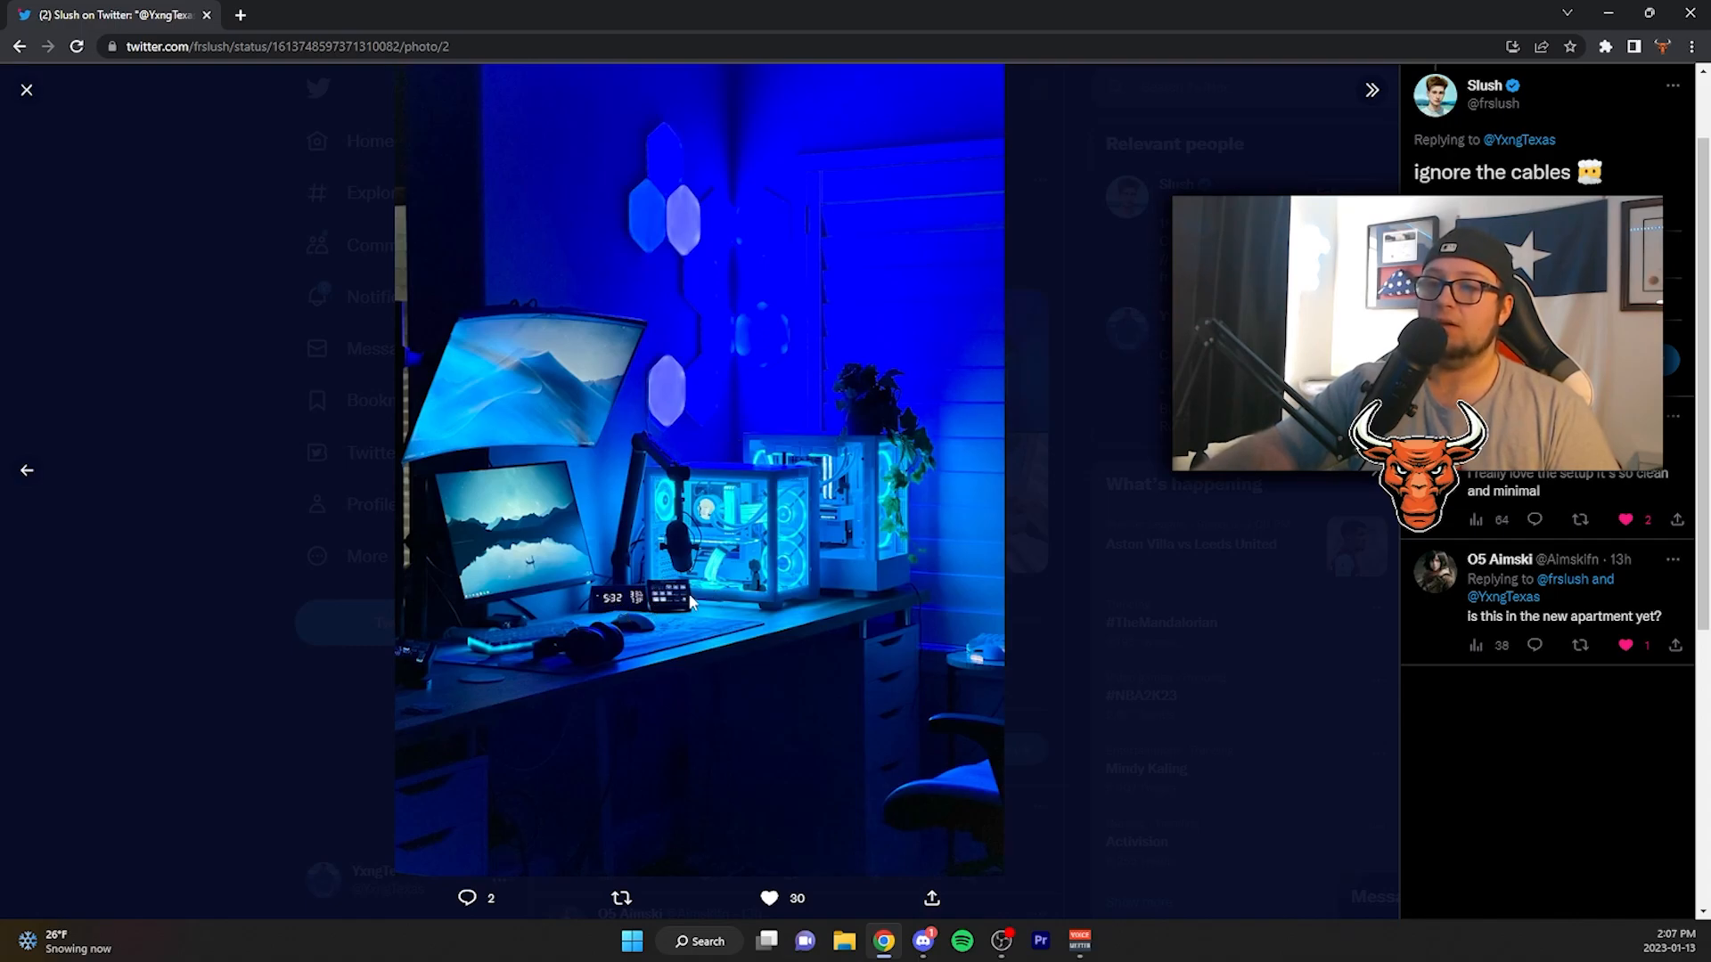
mouse_move(731, 611)
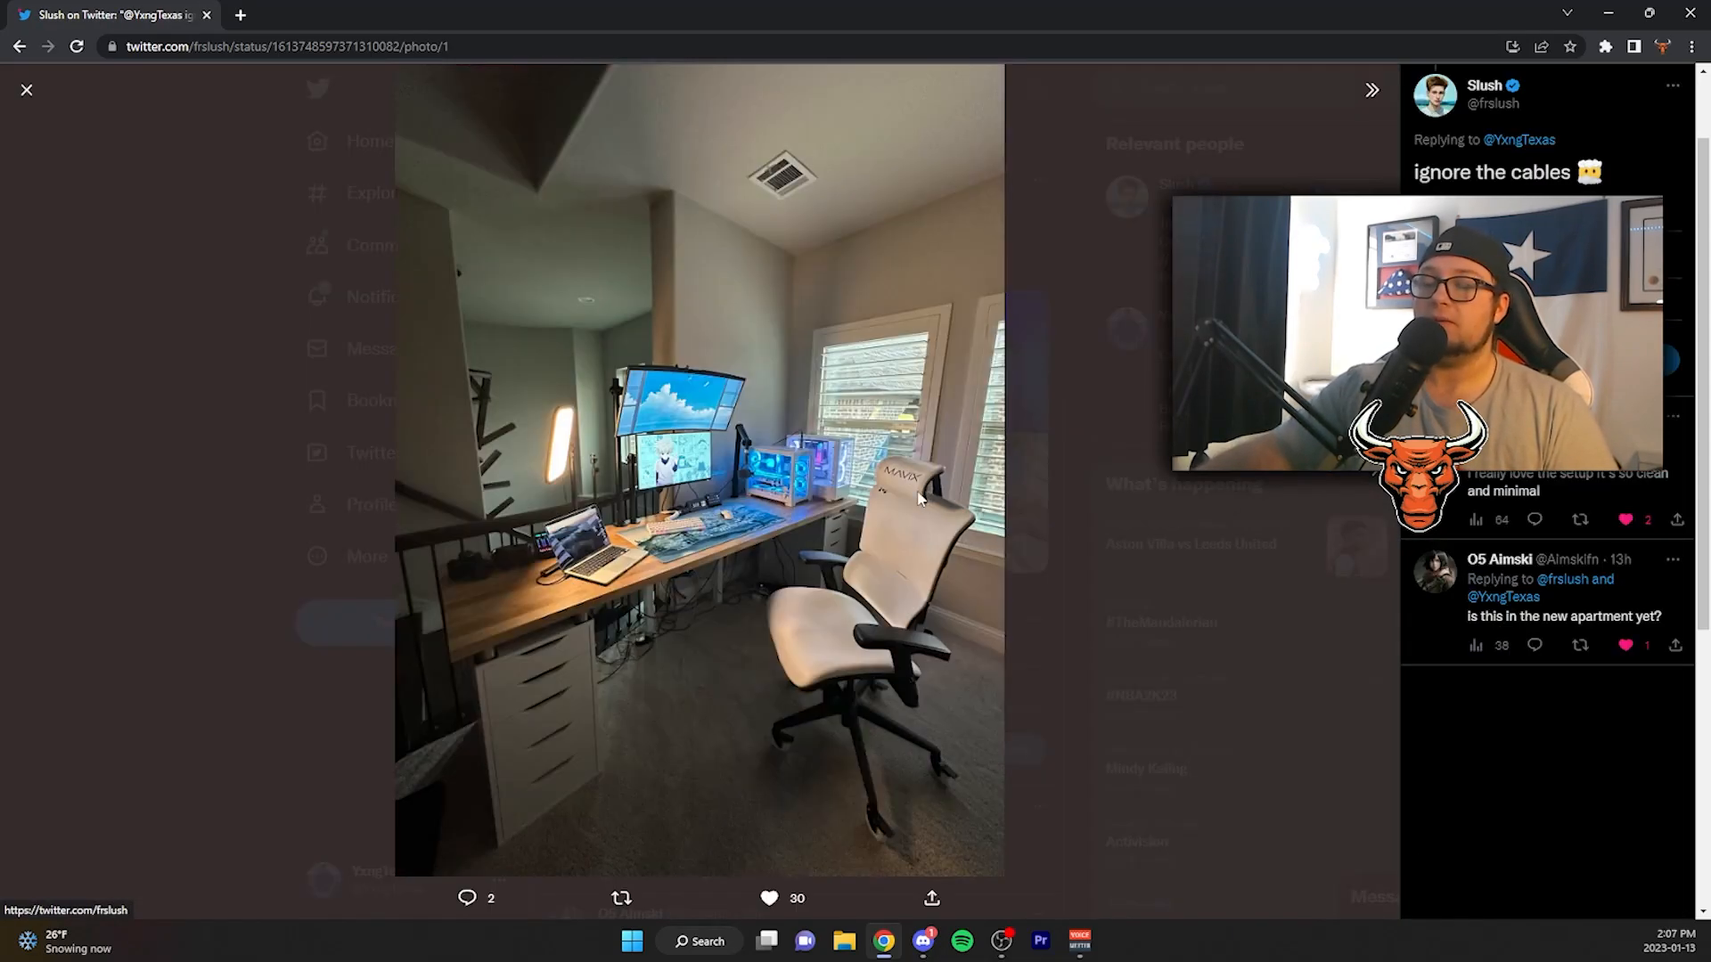
left_click(1371, 89)
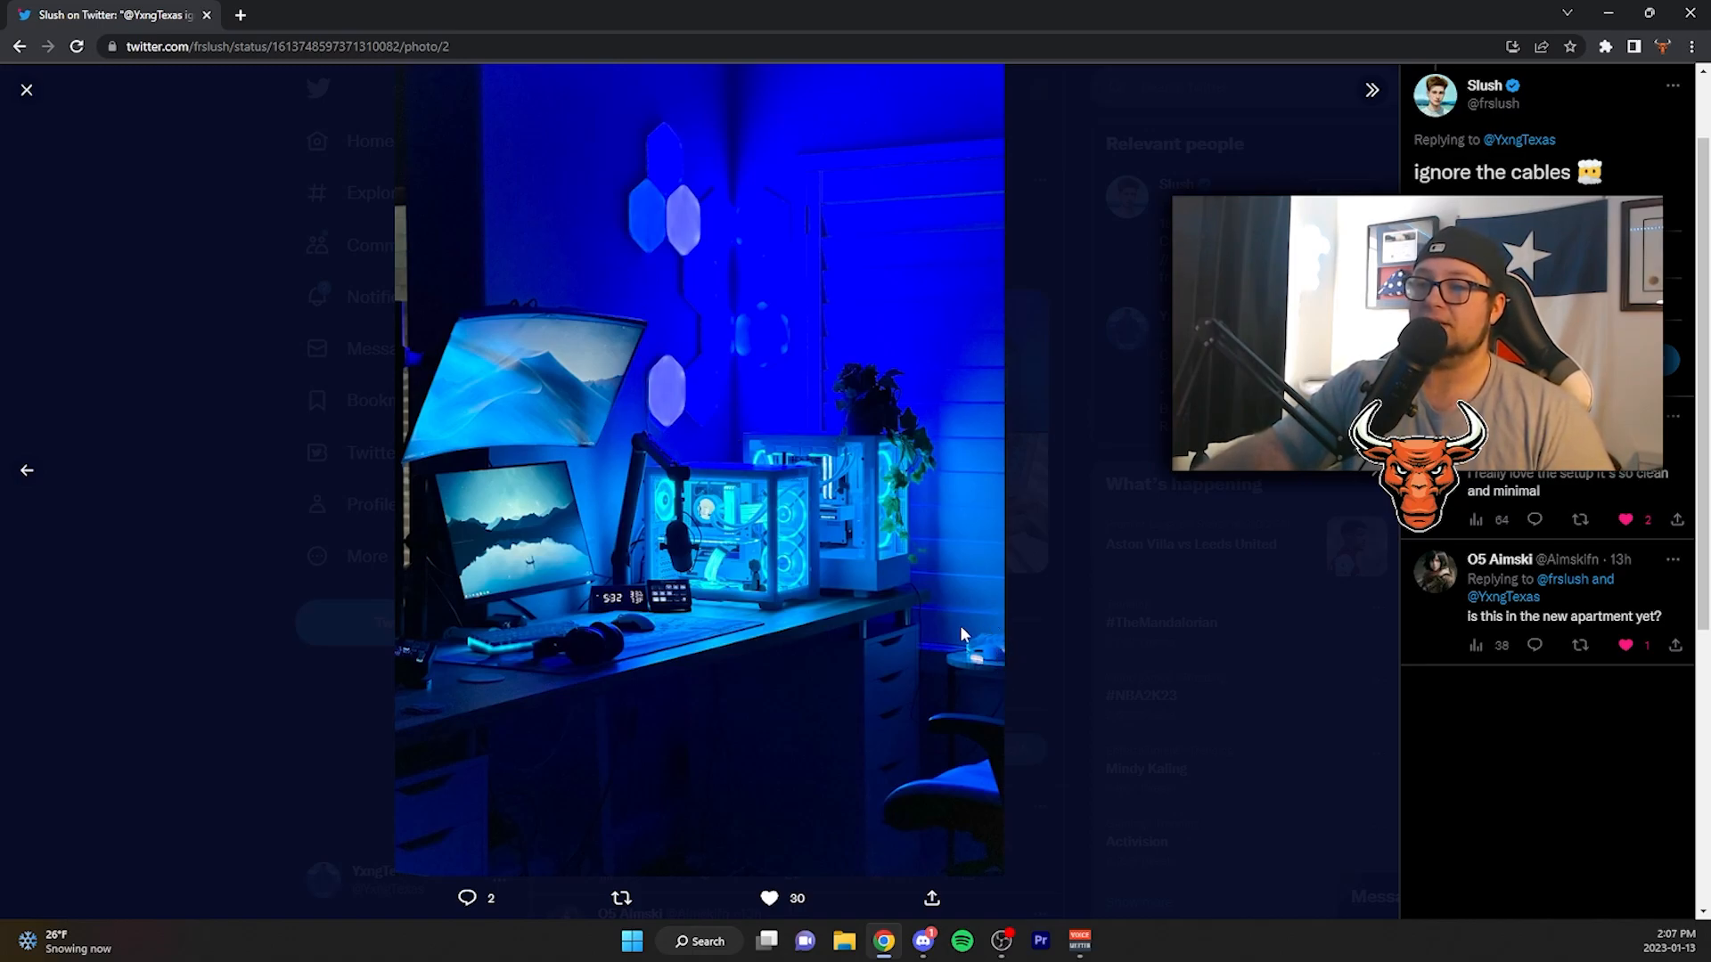
left_click(26, 470)
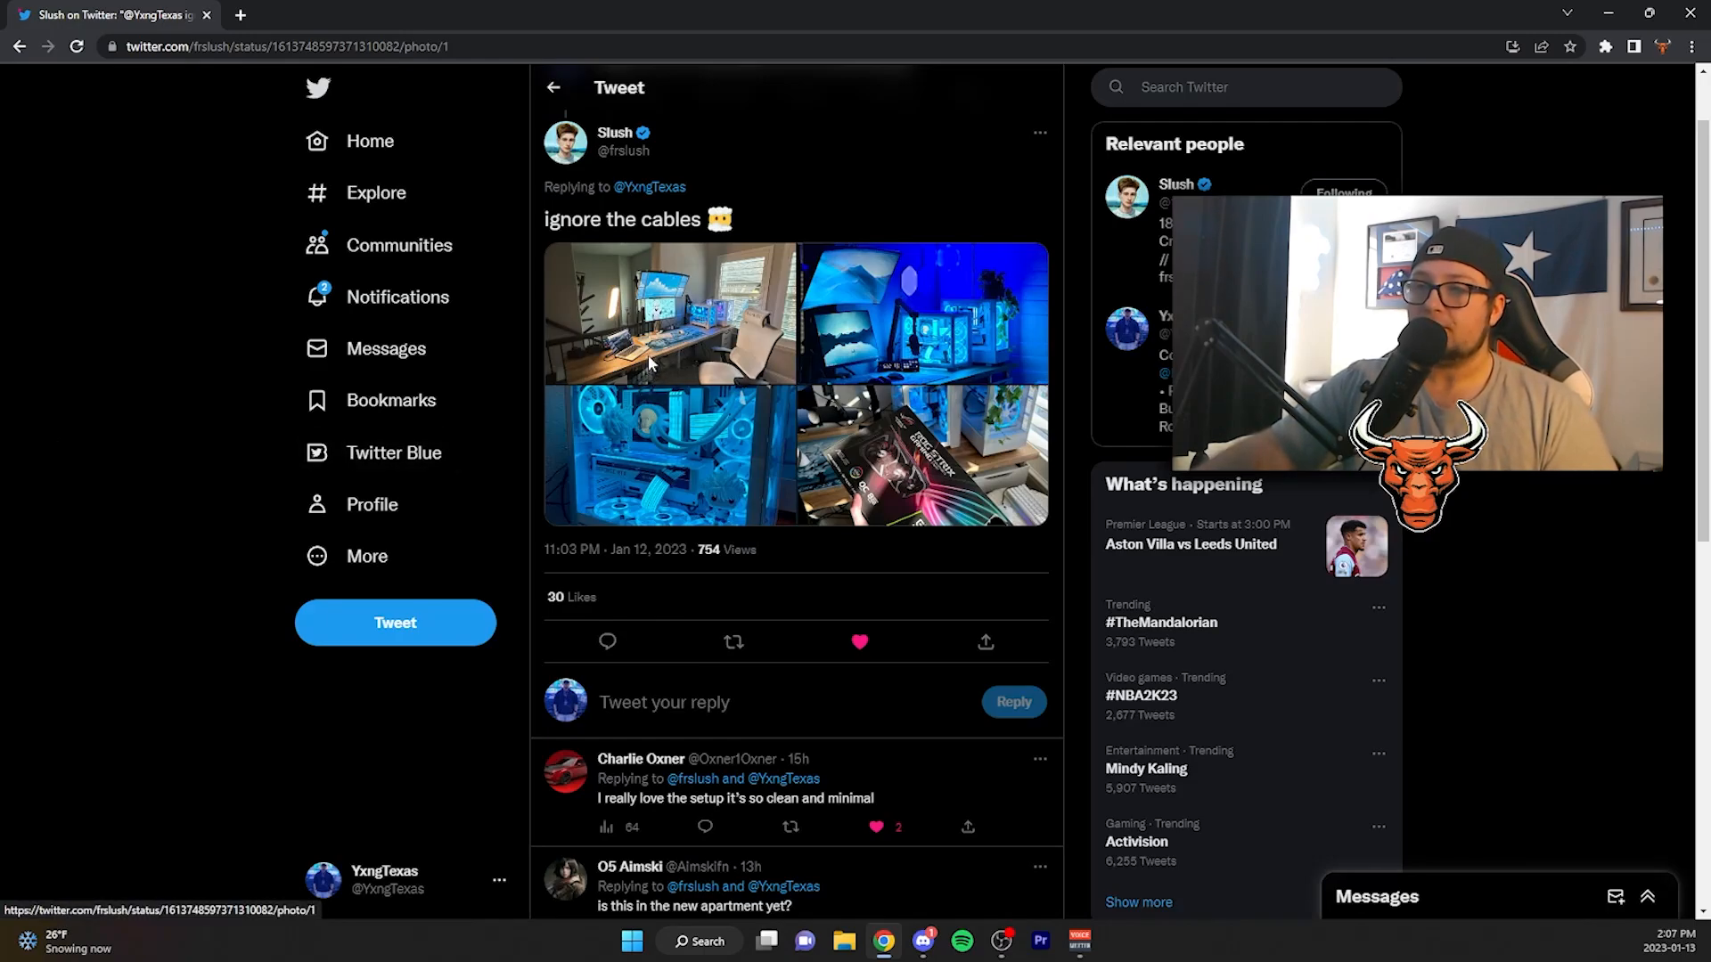
View the tweet's photos full size, advancing past the blue-lit desk to the boxed RTX 3050.
left_click(670, 315)
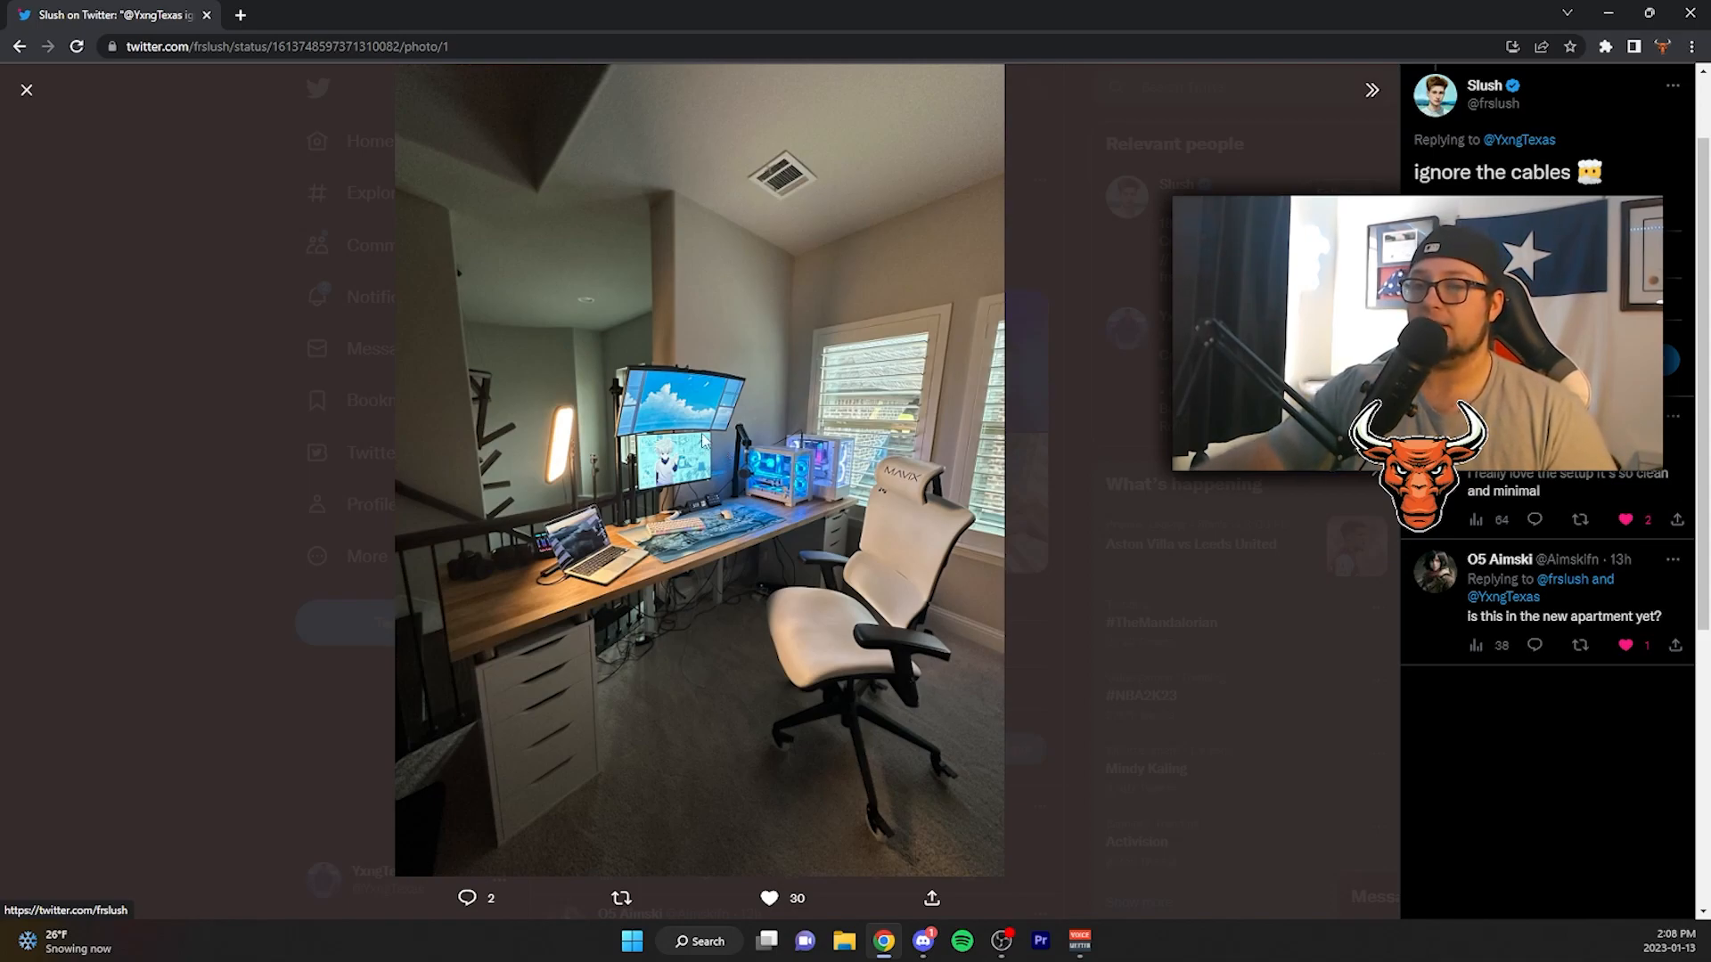
mouse_move(598, 469)
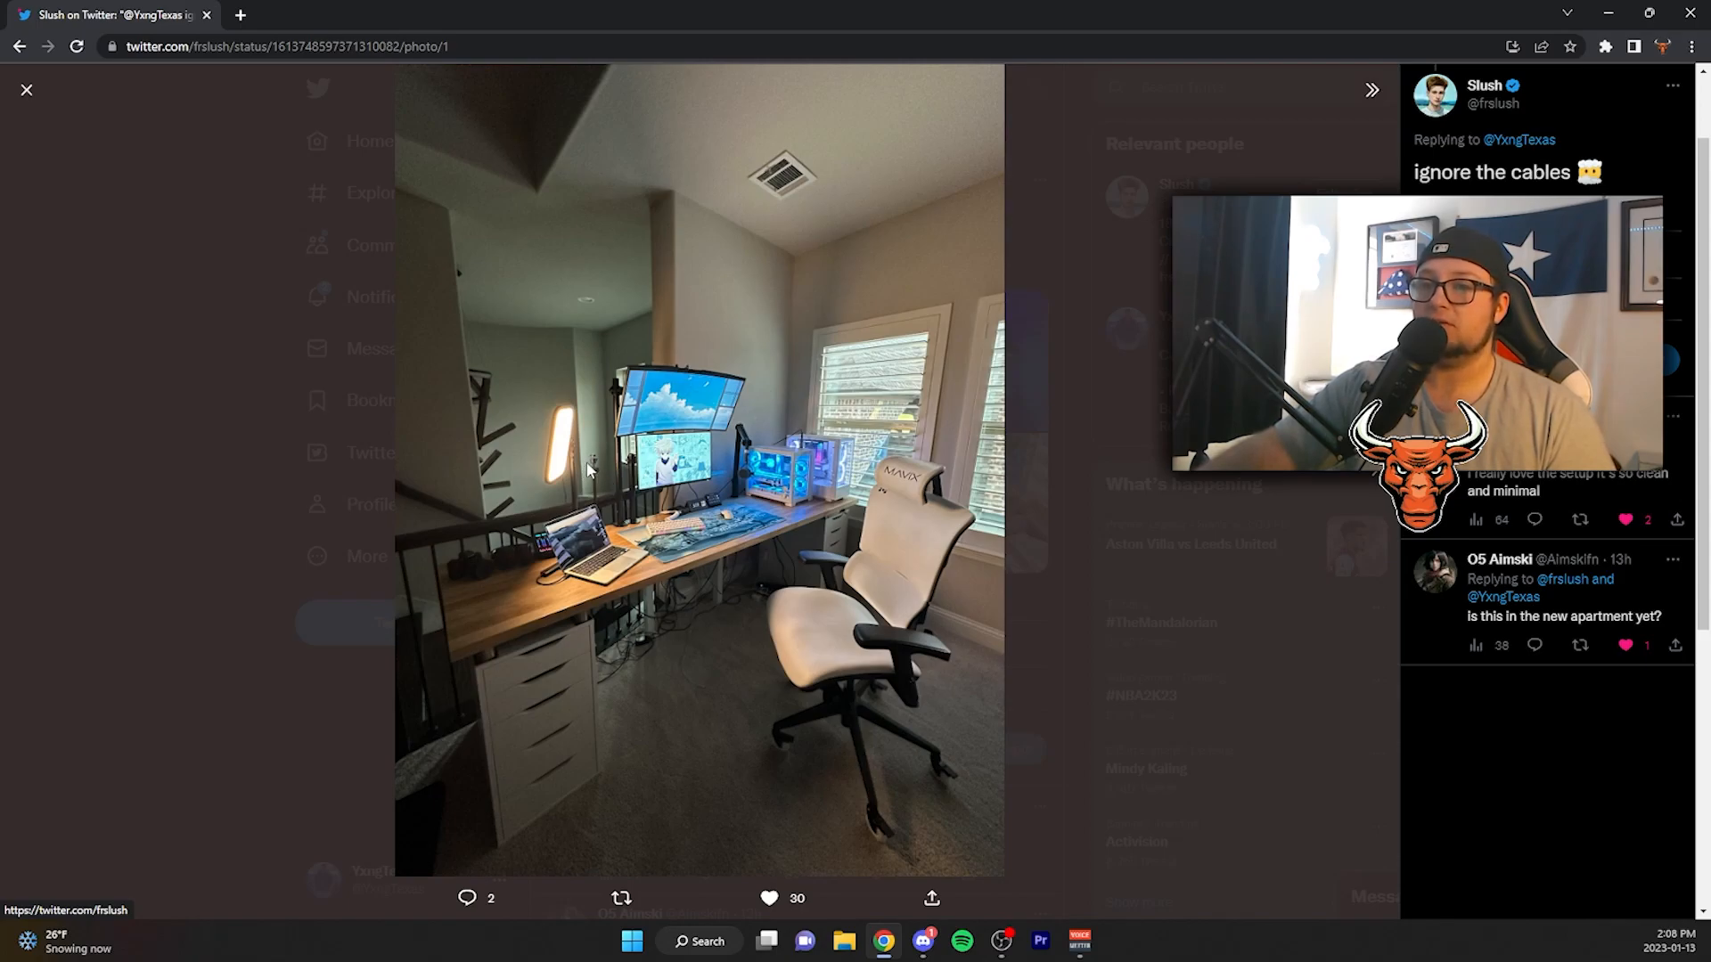
left_click(1372, 89)
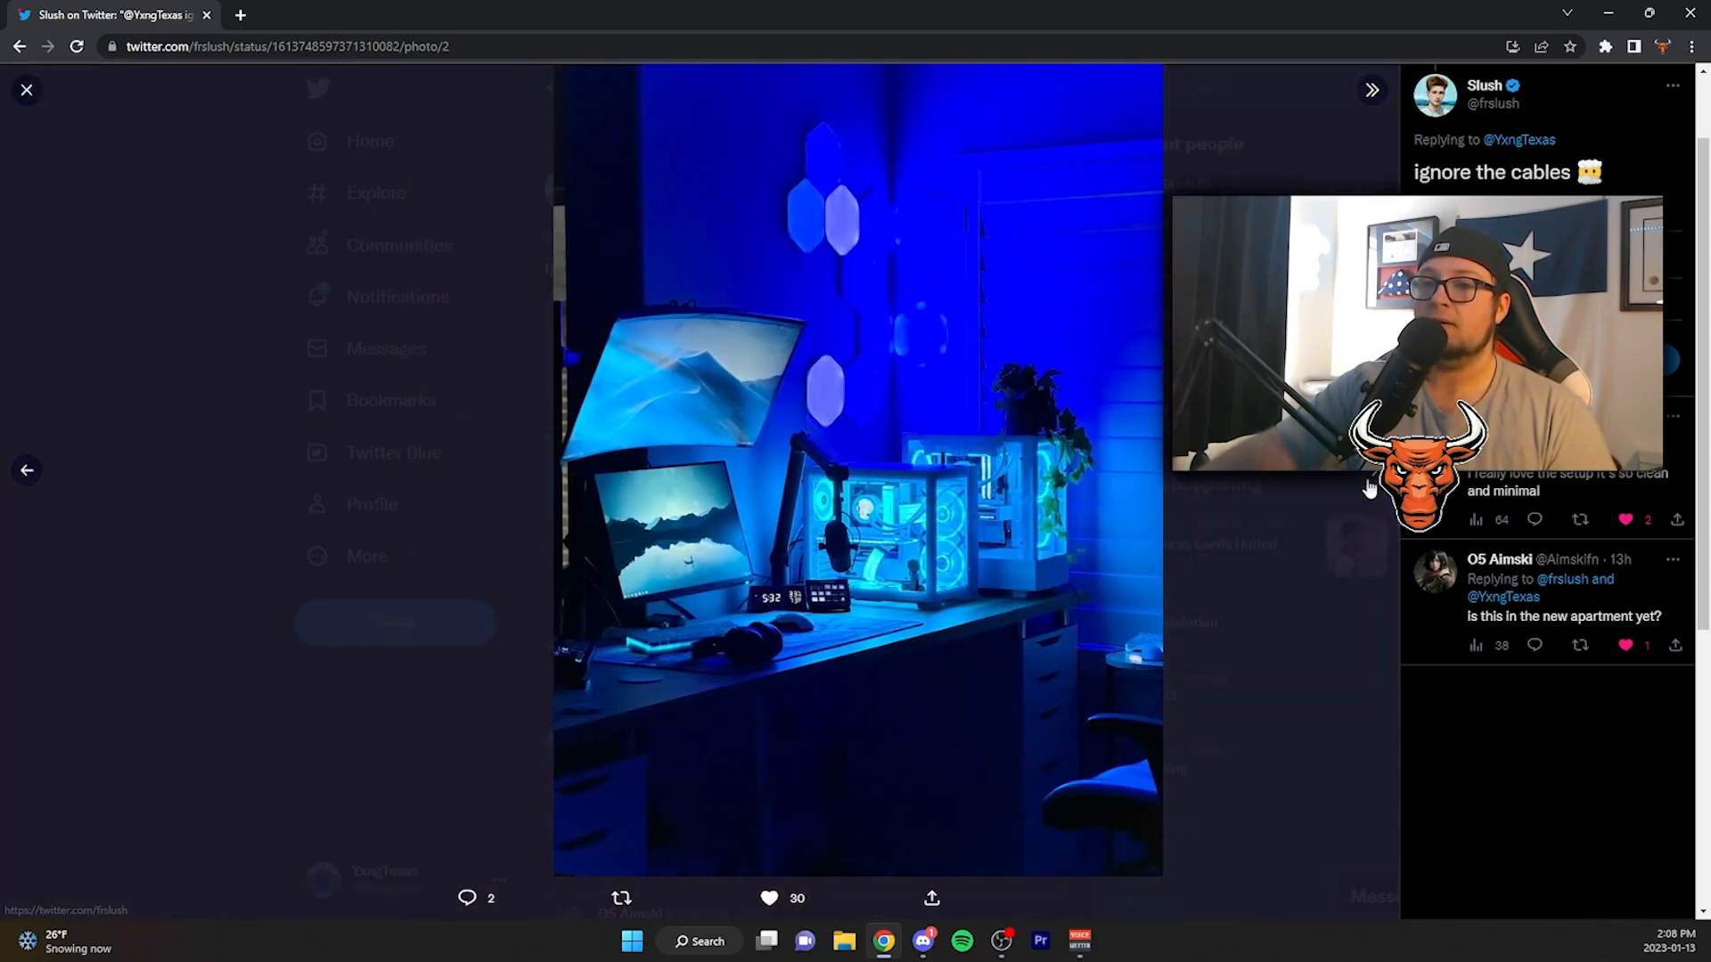
left_click(1372, 91)
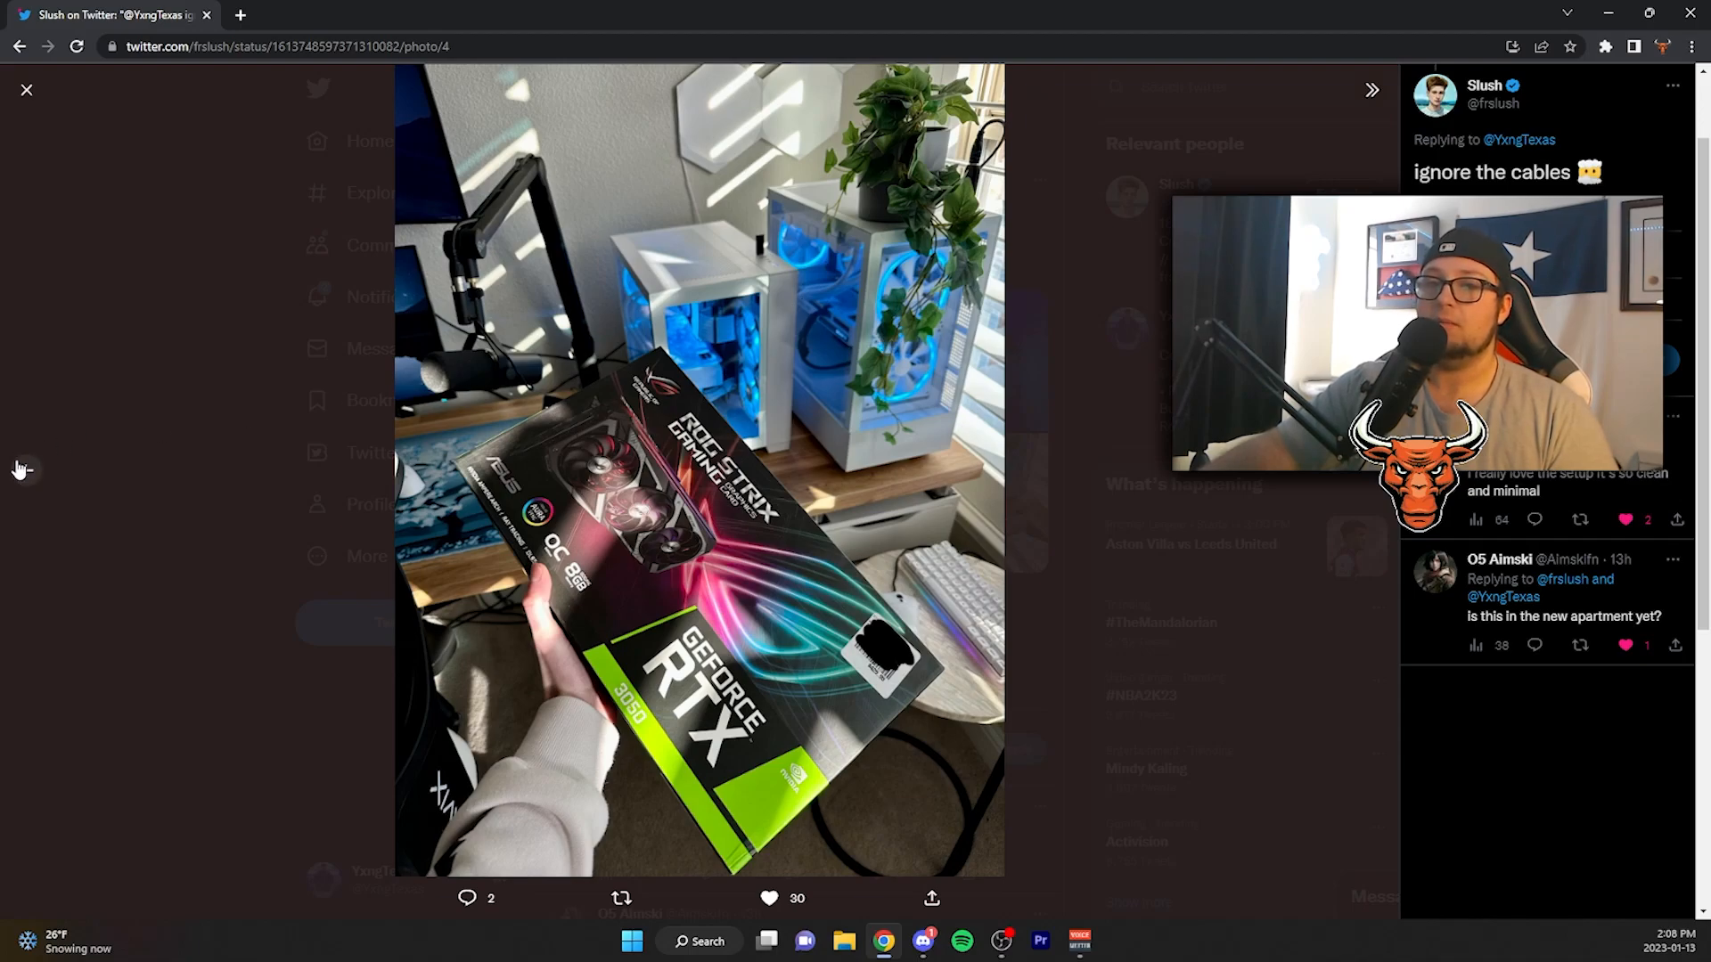
left_click(26, 470)
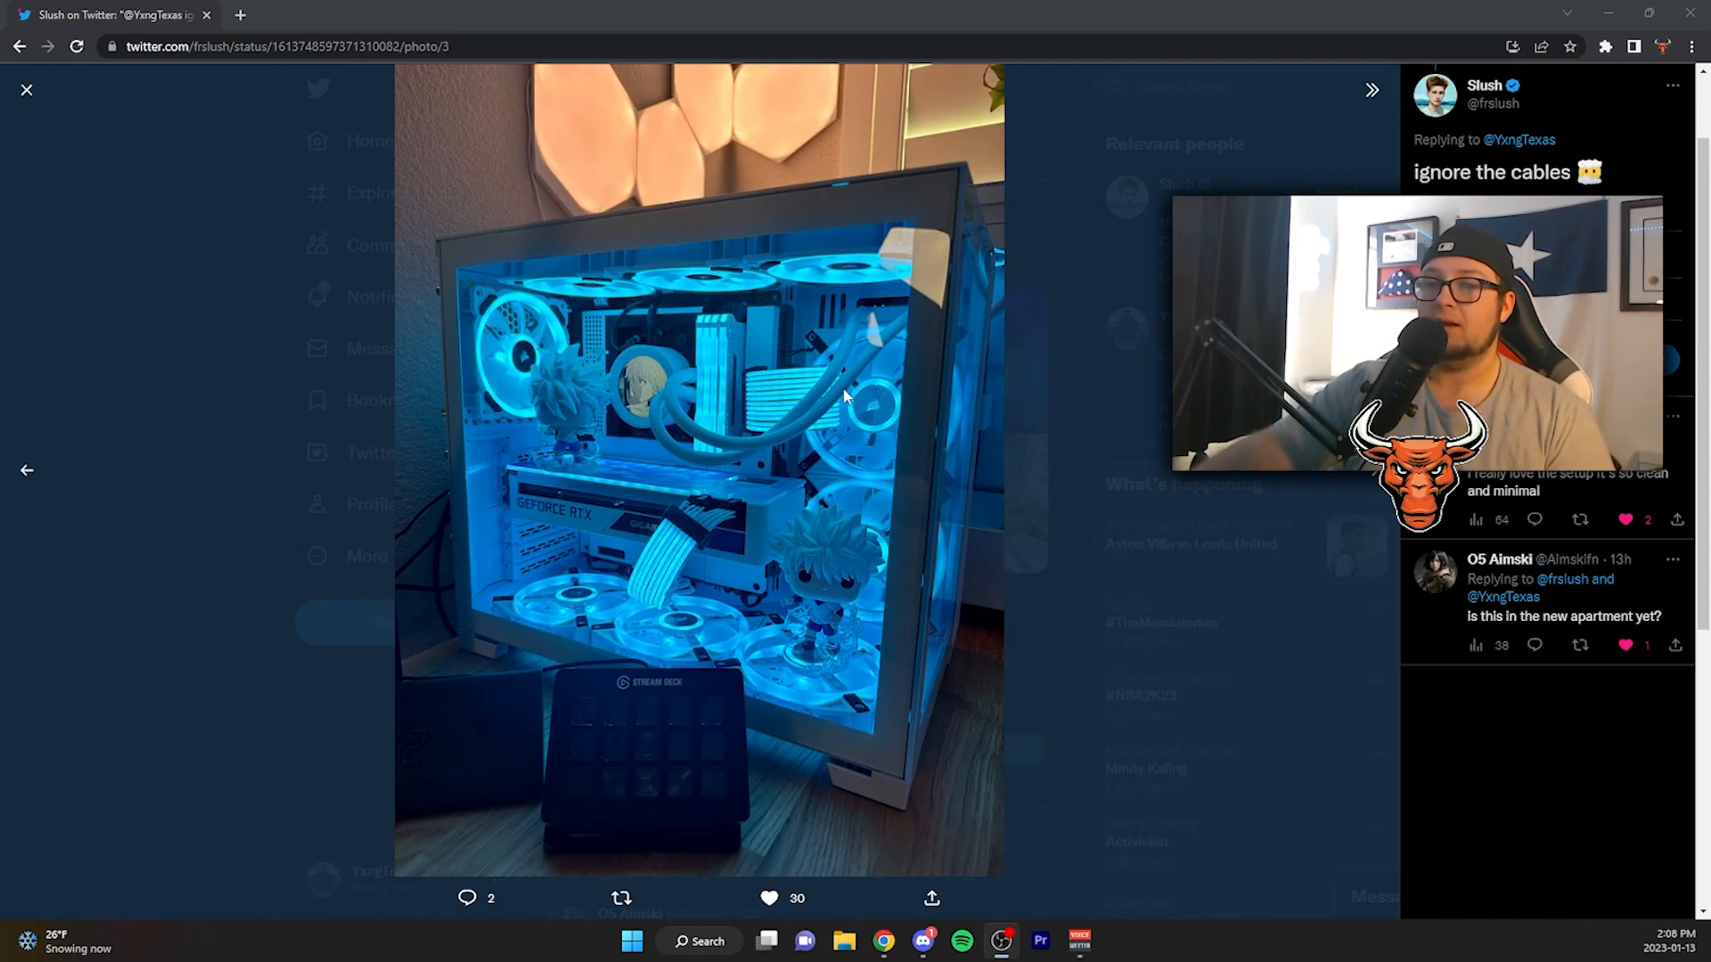
mouse_move(748, 543)
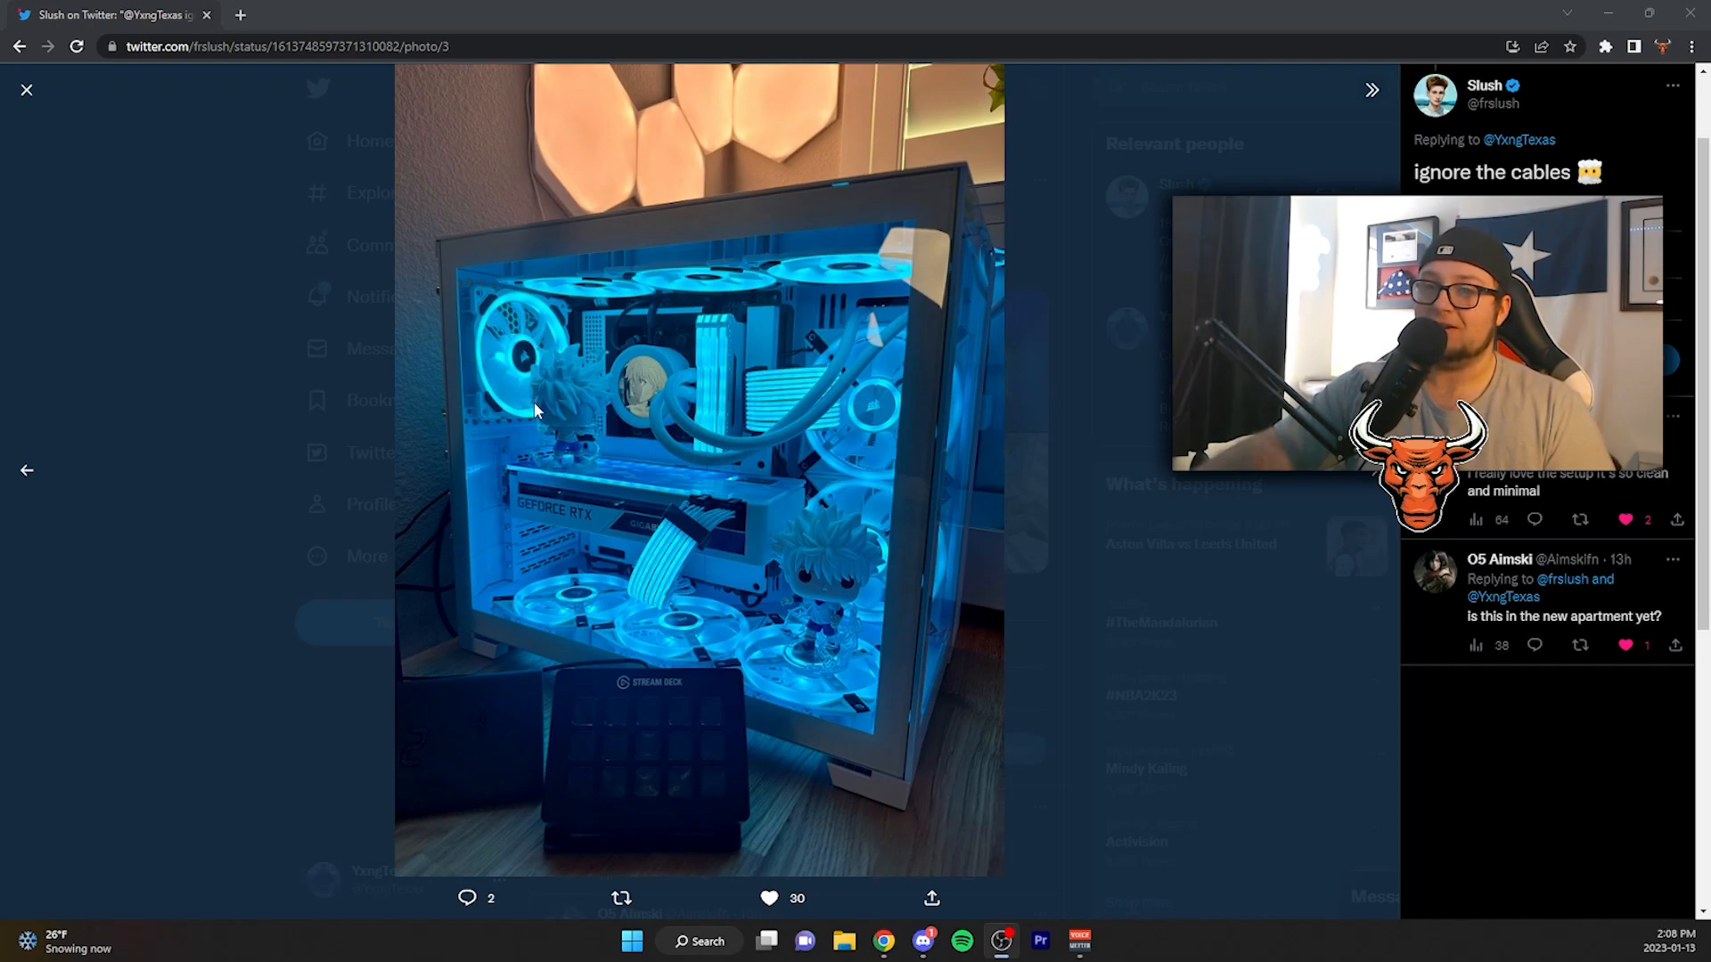
mouse_move(862, 617)
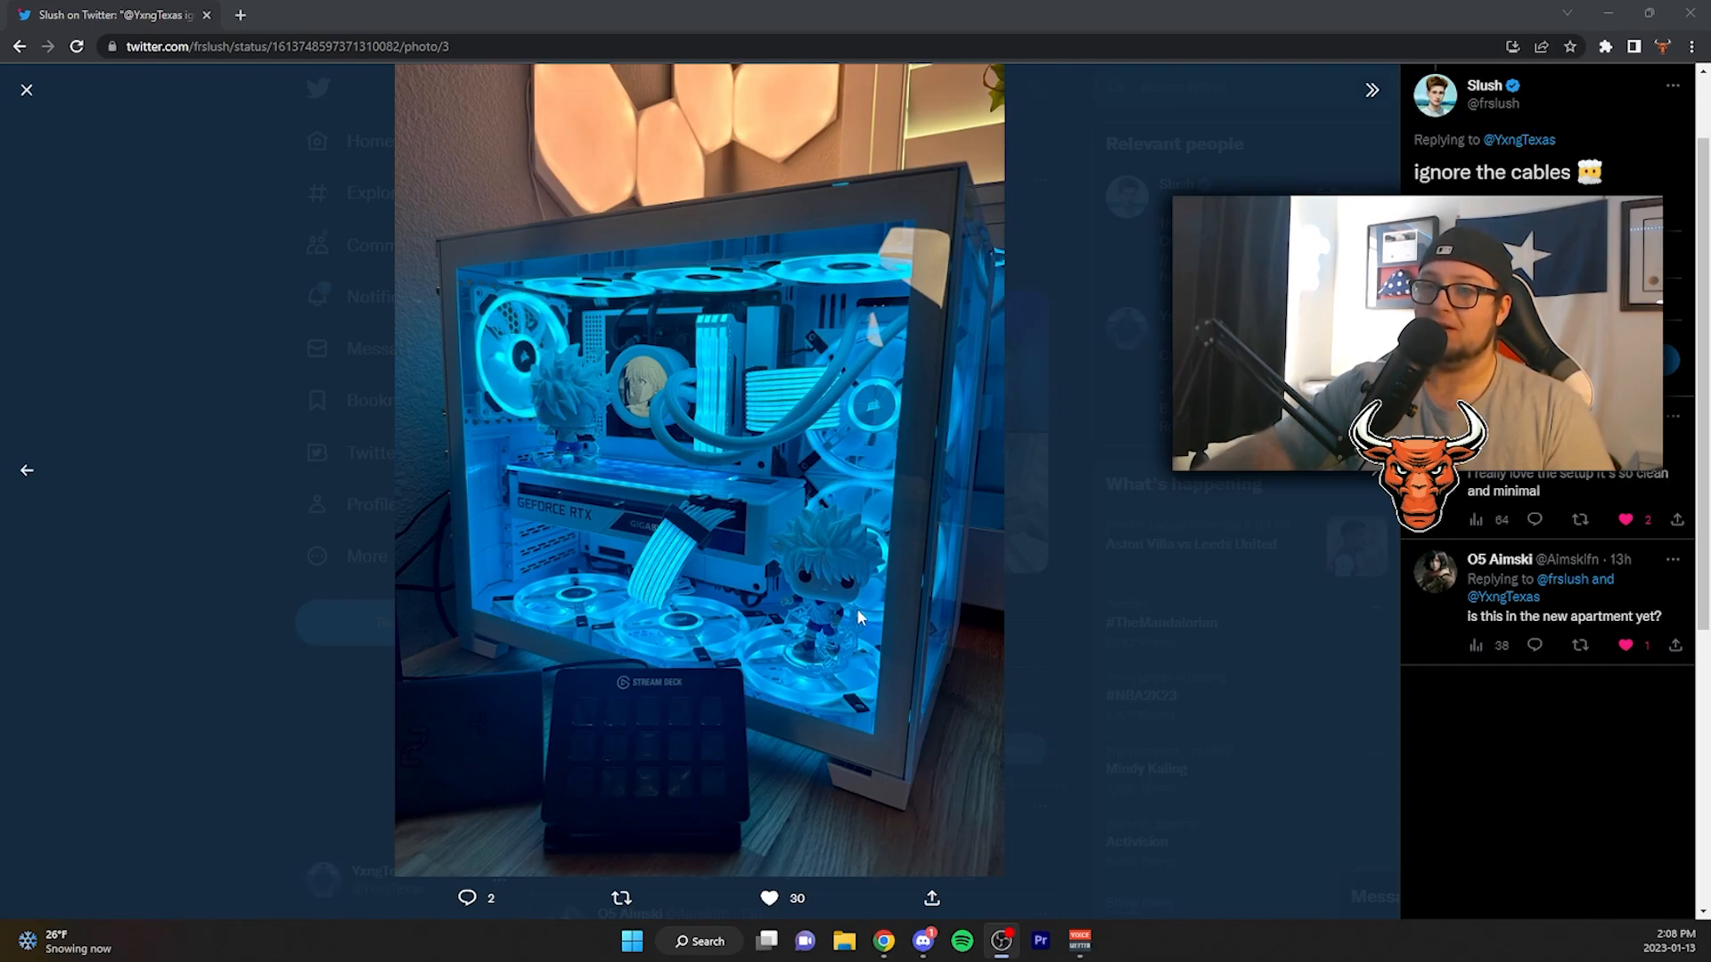
mouse_move(704, 458)
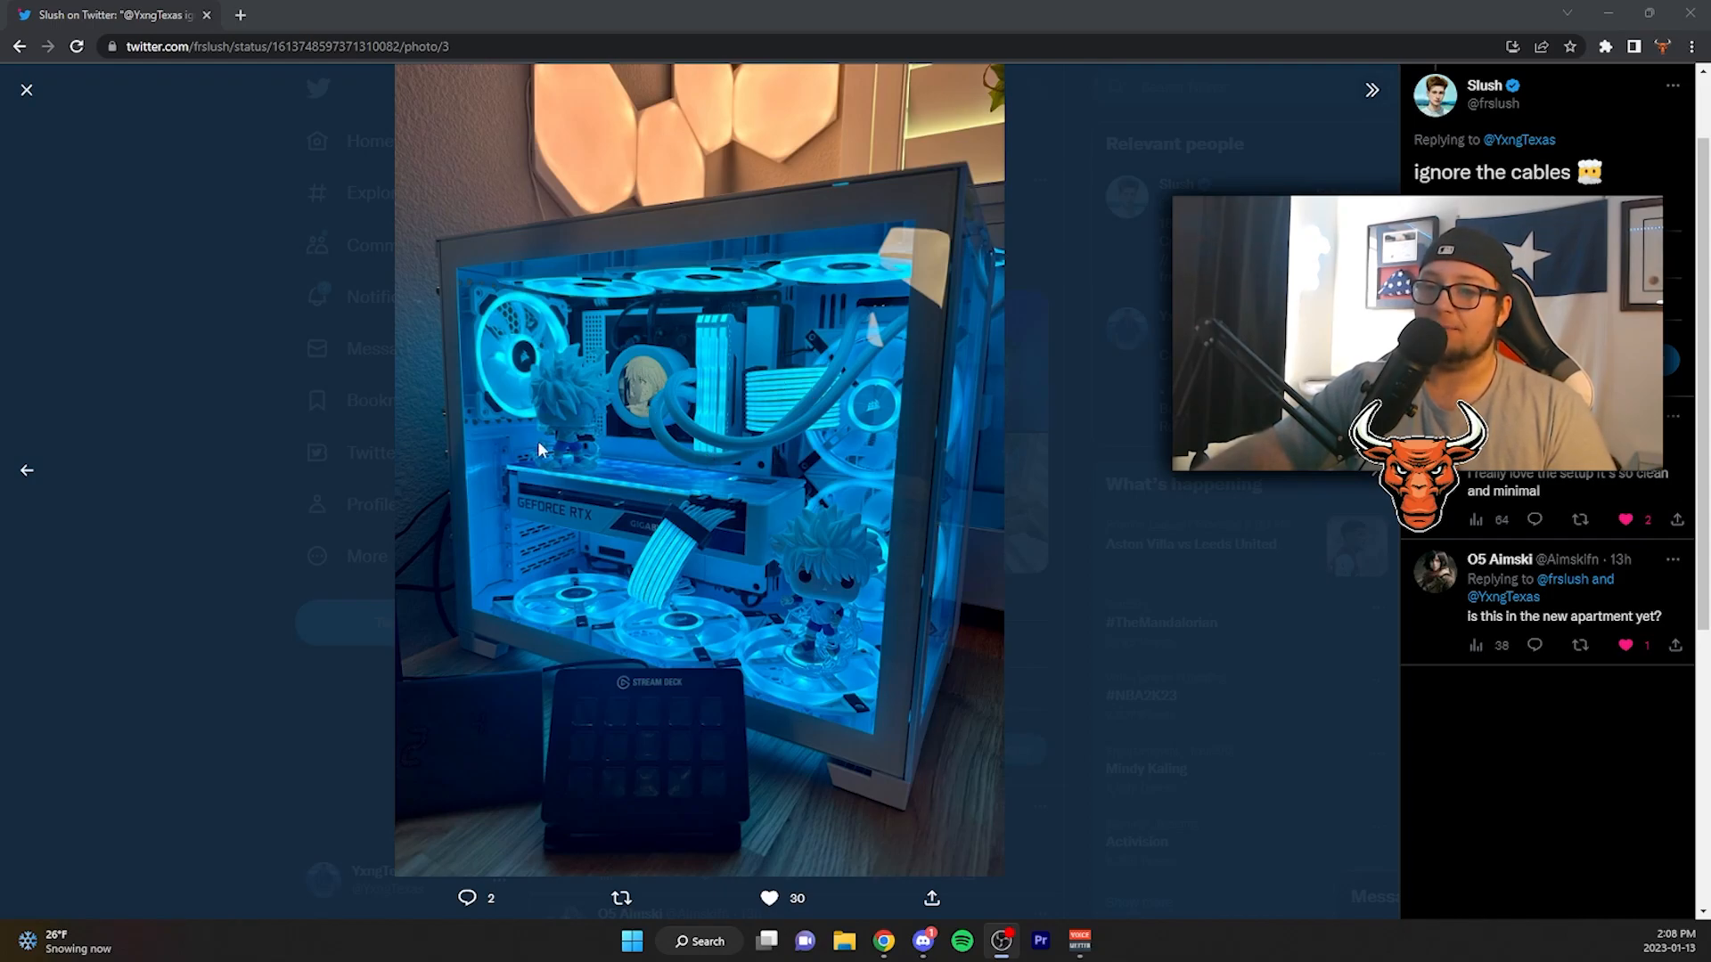
mouse_move(76, 489)
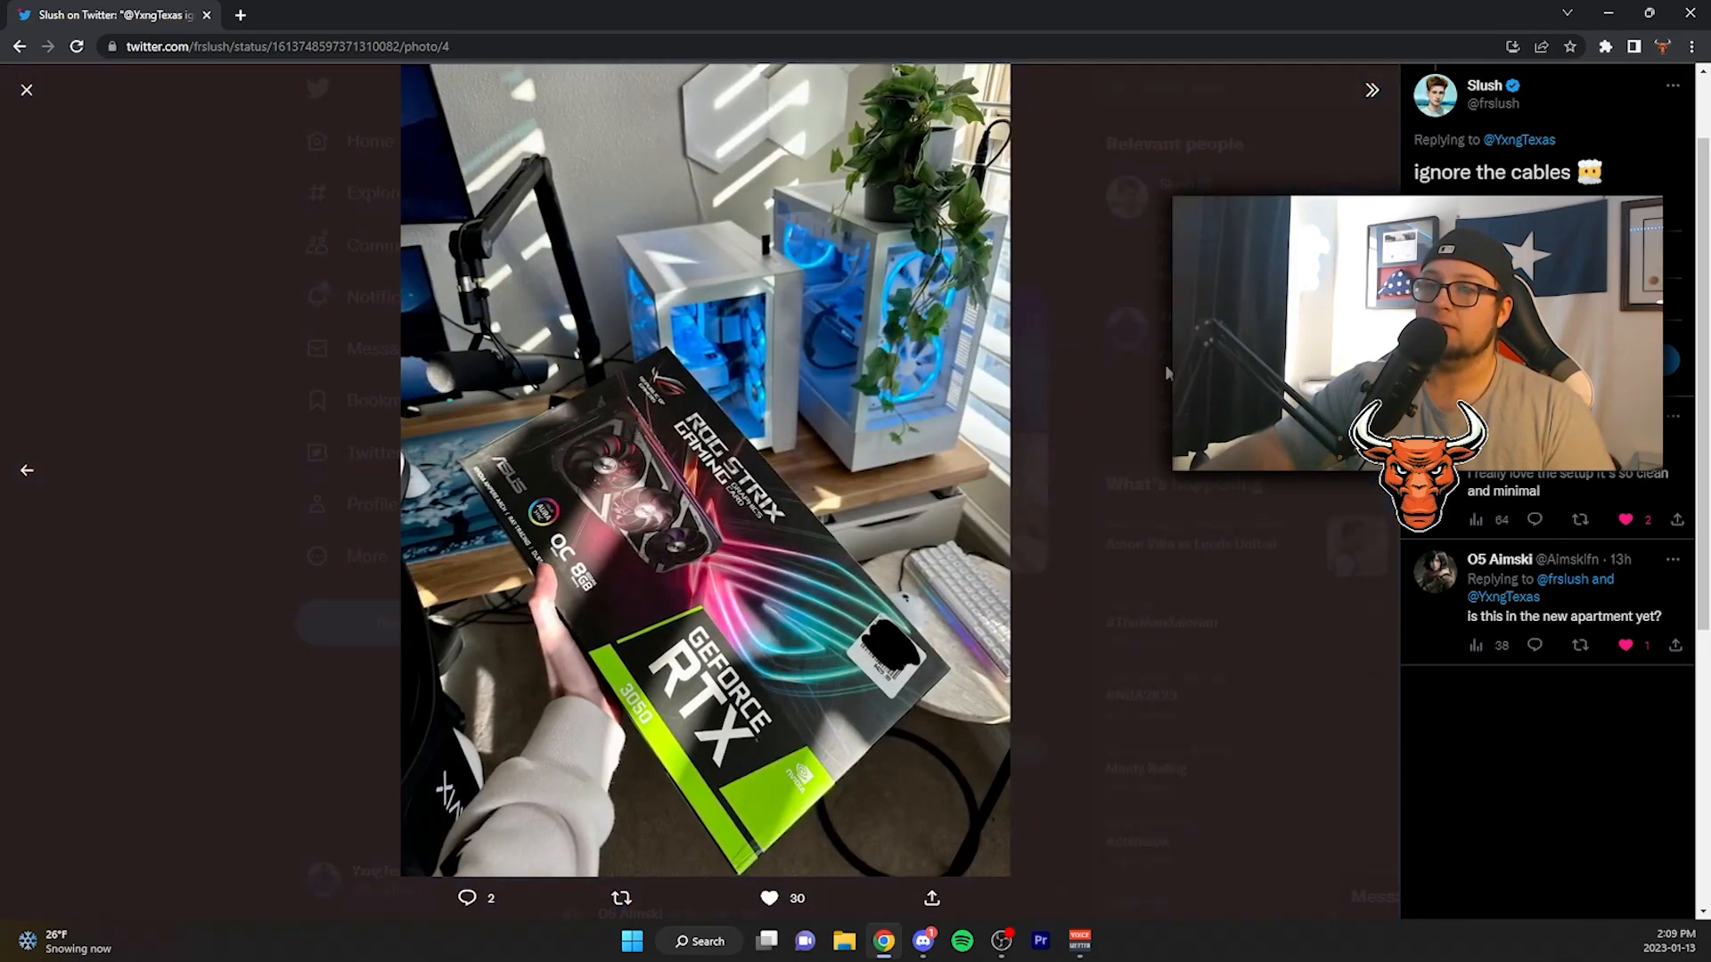
Step back past the blue-lit desk photo to the first wooden desk shot.
left_click(26, 471)
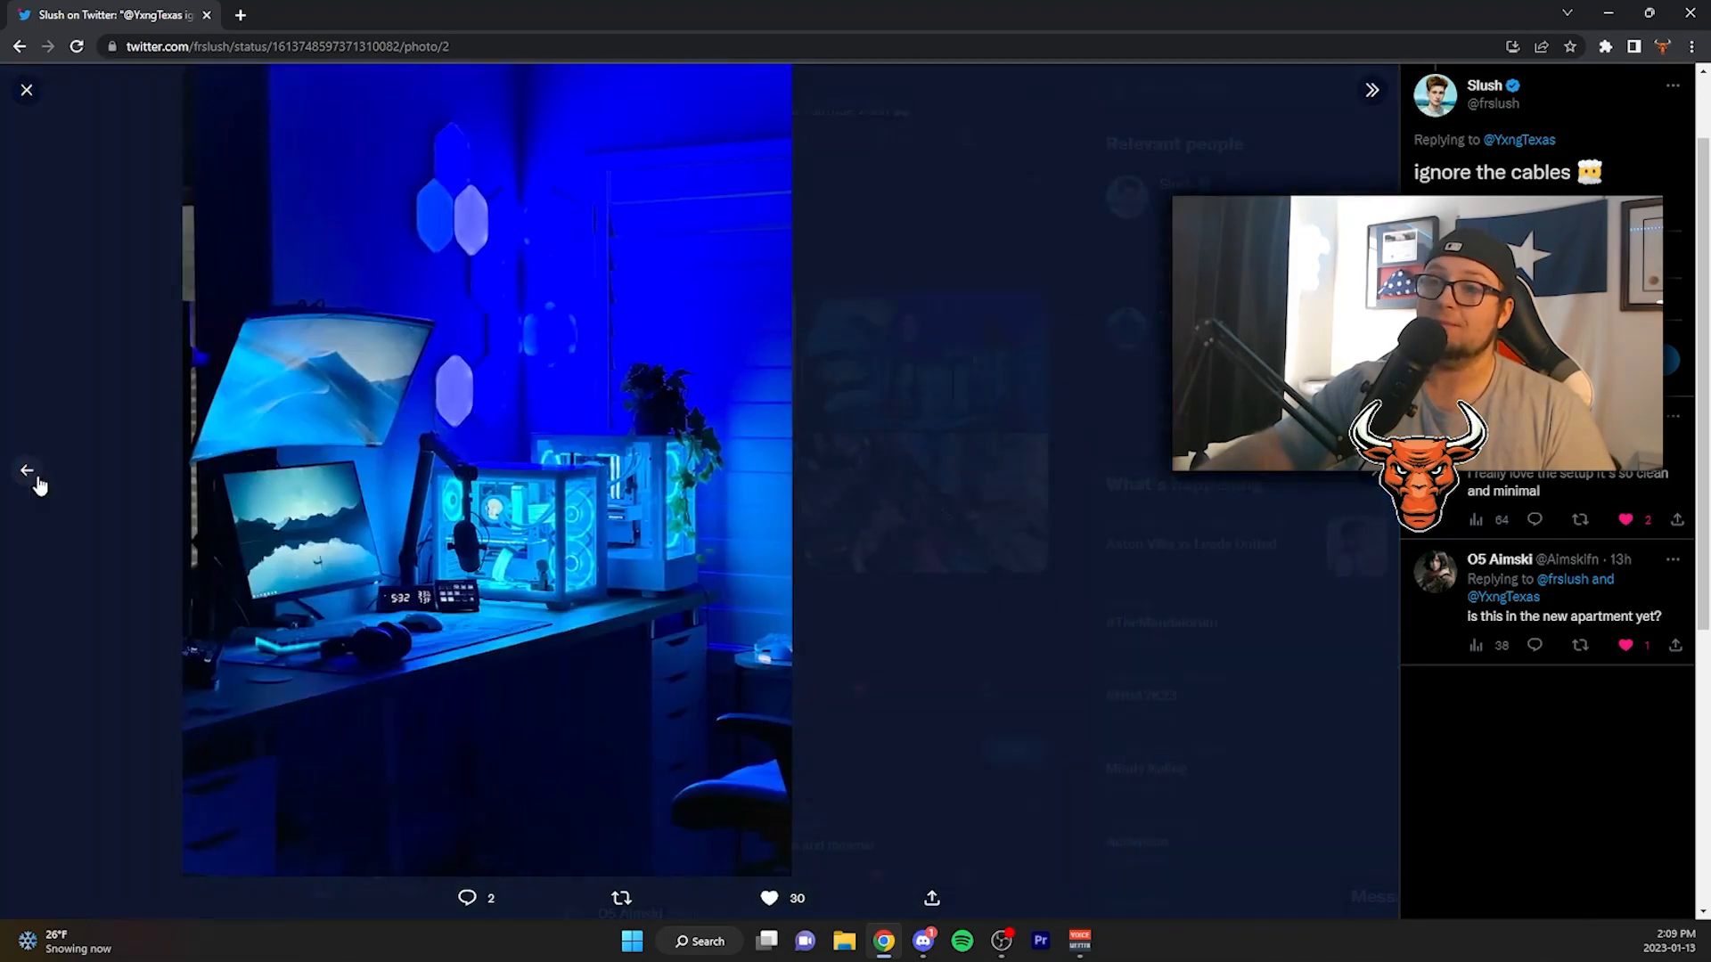
left_click(27, 470)
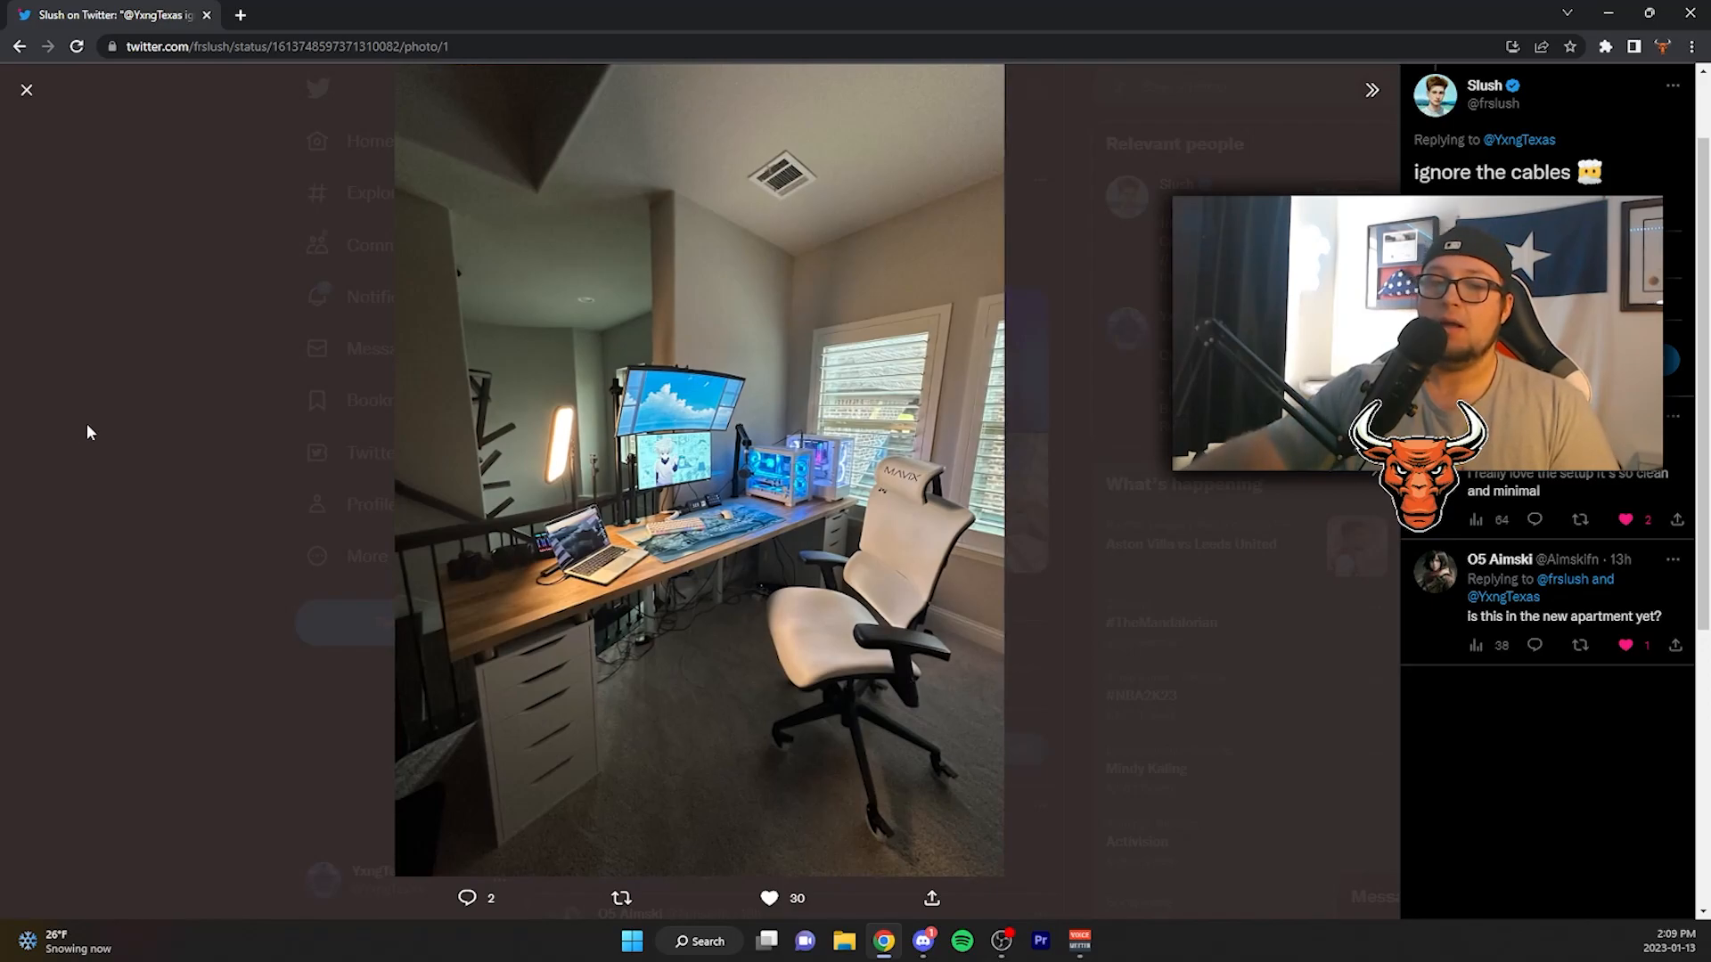
mouse_move(1107, 258)
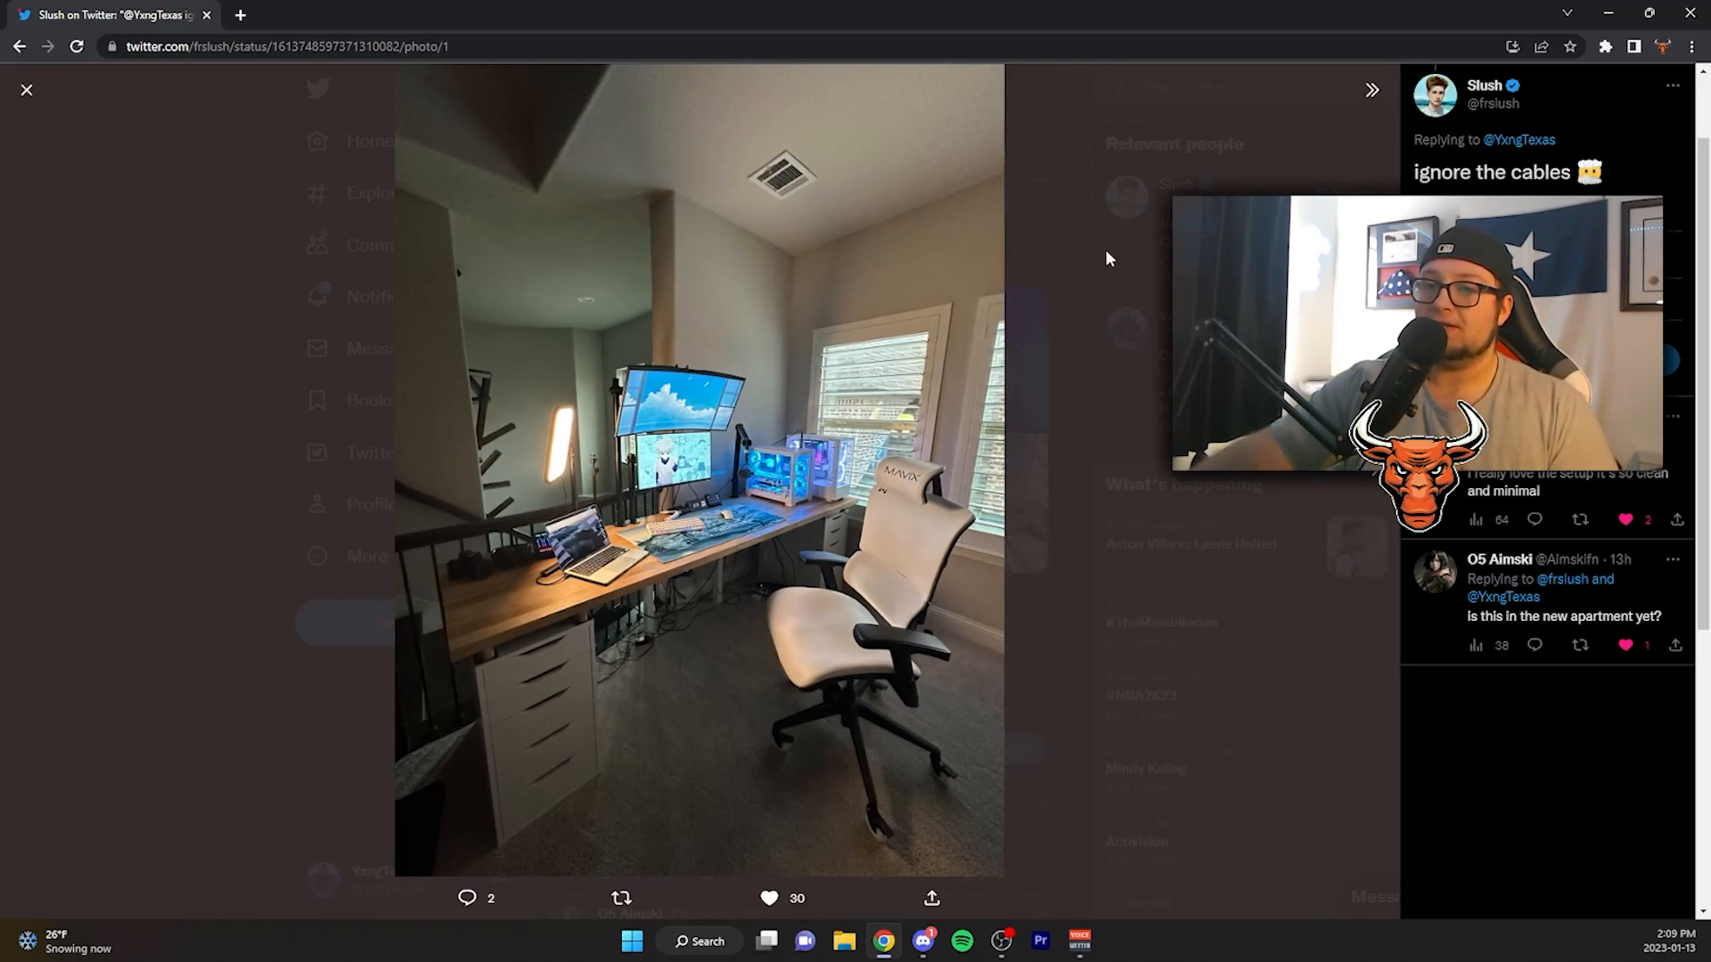
mouse_move(1146, 293)
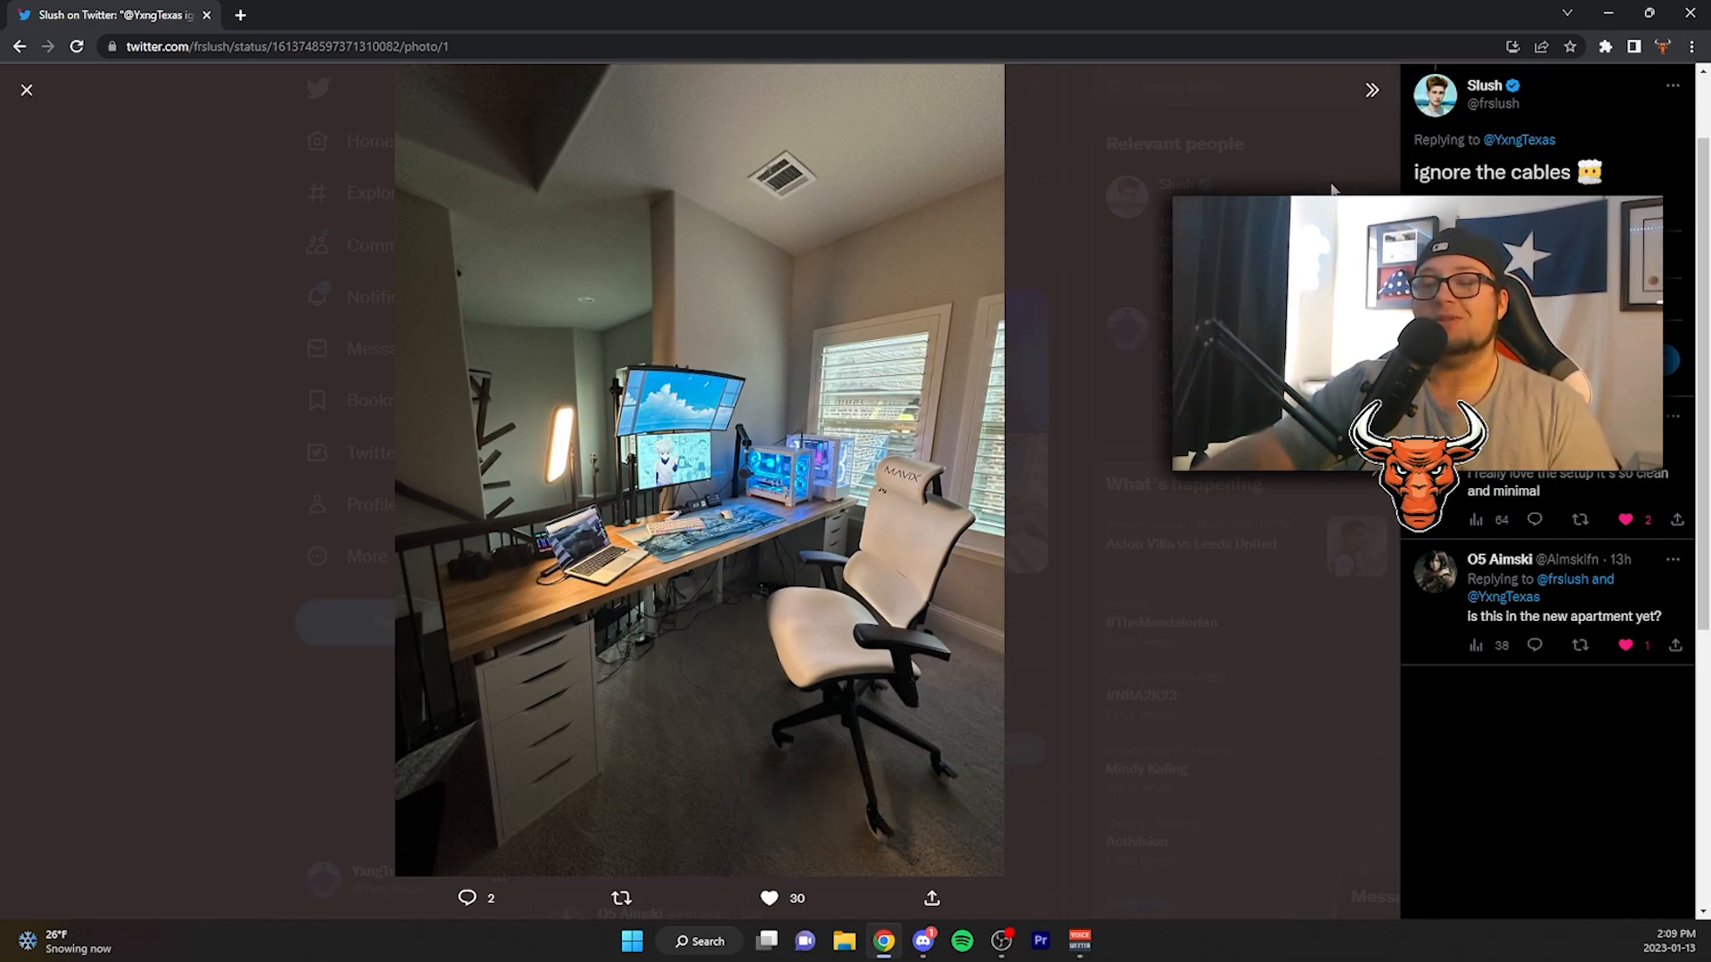
mouse_move(895, 562)
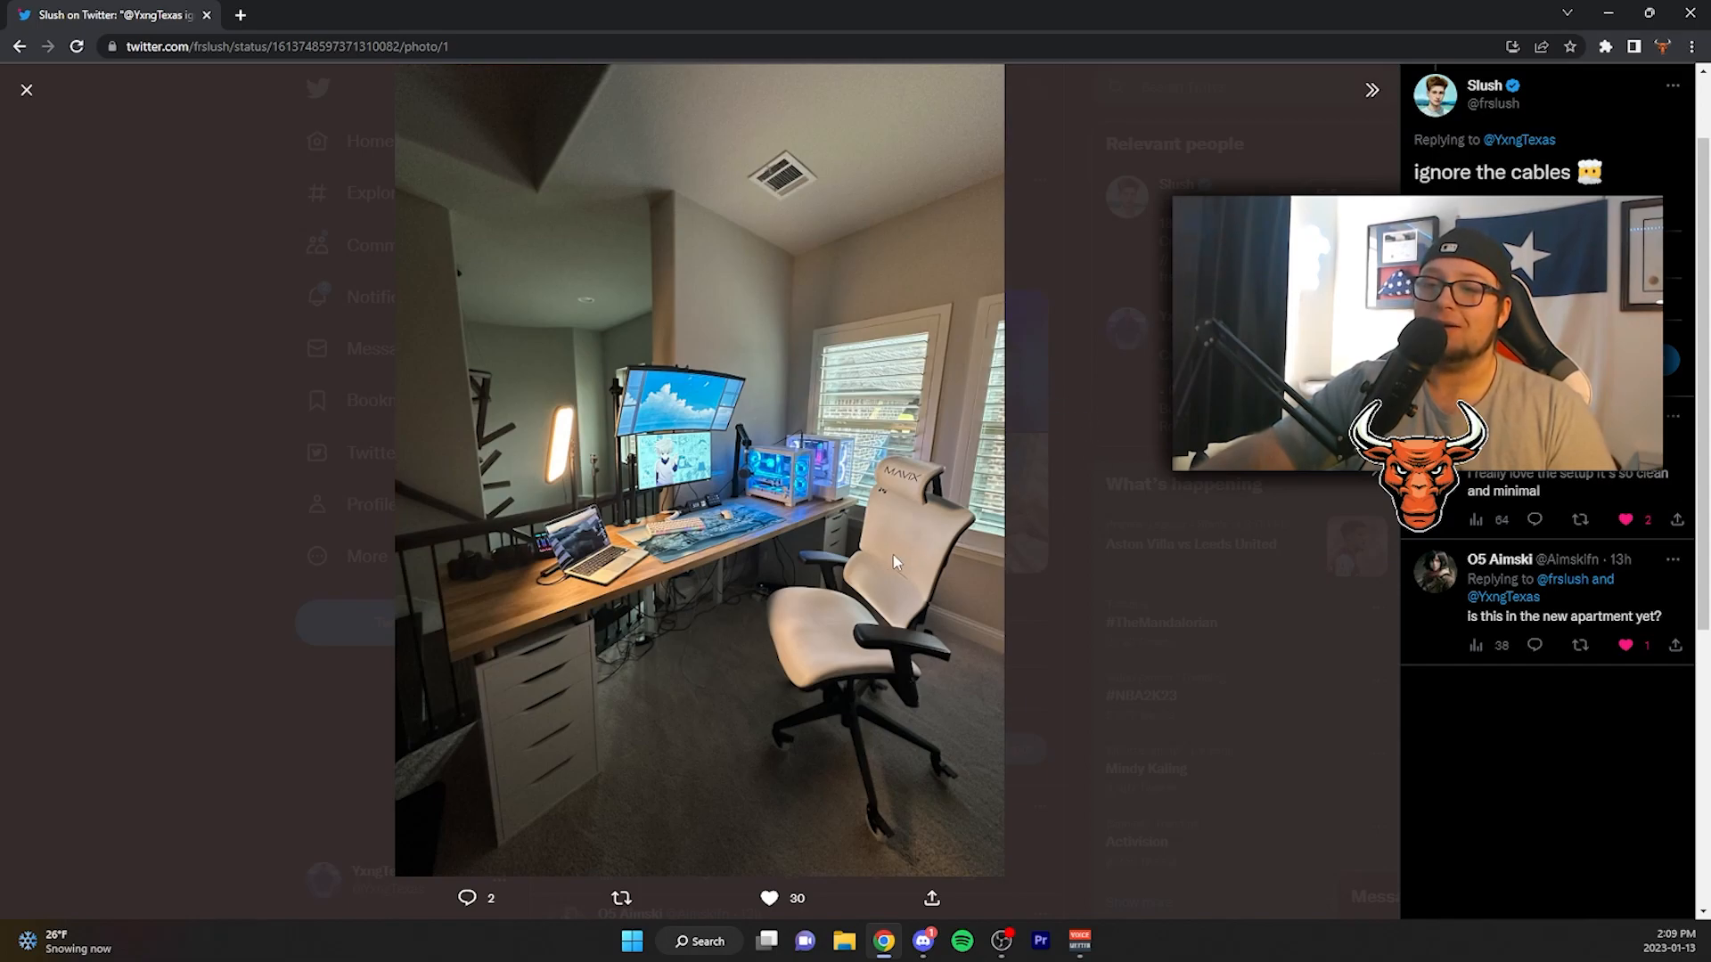
mouse_move(748, 495)
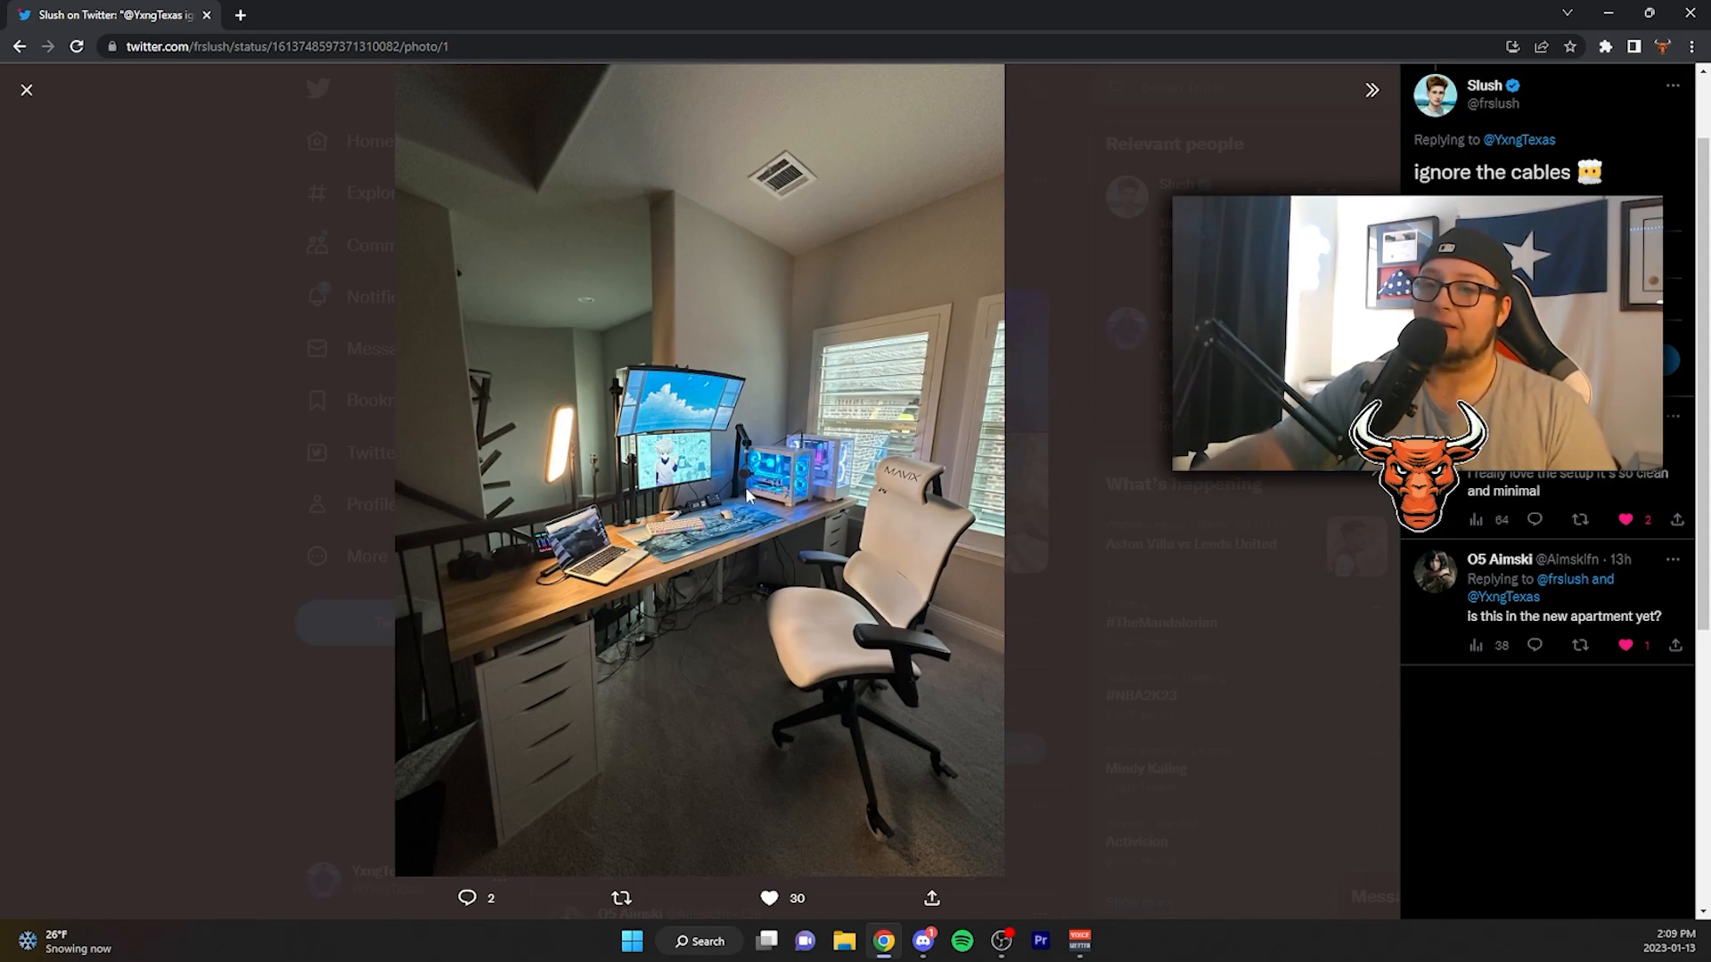